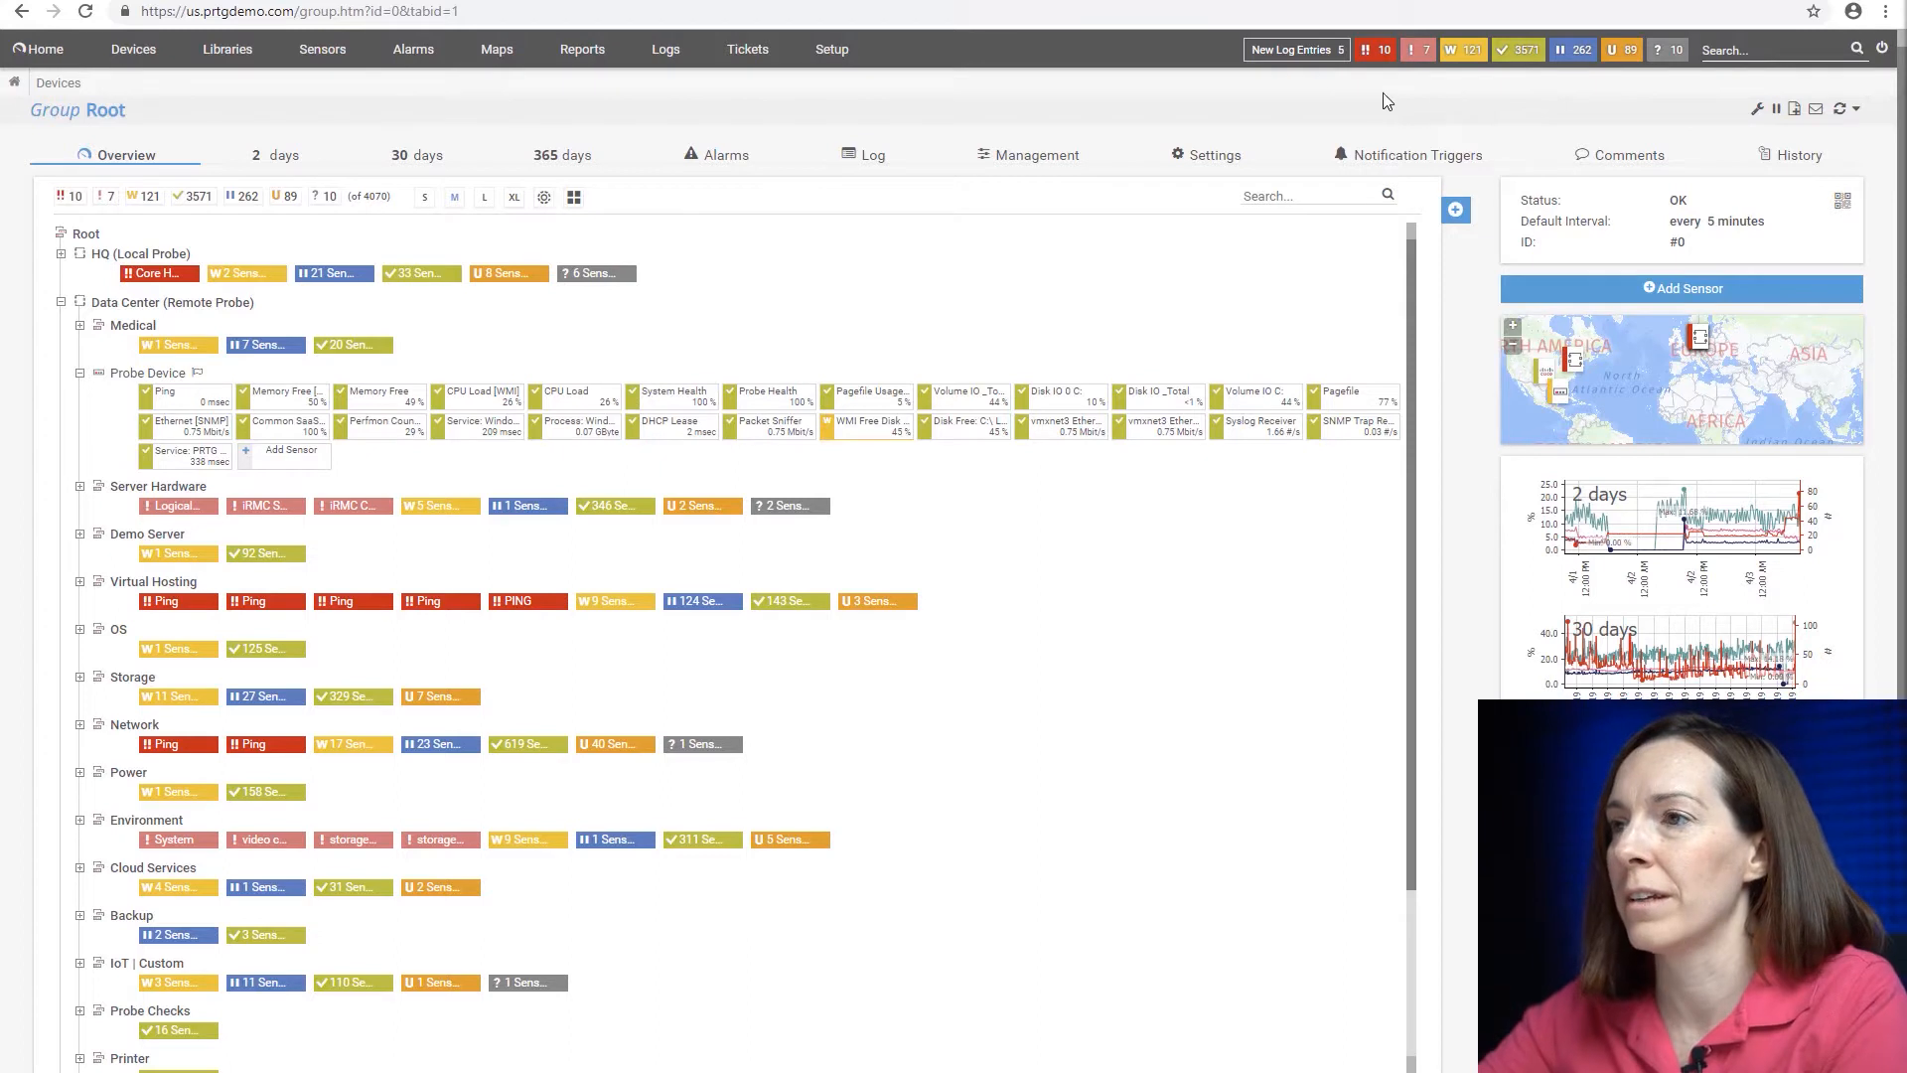
{"action": "mouse_move", "coordinate": [1515, 88]}
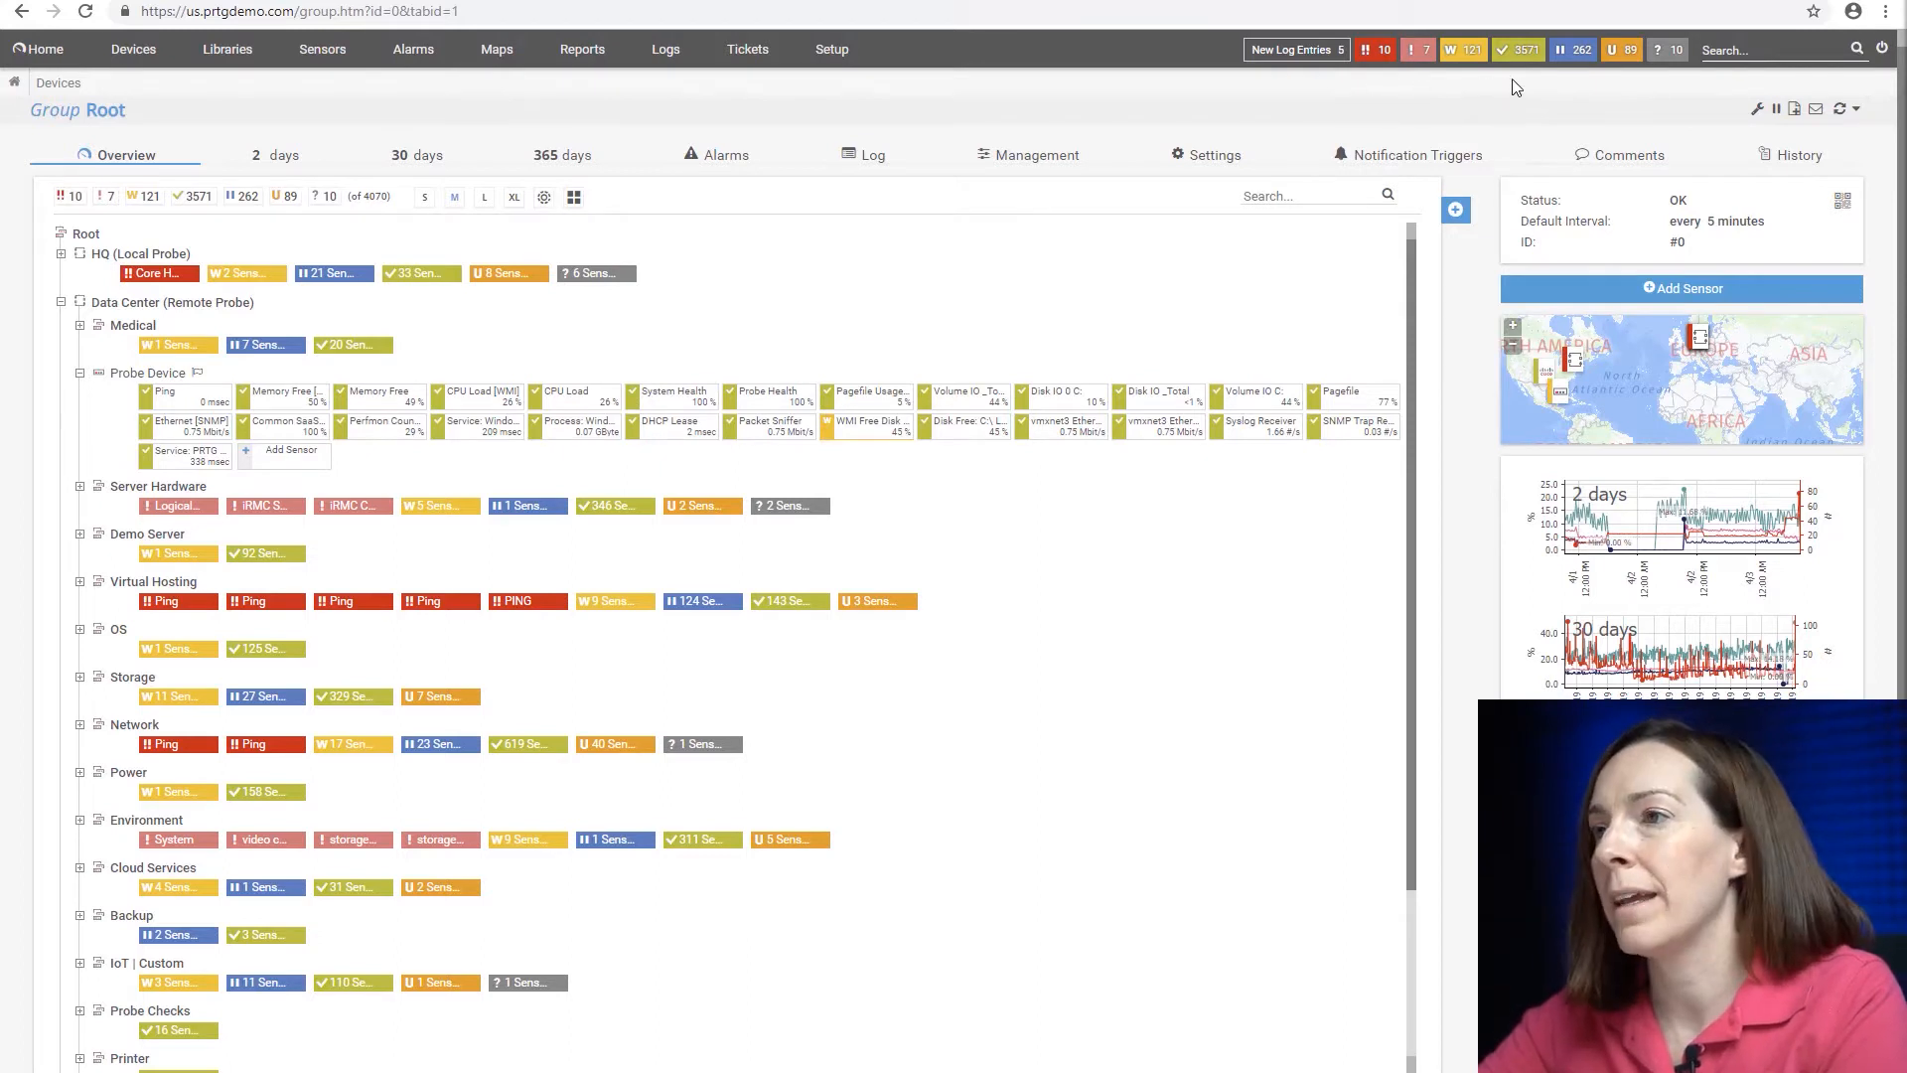
{"action": "mouse_move", "coordinate": [1563, 110]}
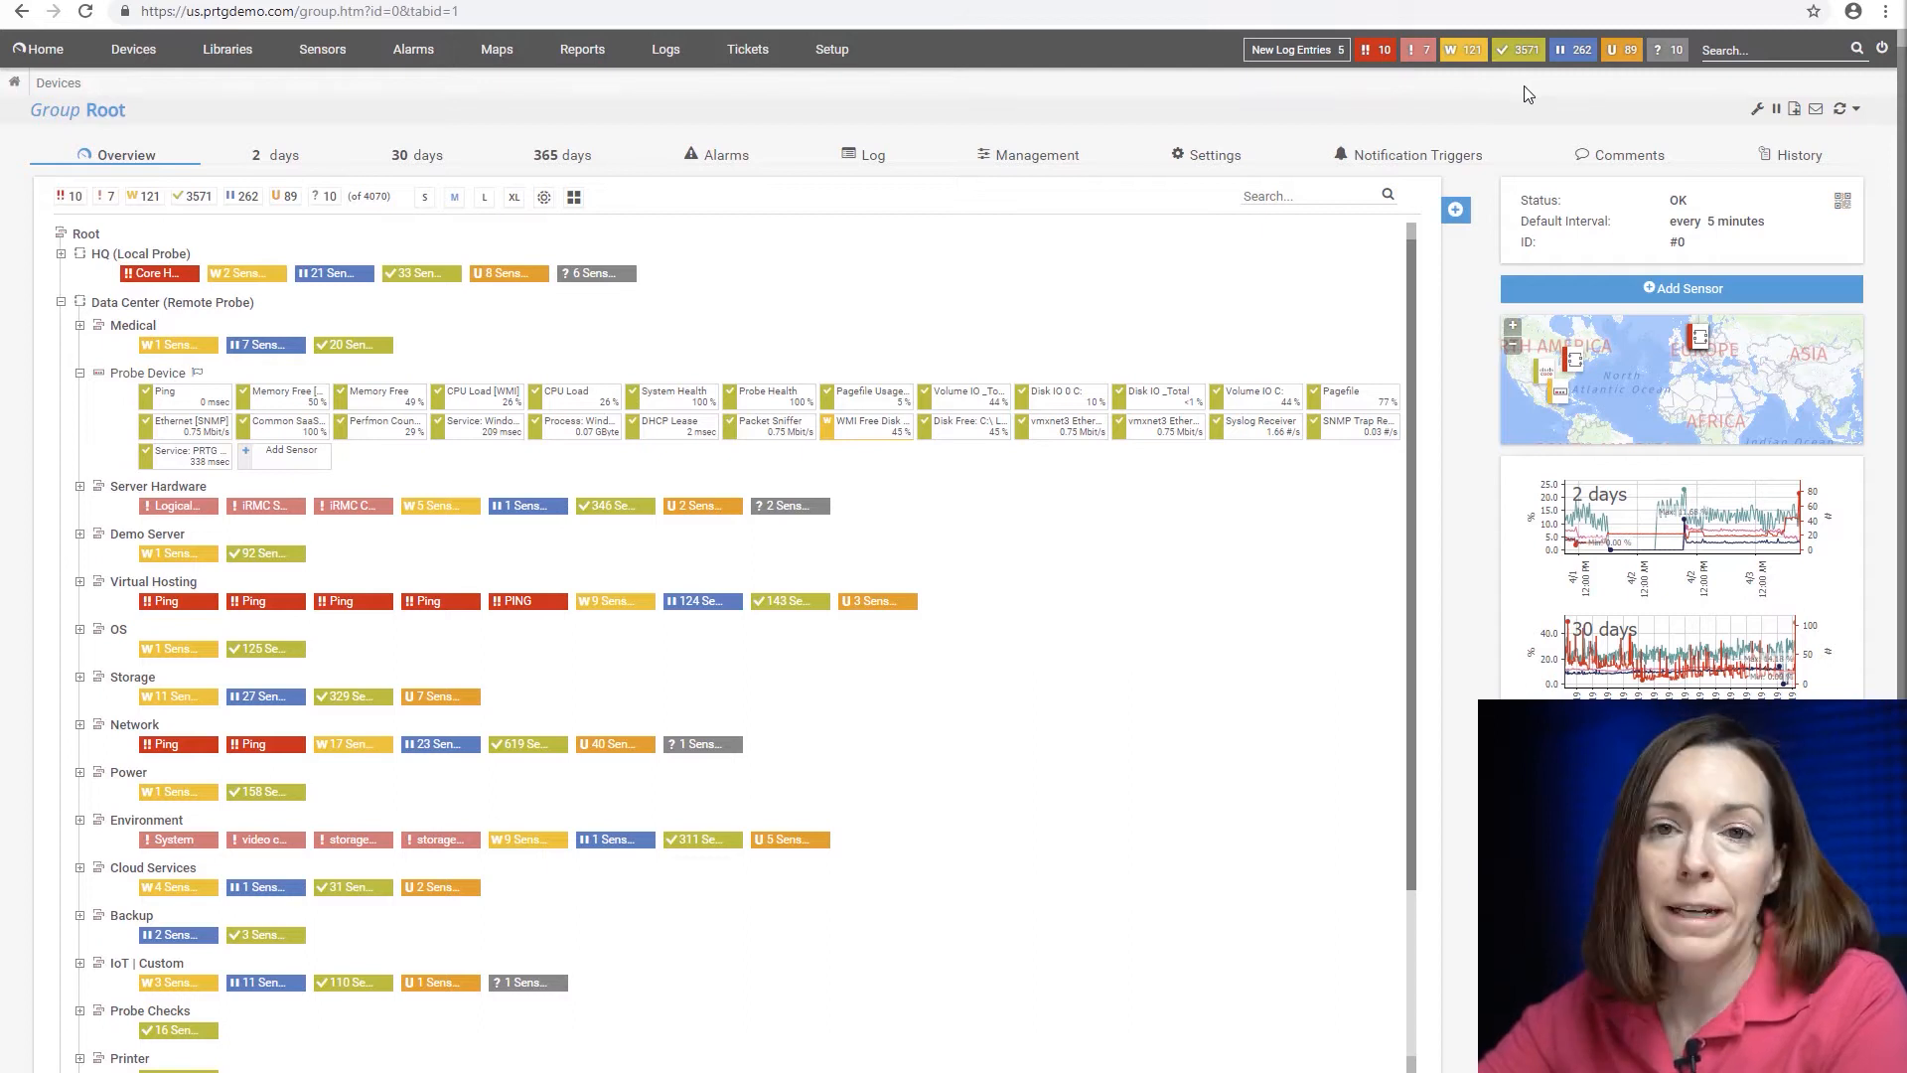
{"action": "mouse_move", "coordinate": [1514, 97]}
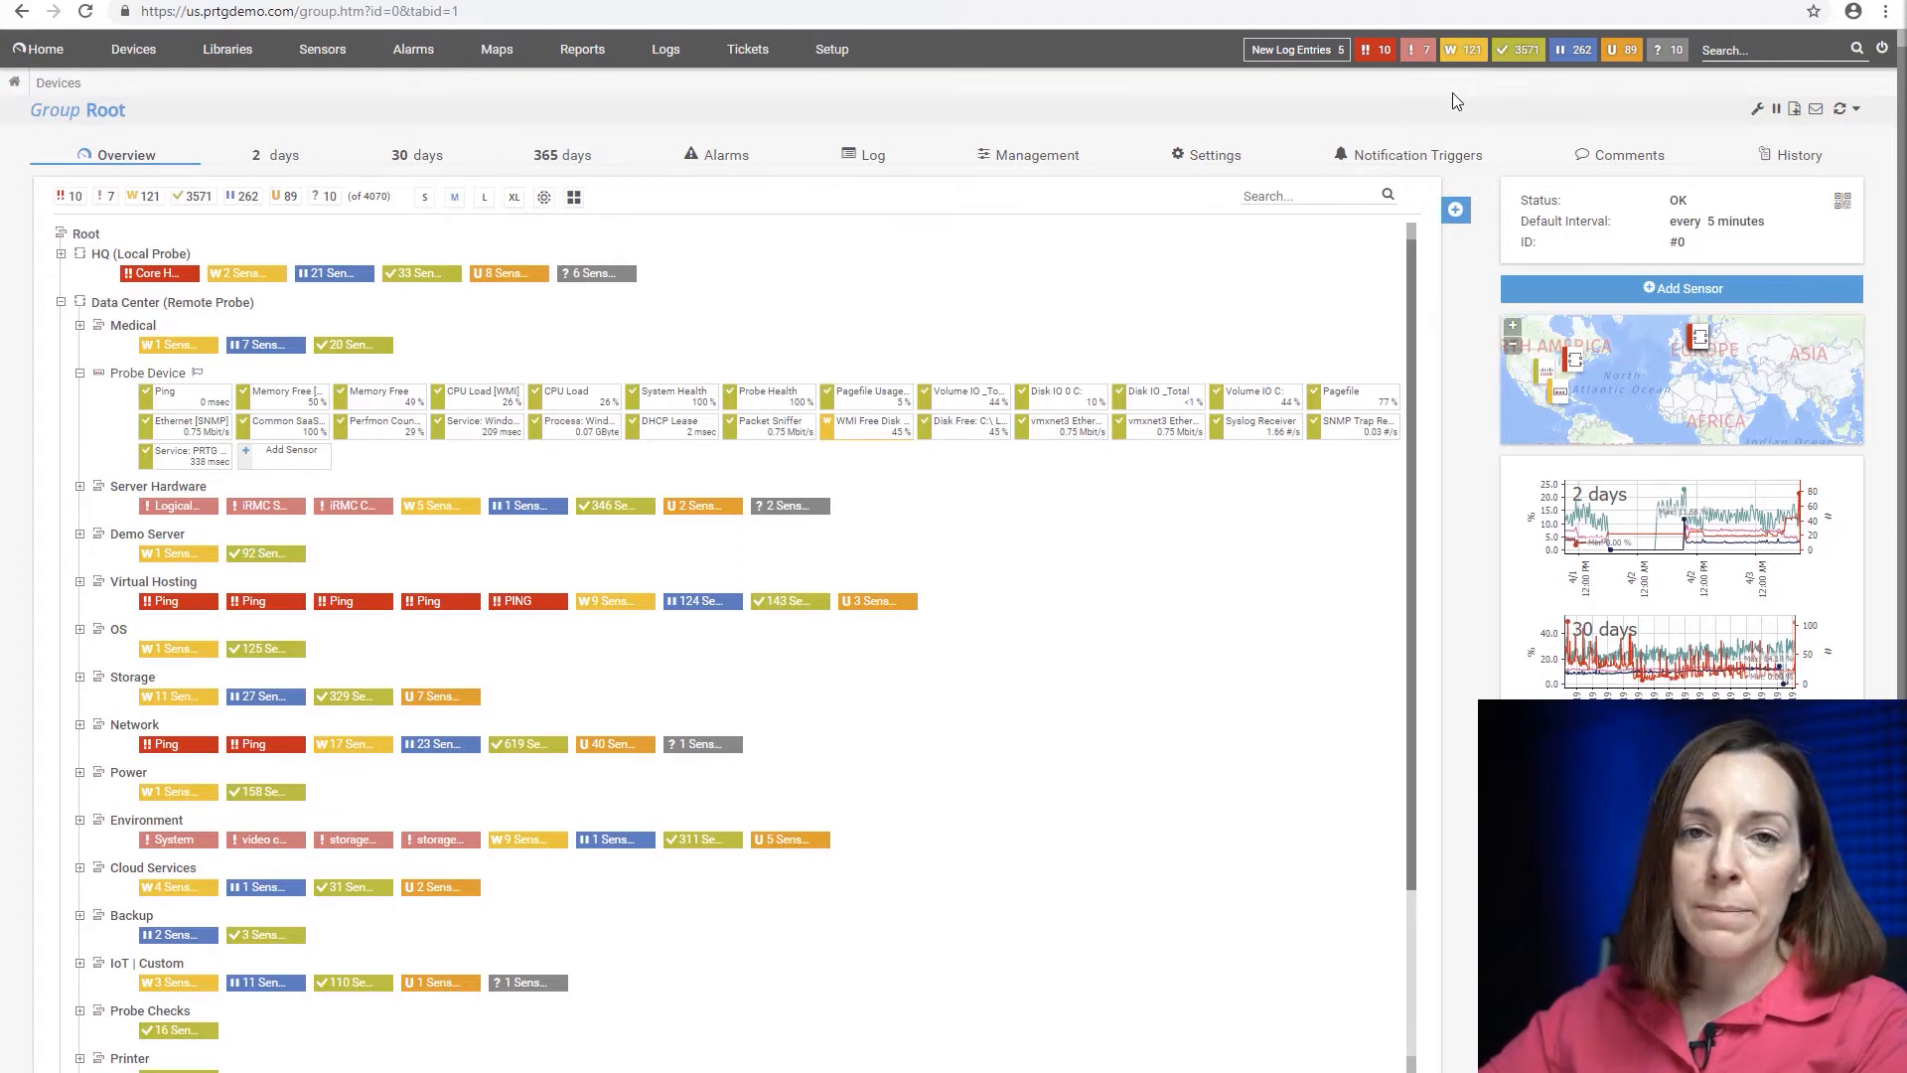
{"action": "mouse_move", "coordinate": [1416, 109]}
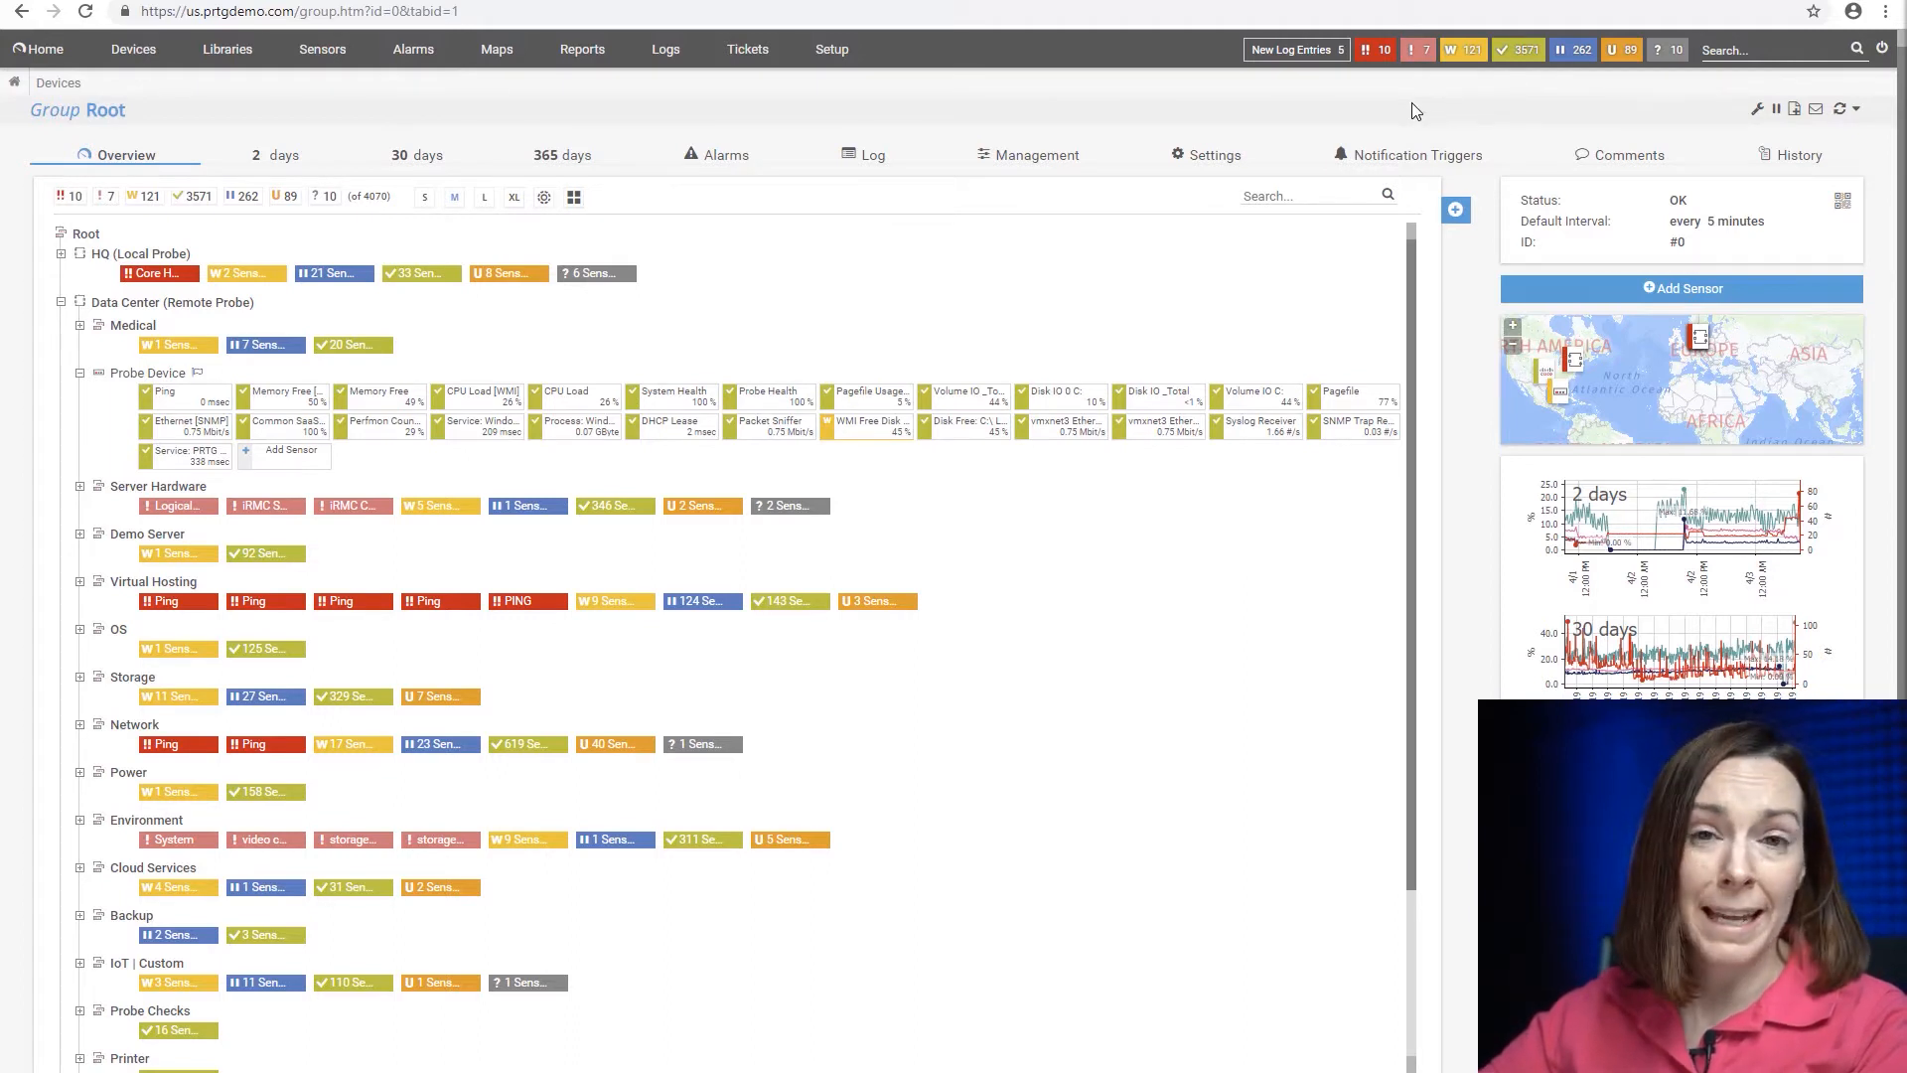
{"action": "mouse_move", "coordinate": [1381, 107]}
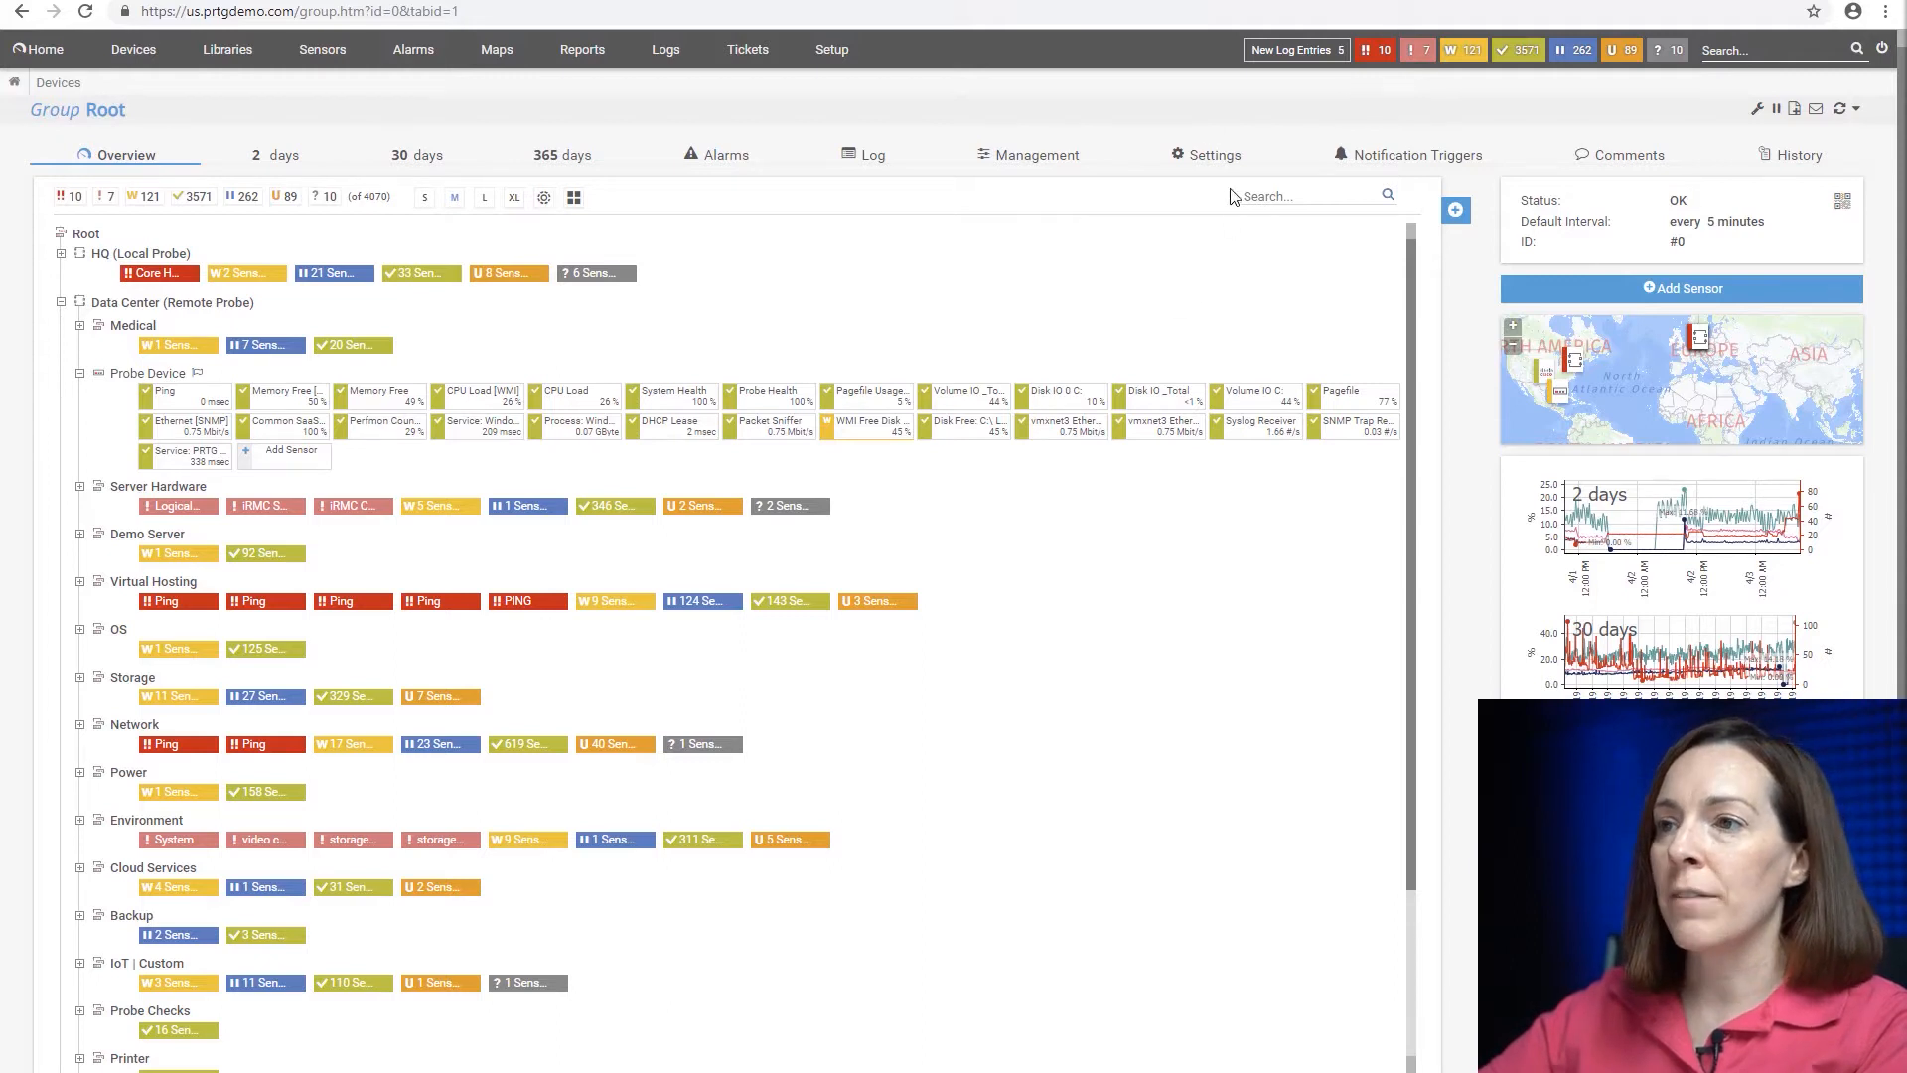
- Go to the Root group's Settings and scroll down to the Scanning Interval section
{"action": "left_click", "coordinate": [1218, 155]}
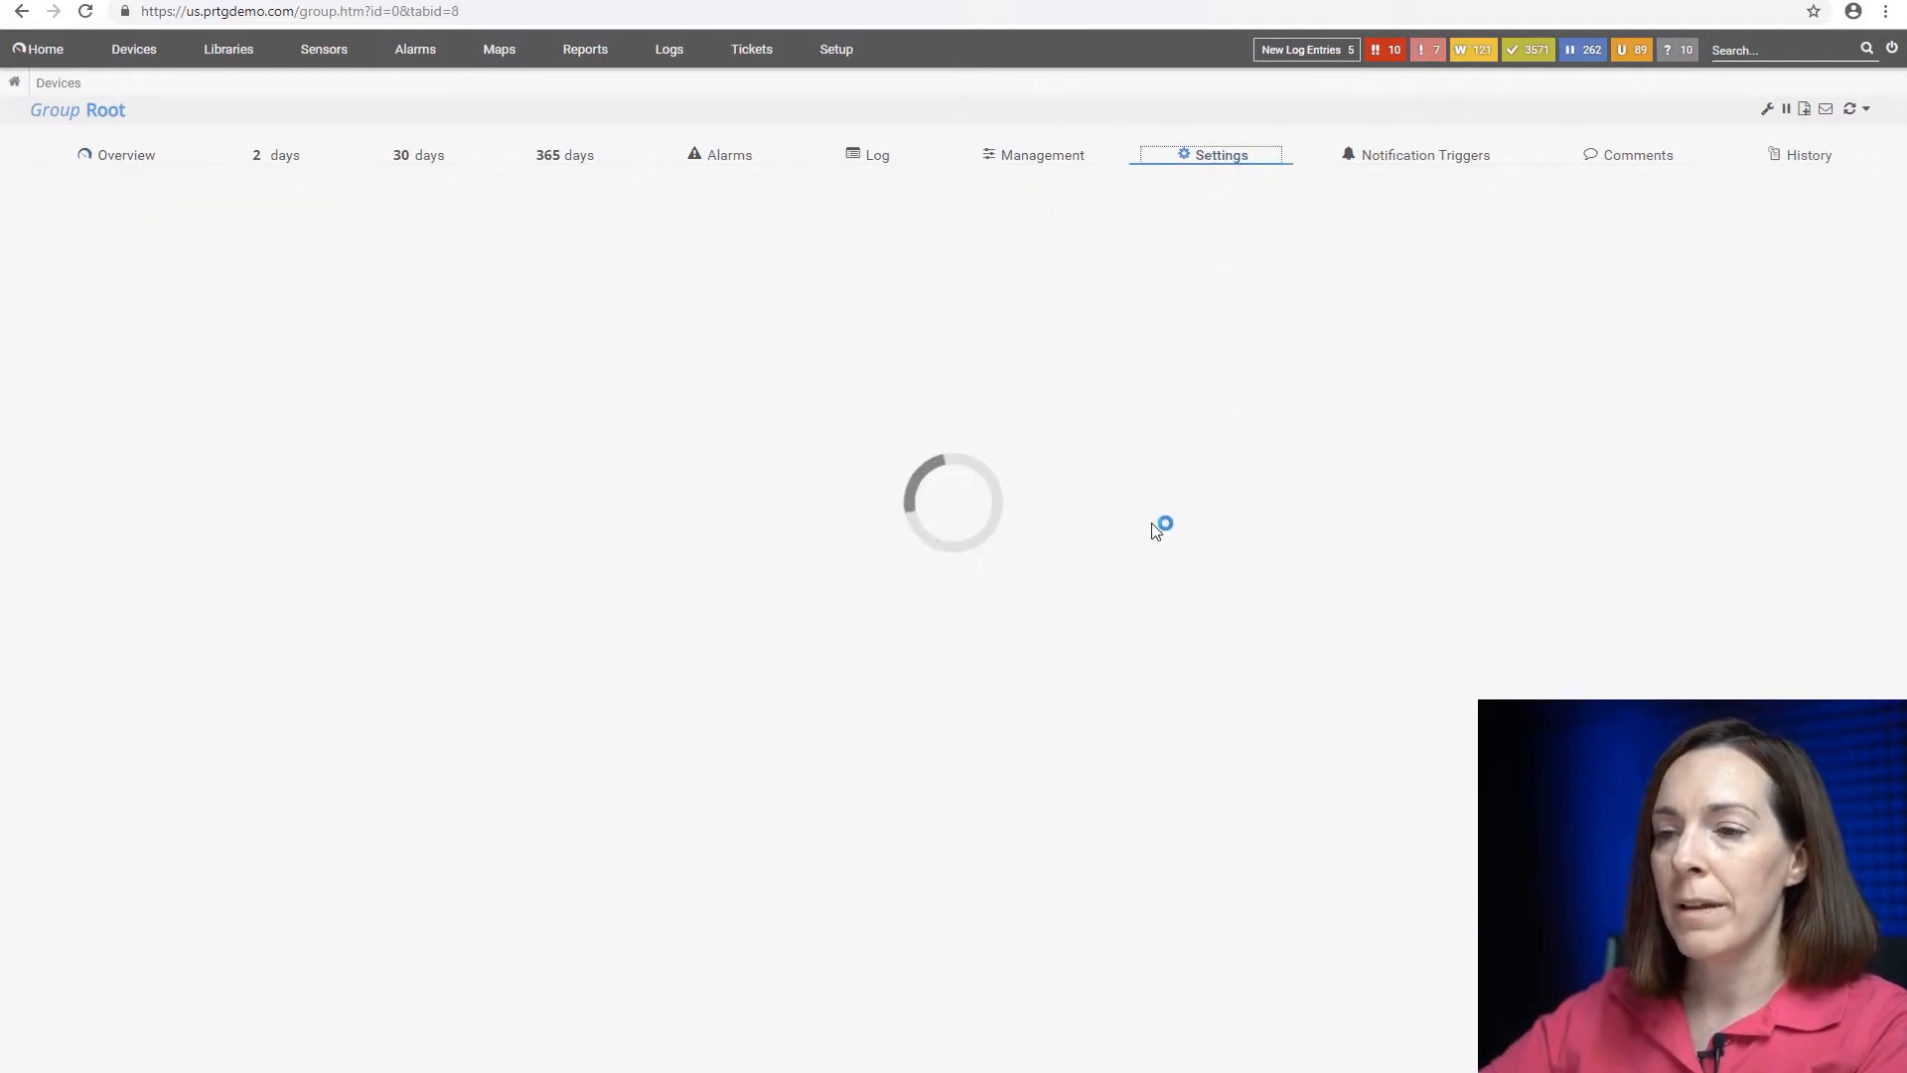
{"action": "left_click", "coordinate": [1217, 155]}
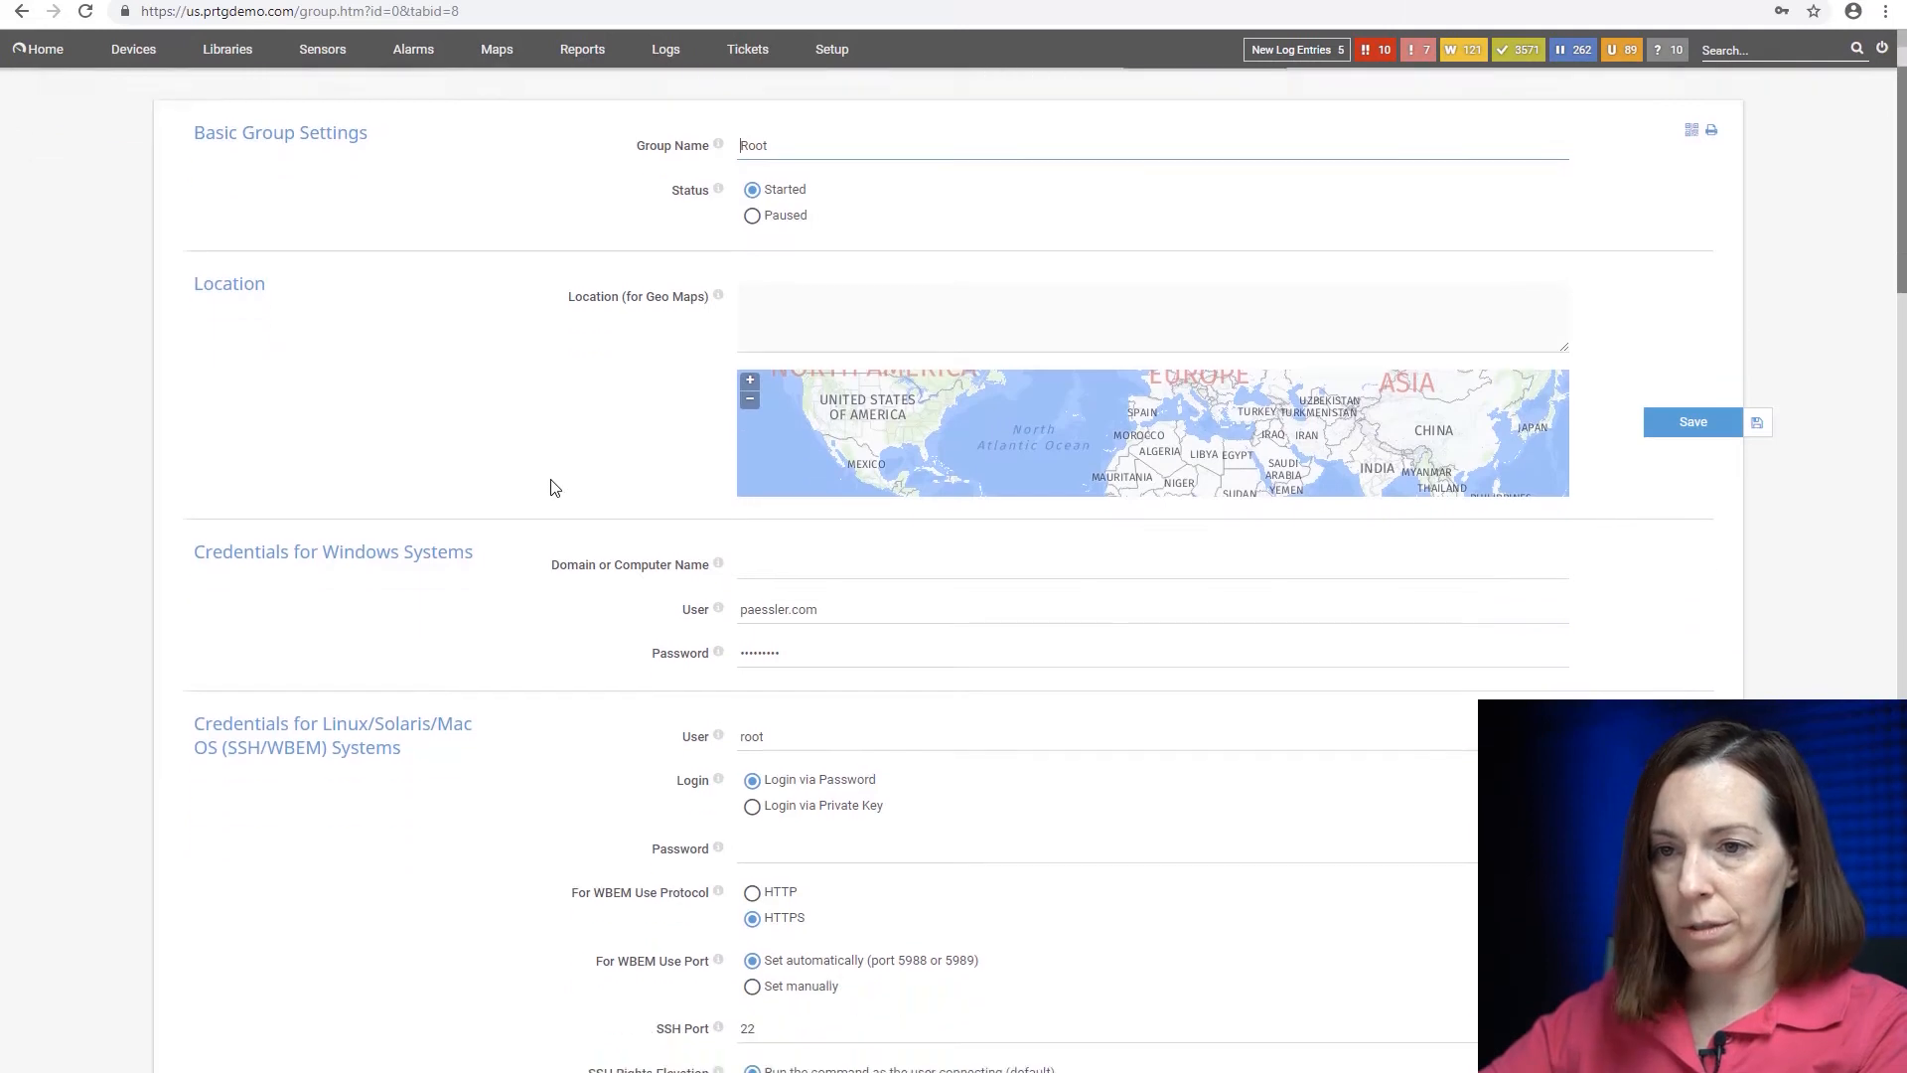
{"action": "scroll", "scroll_direction": "down", "scroll_amount": 3}
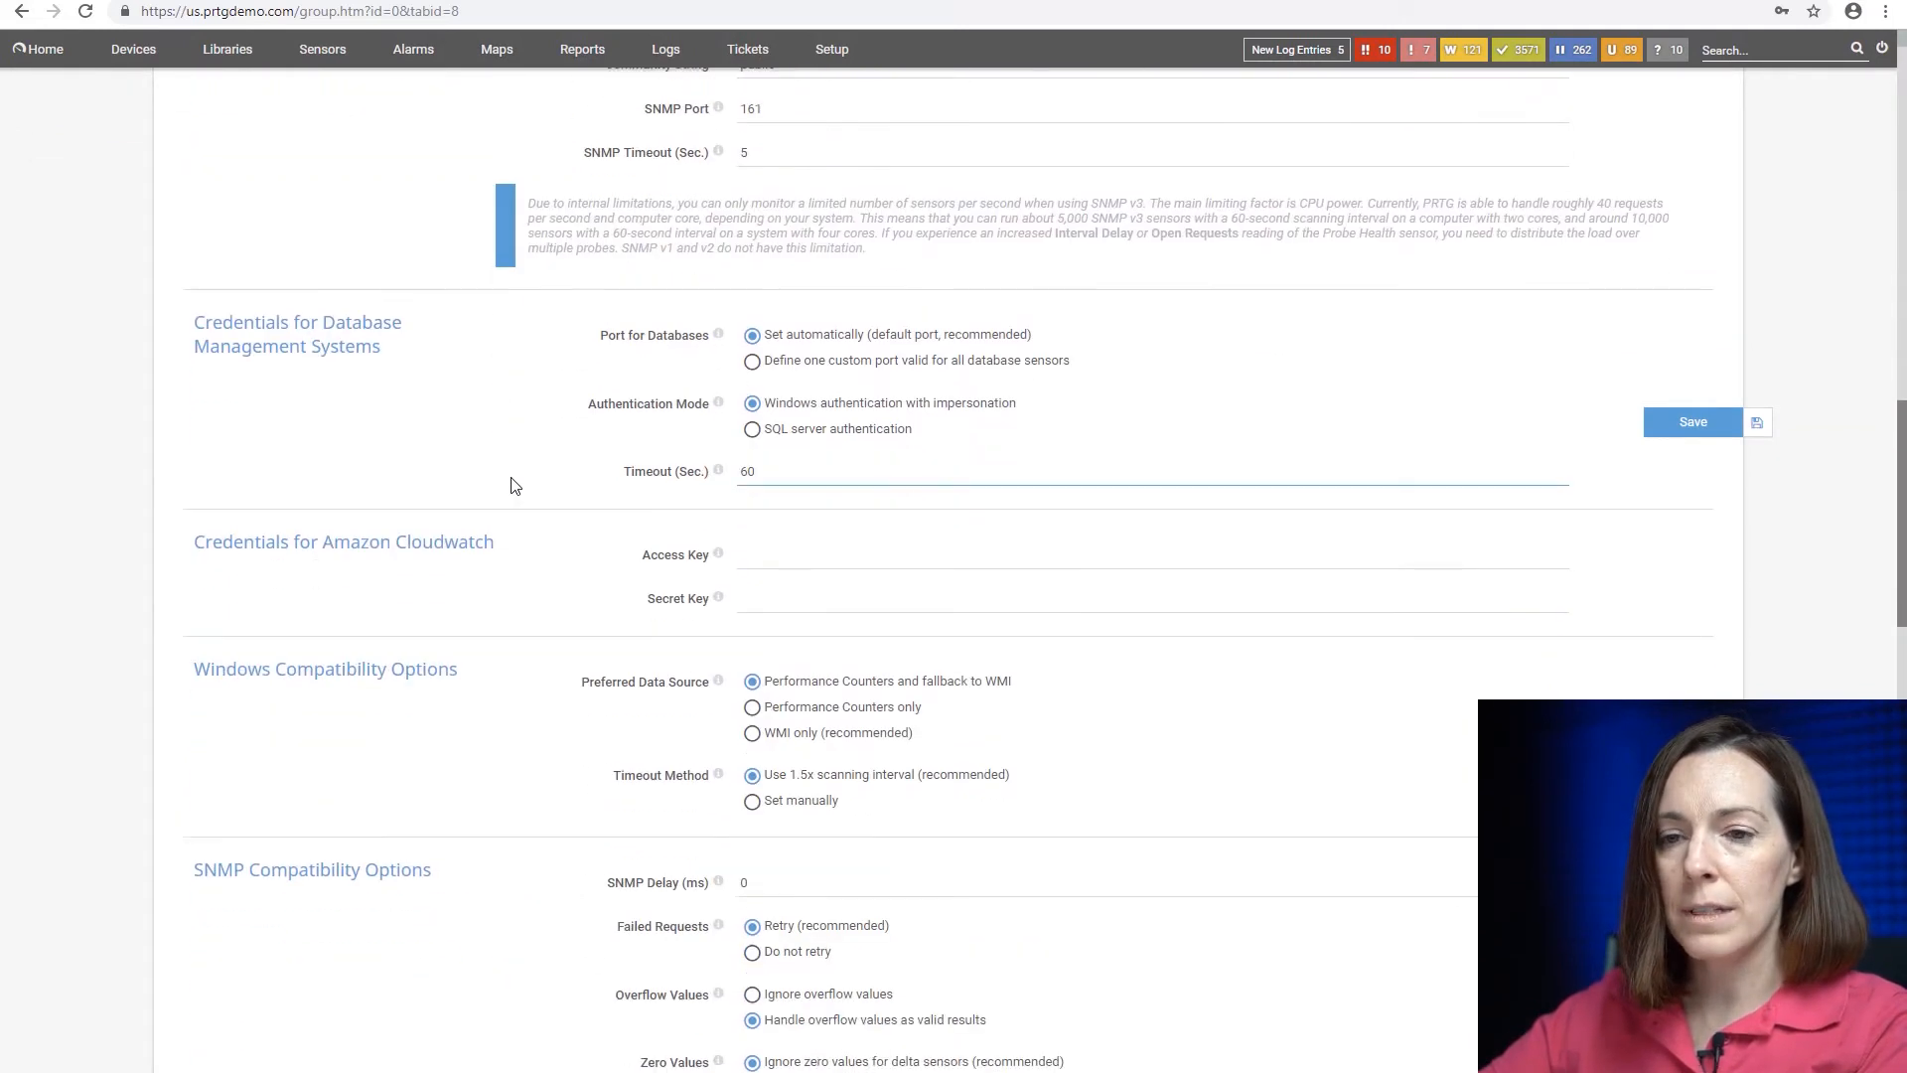
{"action": "scroll", "scroll_direction": "down", "scroll_amount": 3}
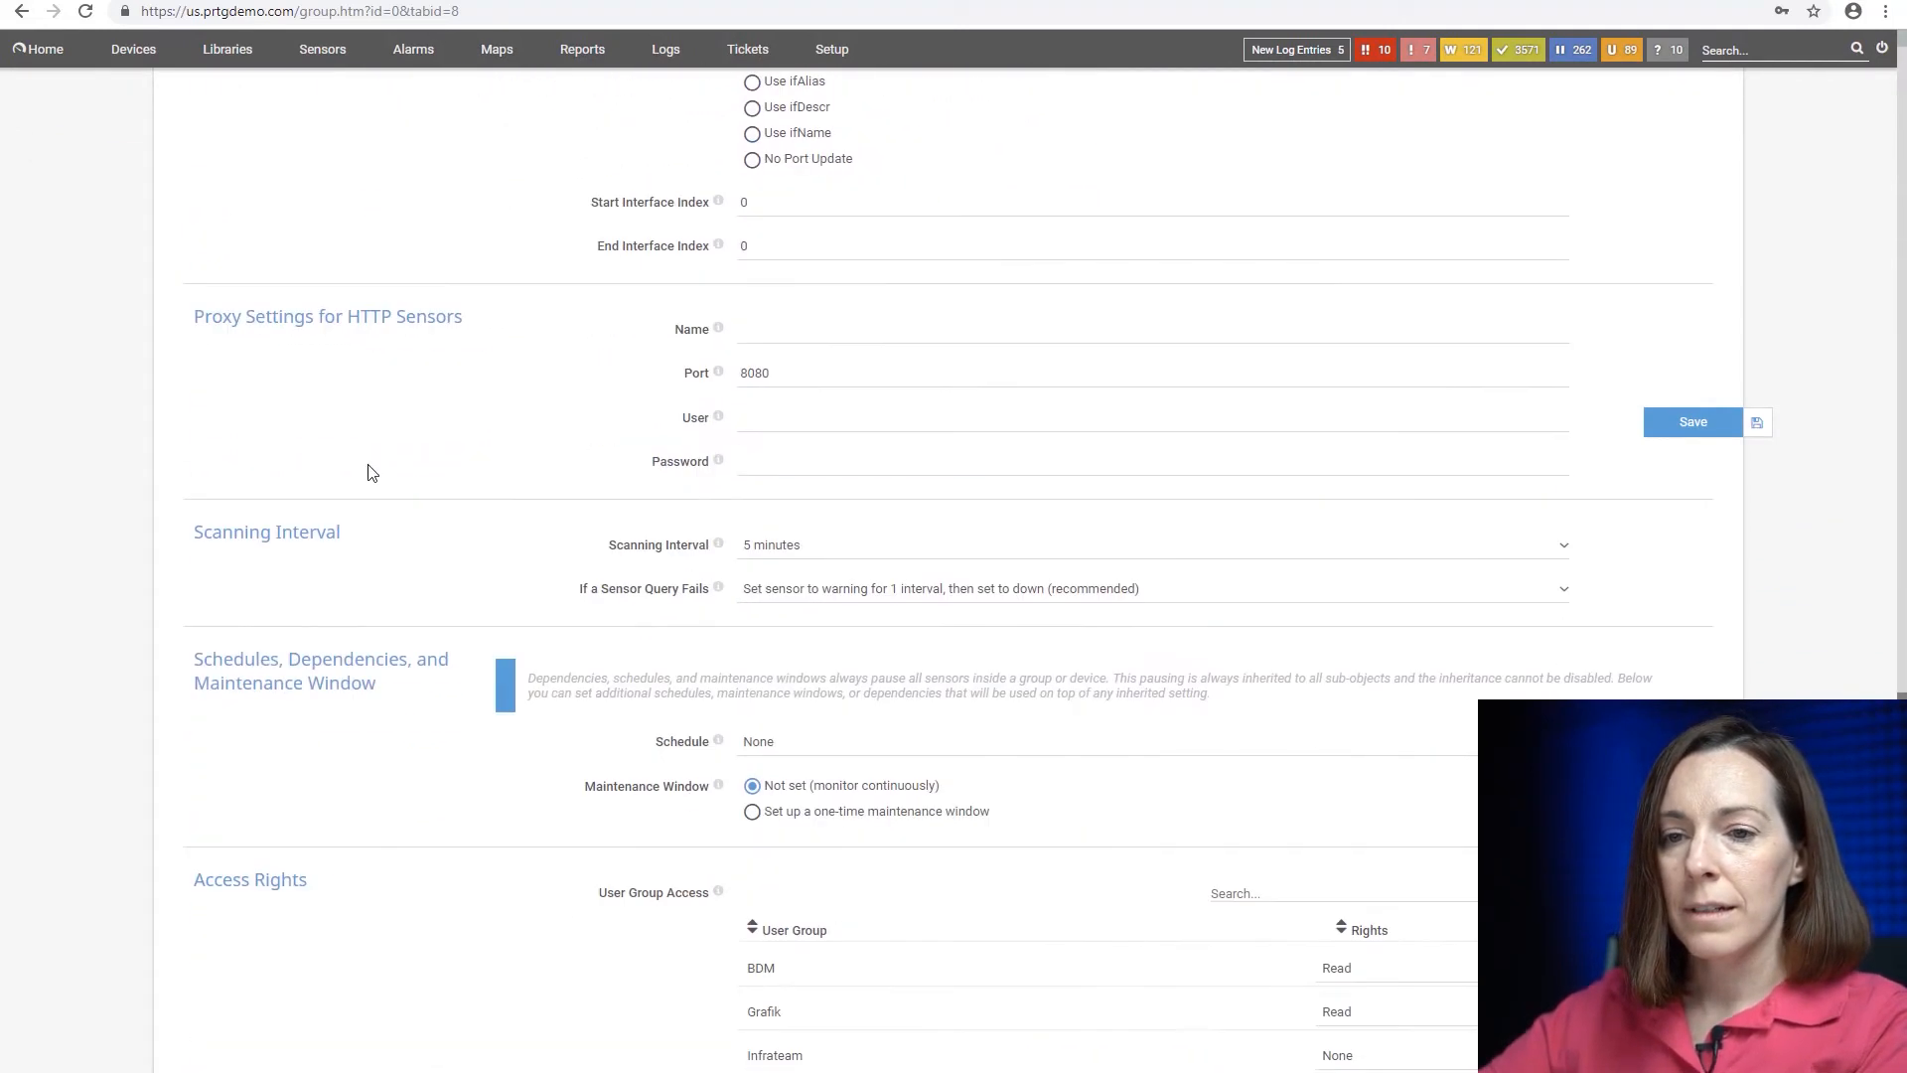
{"action": "mouse_move", "coordinate": [1134, 566]}
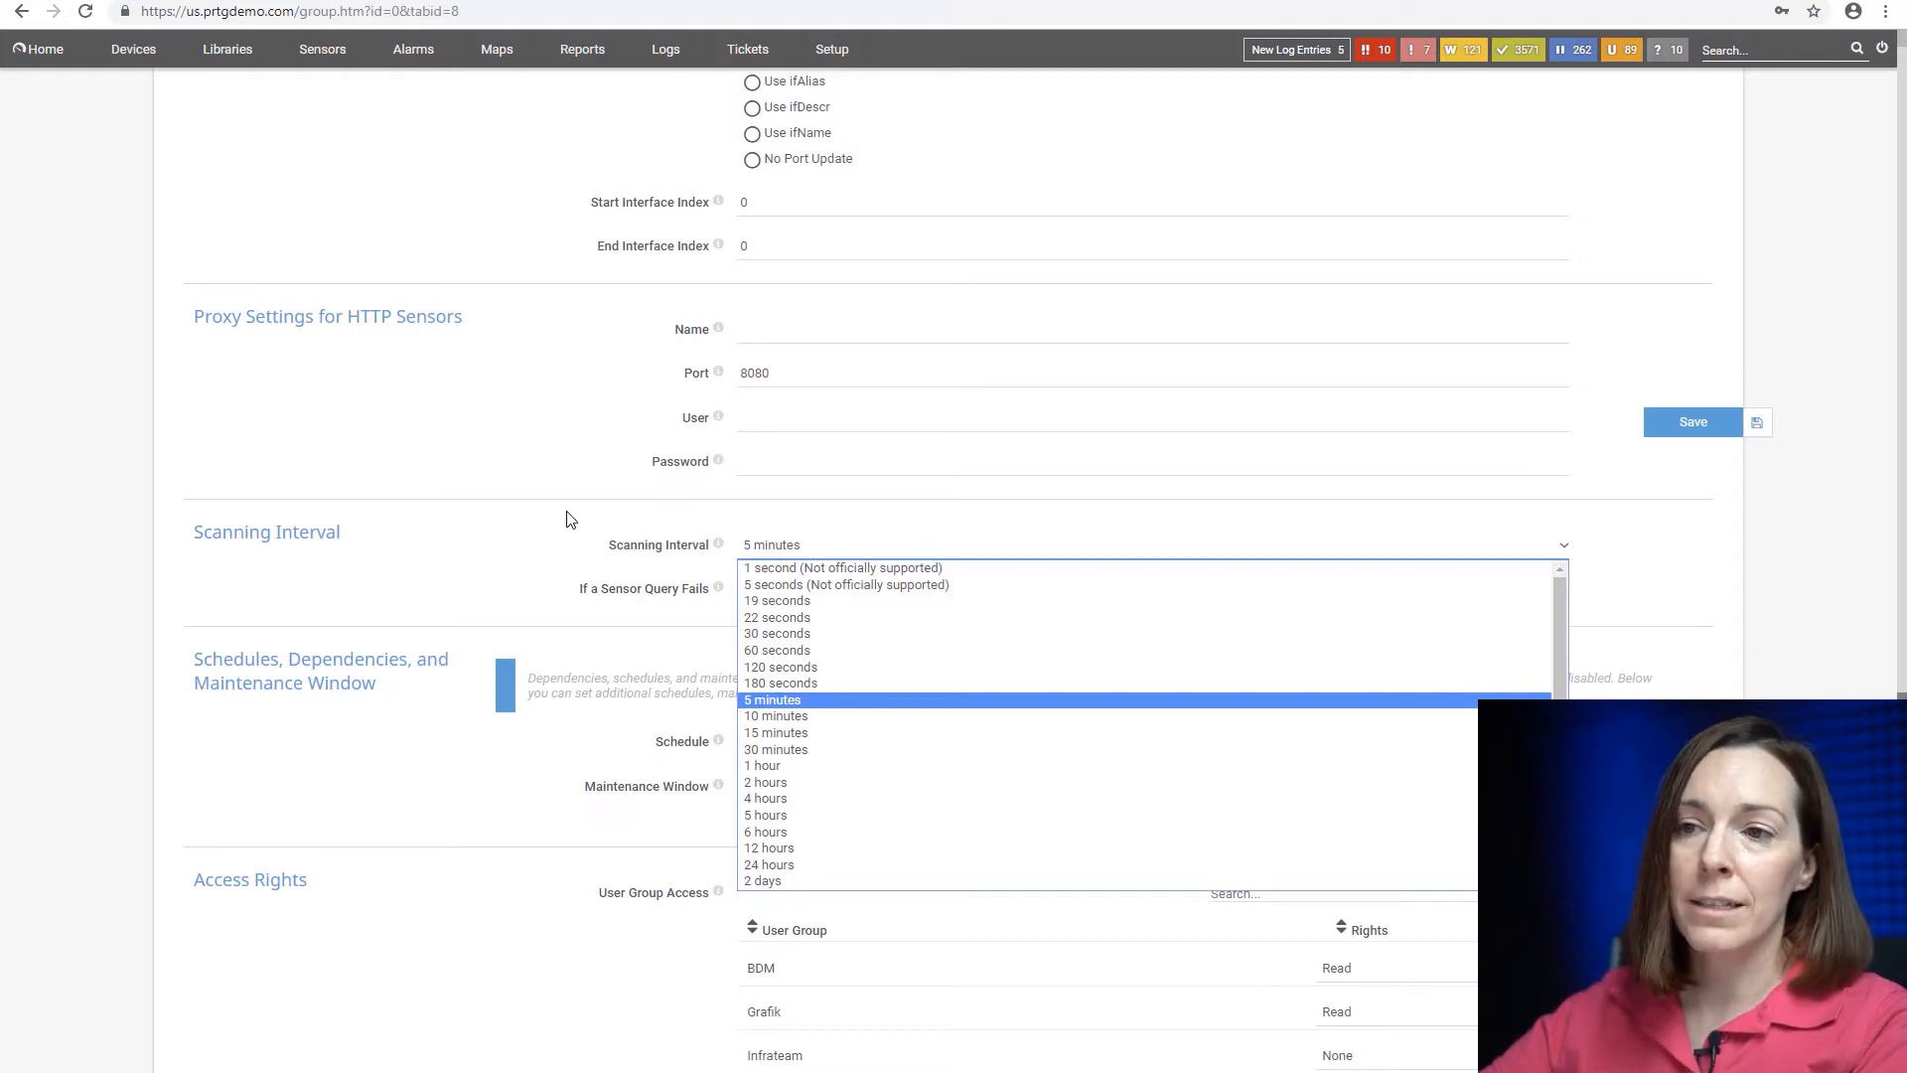
- Review the 5-minute scanning interval and the failed-sensor-query handling choices, leaving them unchanged
{"action": "left_click", "coordinate": [772, 699]}
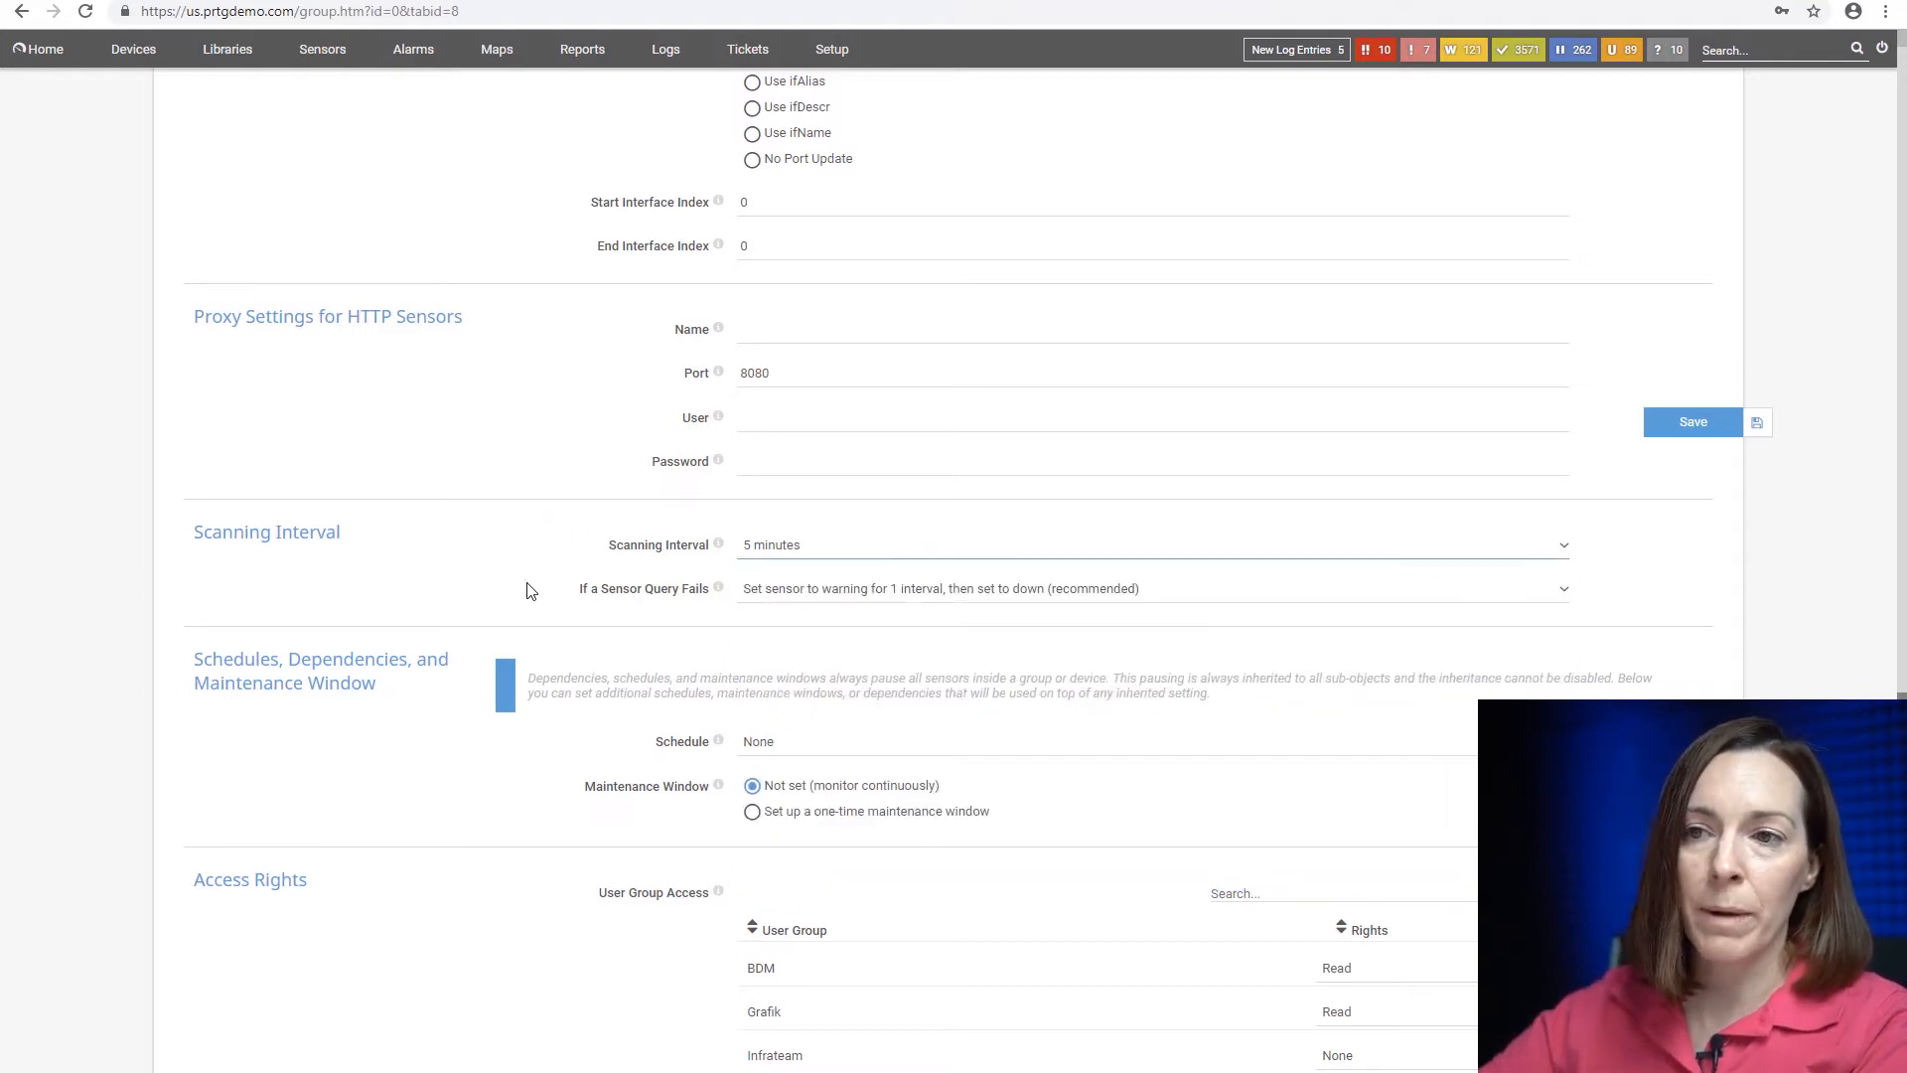
{"action": "mouse_move", "coordinate": [592, 620]}
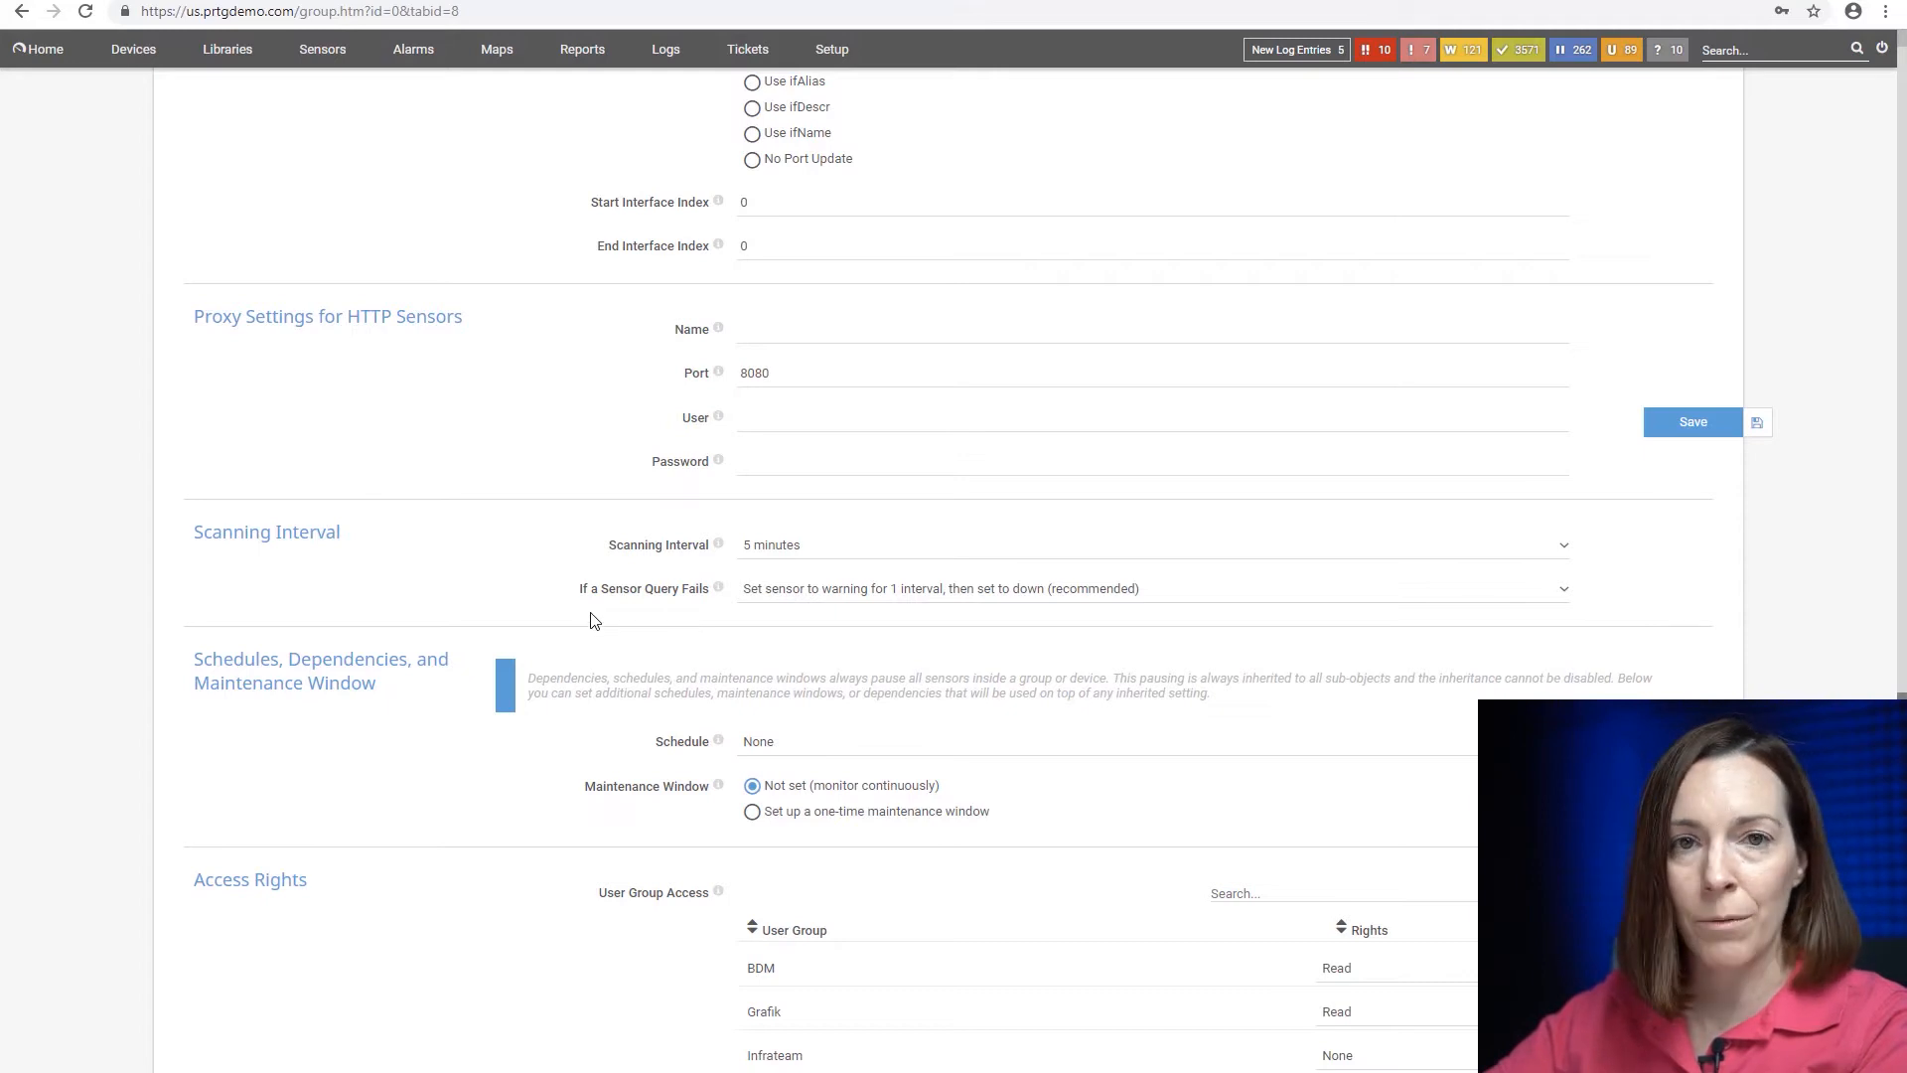
{"action": "mouse_move", "coordinate": [796, 642]}
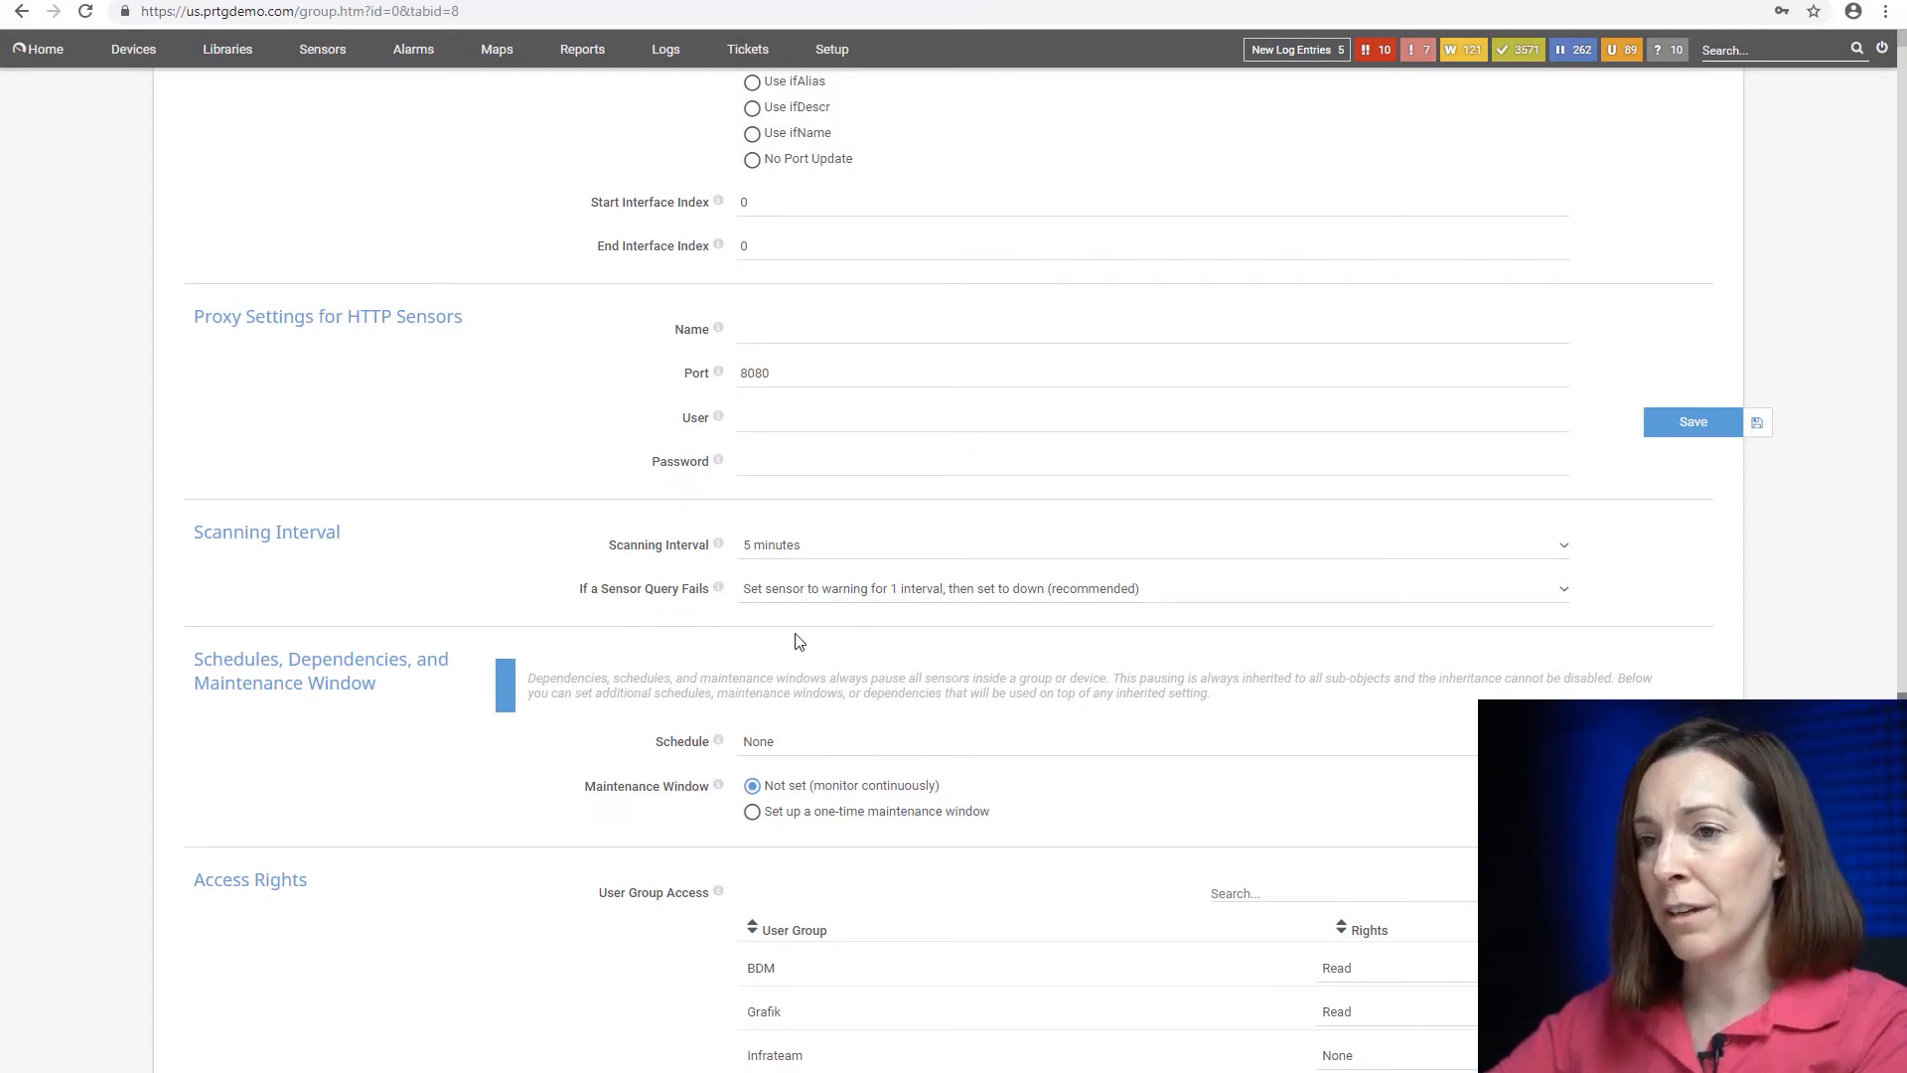
{"action": "left_click", "coordinate": [1150, 588]}
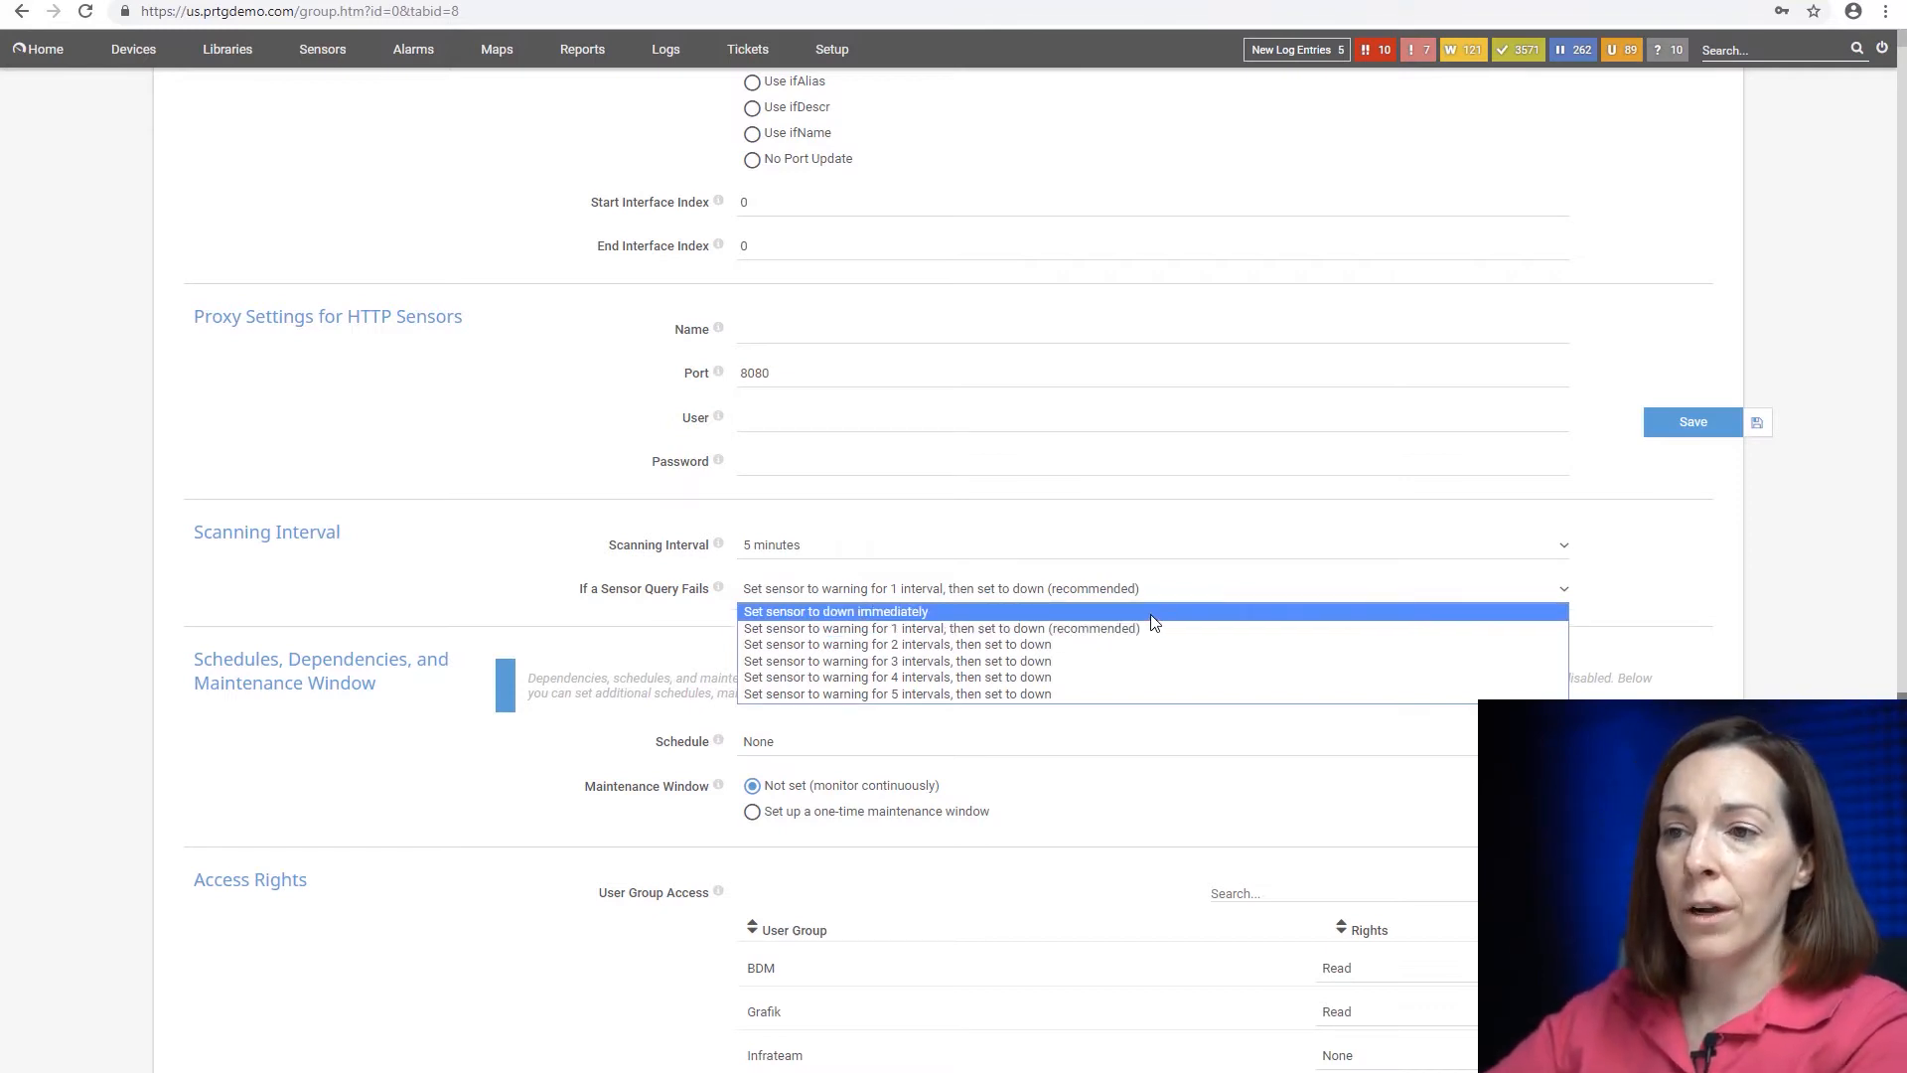
{"action": "mouse_move", "coordinate": [1136, 643]}
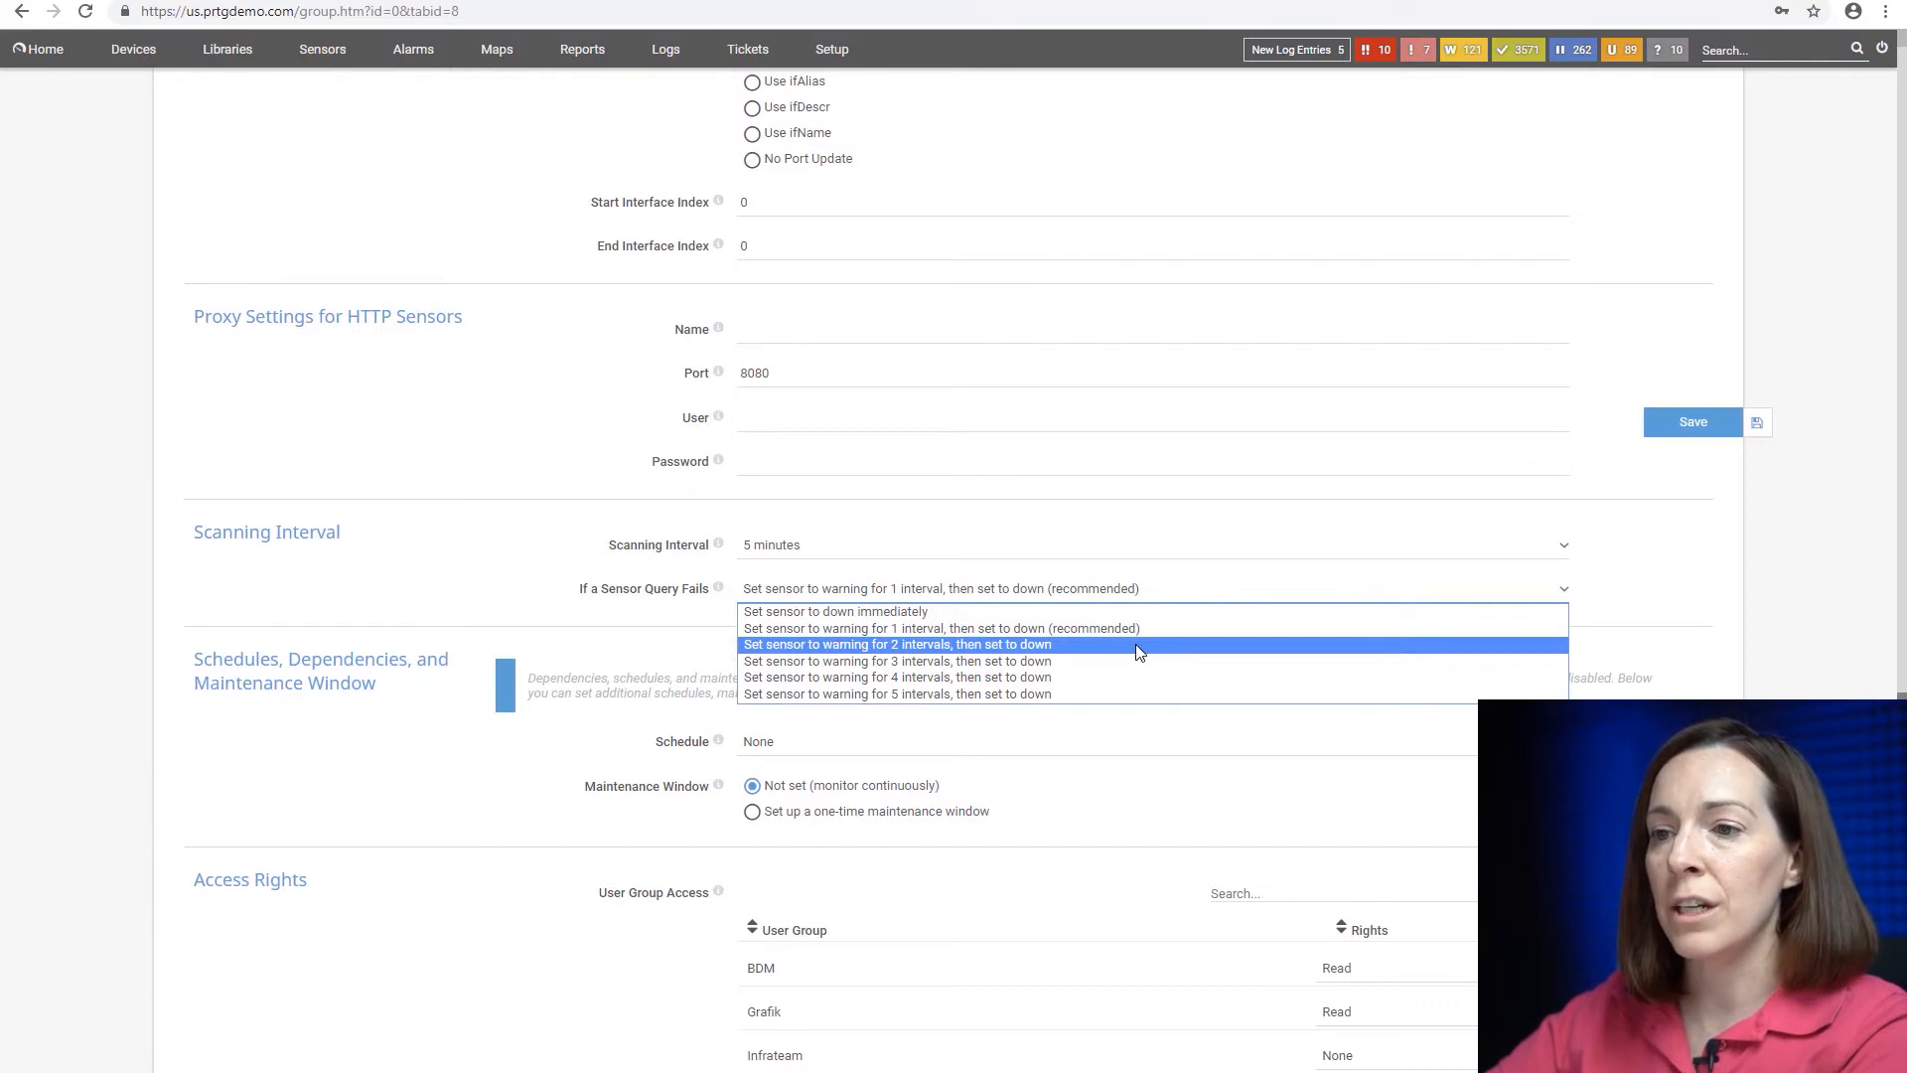
{"action": "mouse_move", "coordinate": [1129, 693]}
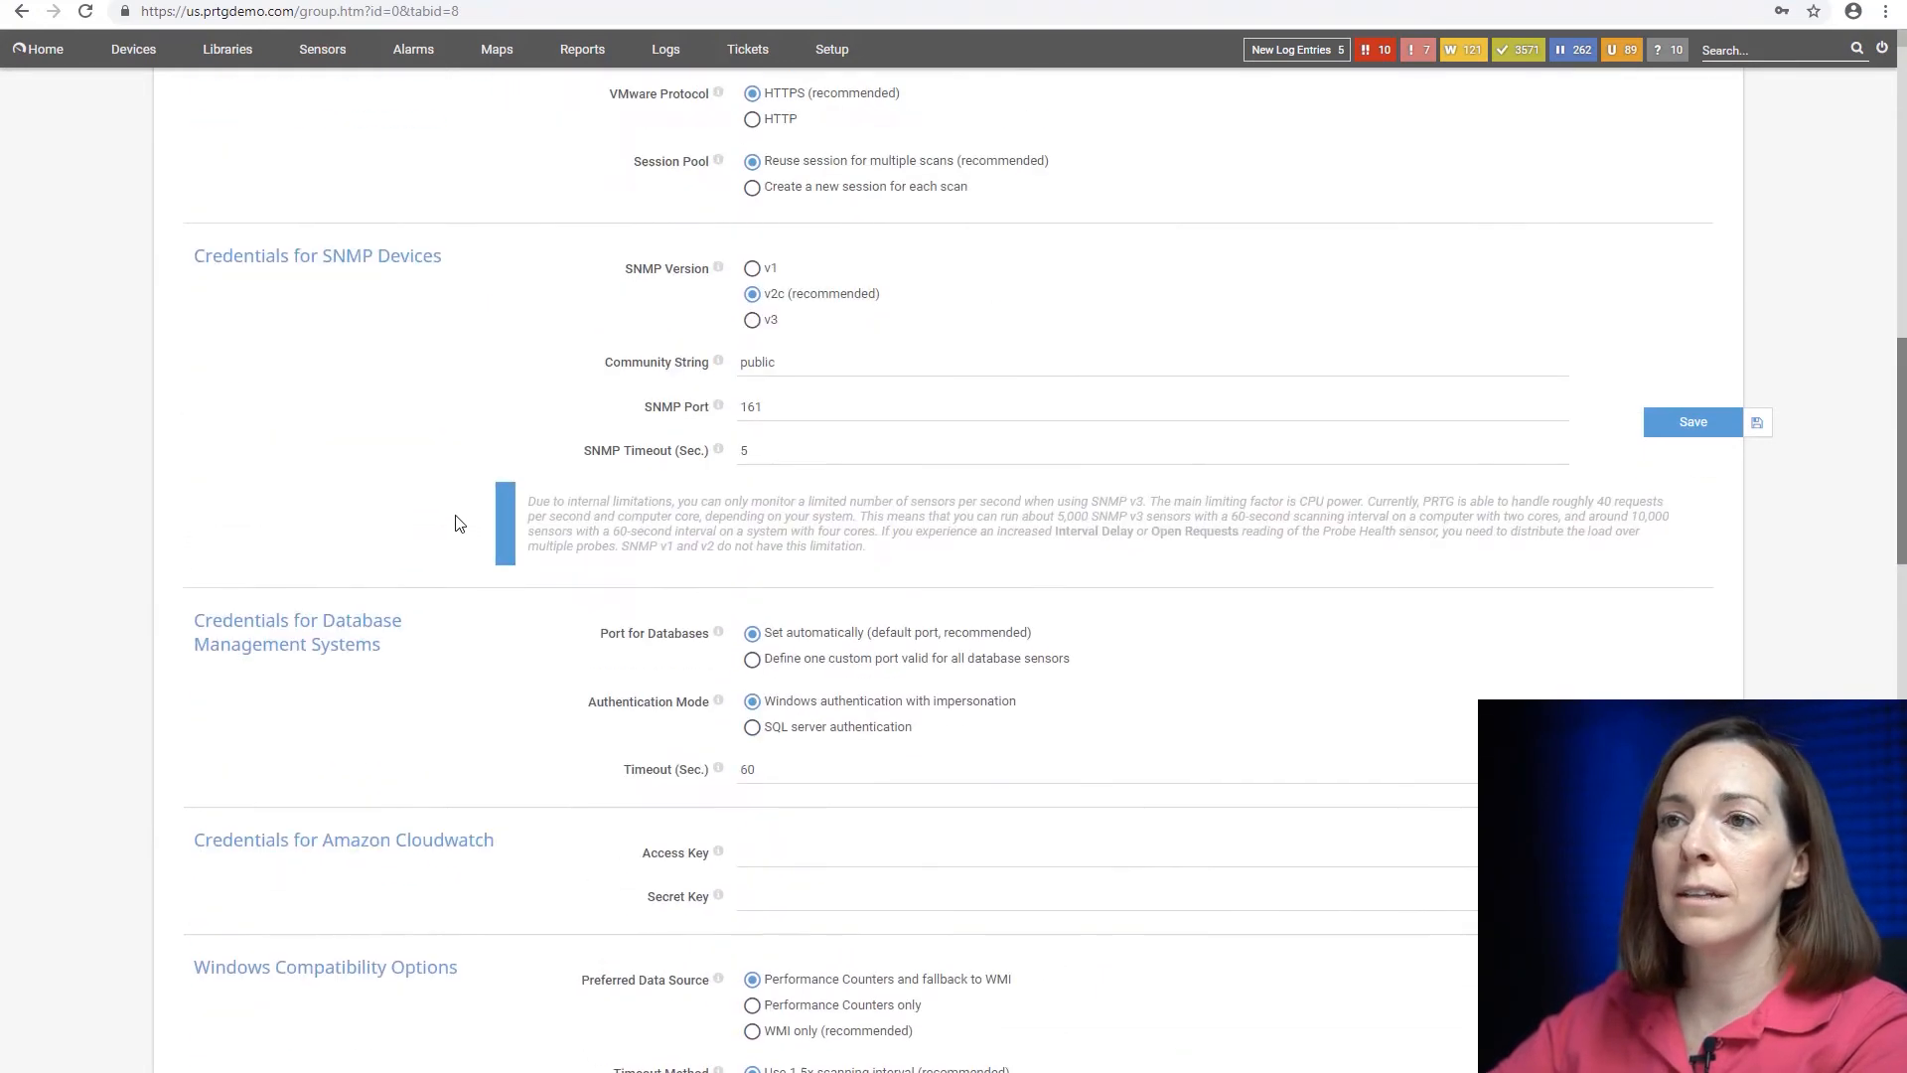
{"action": "scroll", "scroll_direction": "up", "scroll_amount": 3}
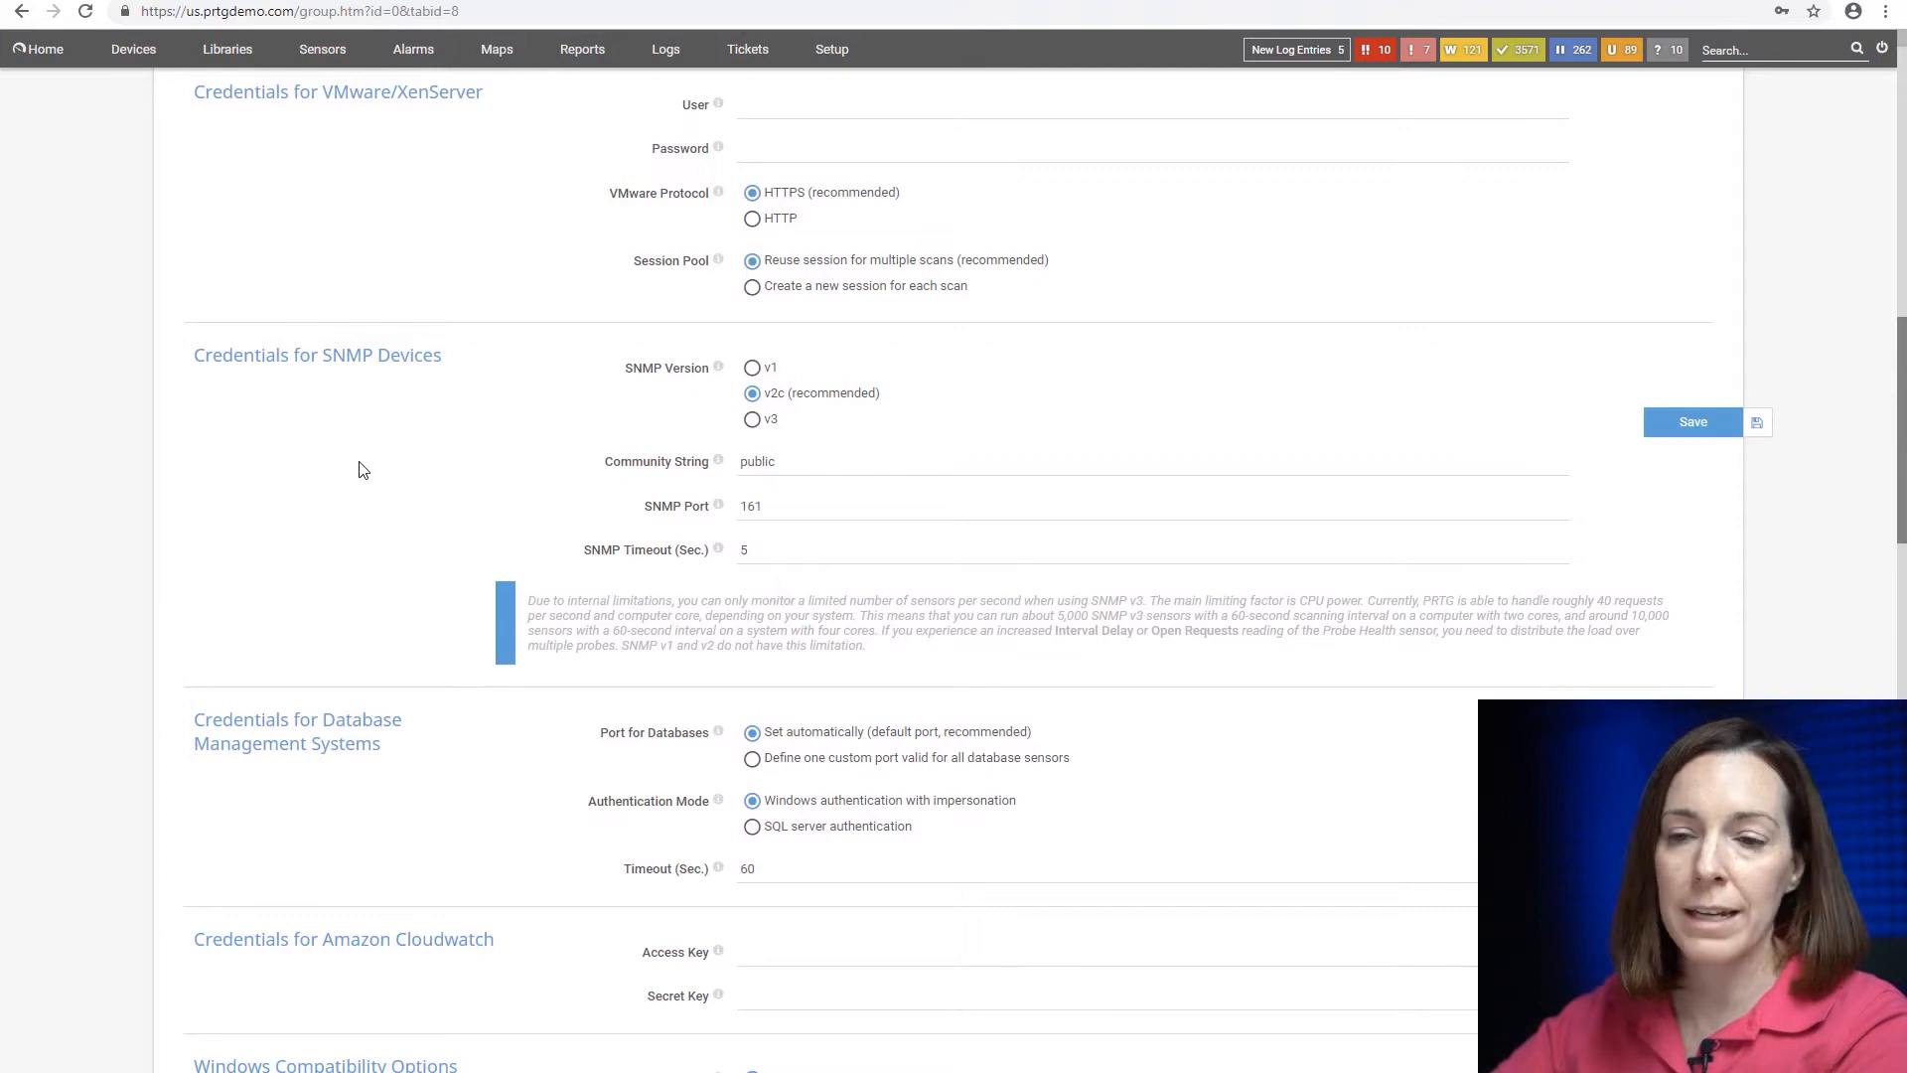
- Inspect the failing Nutanix (System) PING sensor and its actions menu, then return to the Root device tree
{"action": "left_click", "coordinate": [133, 48]}
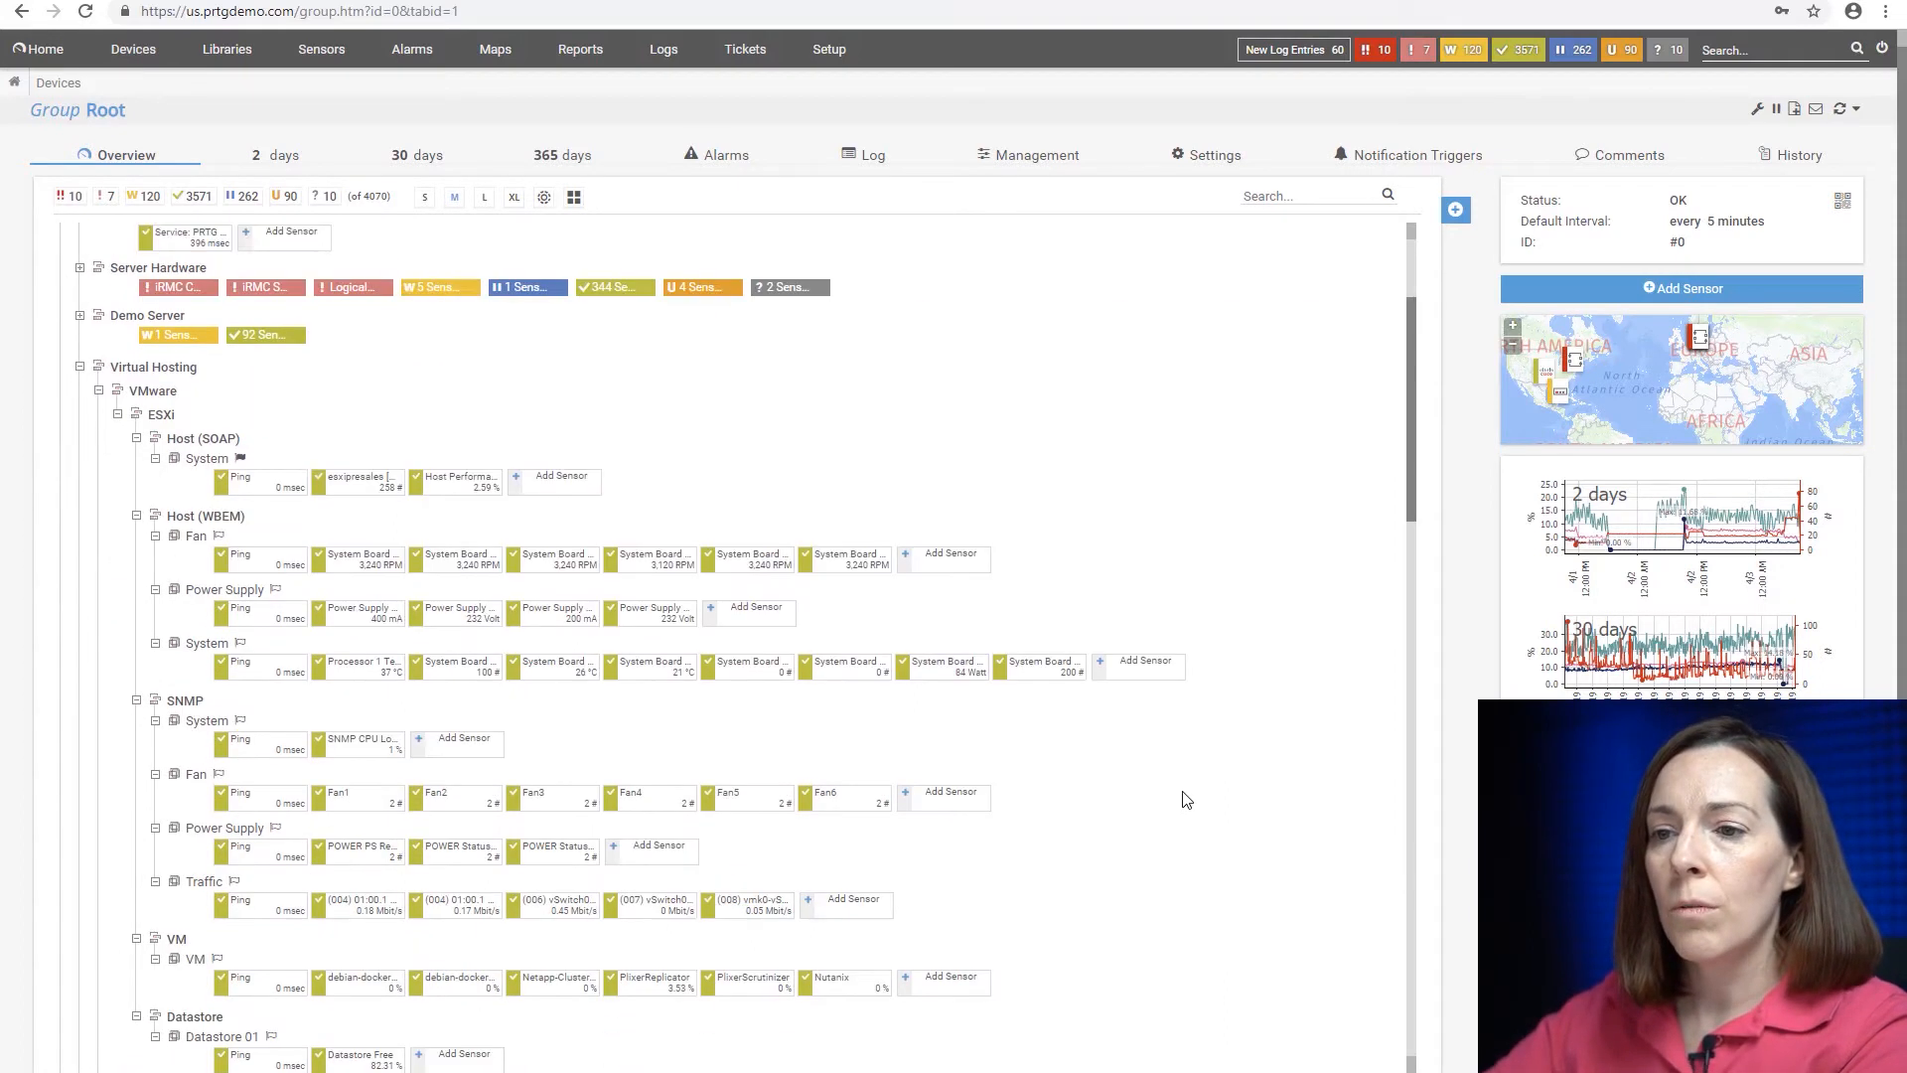
{"action": "scroll", "scroll_direction": "down", "scroll_amount": 3}
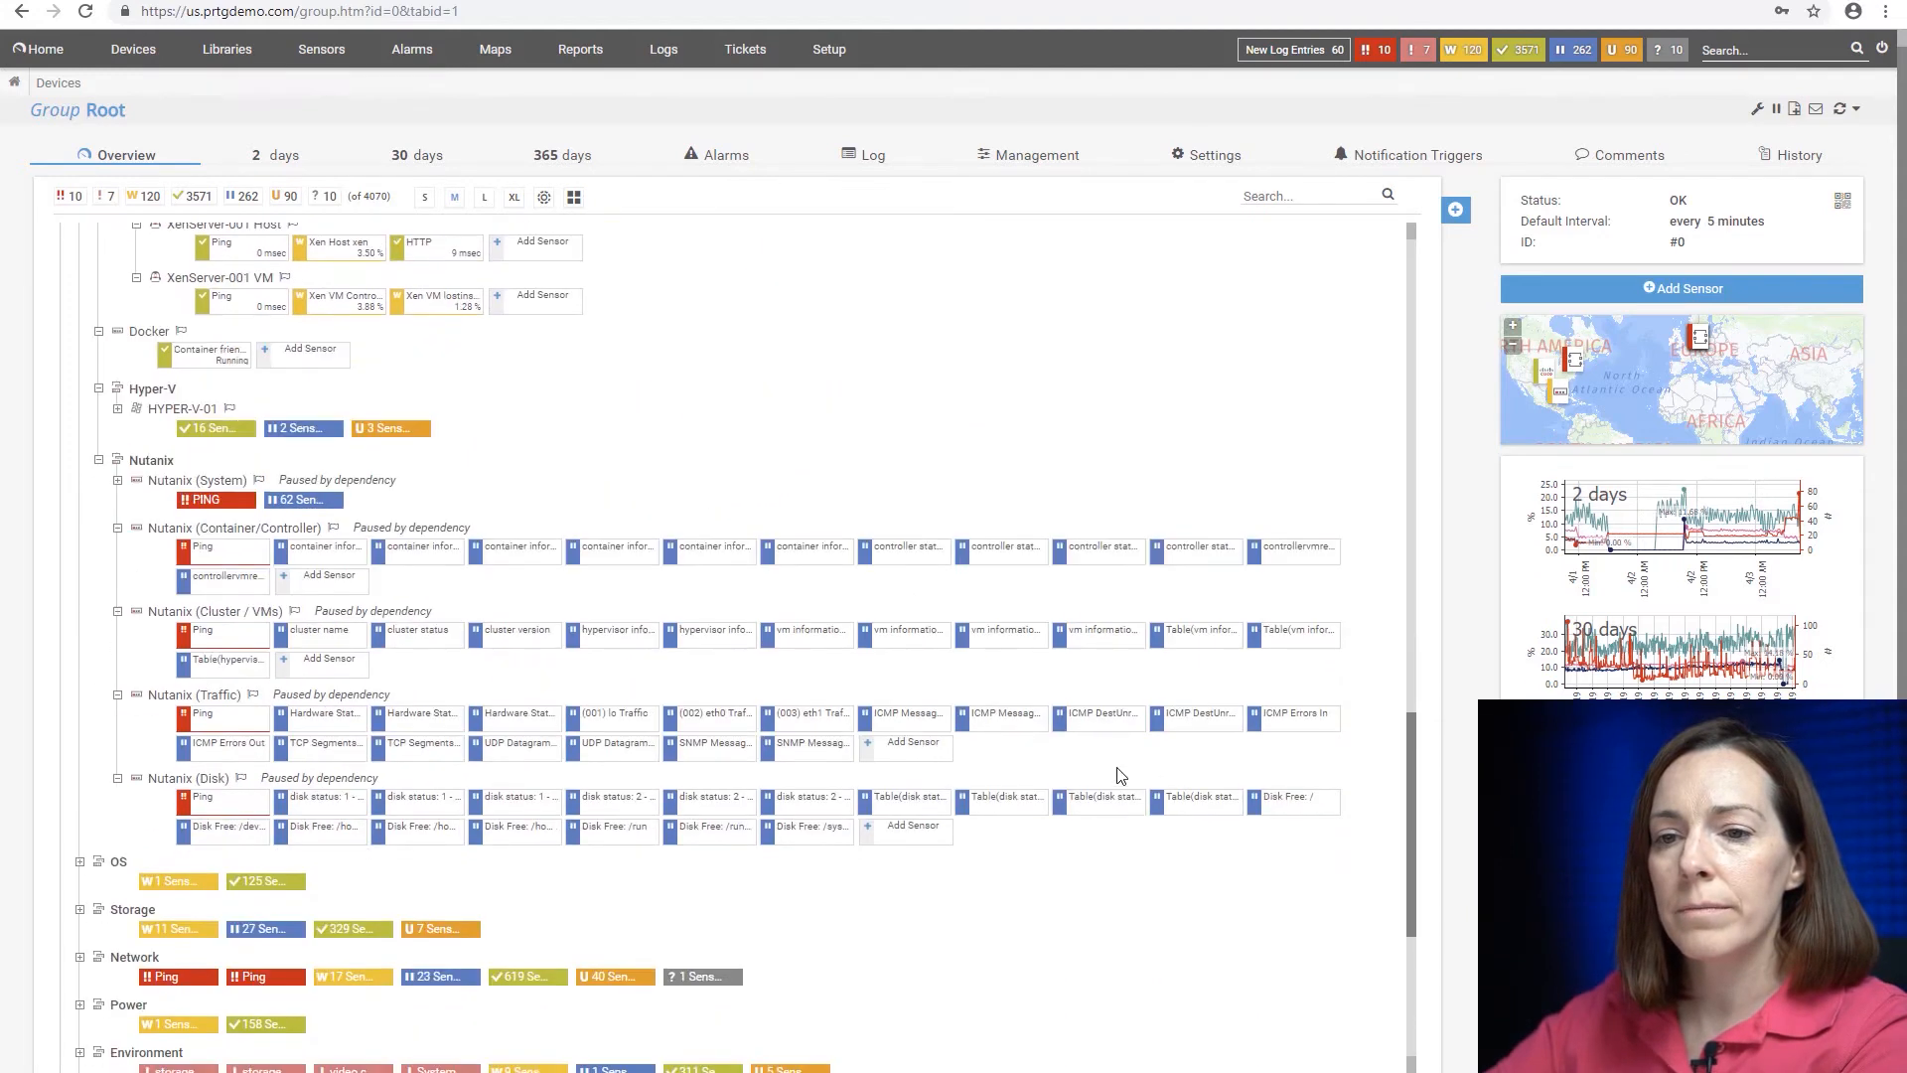
{"action": "left_click", "coordinate": [201, 501]}
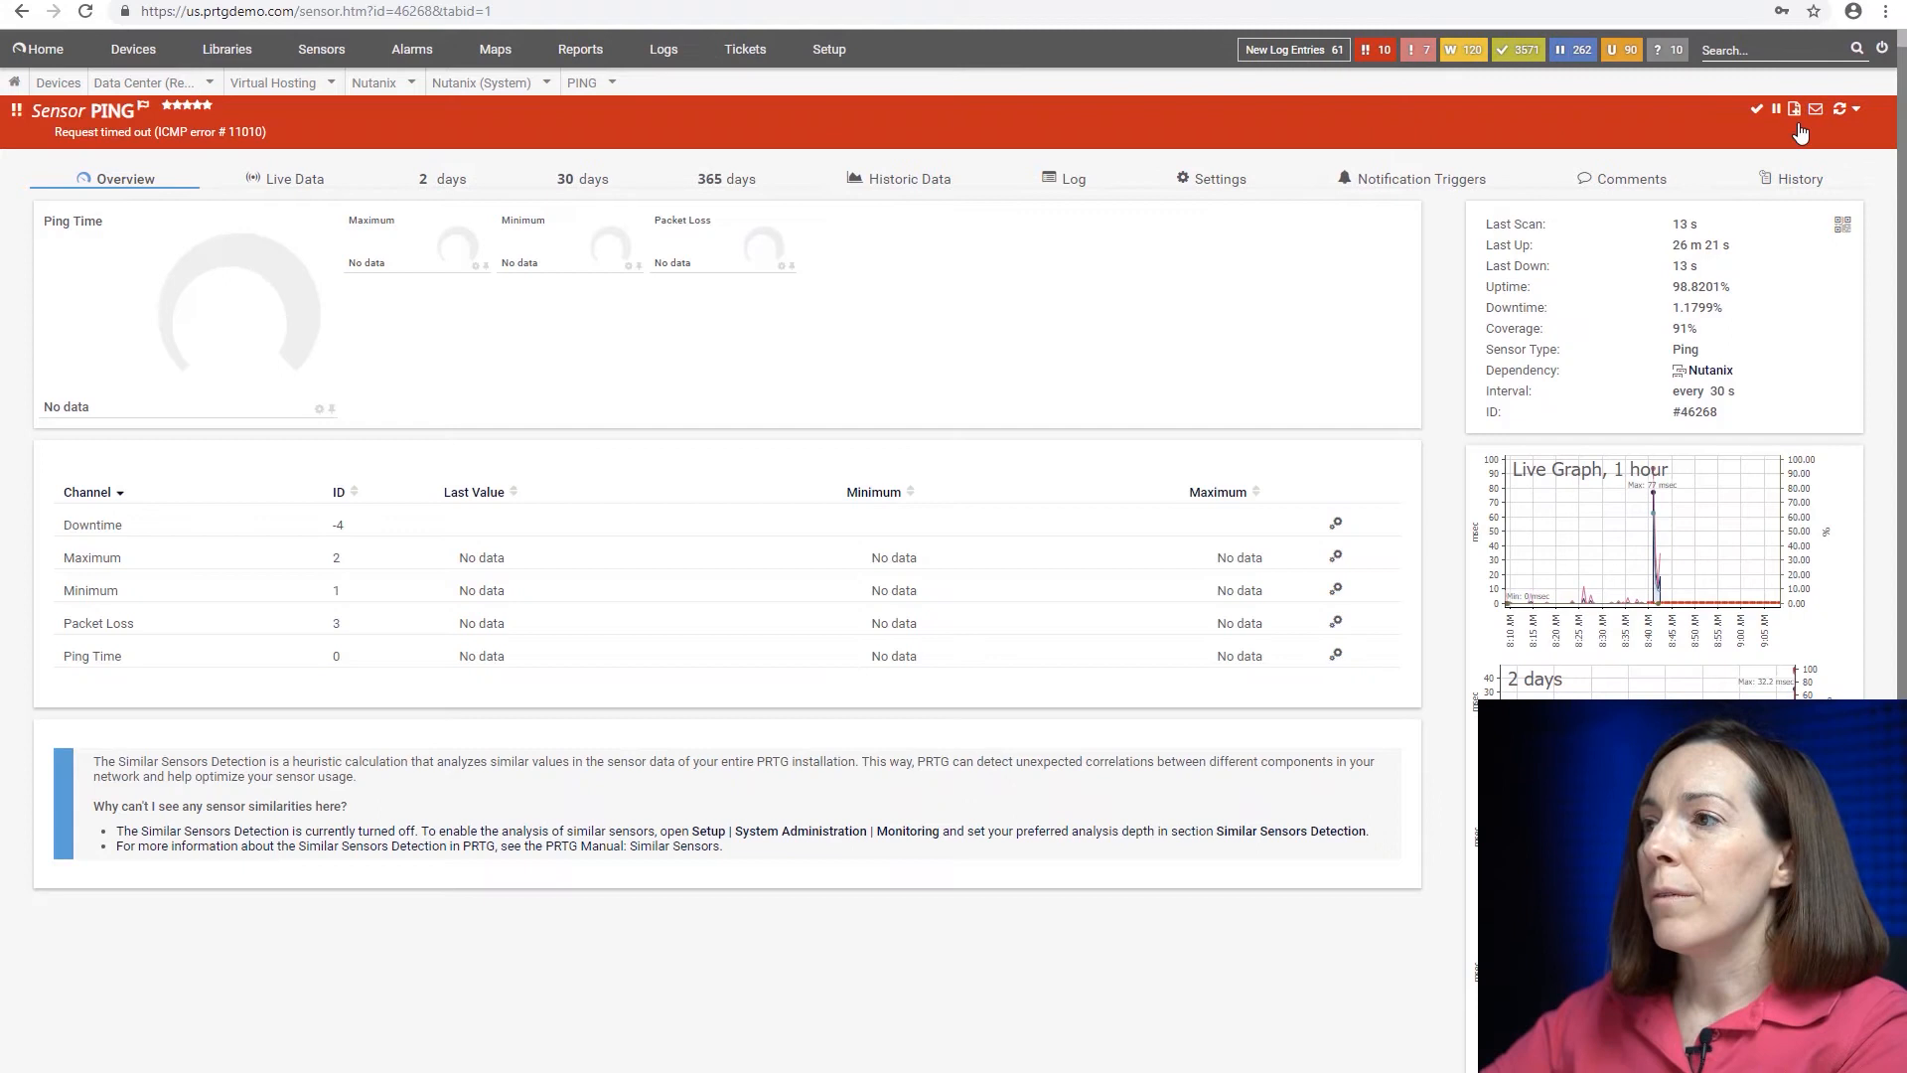
{"action": "left_click", "coordinate": [1856, 107]}
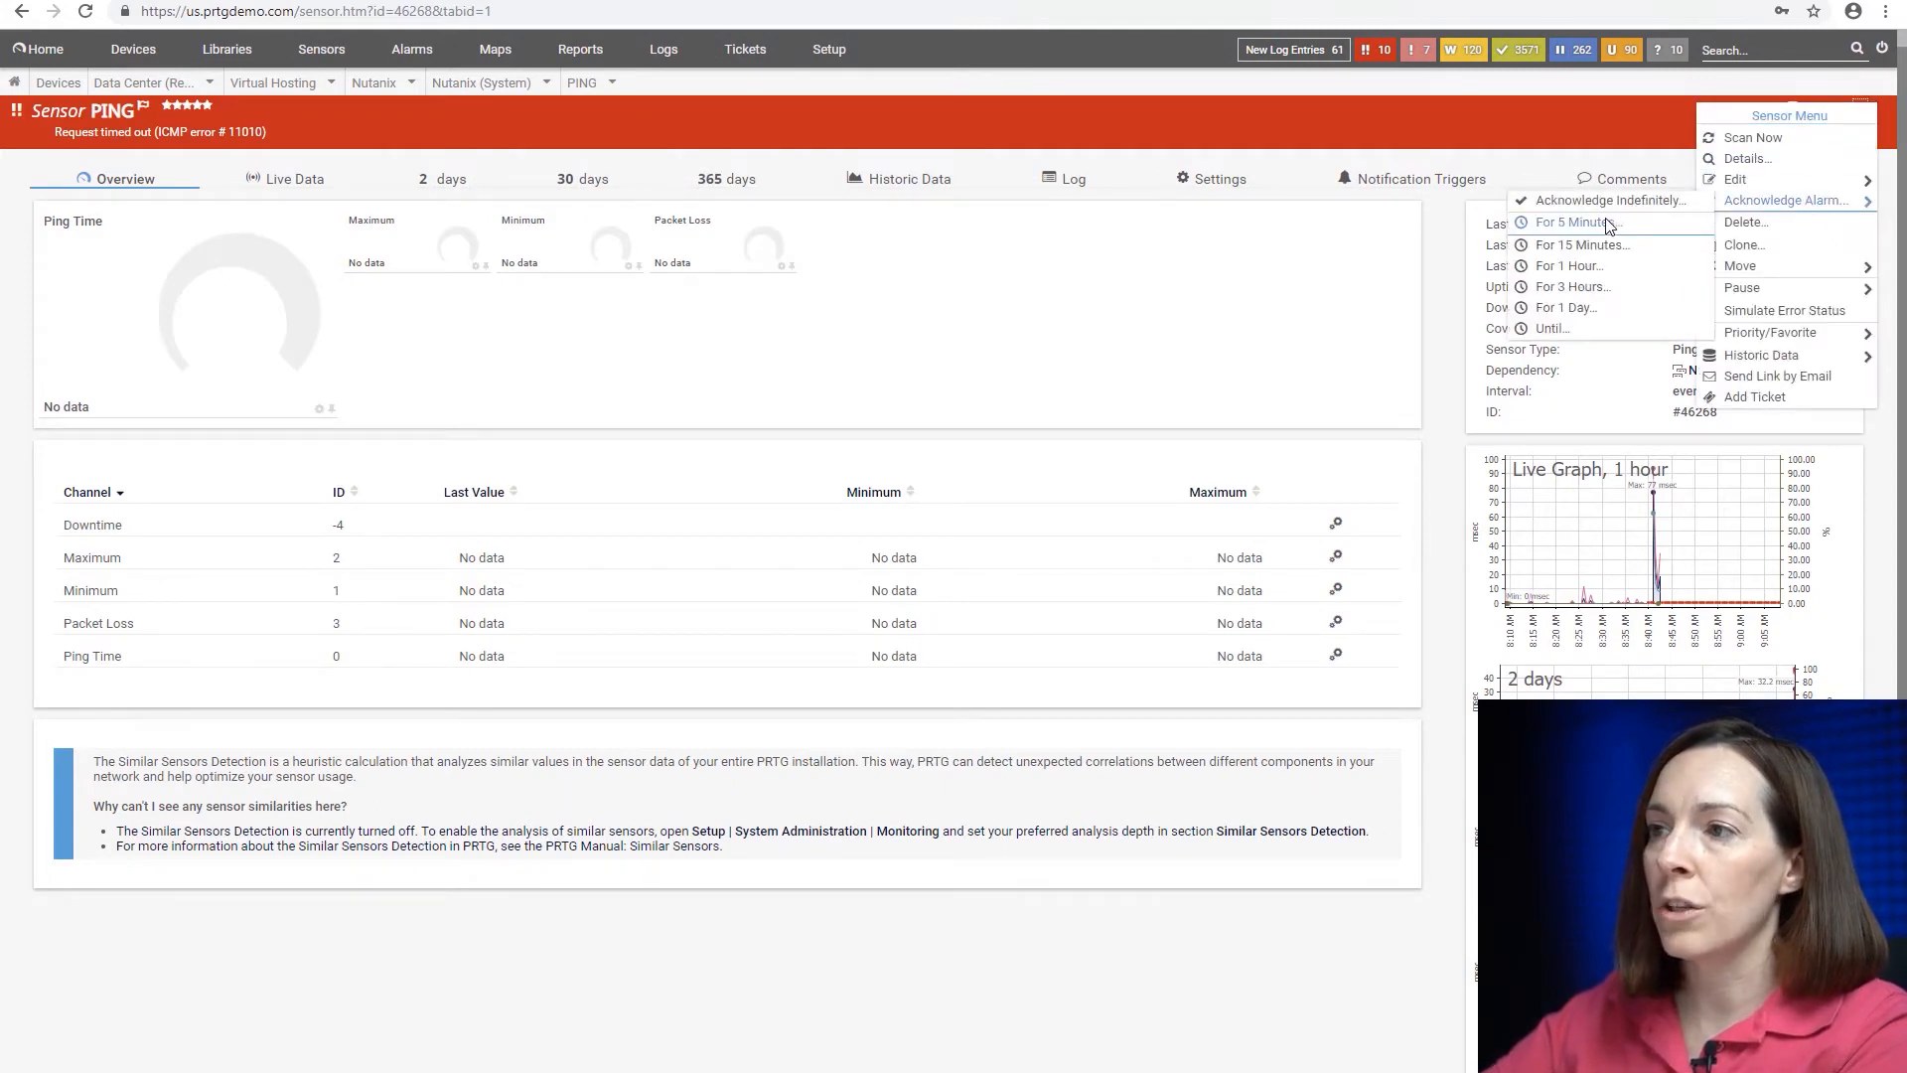
{"action": "mouse_move", "coordinate": [1583, 244]}
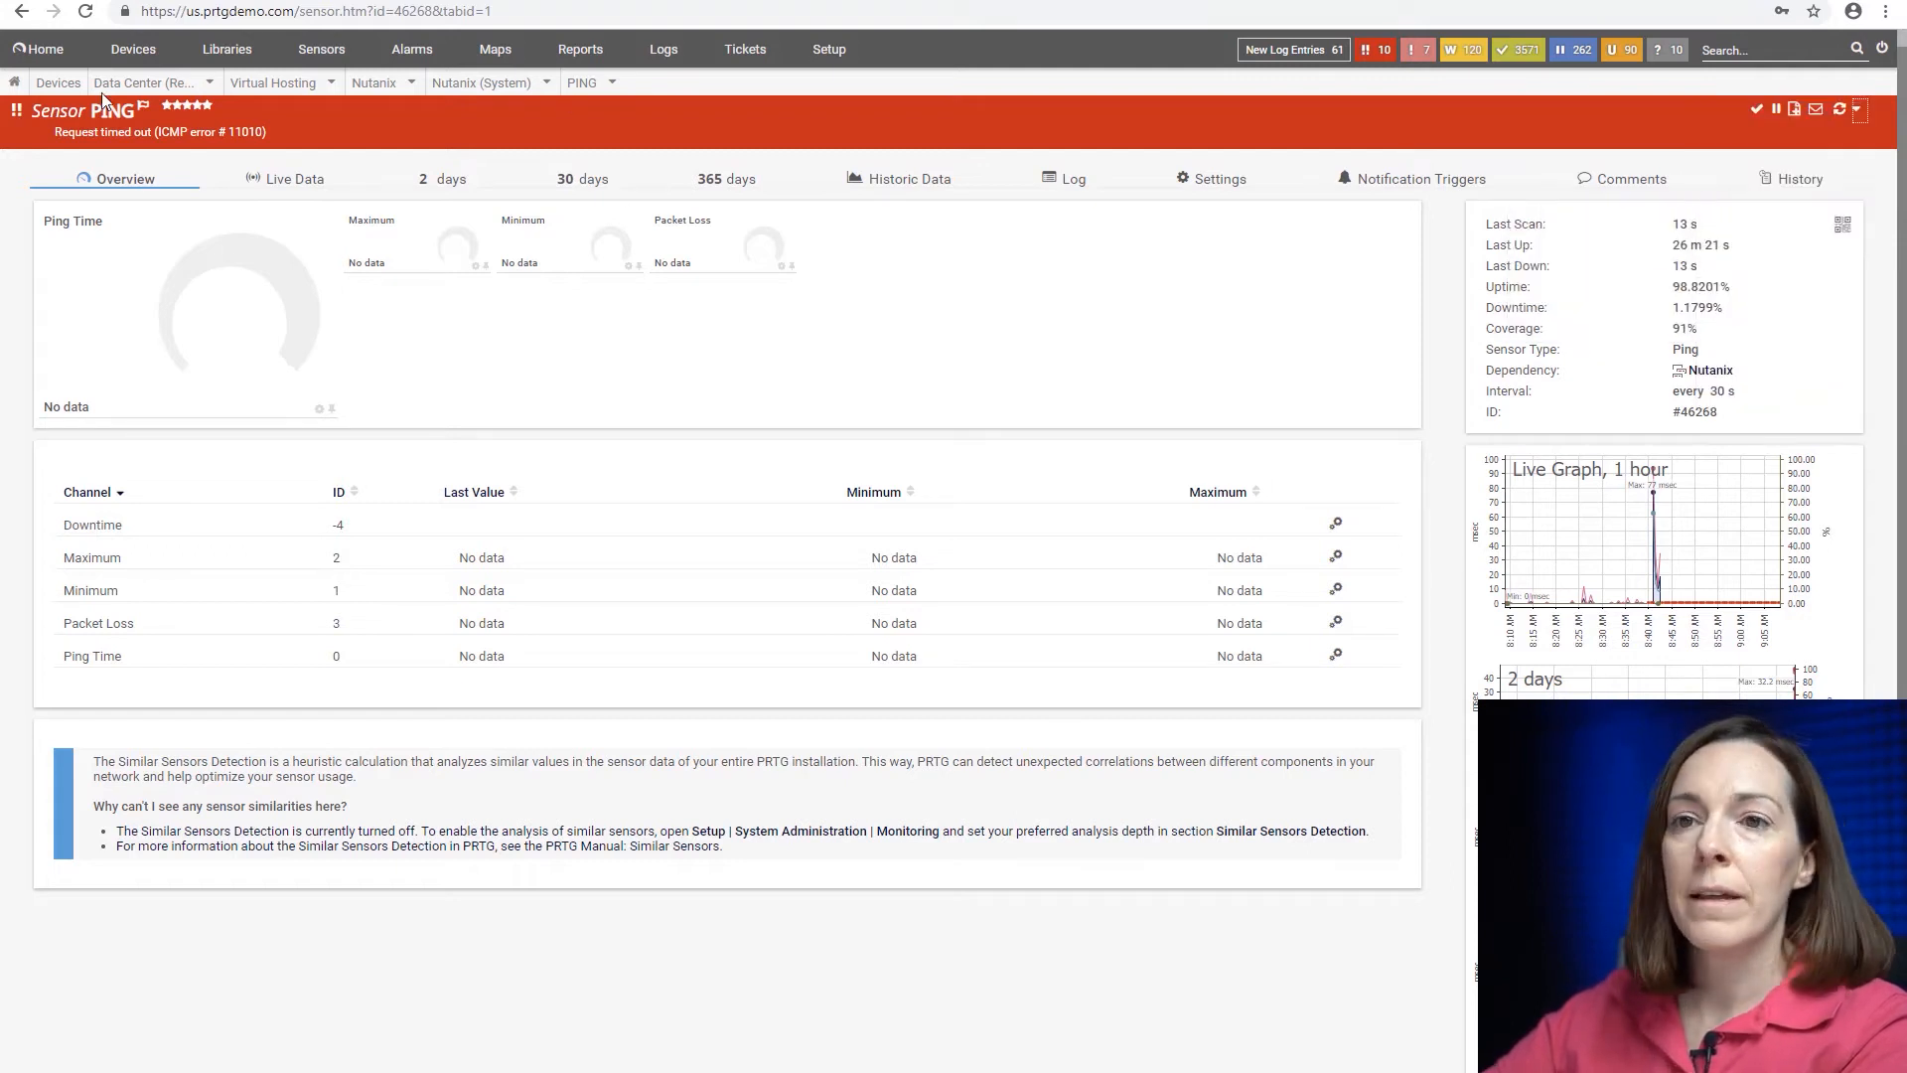
{"action": "left_click", "coordinate": [133, 48]}
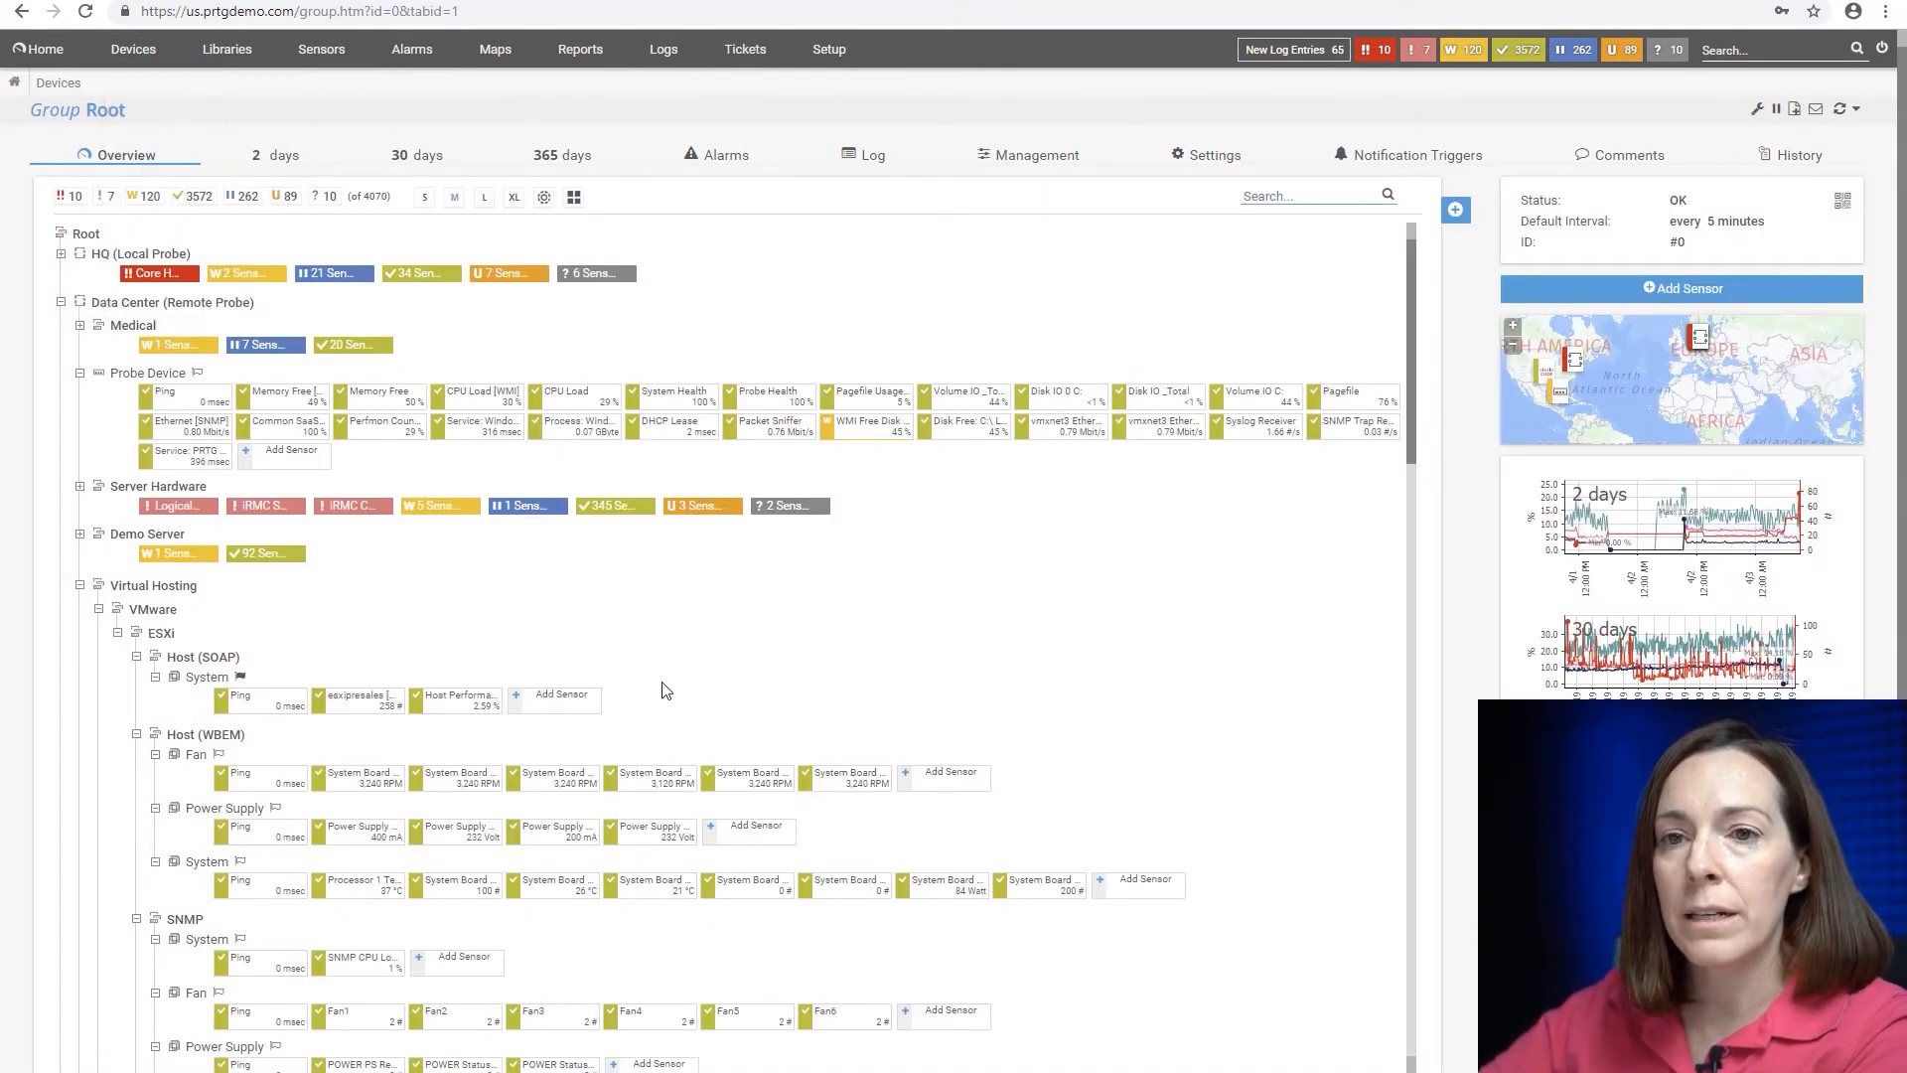
{"action": "left_click", "coordinate": [61, 254]}
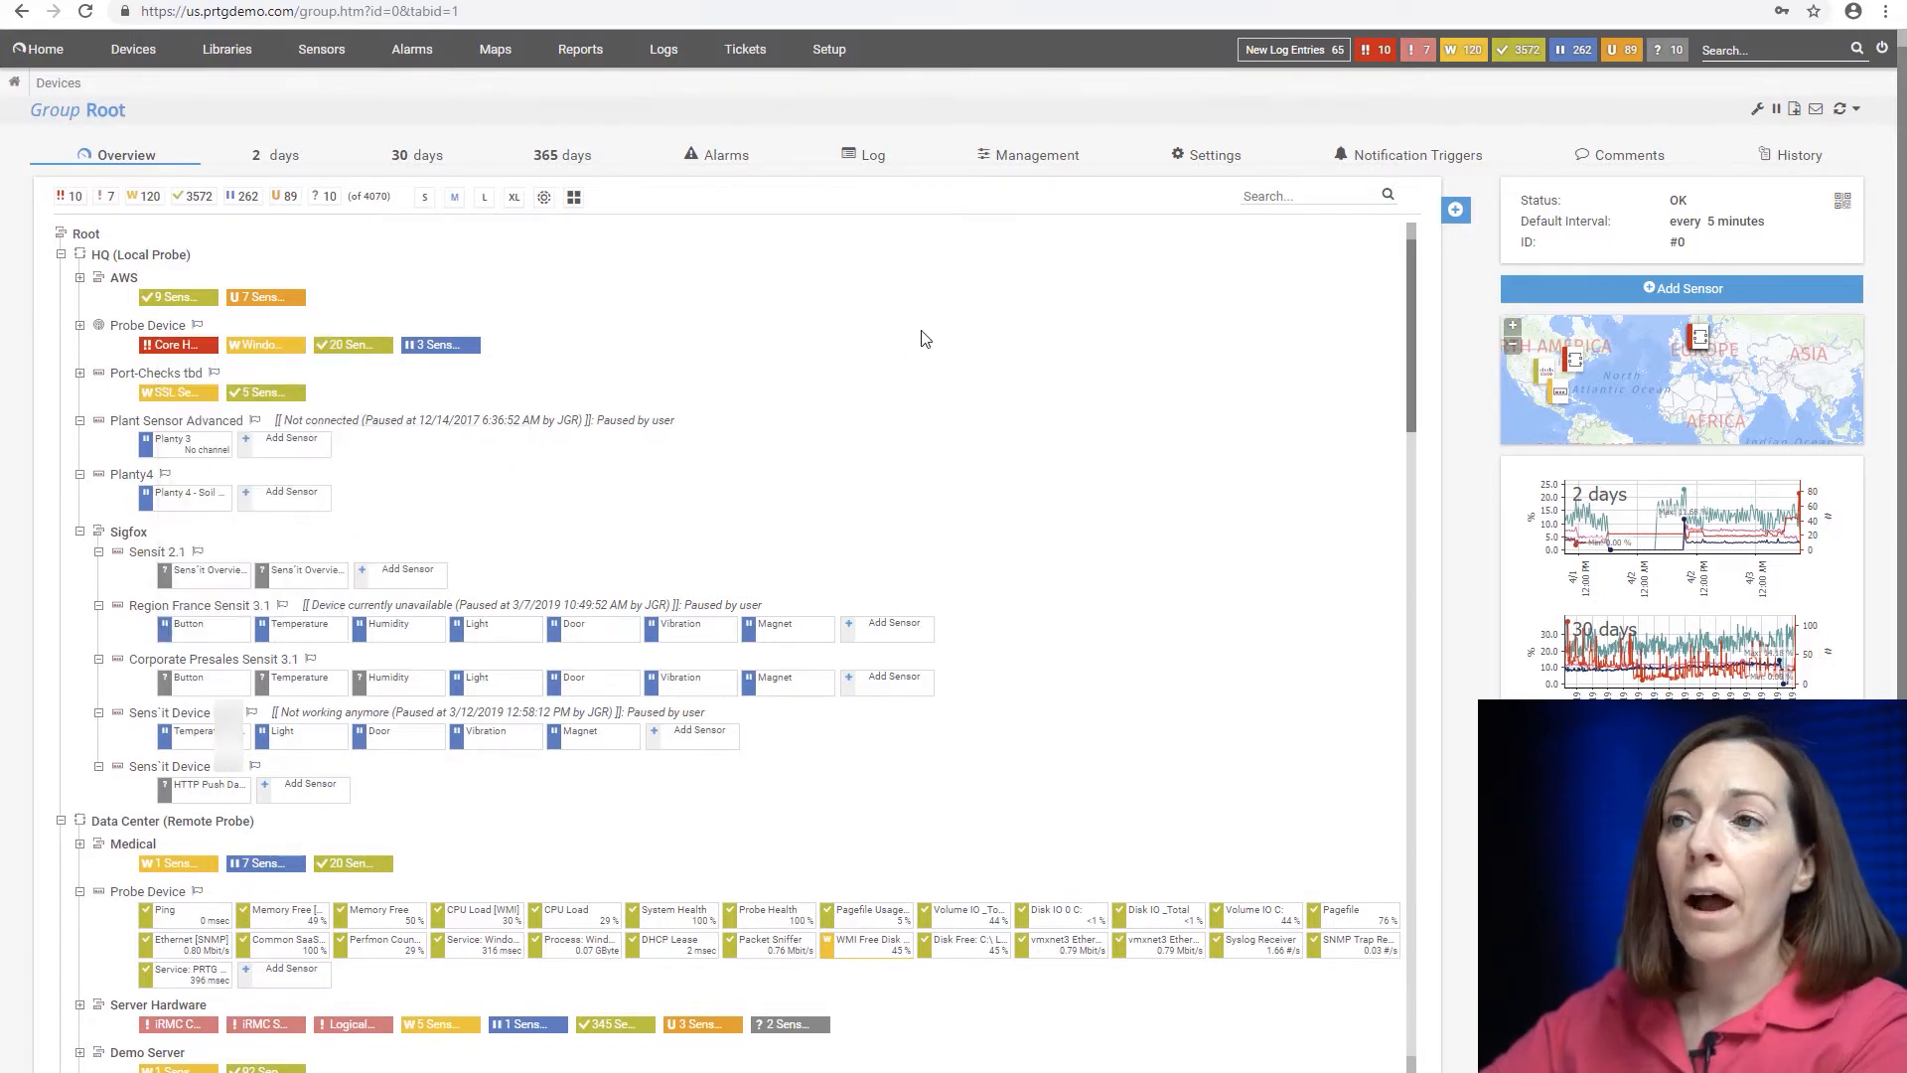
{"action": "mouse_move", "coordinate": [888, 342]}
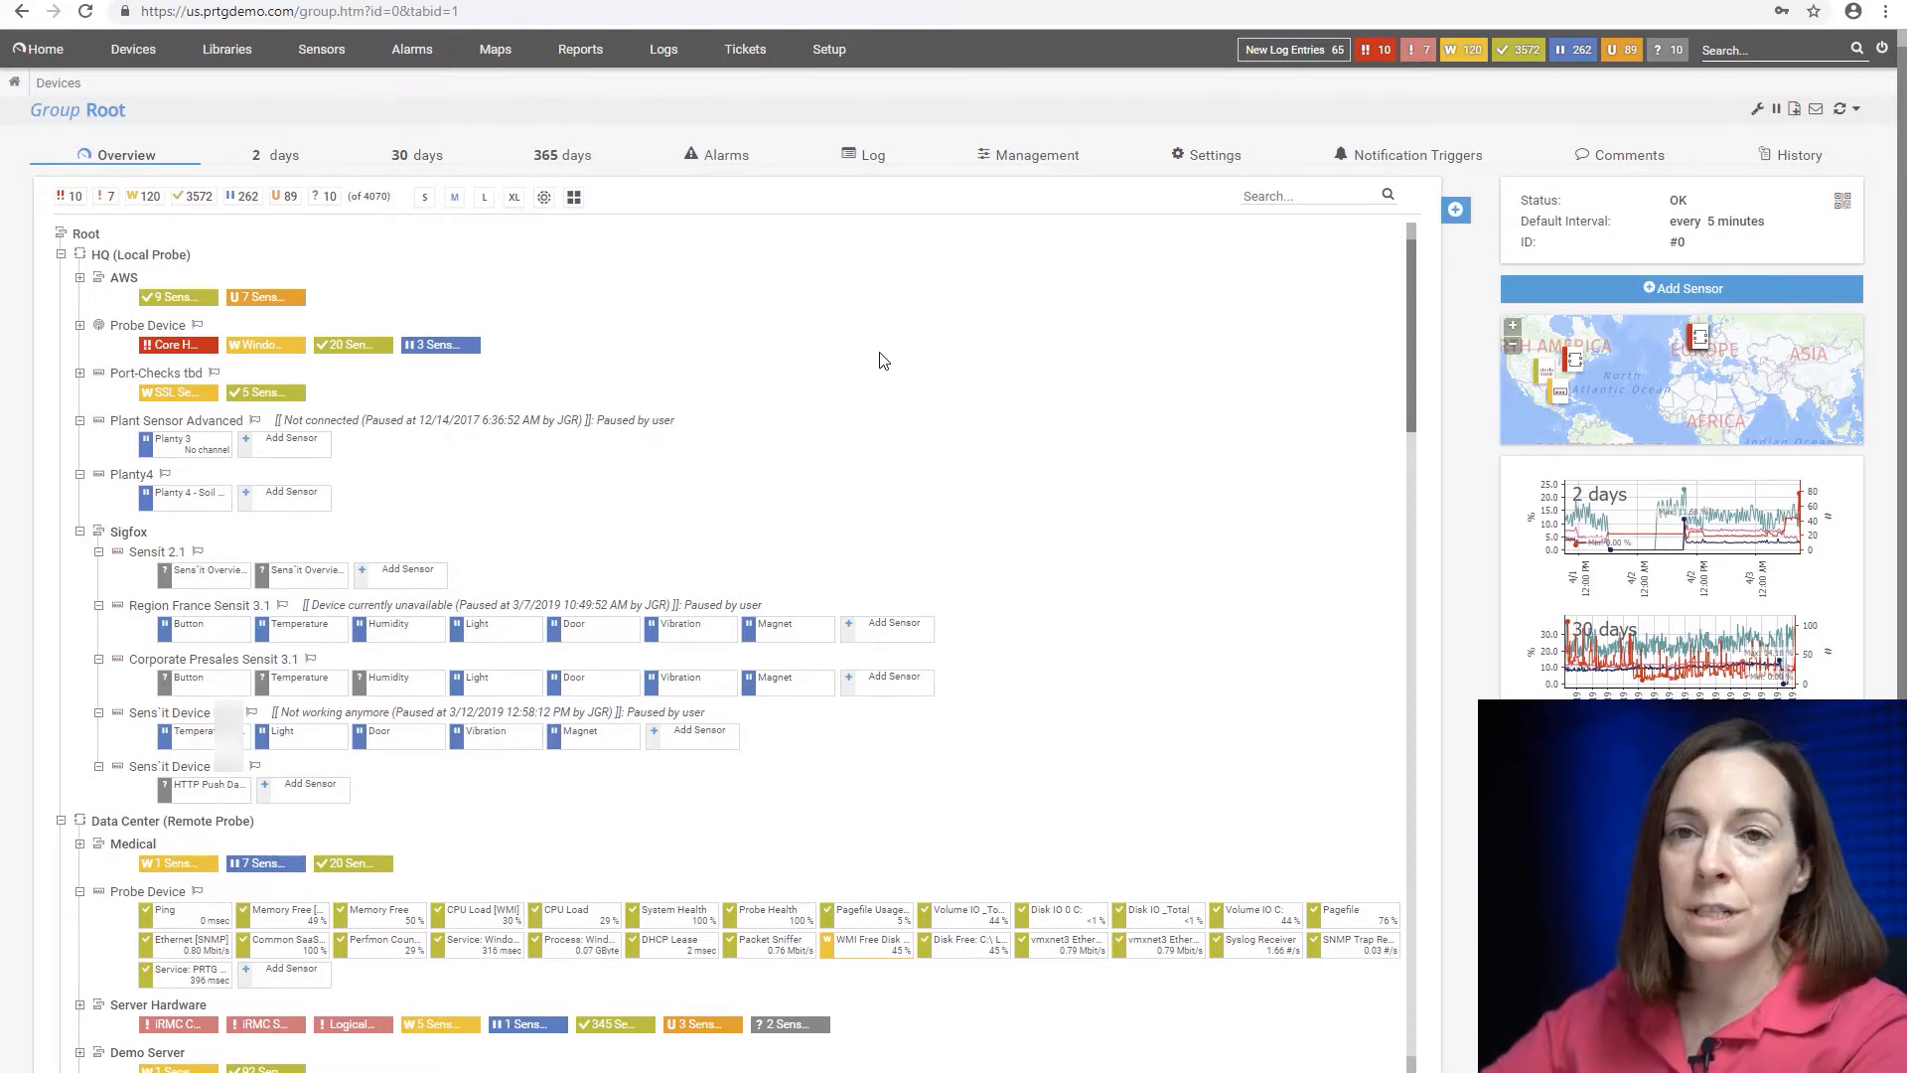
{"action": "mouse_move", "coordinate": [1039, 501]}
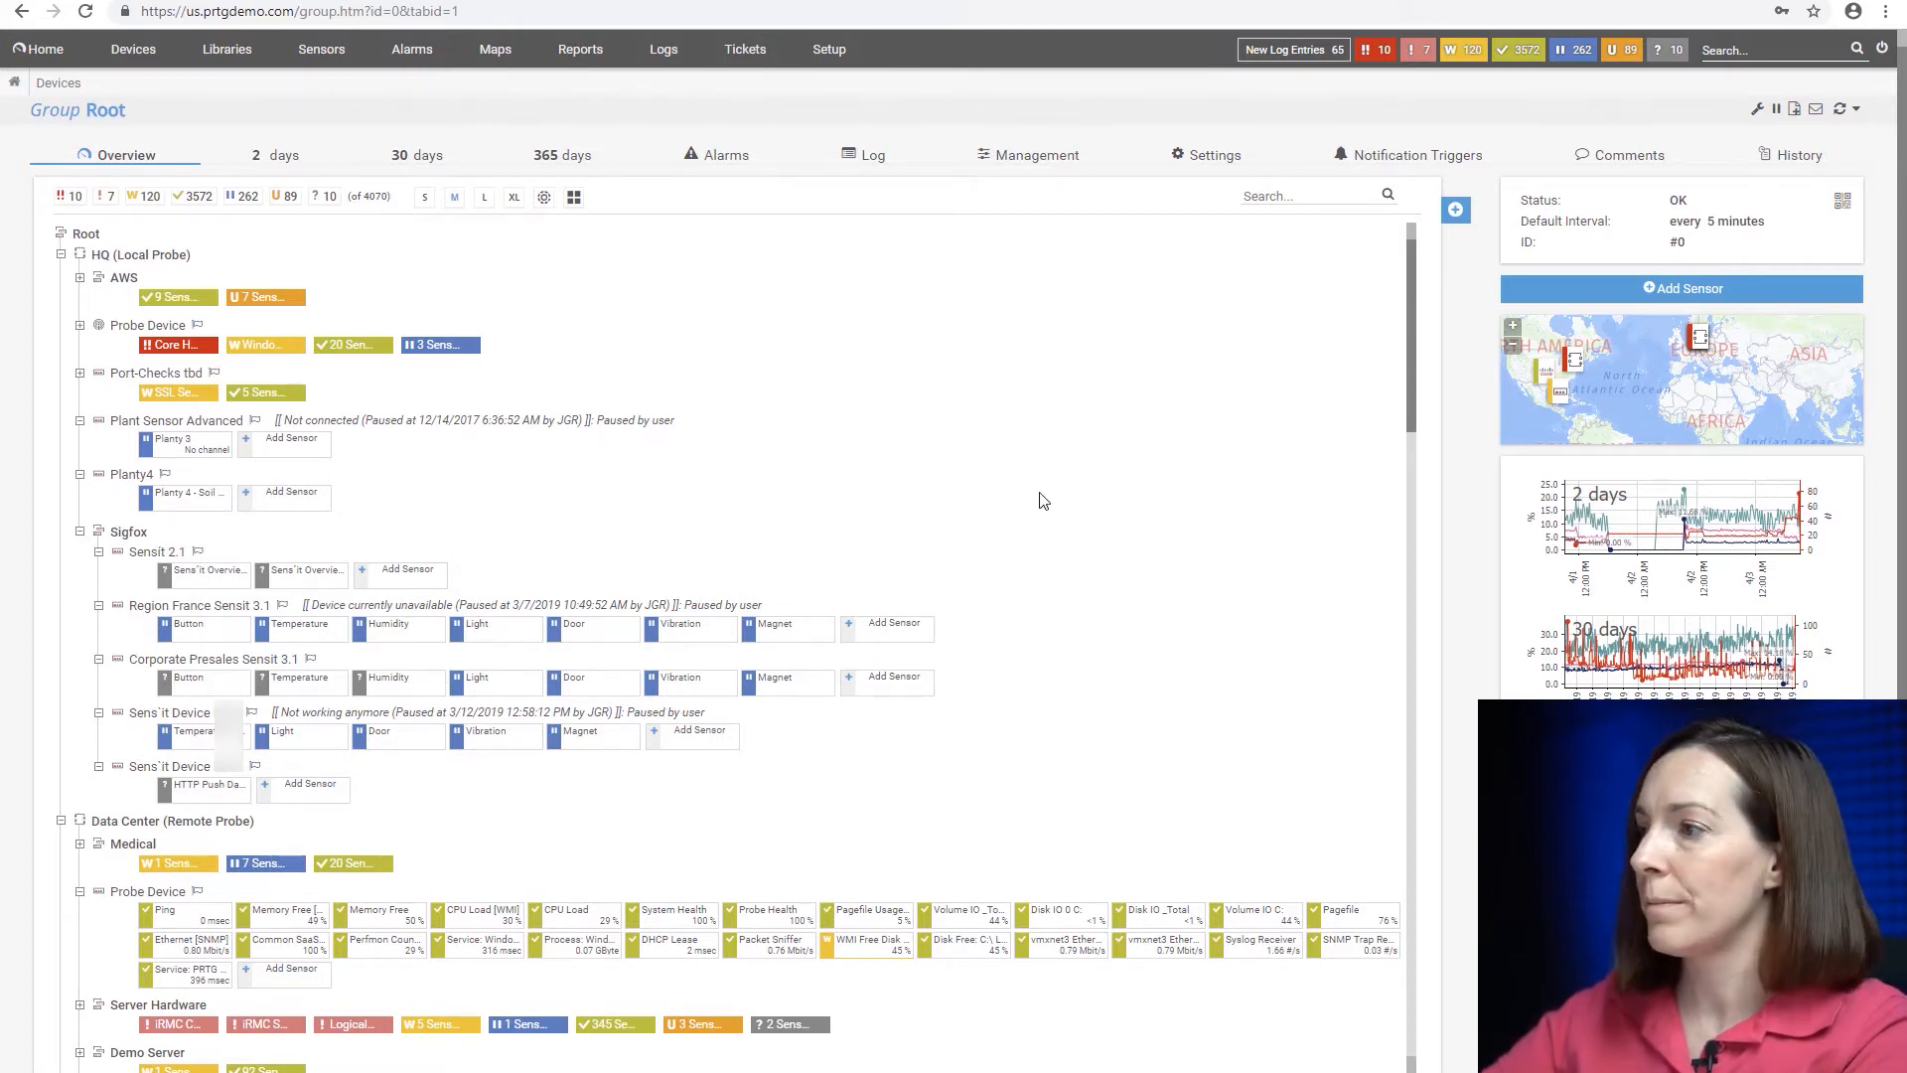
{"action": "mouse_move", "coordinate": [921, 340]}
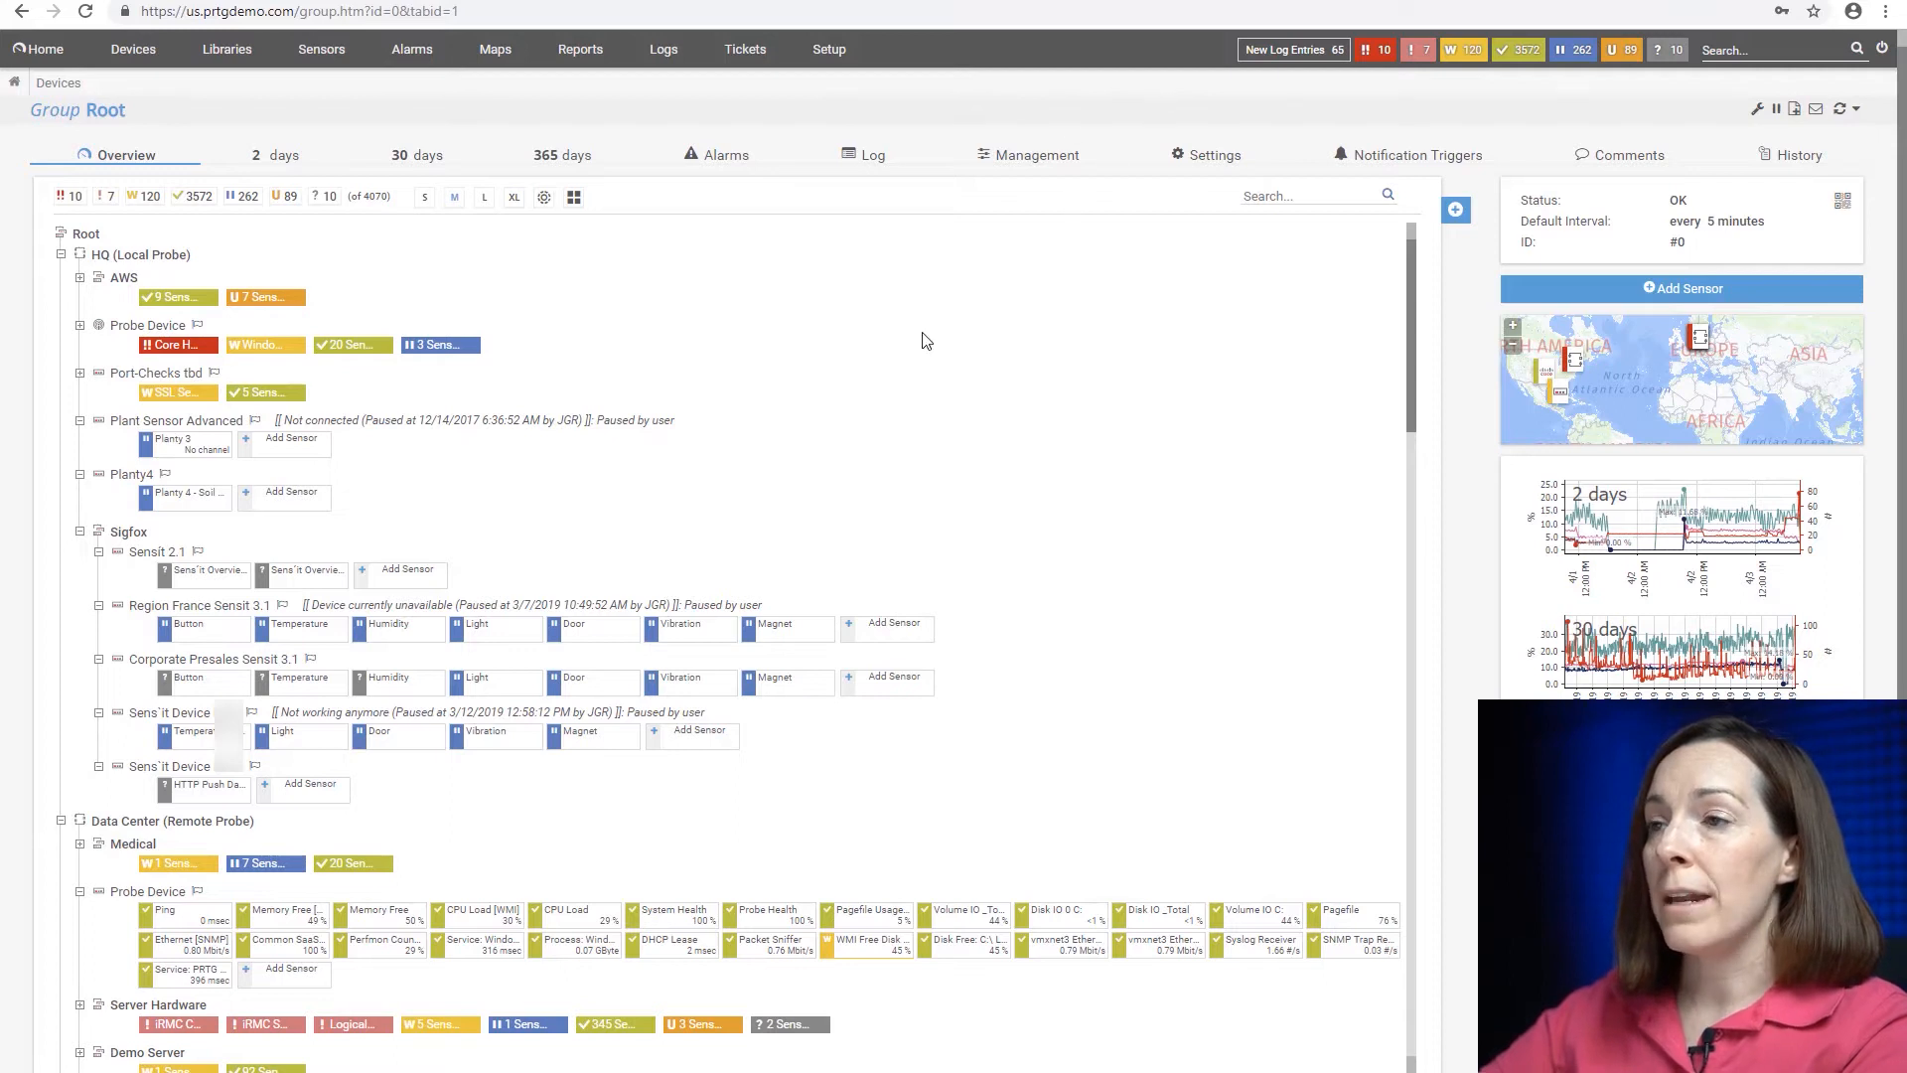
{"action": "mouse_move", "coordinate": [1385, 106]}
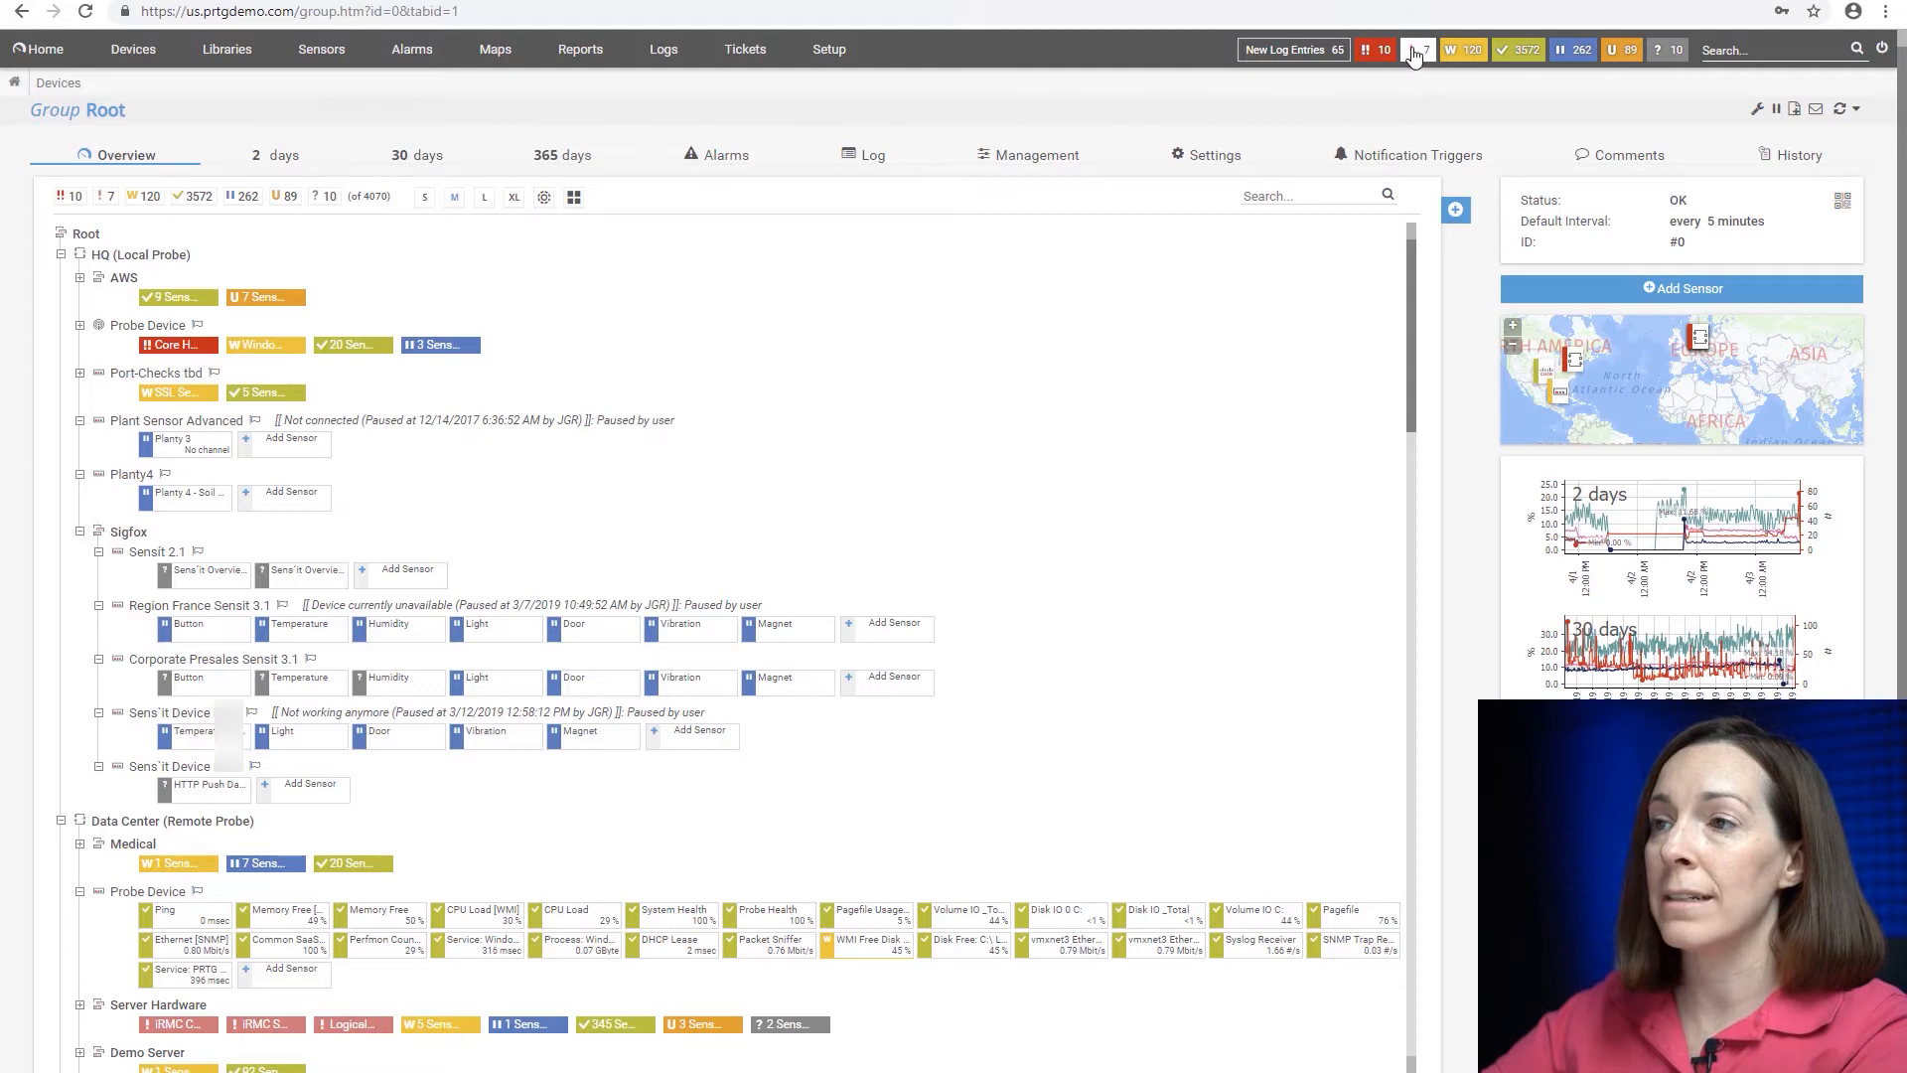
{"action": "mouse_move", "coordinate": [1416, 49]}
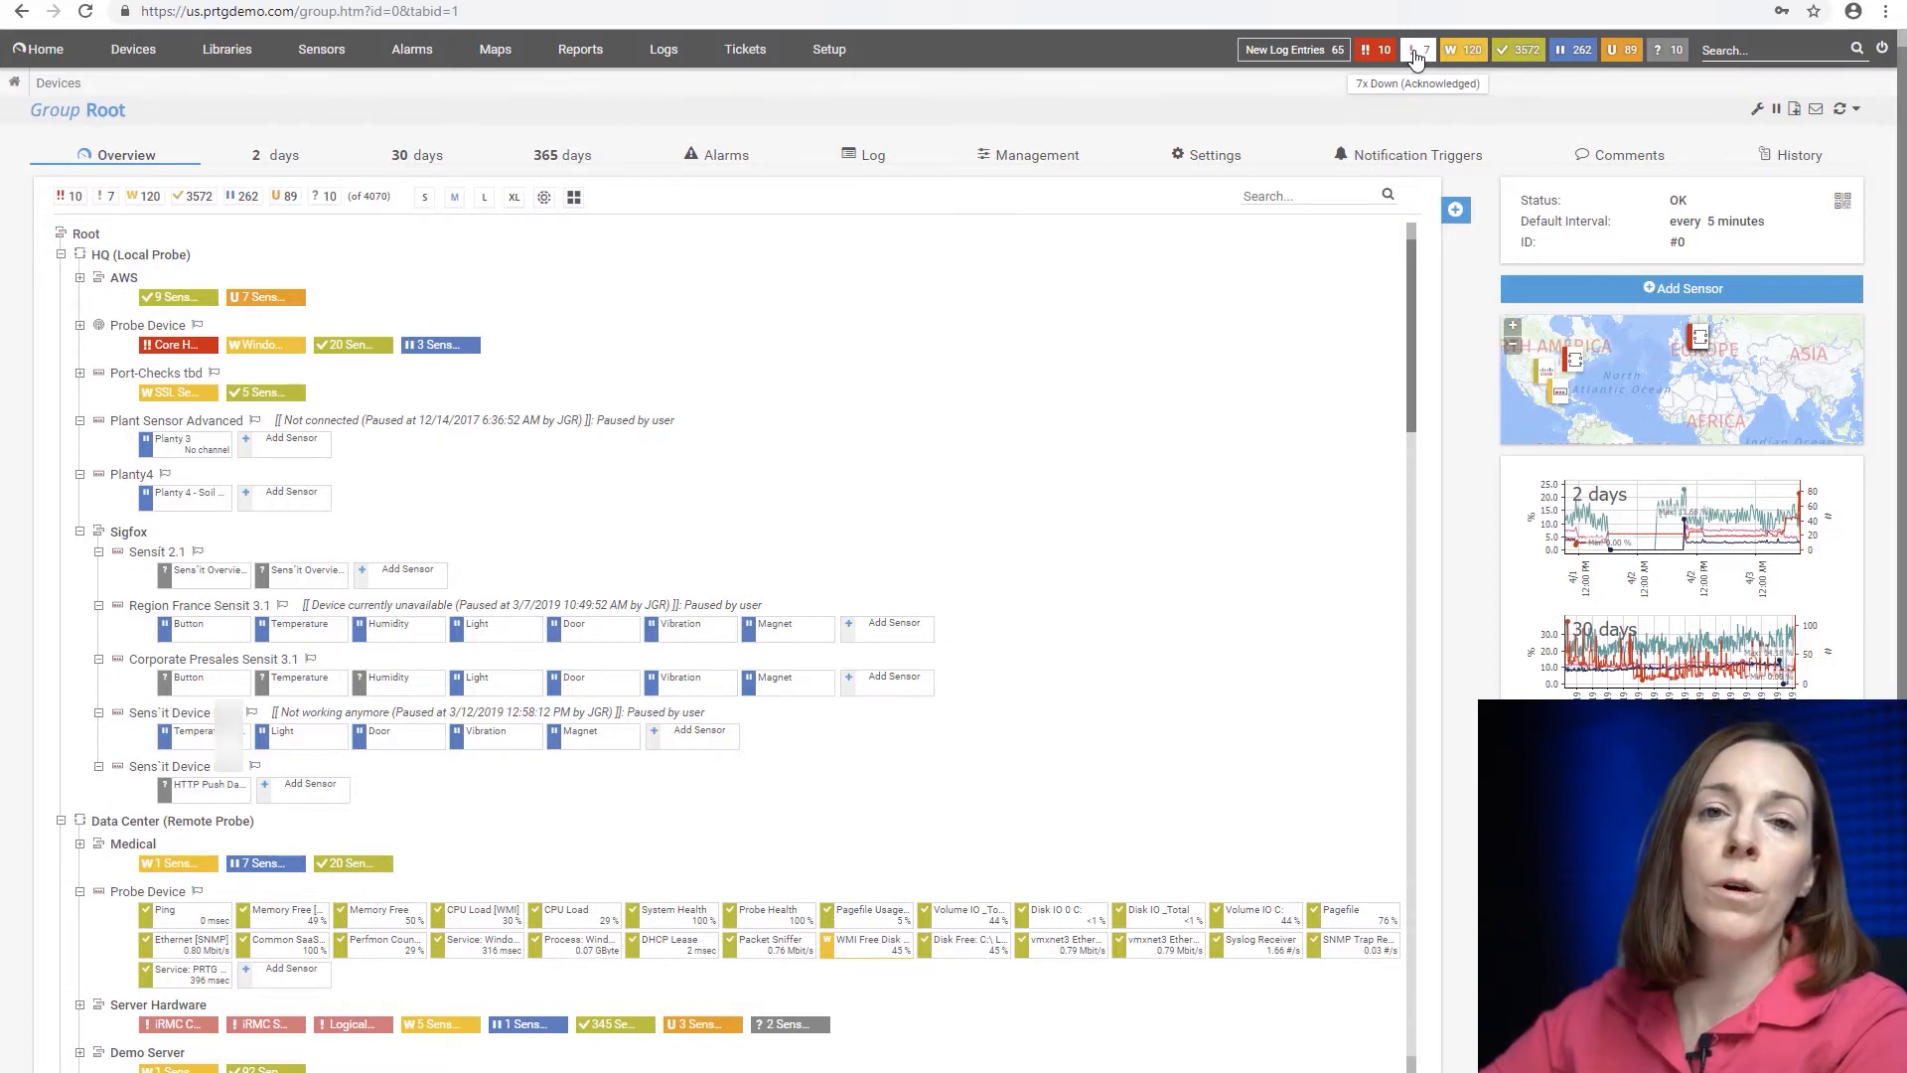
{"action": "mouse_move", "coordinate": [1424, 83]}
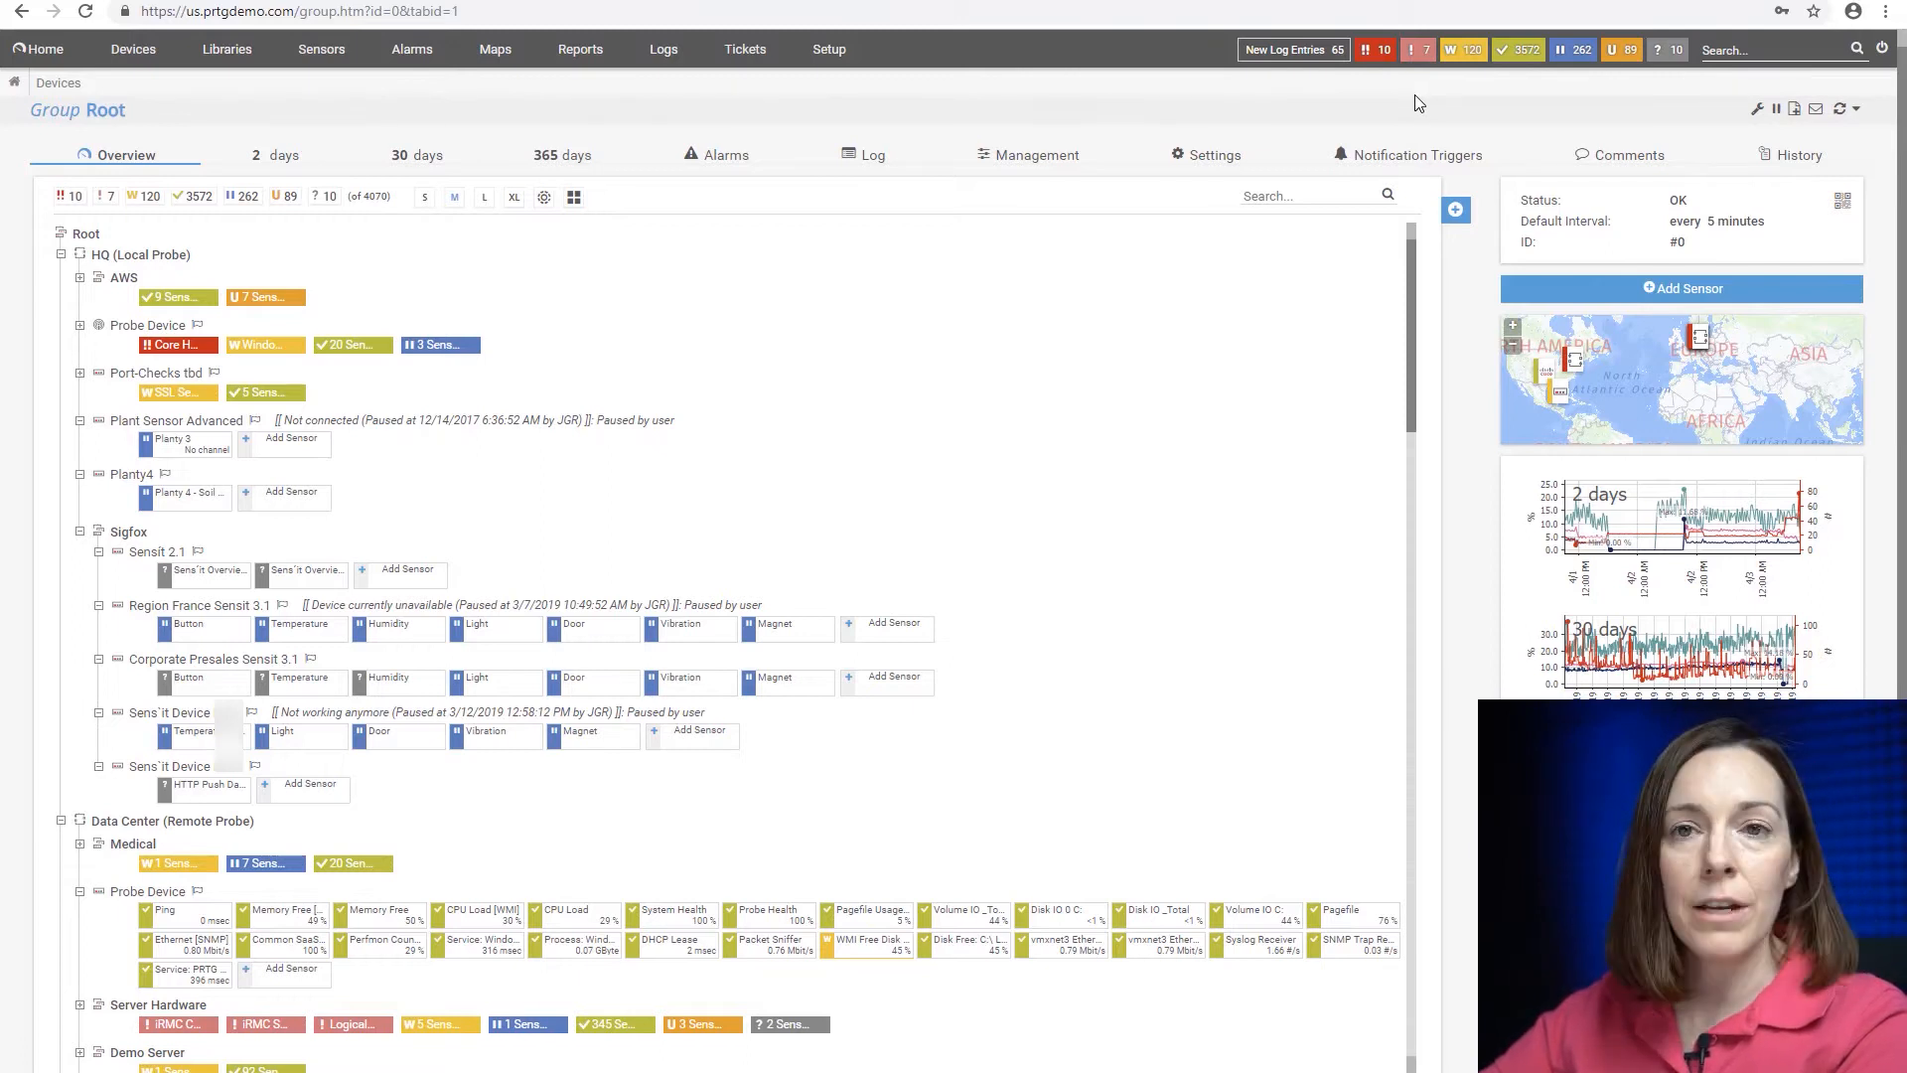
{"action": "mouse_move", "coordinate": [1504, 89]}
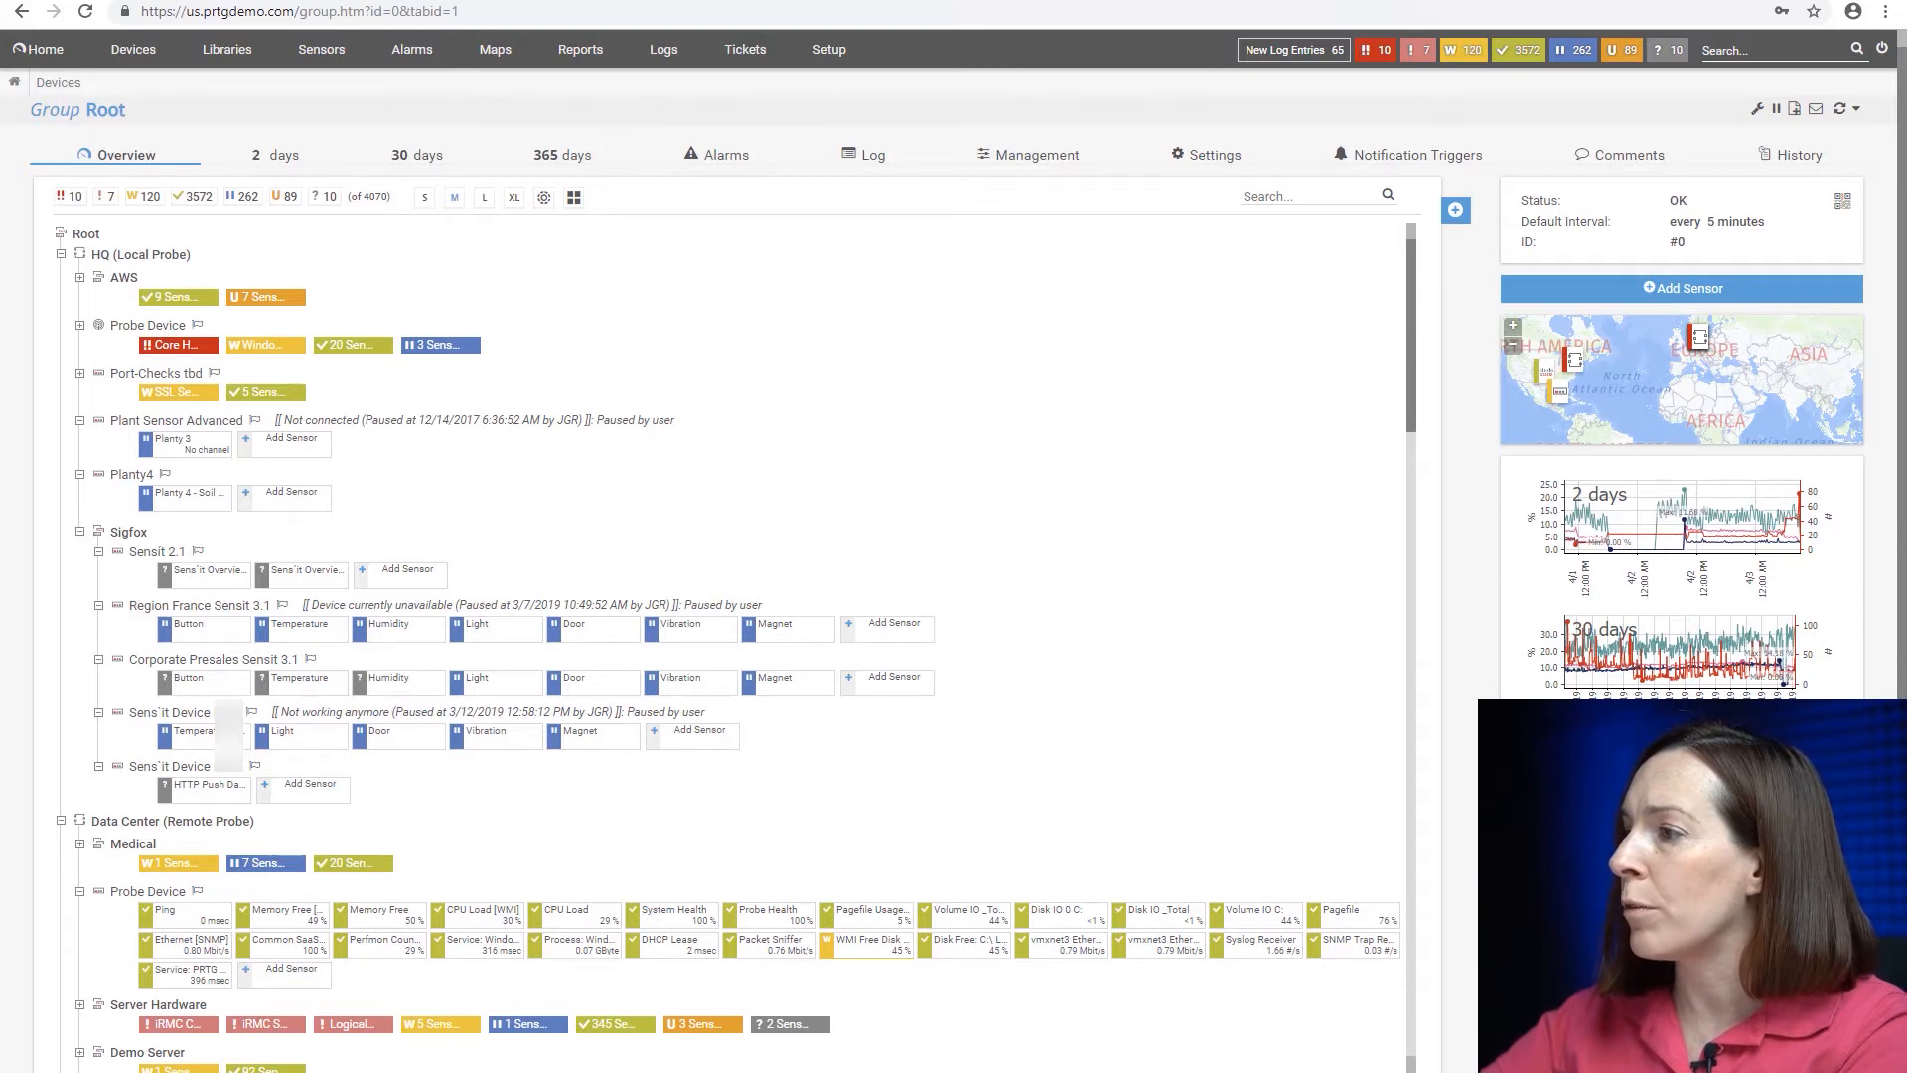
{"action": "mouse_move", "coordinate": [961, 584]}
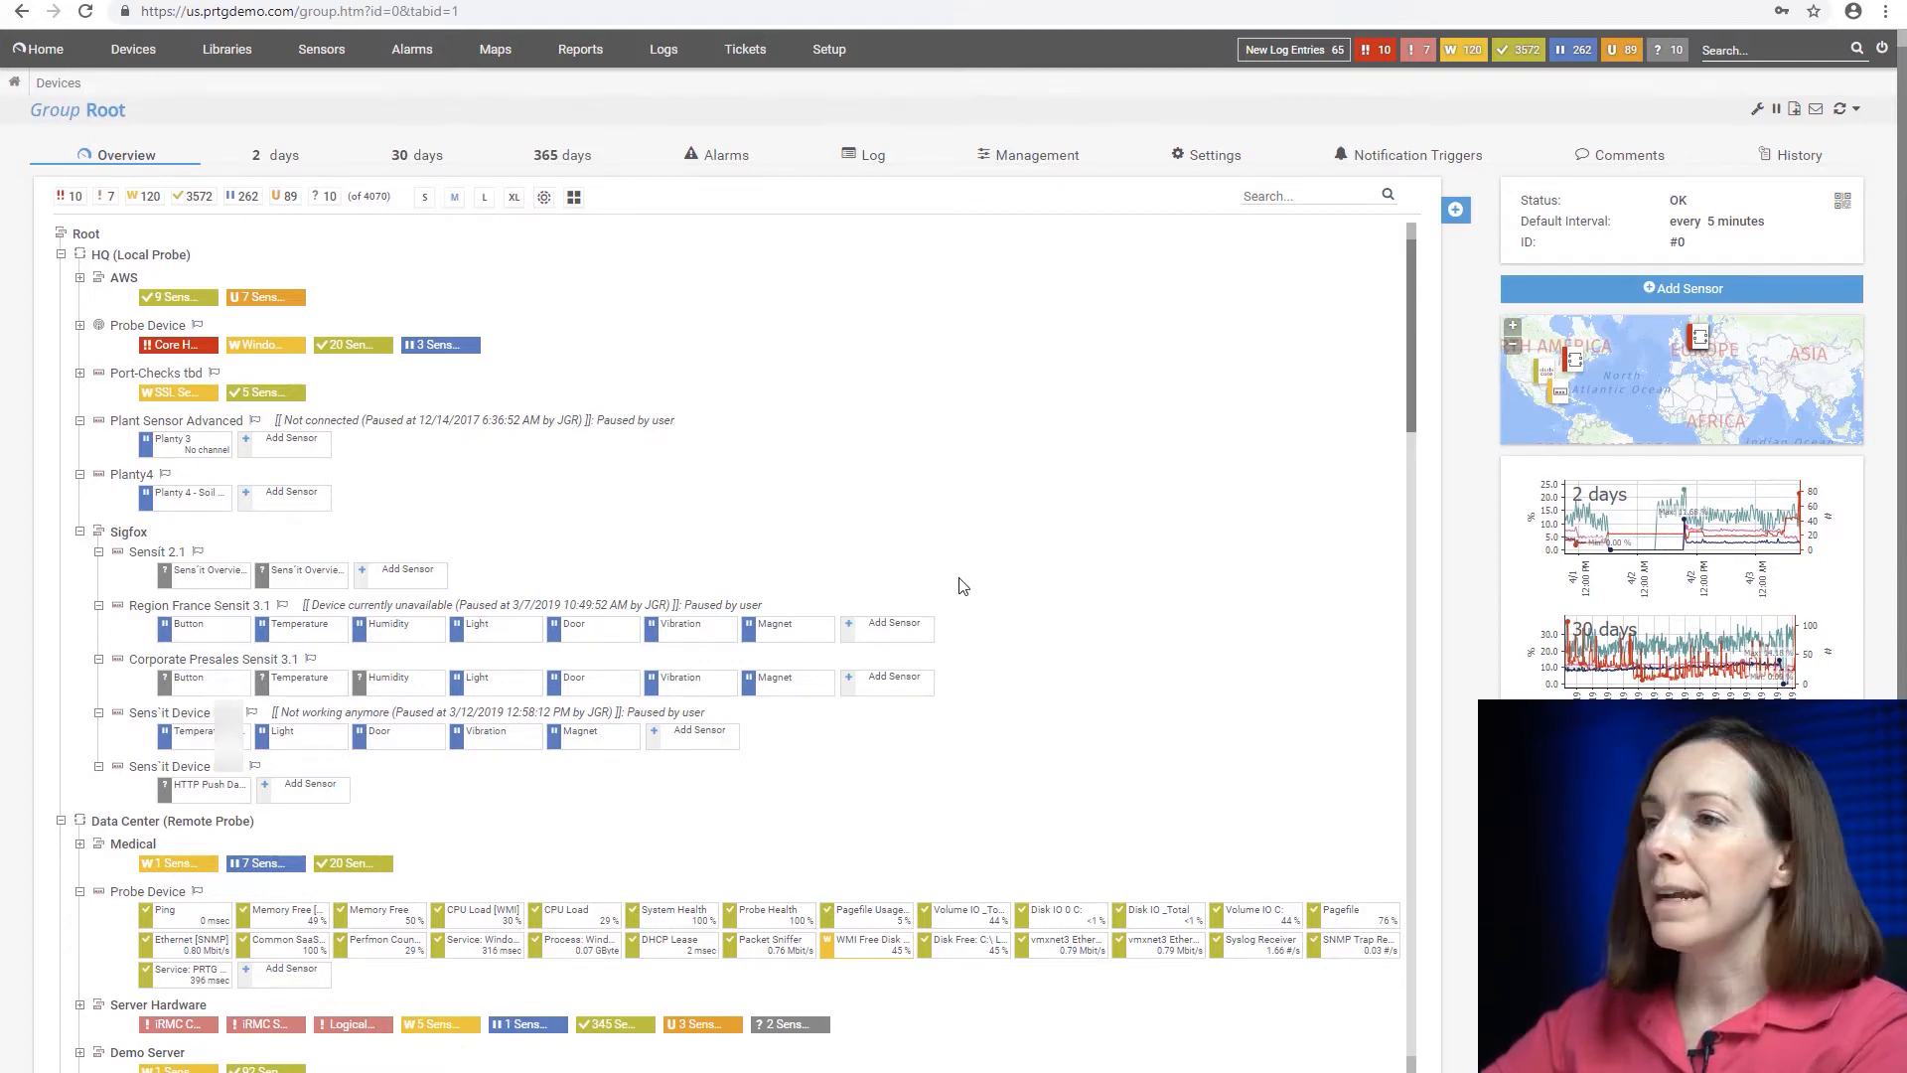
{"action": "left_click", "coordinate": [1454, 208]}
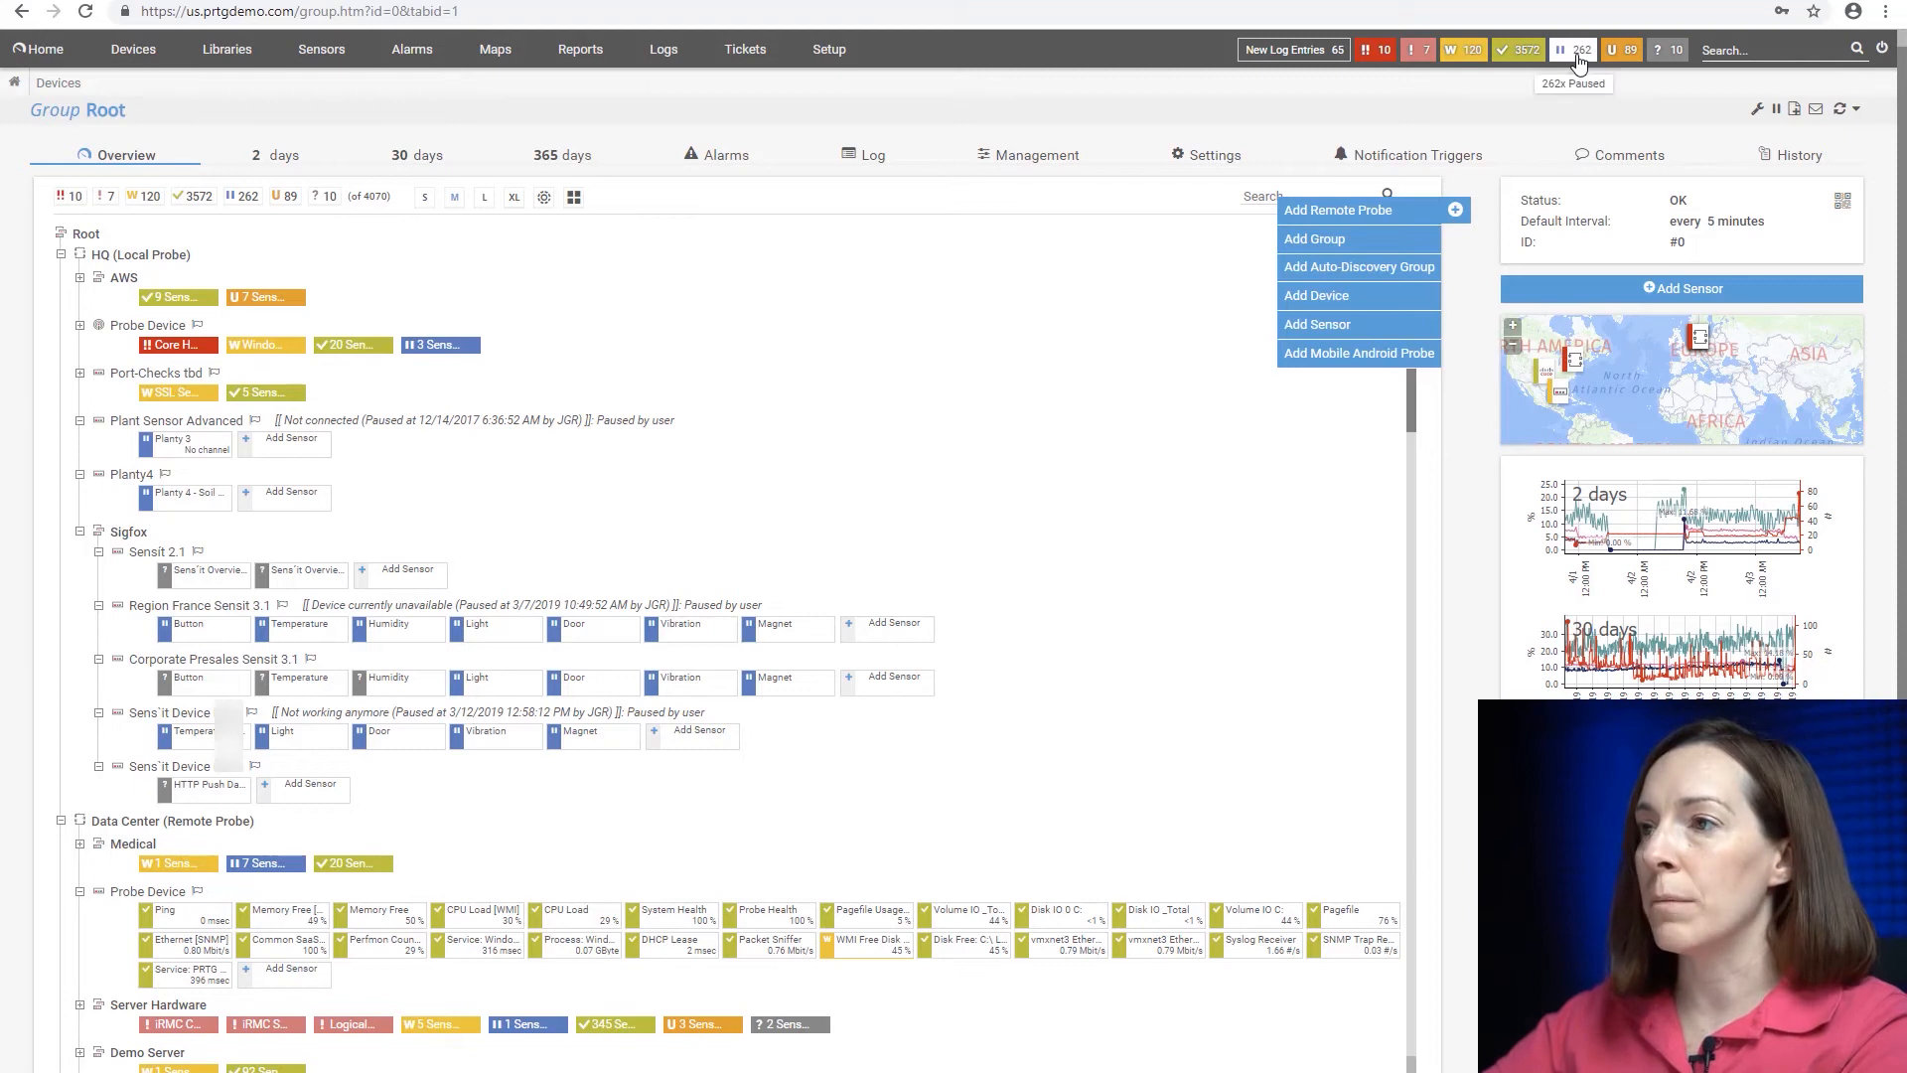
{"action": "mouse_move", "coordinate": [1077, 473]}
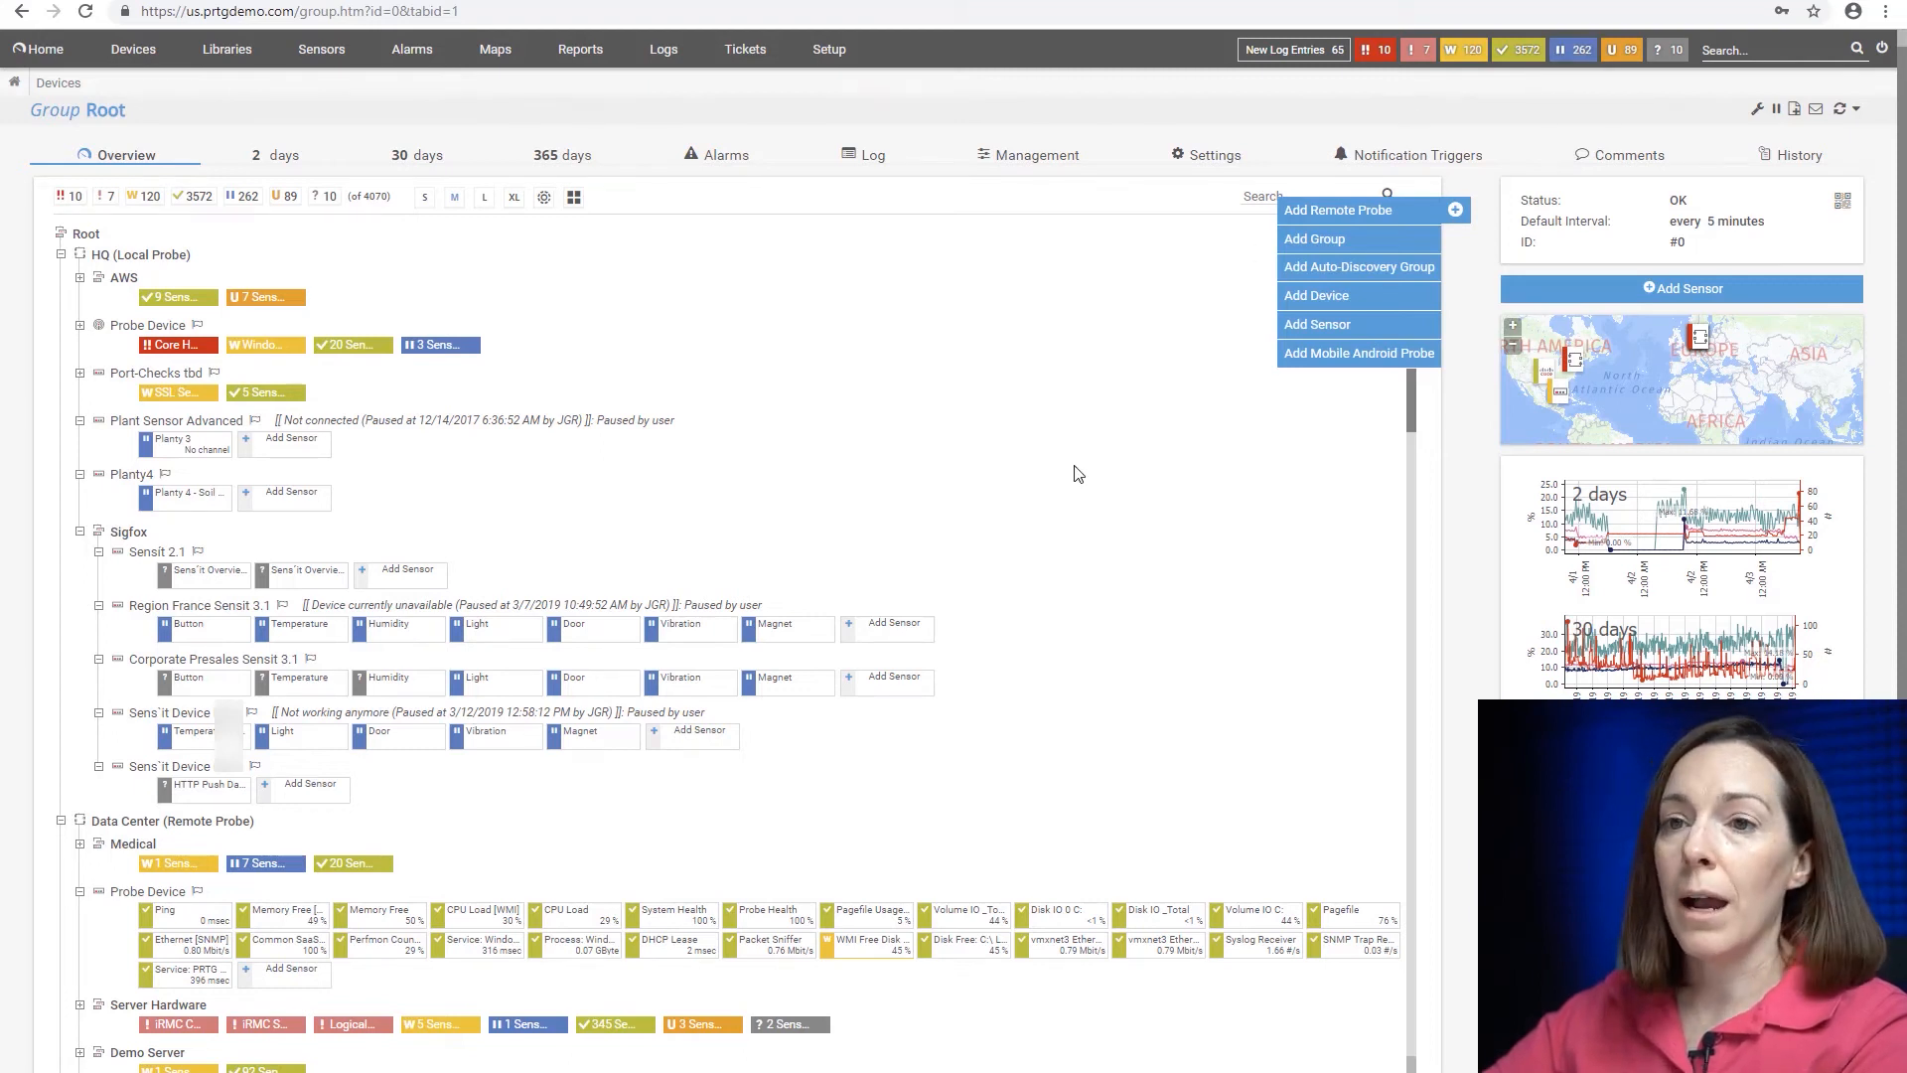
{"action": "right_click", "coordinate": [693, 625]}
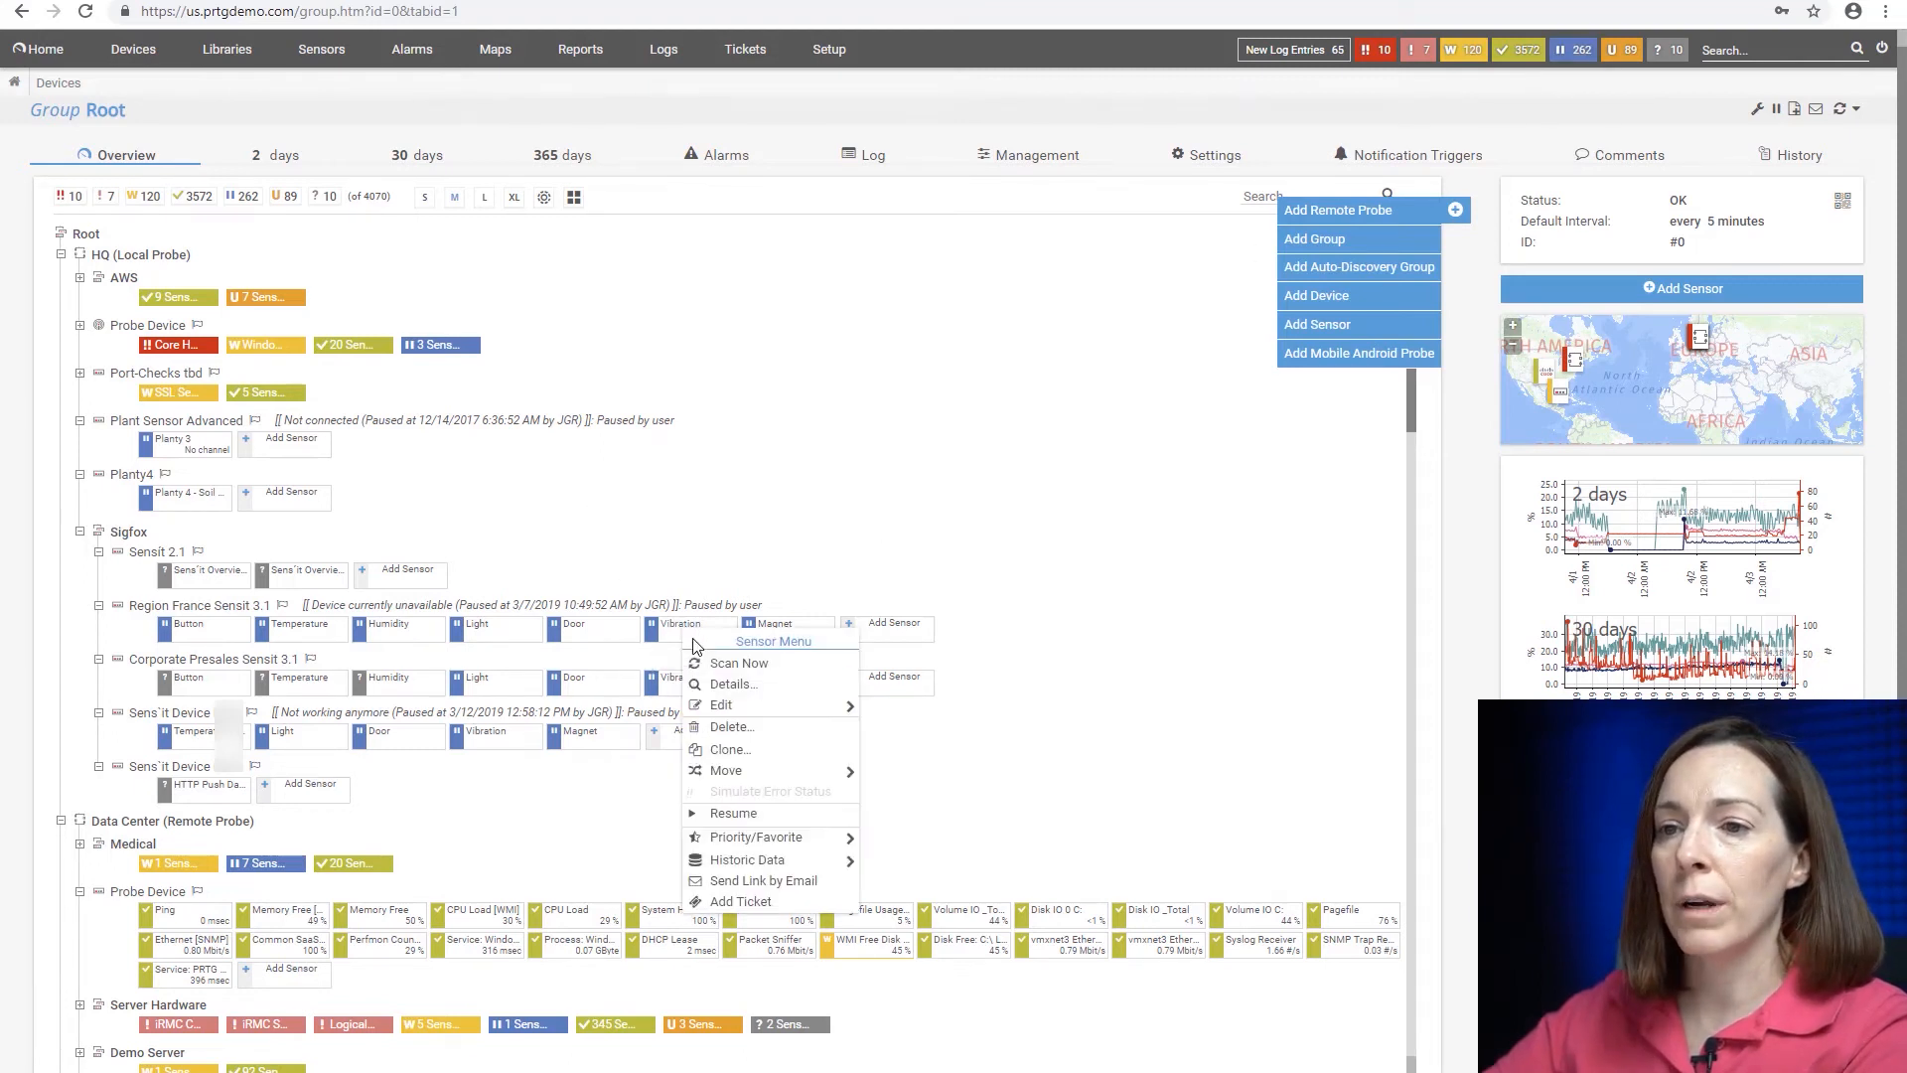
{"action": "mouse_move", "coordinate": [721, 796]}
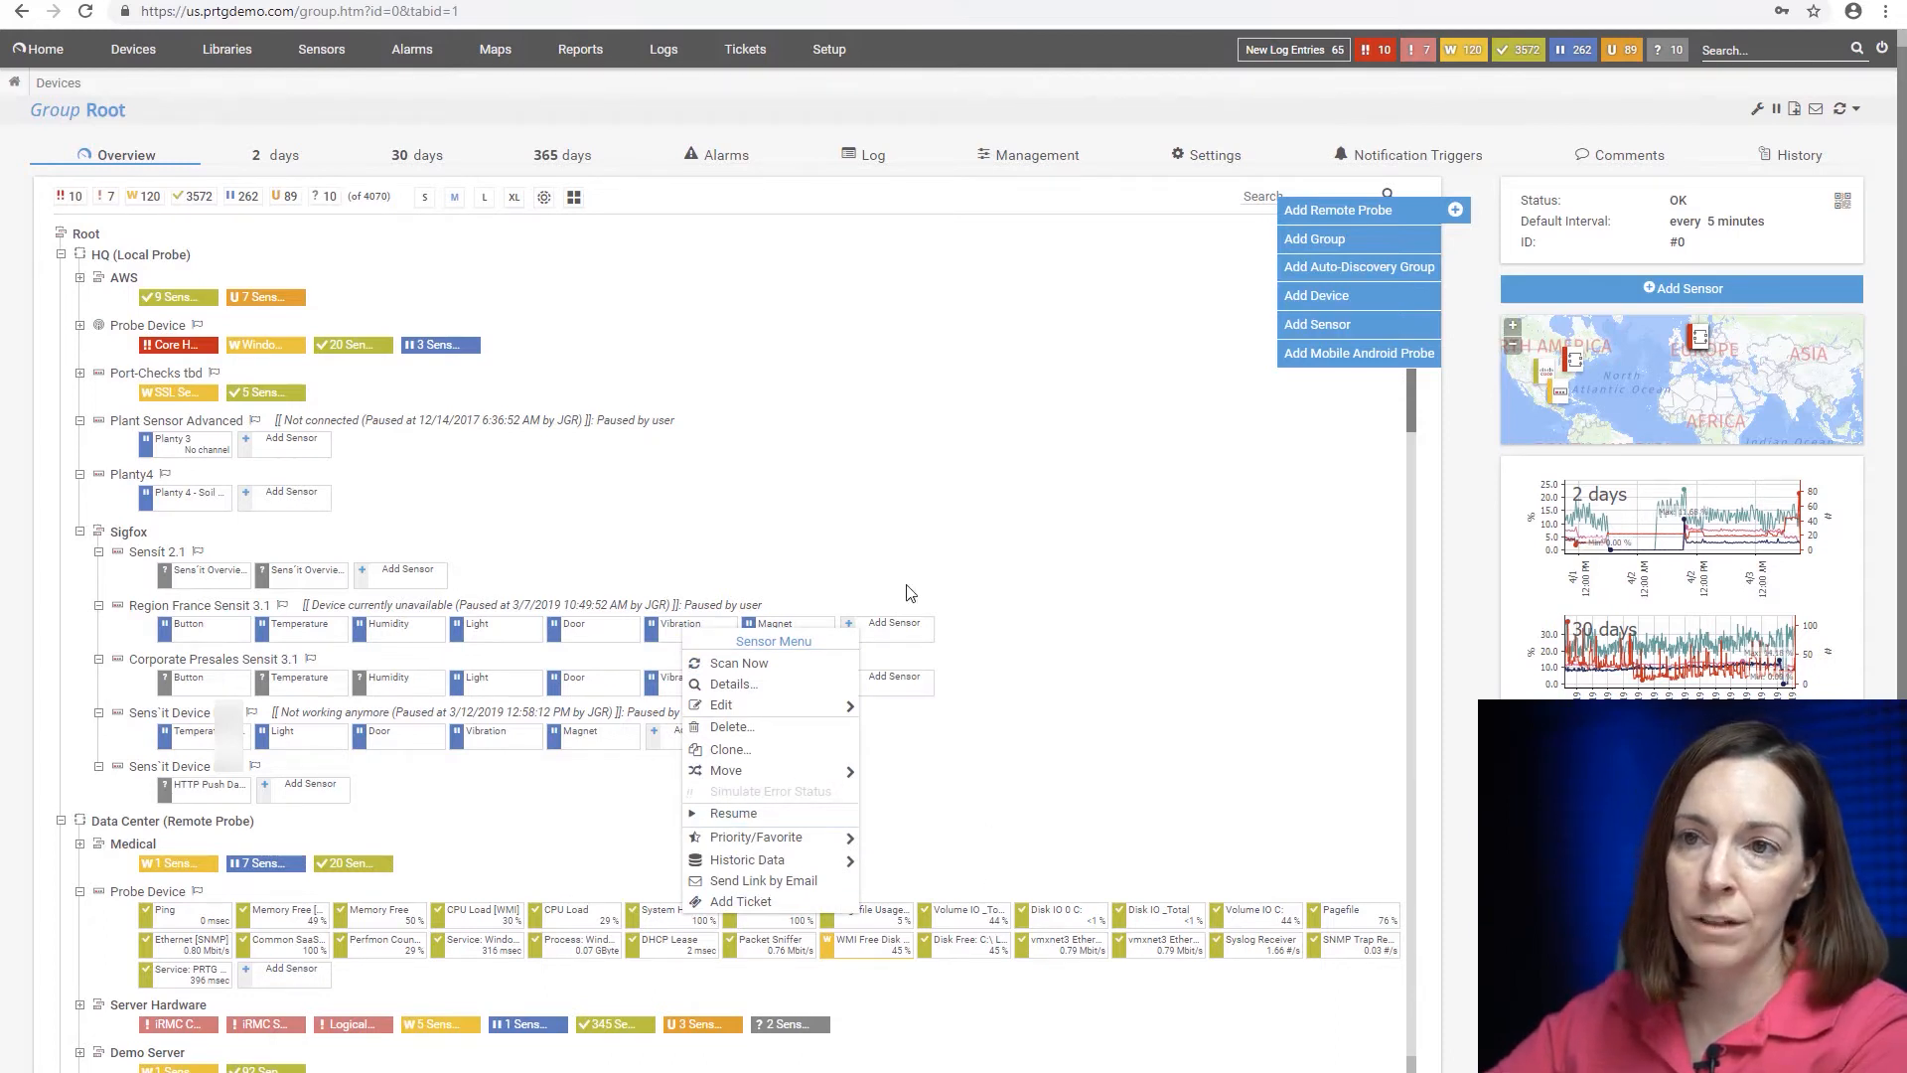
{"action": "scroll", "scroll_direction": "down", "scroll_amount": 3}
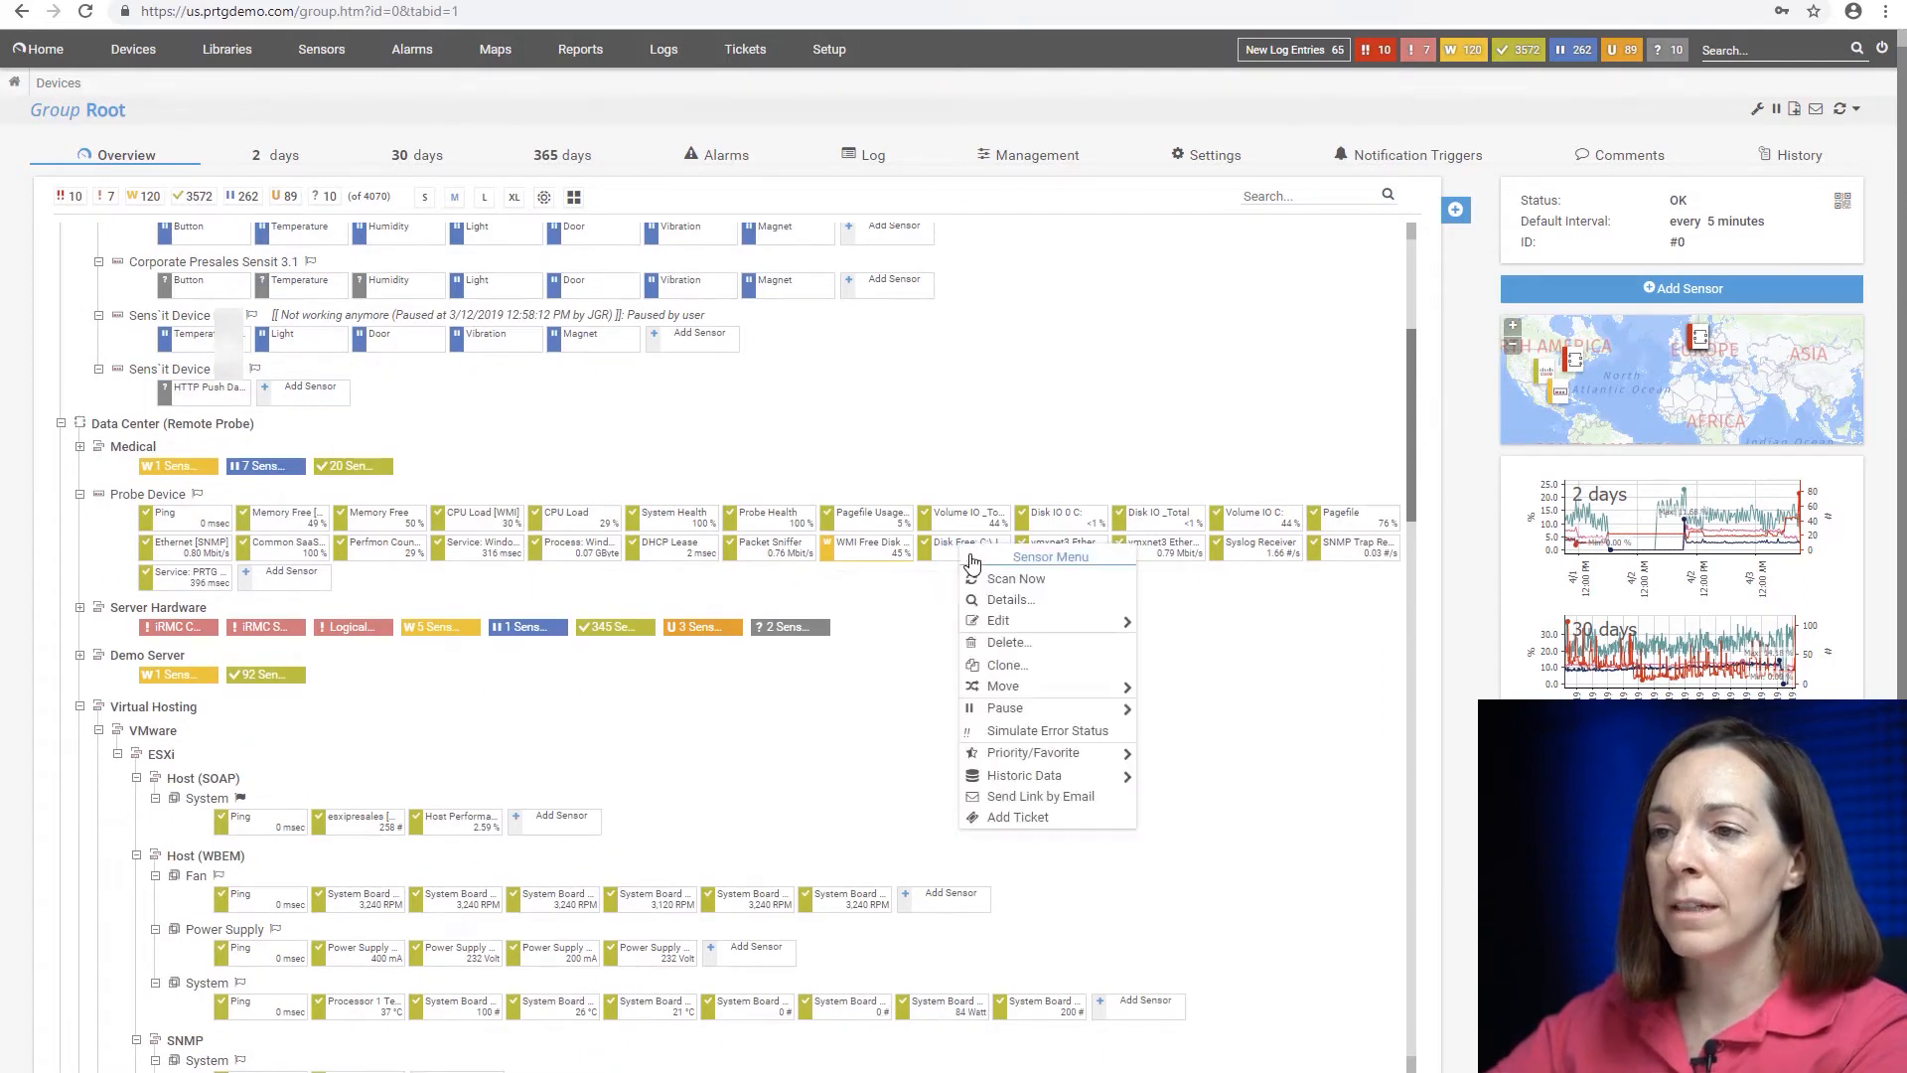
{"action": "mouse_move", "coordinate": [1003, 707]}
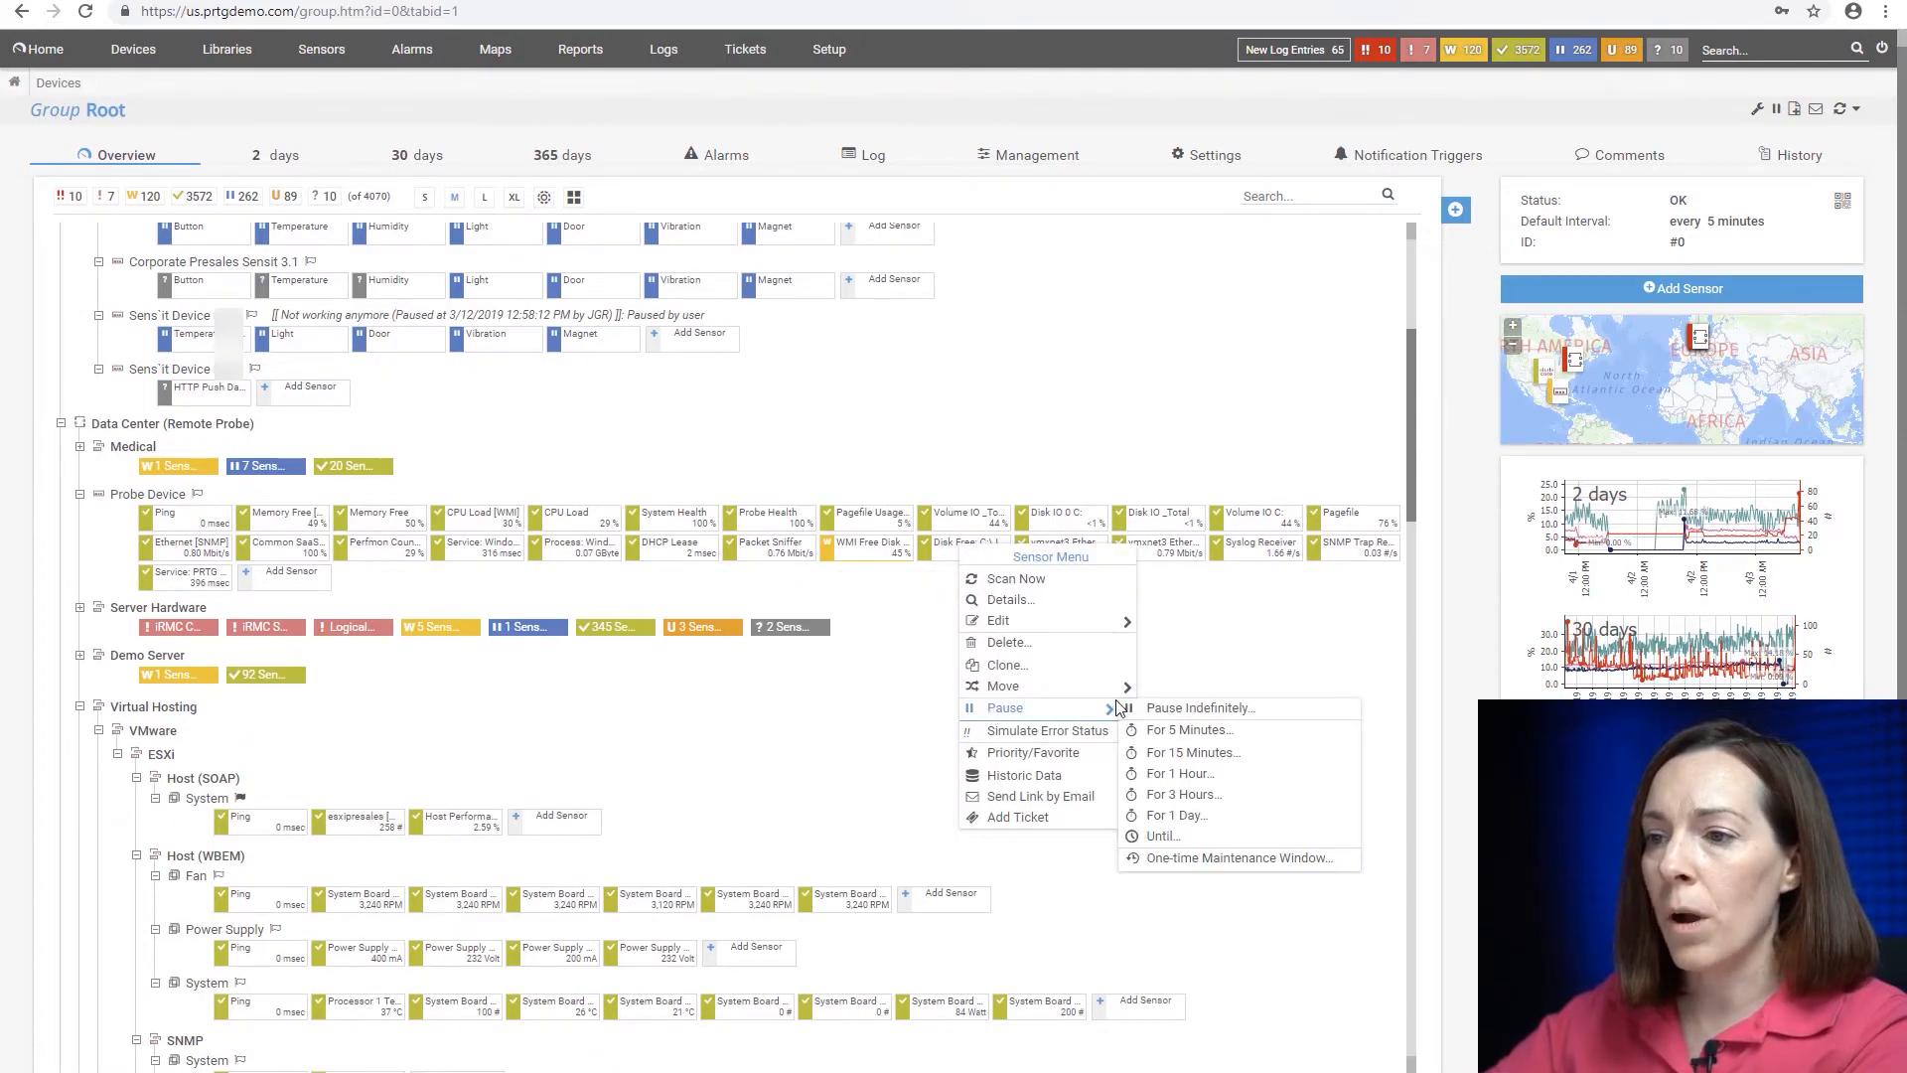
{"action": "mouse_move", "coordinate": [1199, 707]}
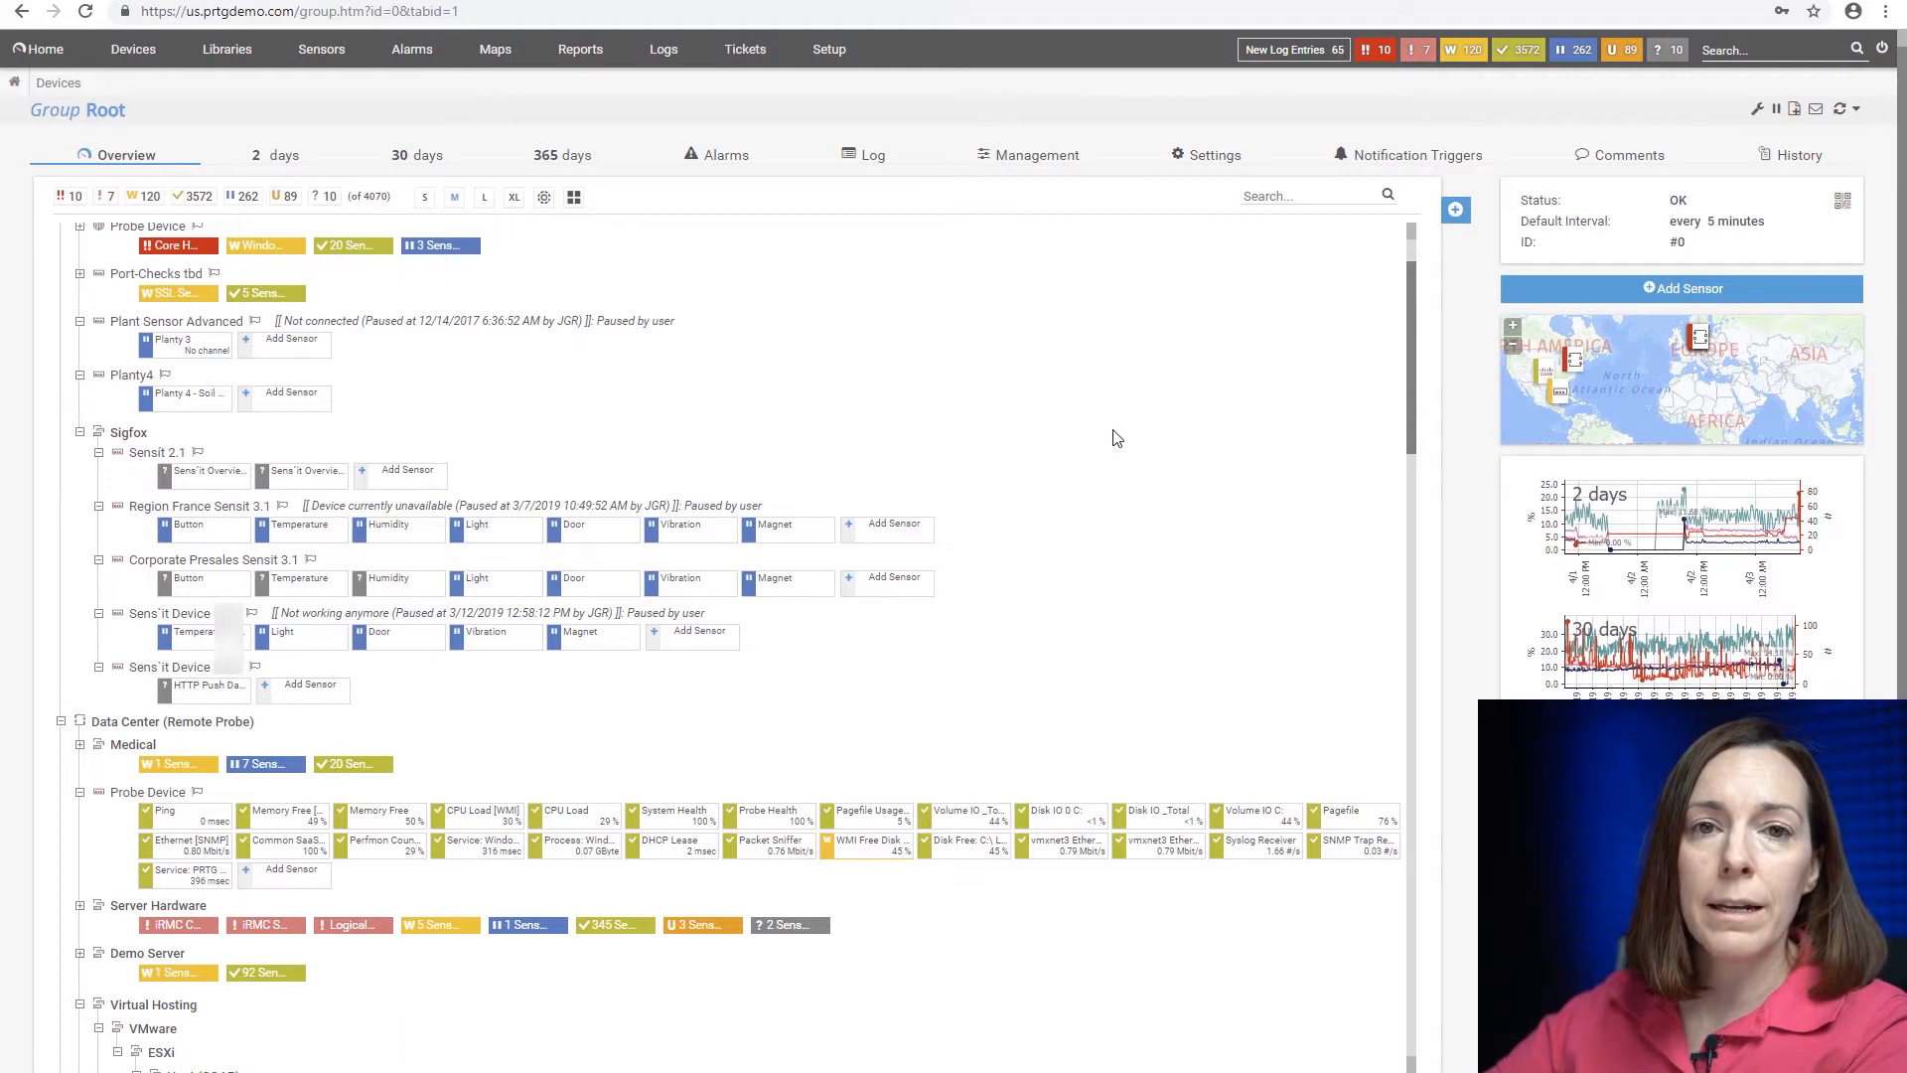
{"action": "mouse_move", "coordinate": [1188, 529]}
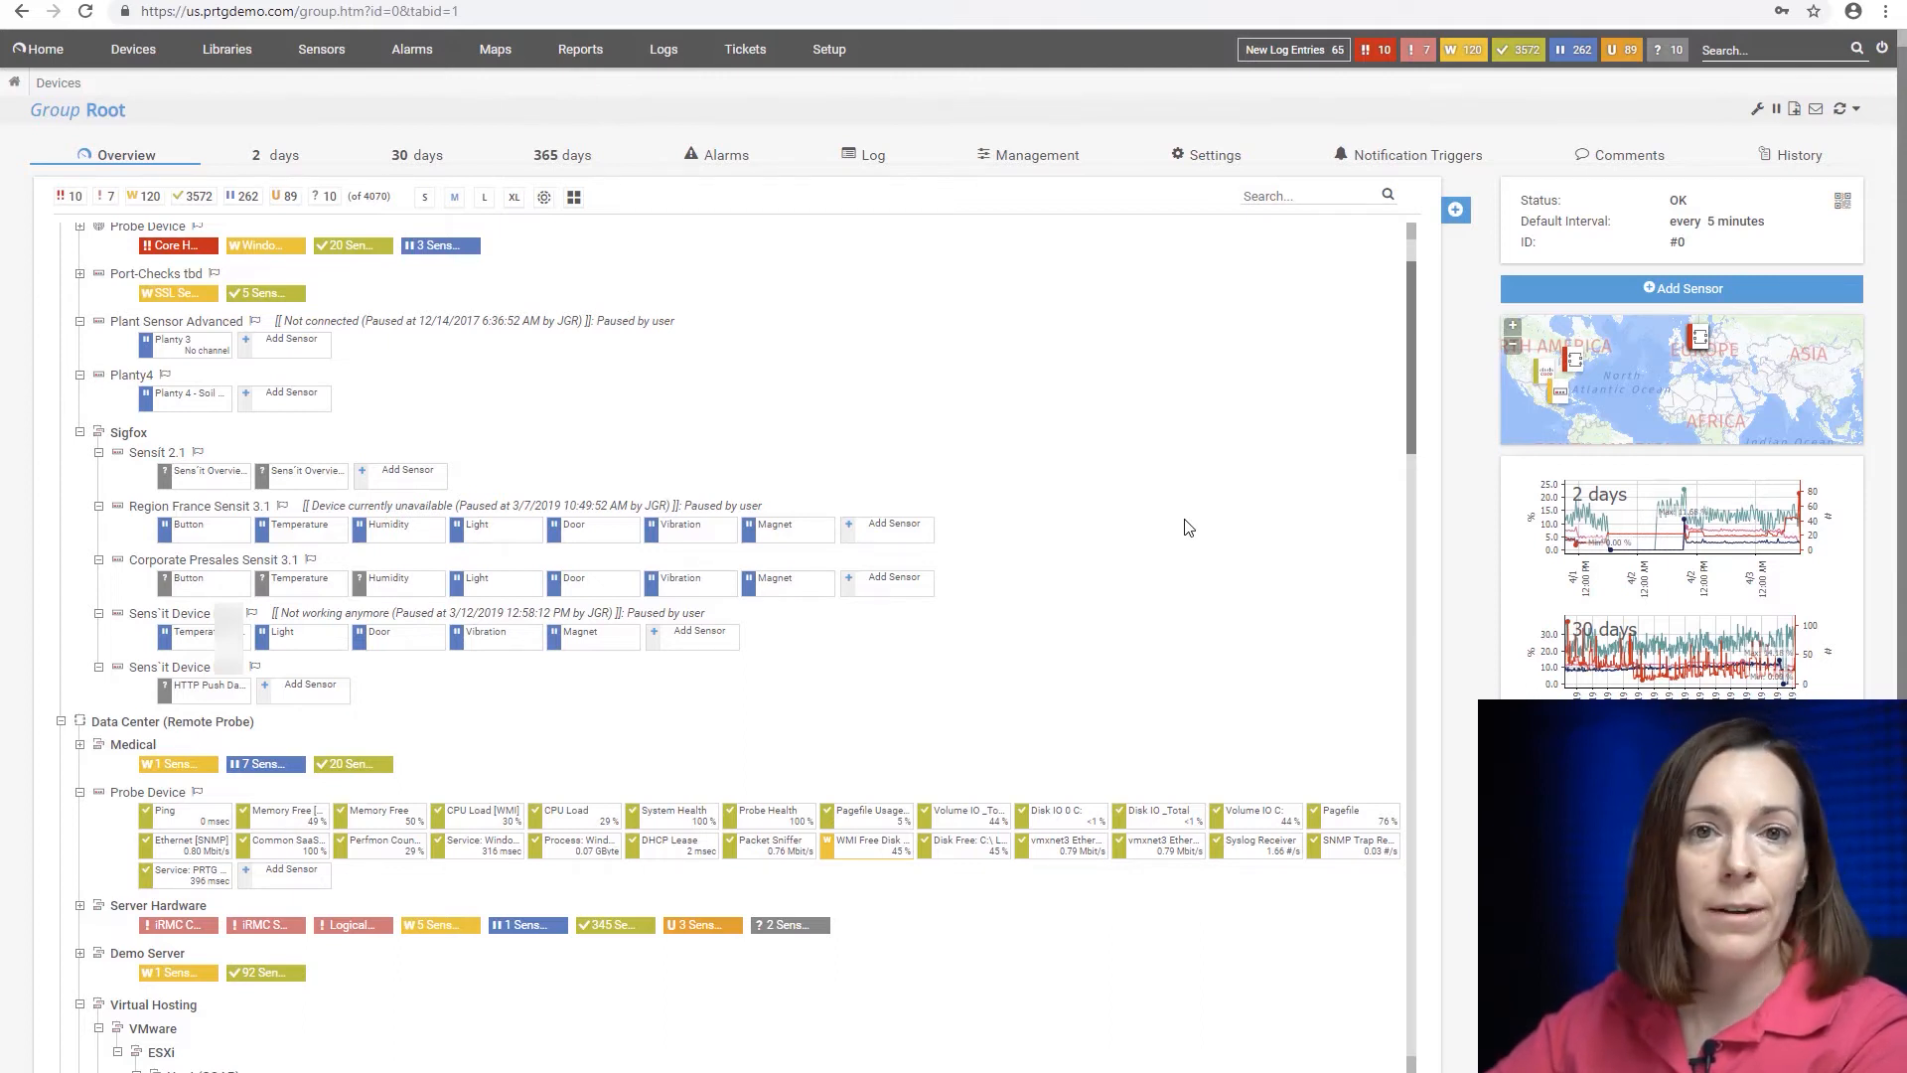
{"action": "mouse_move", "coordinate": [1181, 522]}
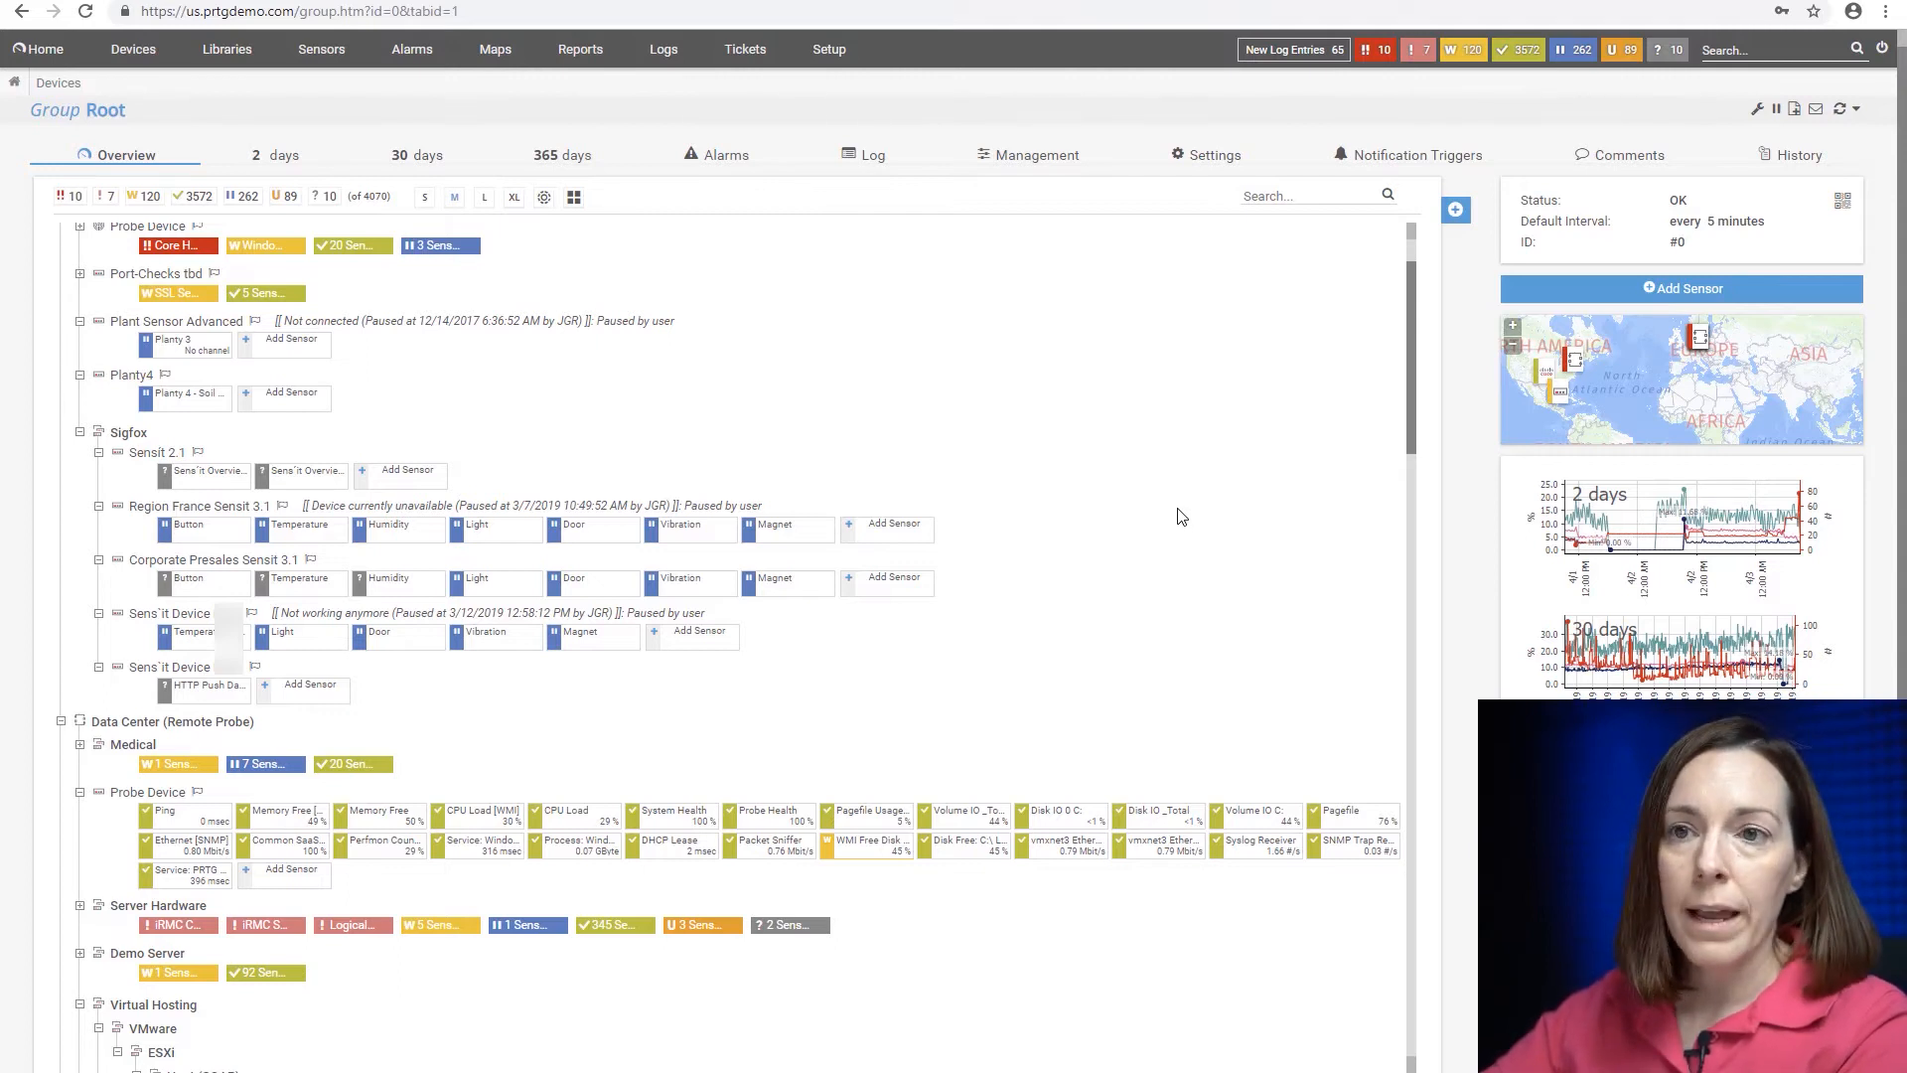
{"action": "mouse_move", "coordinate": [1190, 511]}
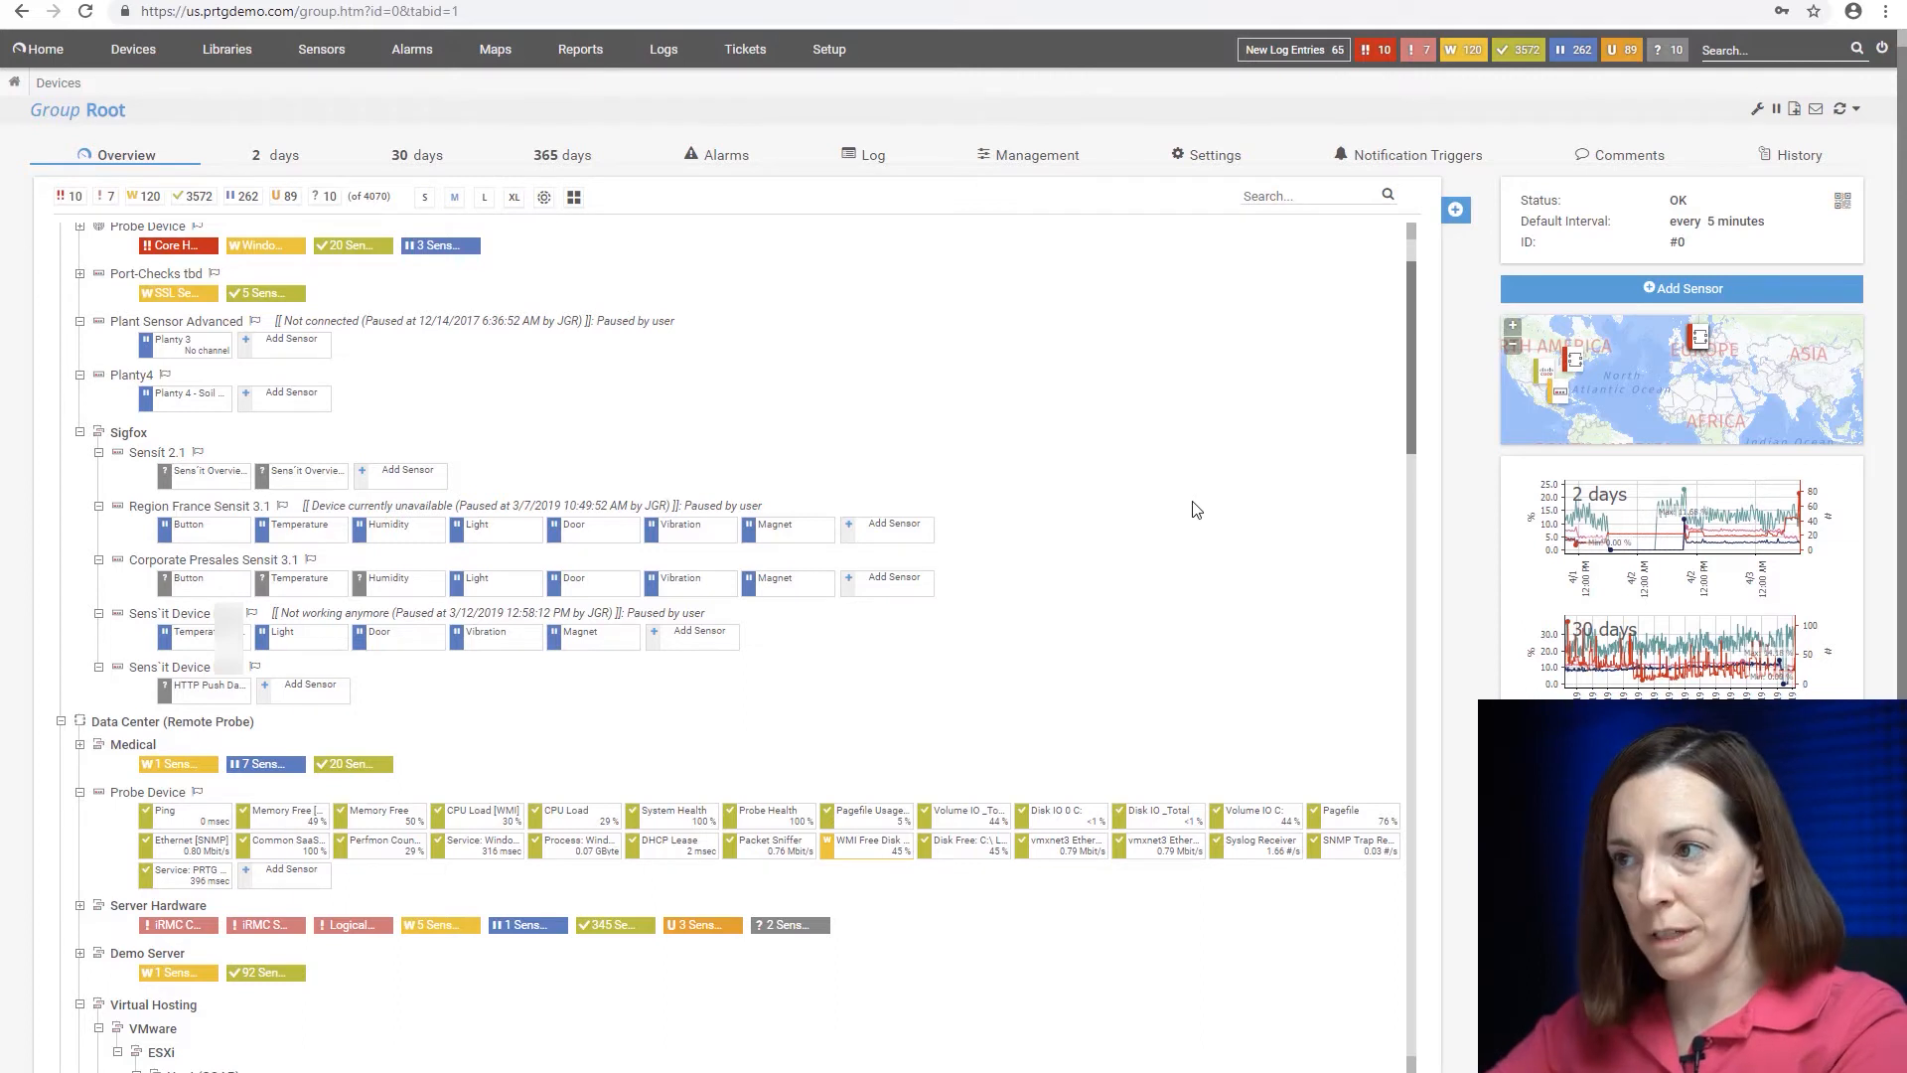
{"action": "mouse_move", "coordinate": [1237, 503]}
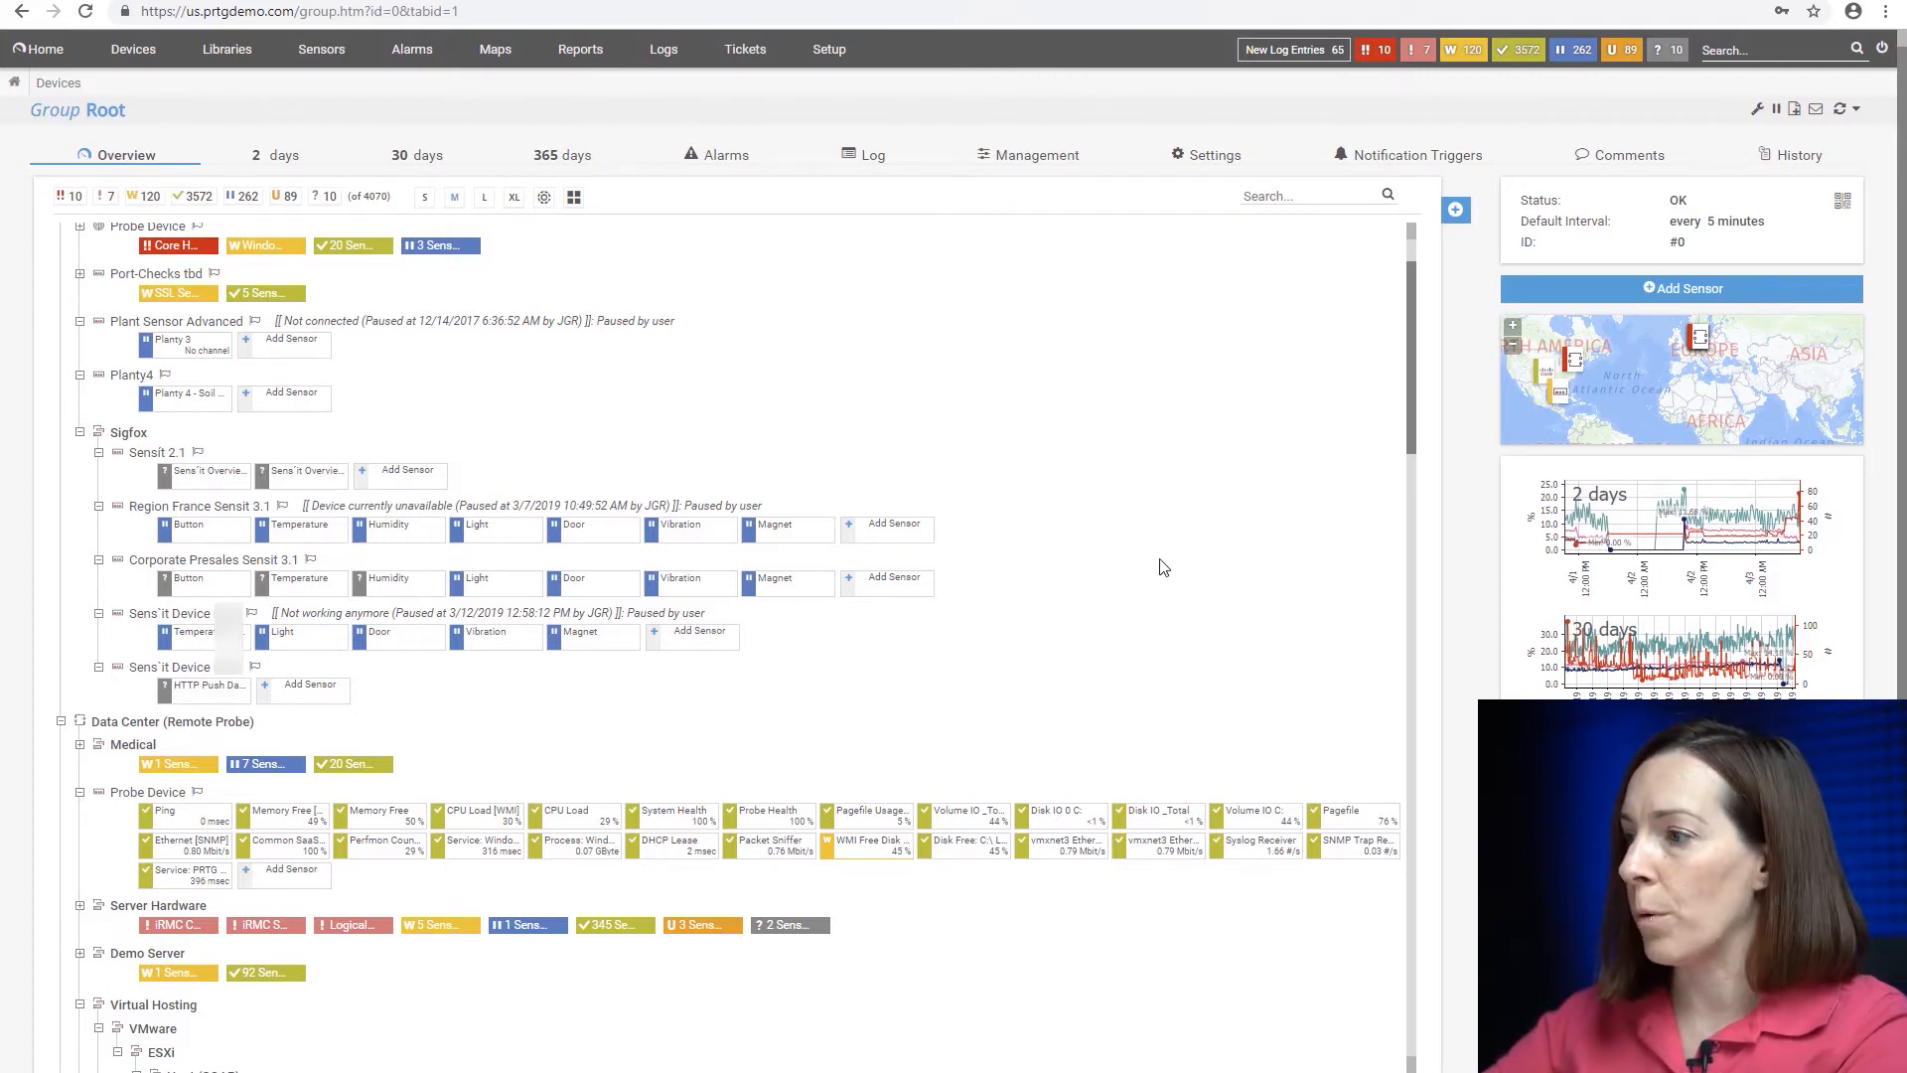
{"action": "mouse_move", "coordinate": [1107, 588]}
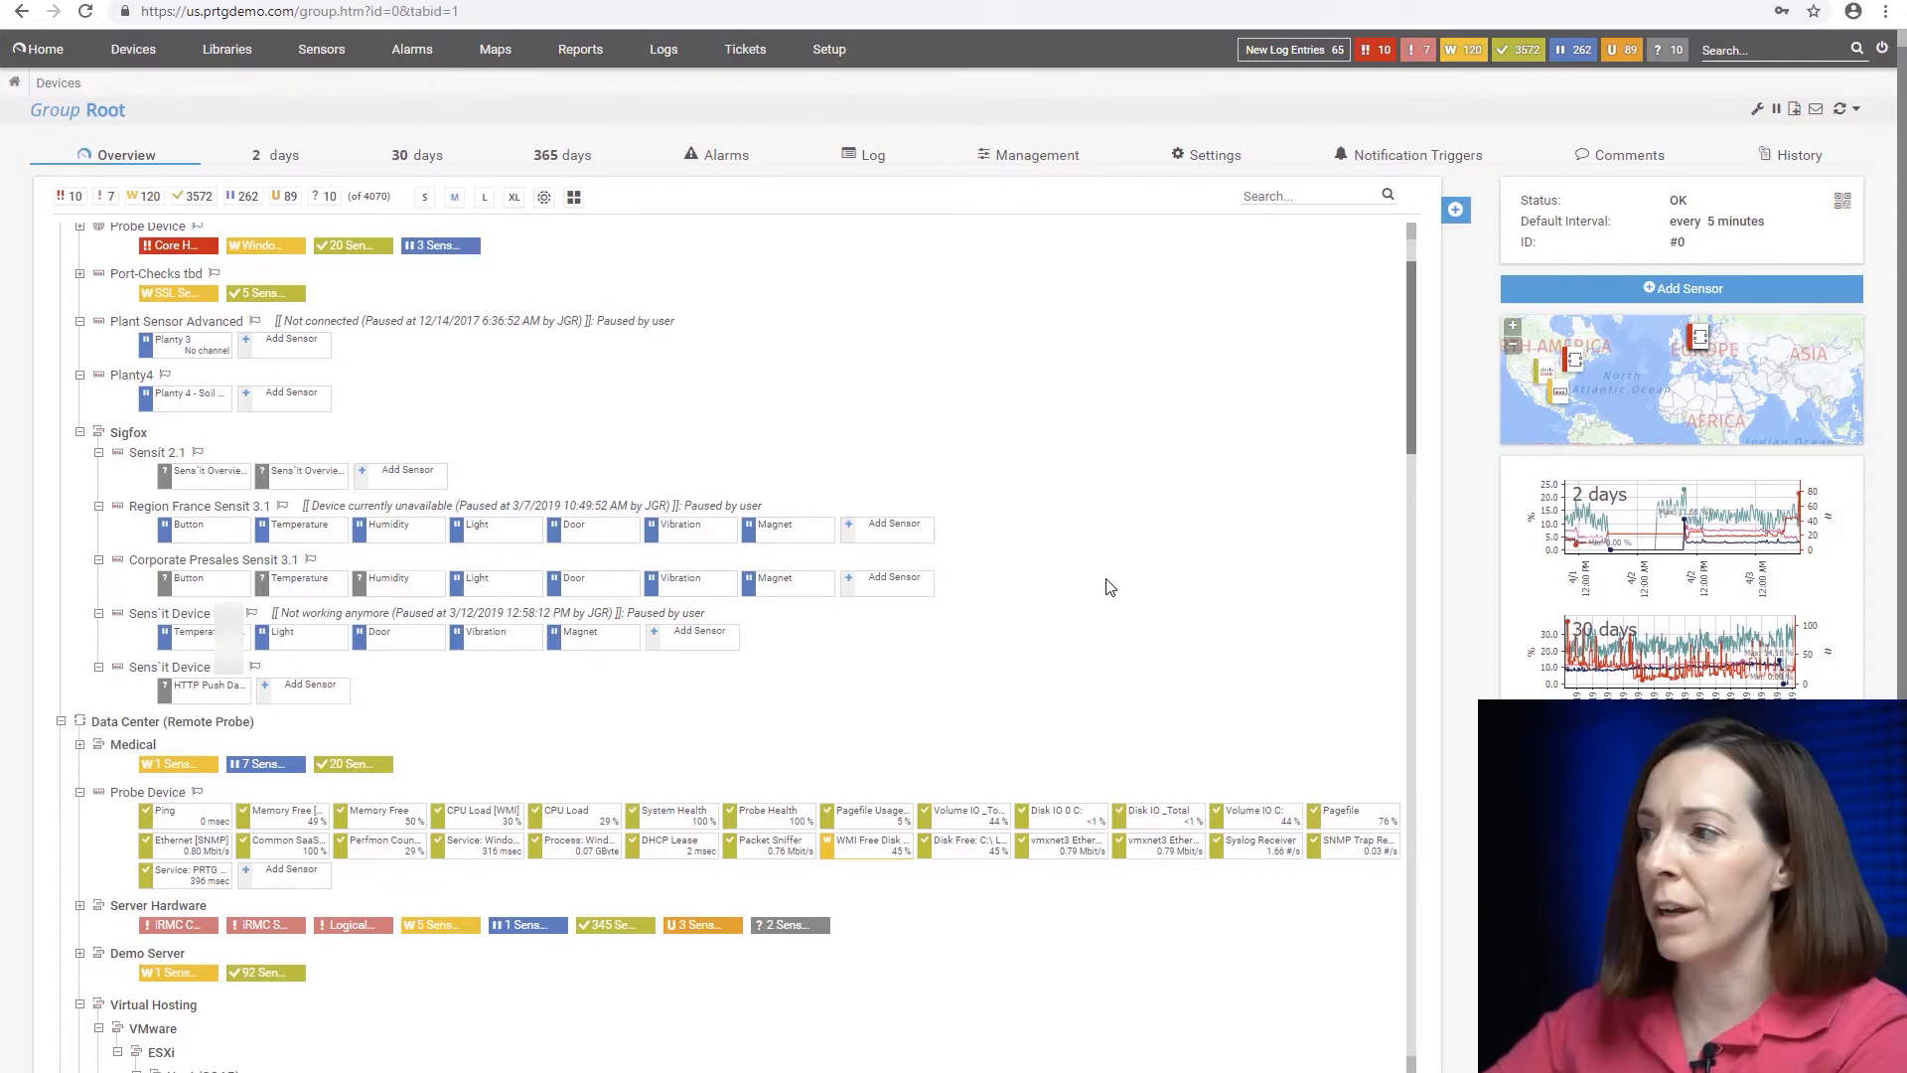
{"action": "mouse_move", "coordinate": [1640, 115]}
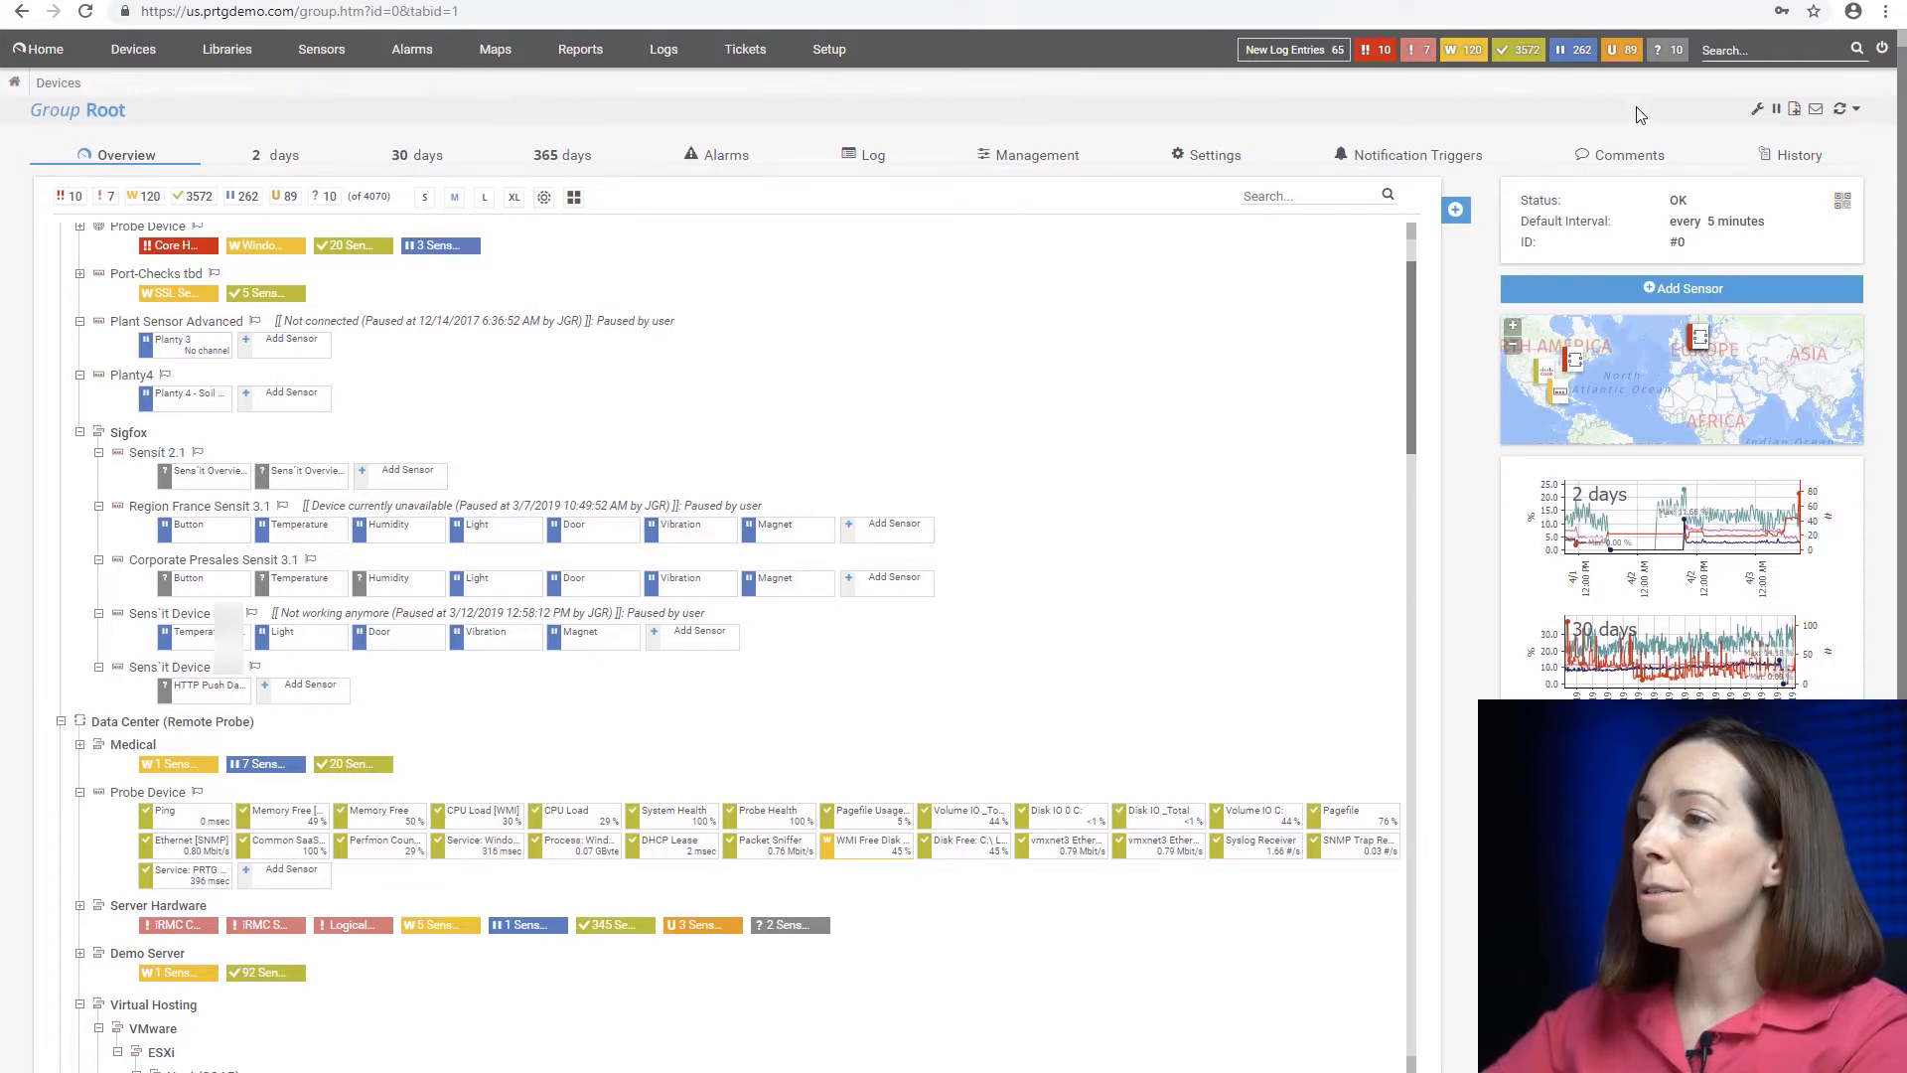
{"action": "left_click", "coordinate": [1454, 208]}
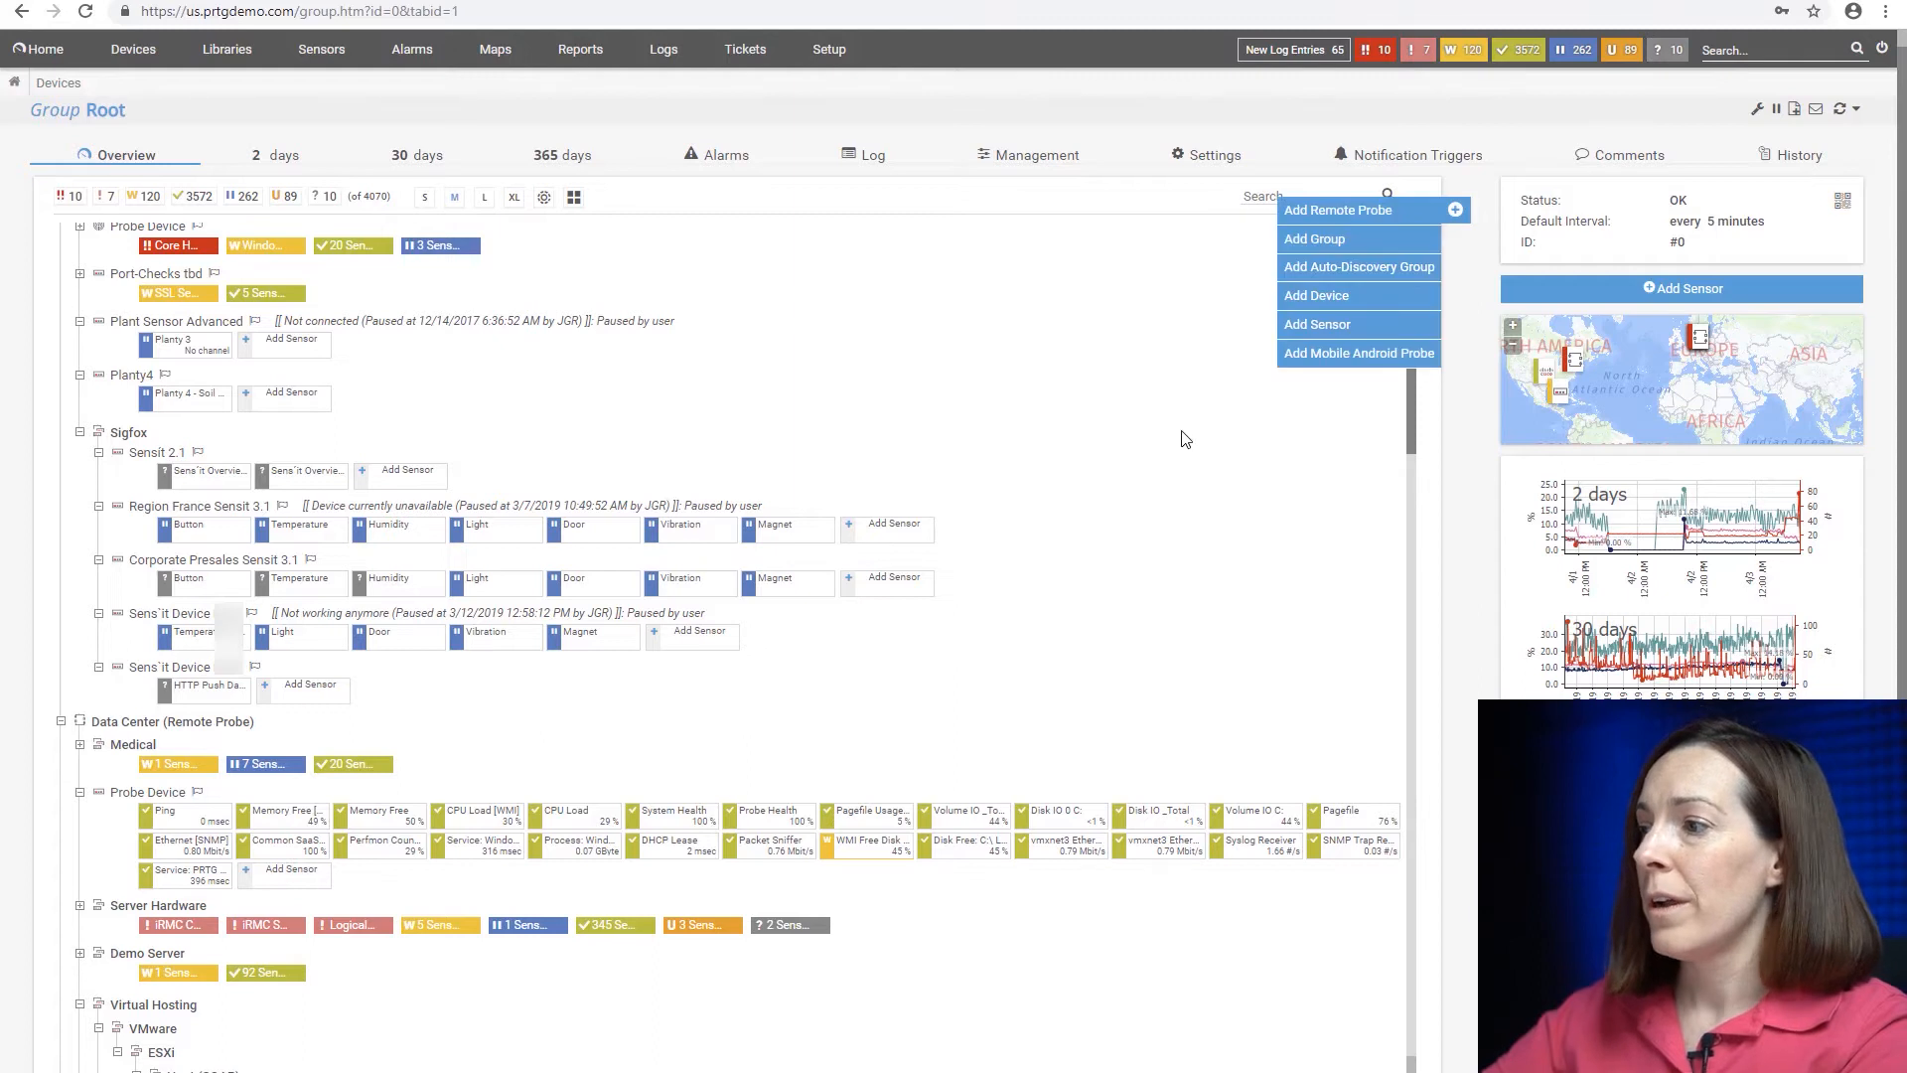
{"action": "mouse_move", "coordinate": [1140, 507]}
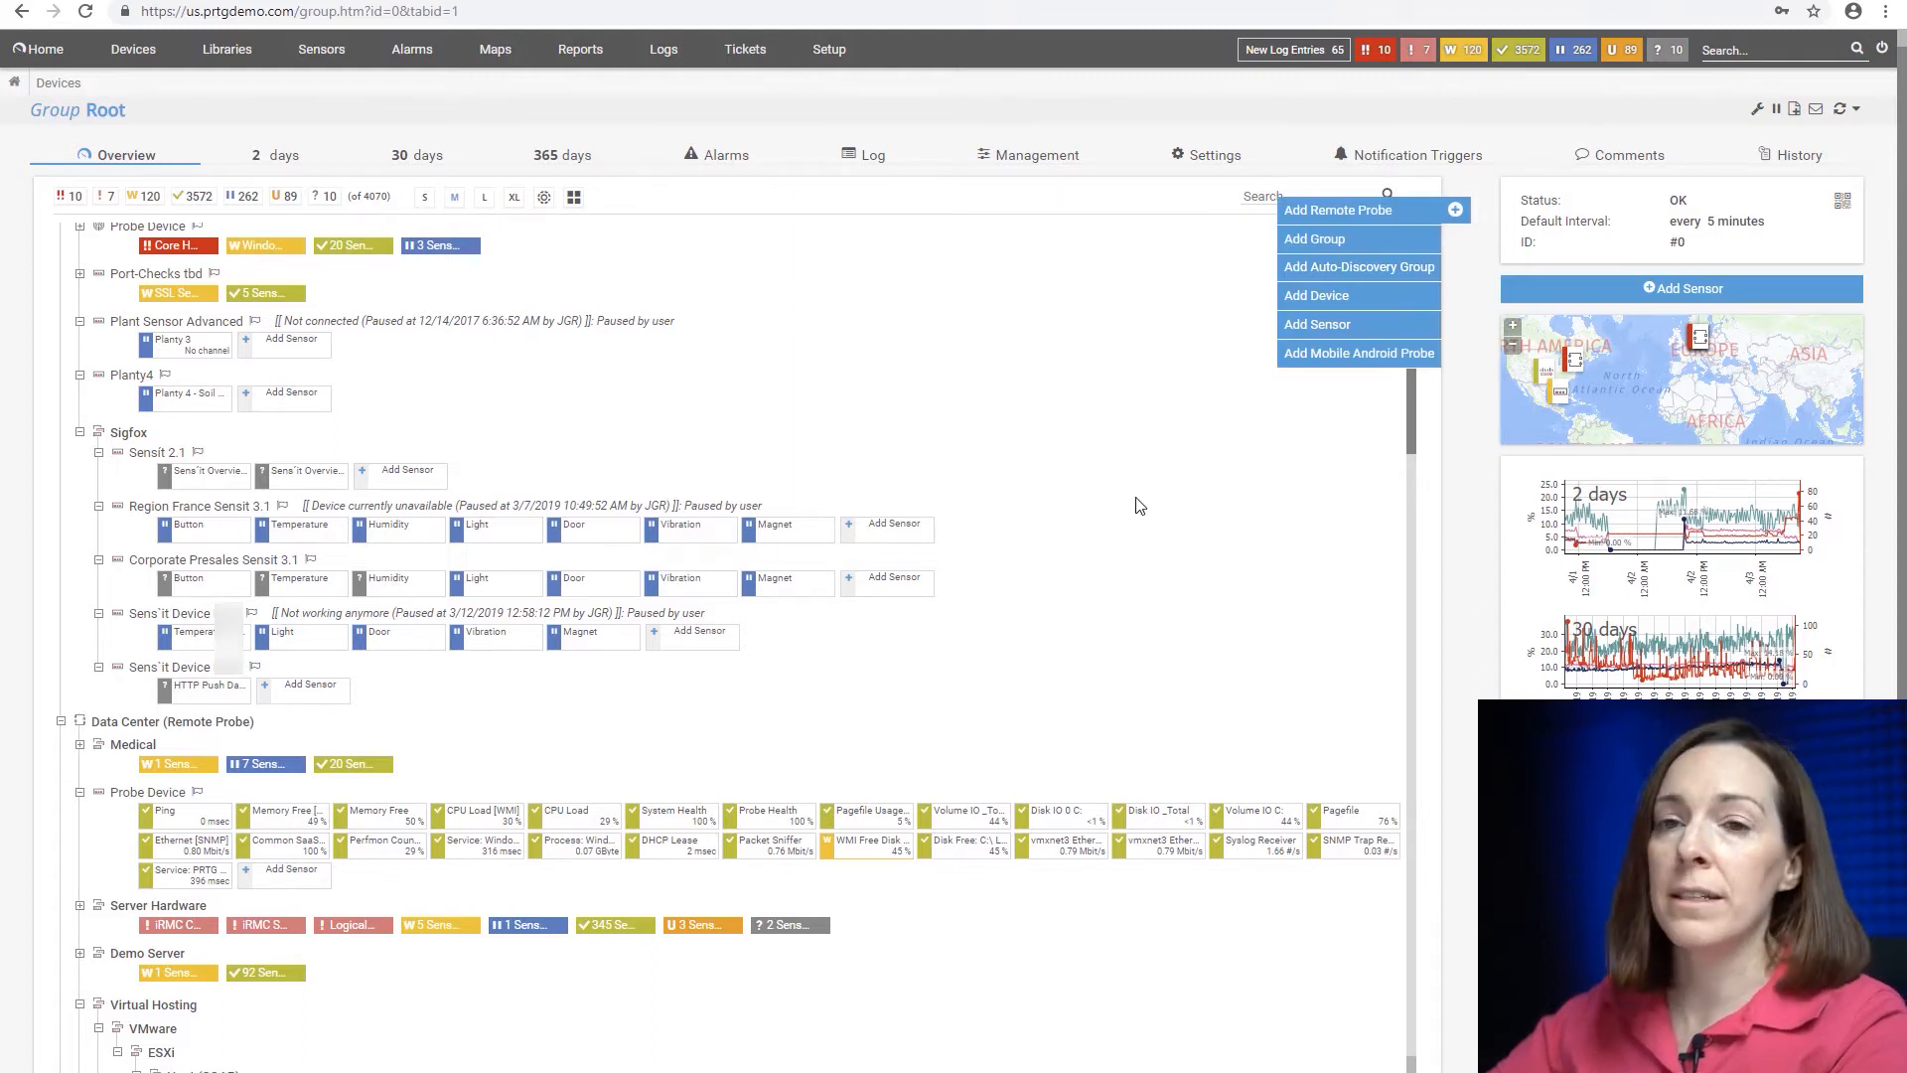
{"action": "mouse_move", "coordinate": [1140, 506]}
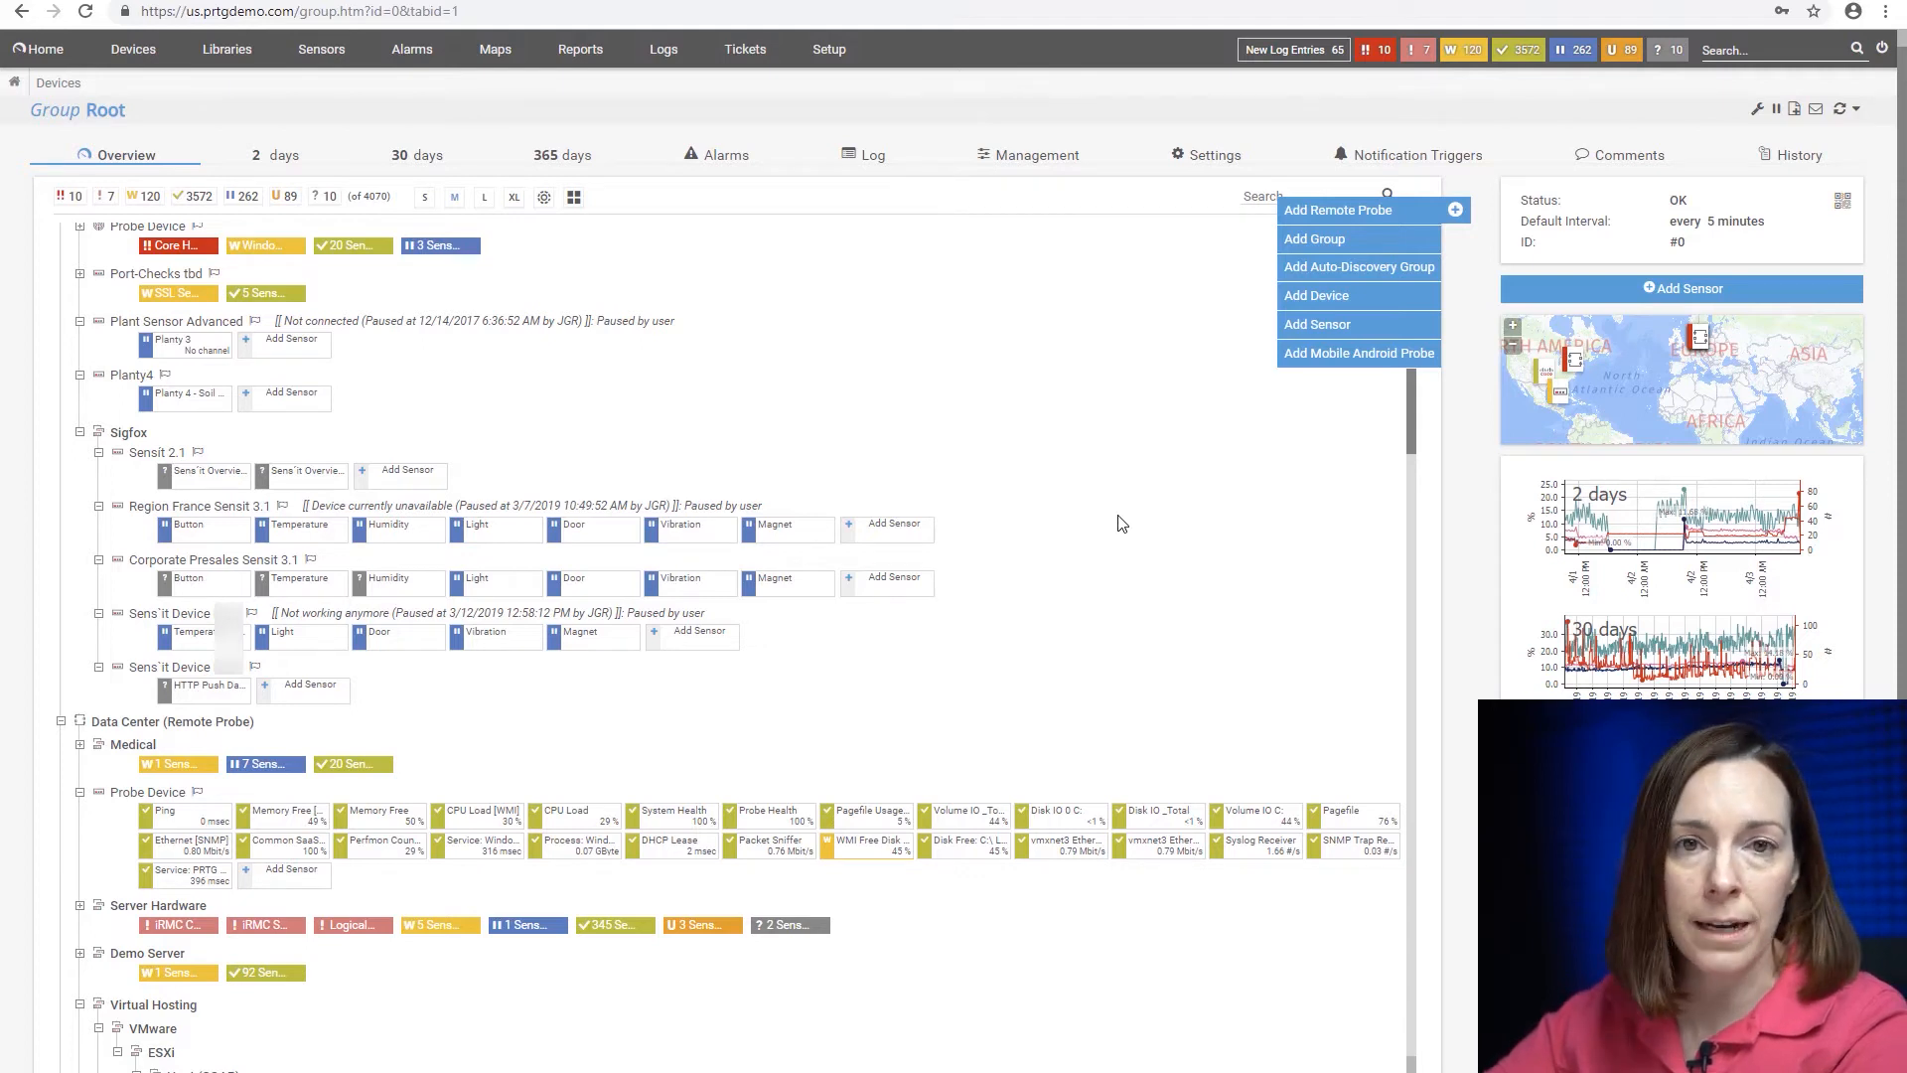
{"action": "mouse_move", "coordinate": [1116, 533]}
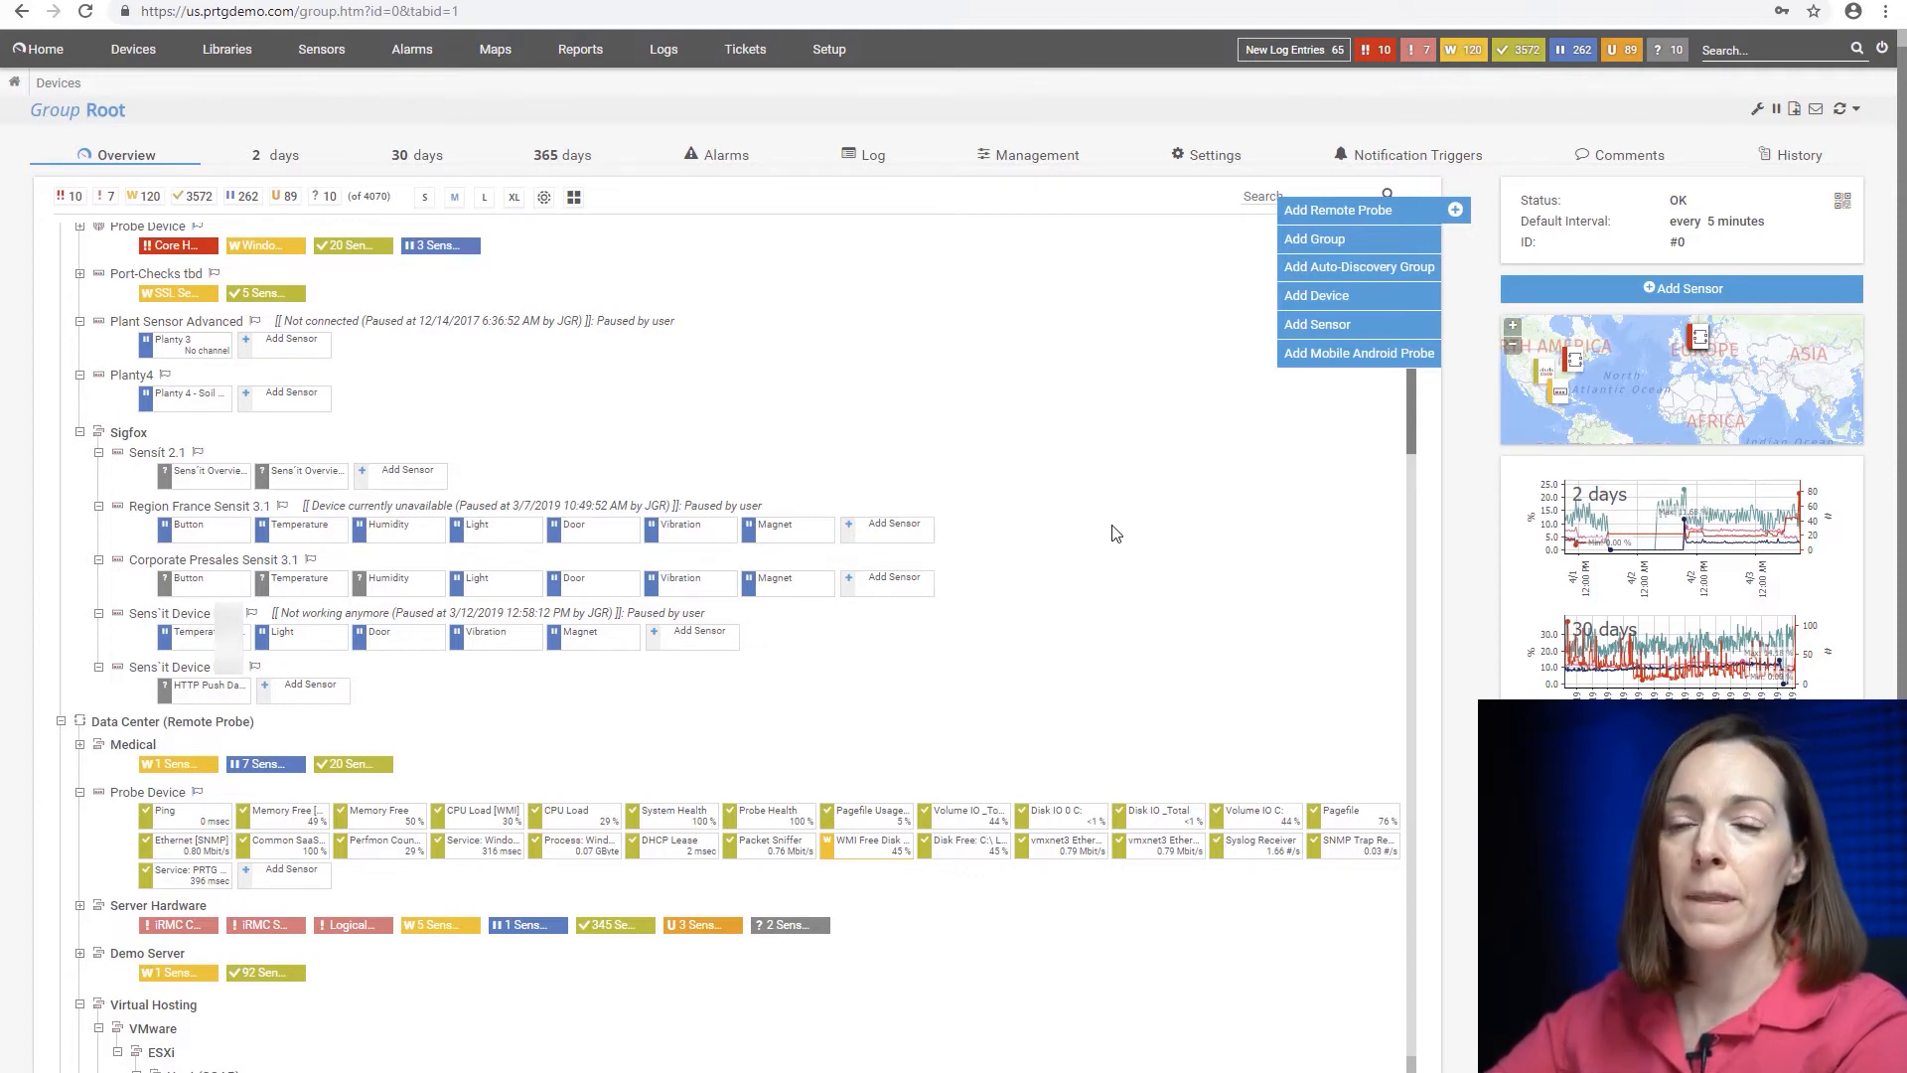
{"action": "mouse_move", "coordinate": [1180, 495]}
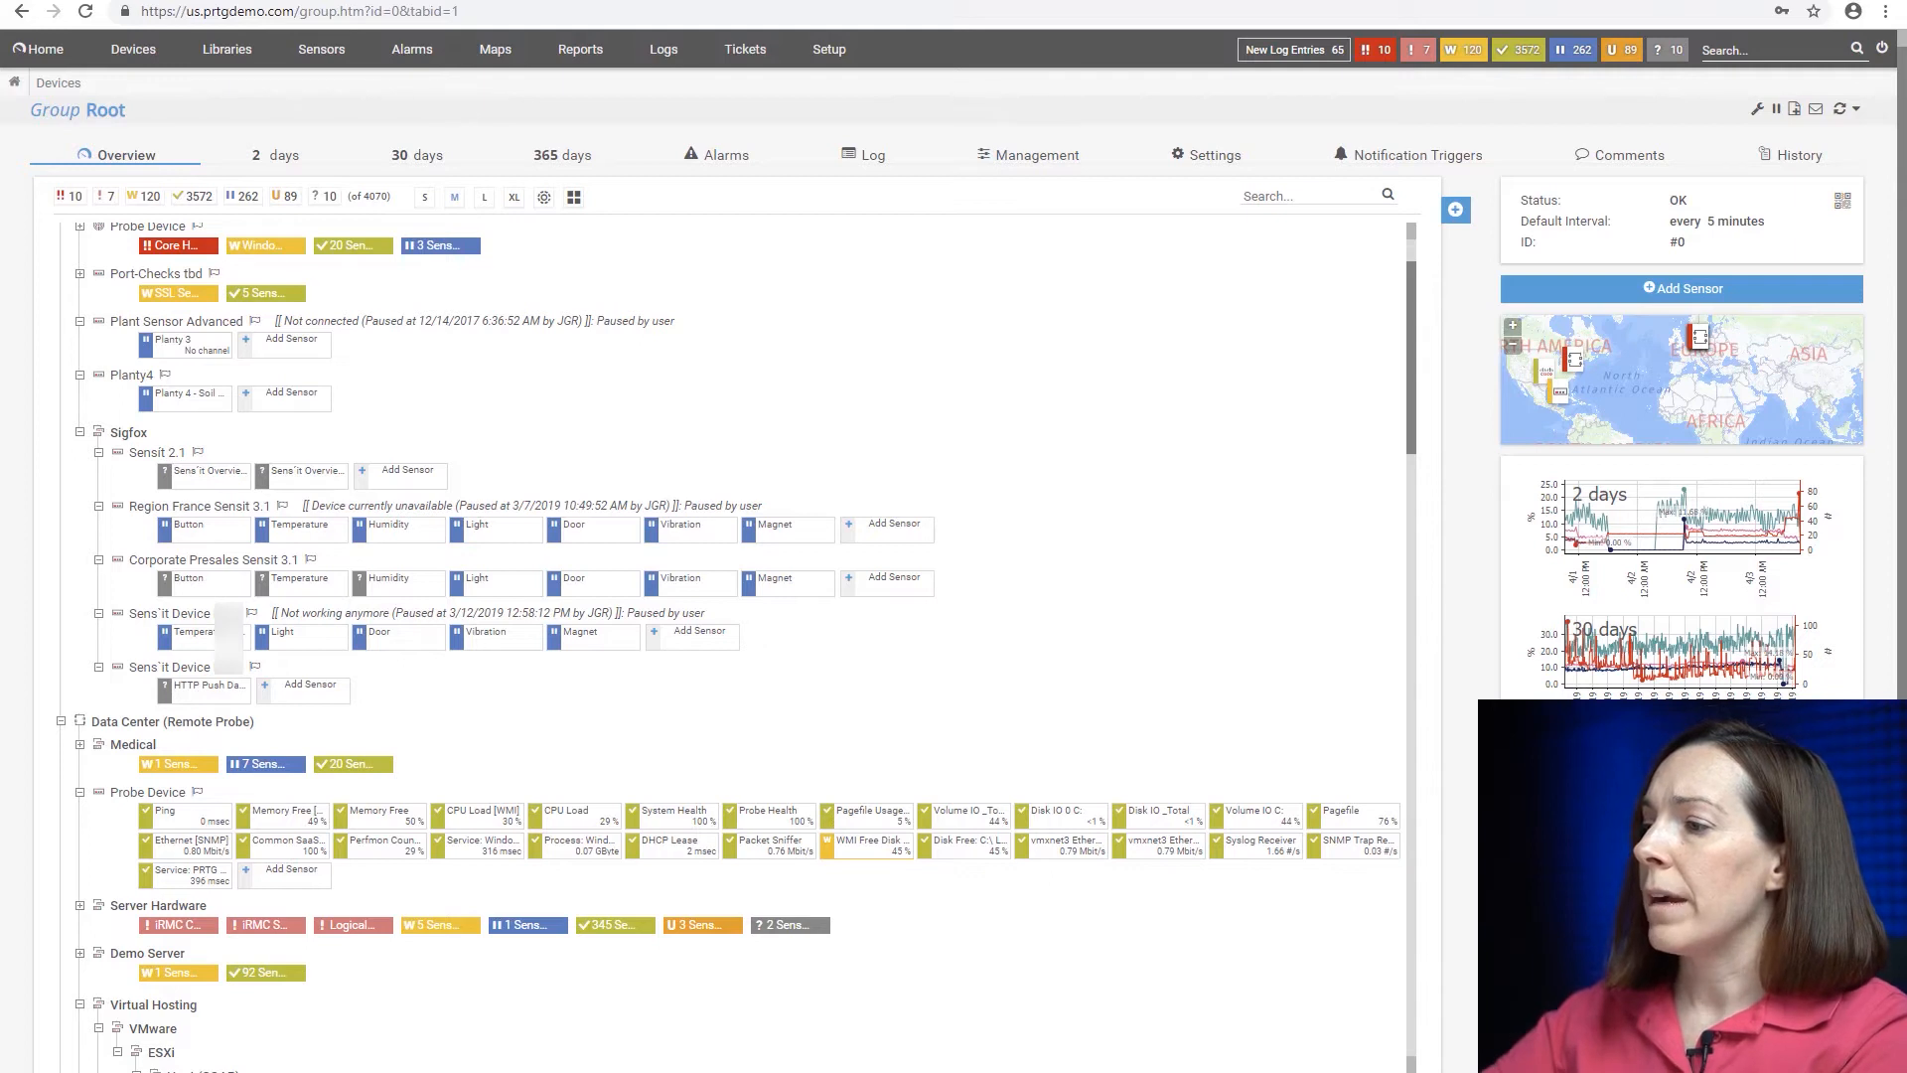
{"action": "mouse_move", "coordinate": [1619, 70]}
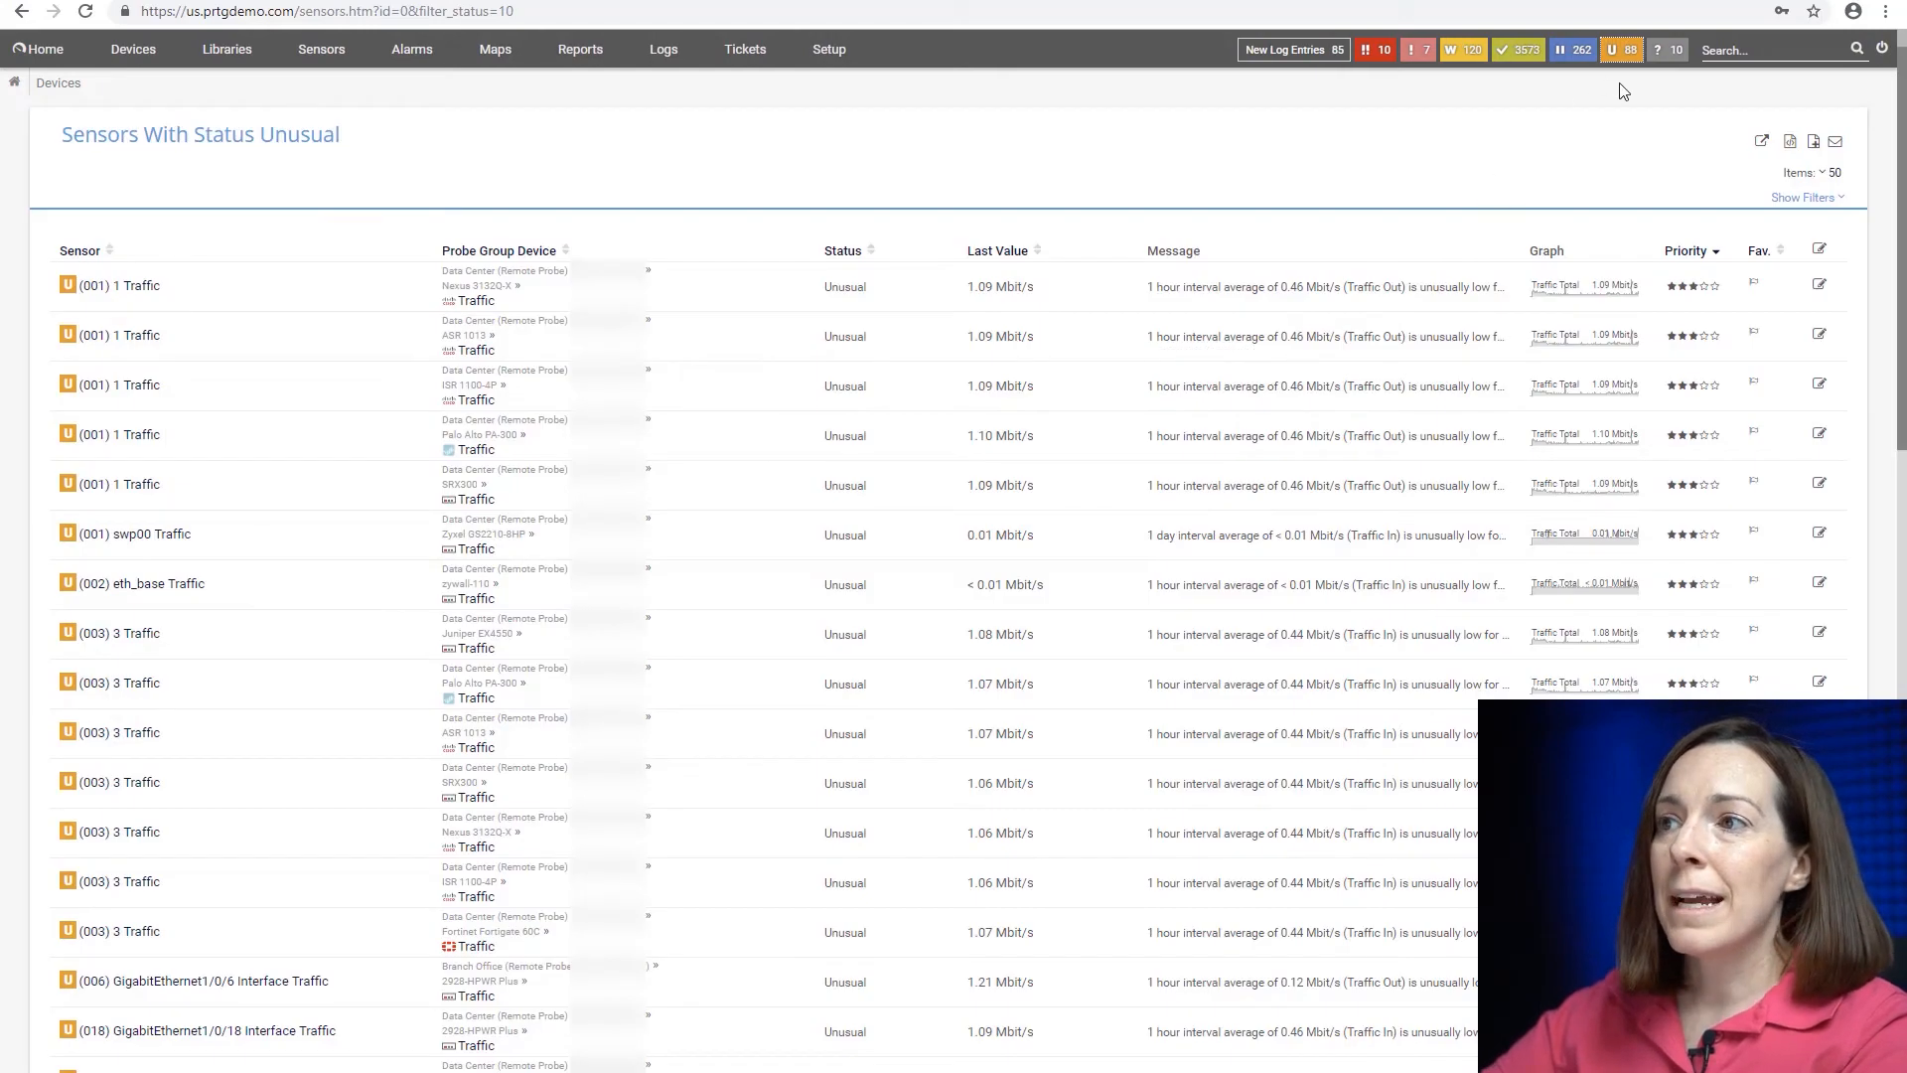
{"action": "mouse_move", "coordinate": [1325, 119]}
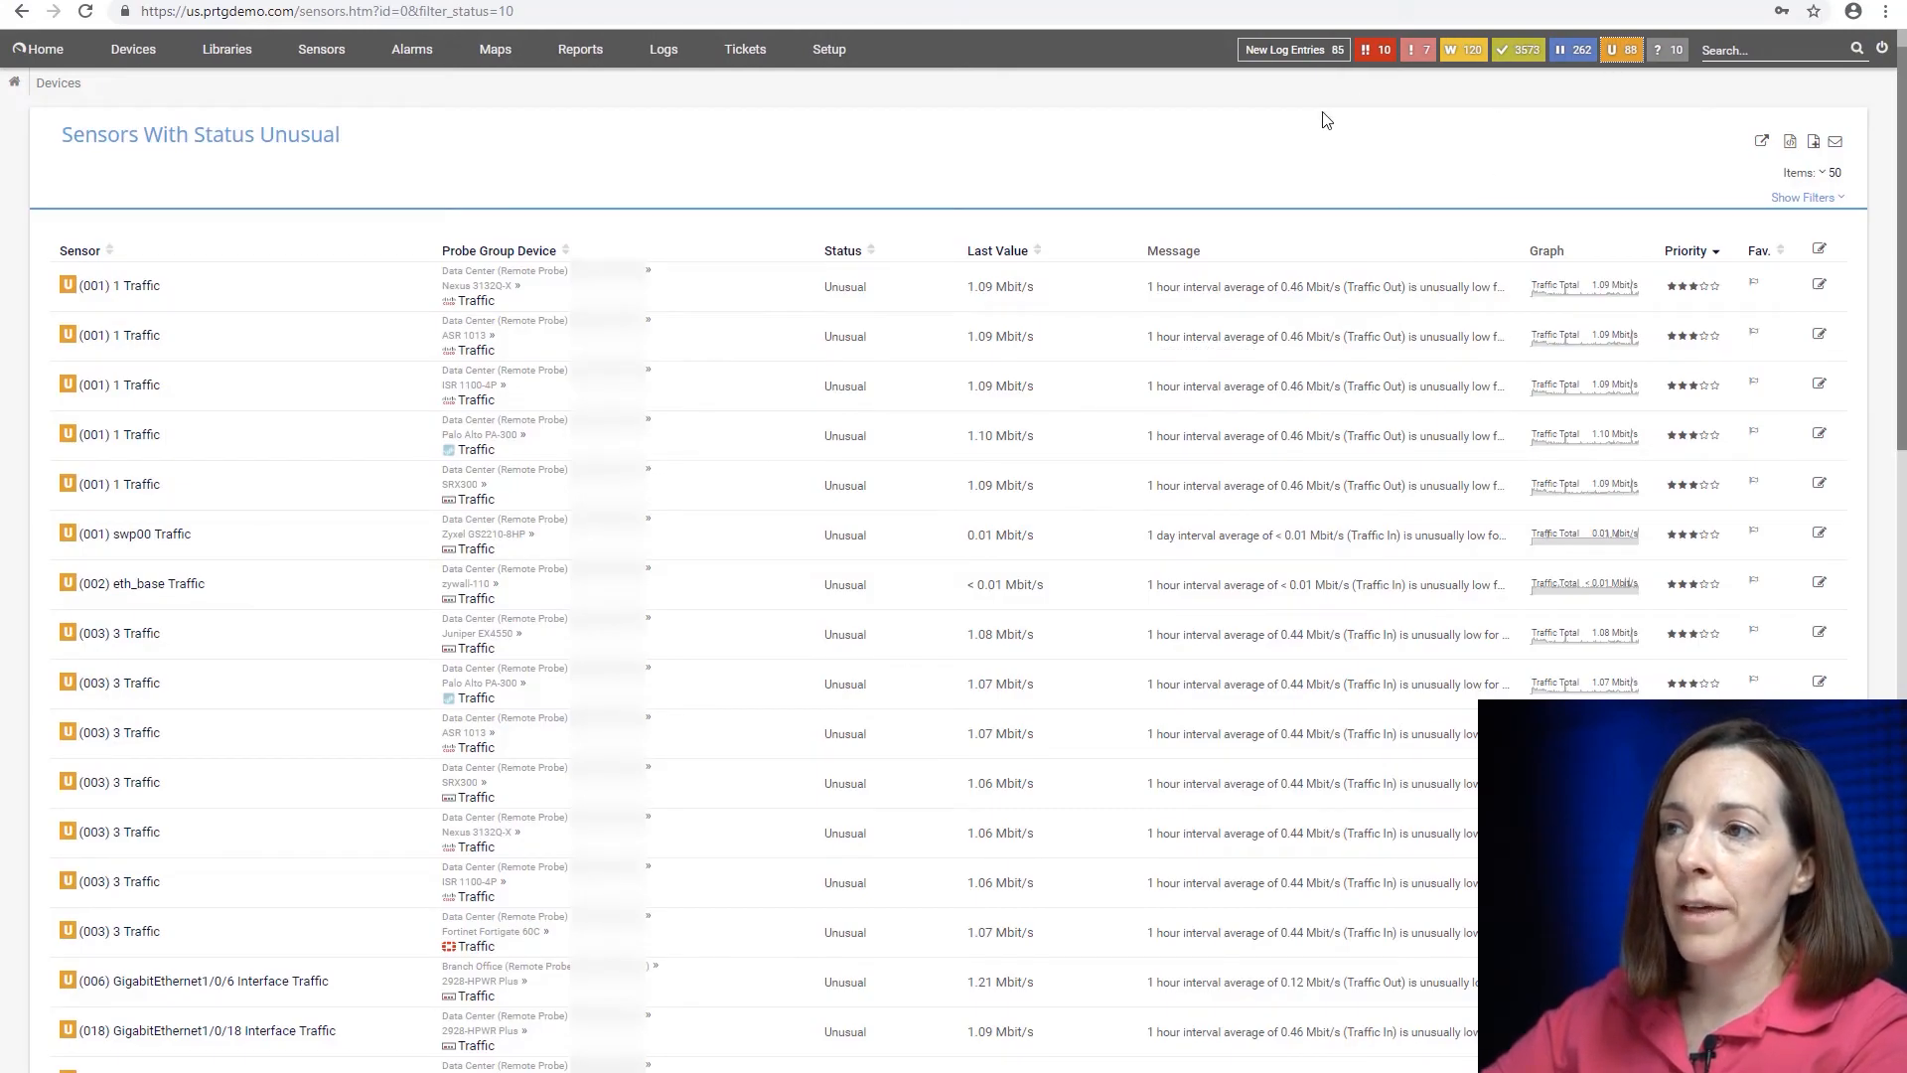
{"action": "mouse_move", "coordinate": [1292, 117]}
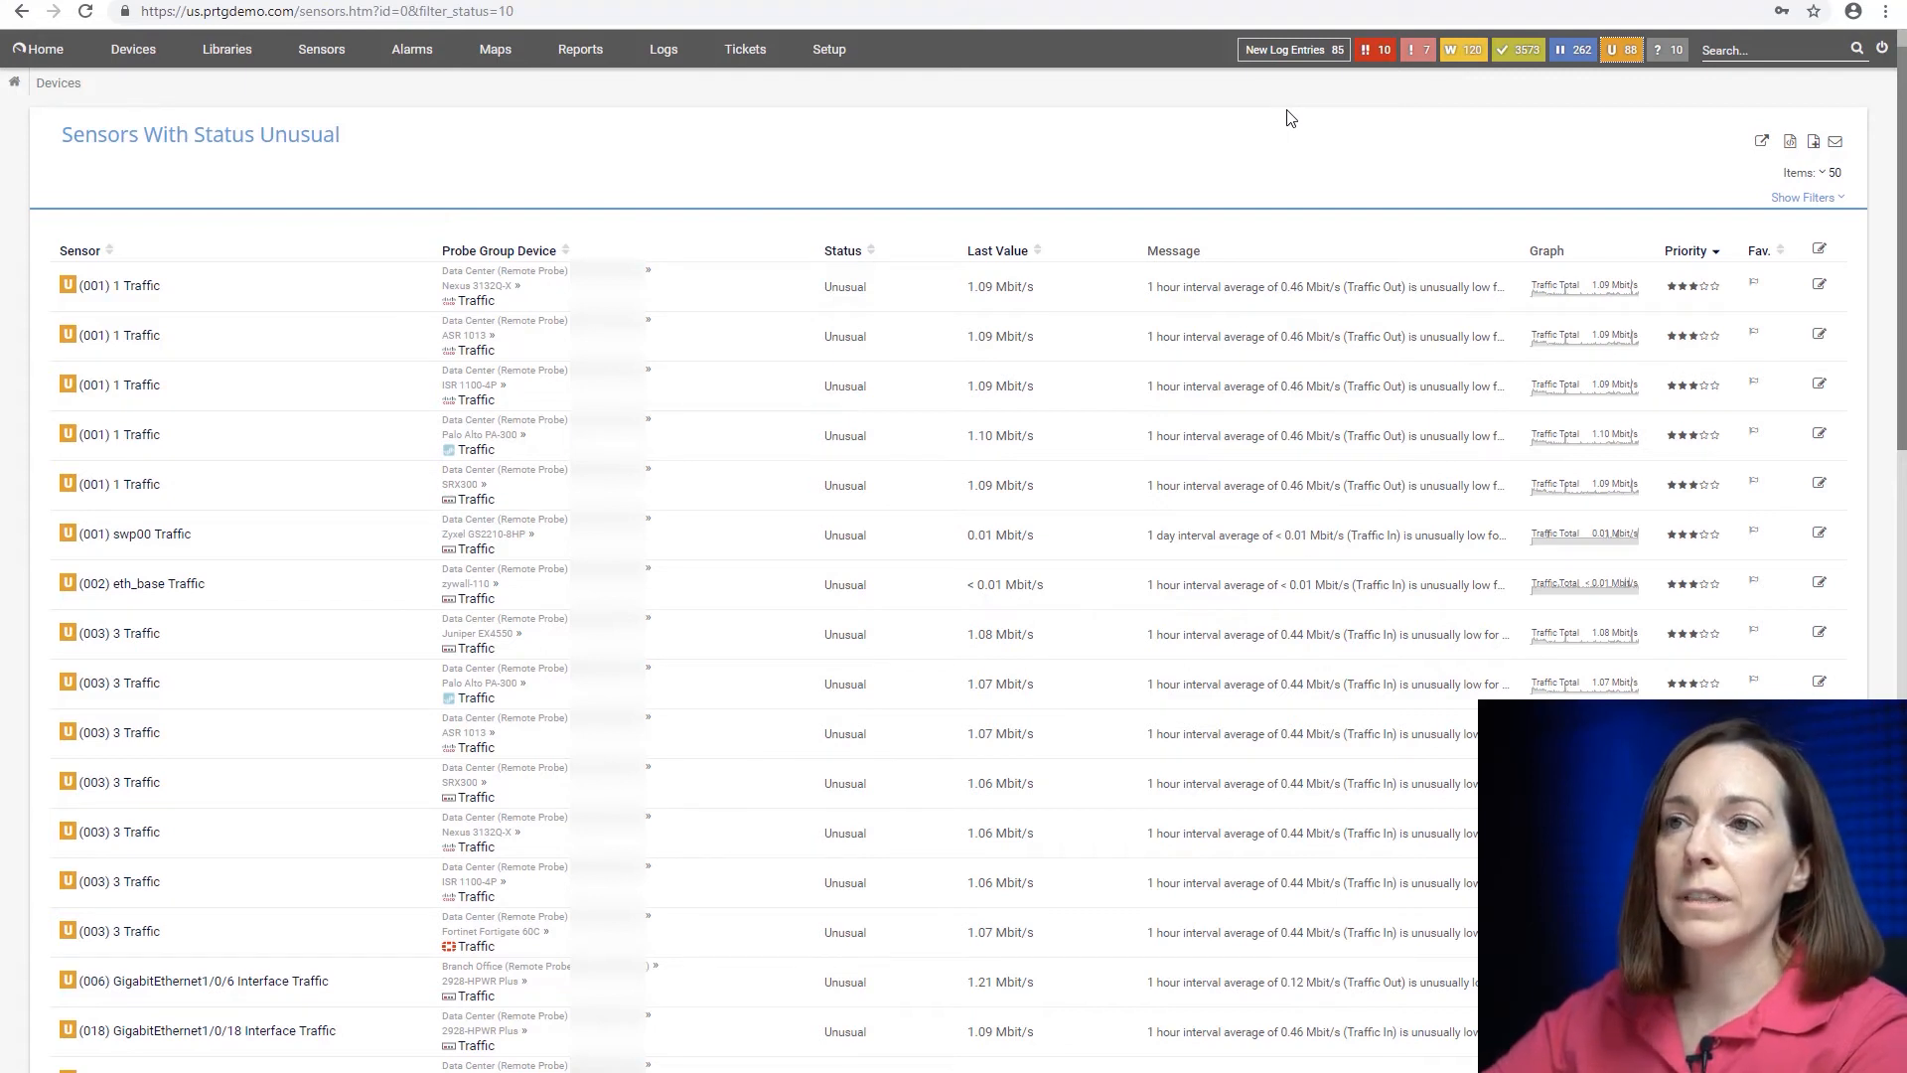
{"action": "mouse_move", "coordinate": [1277, 119]}
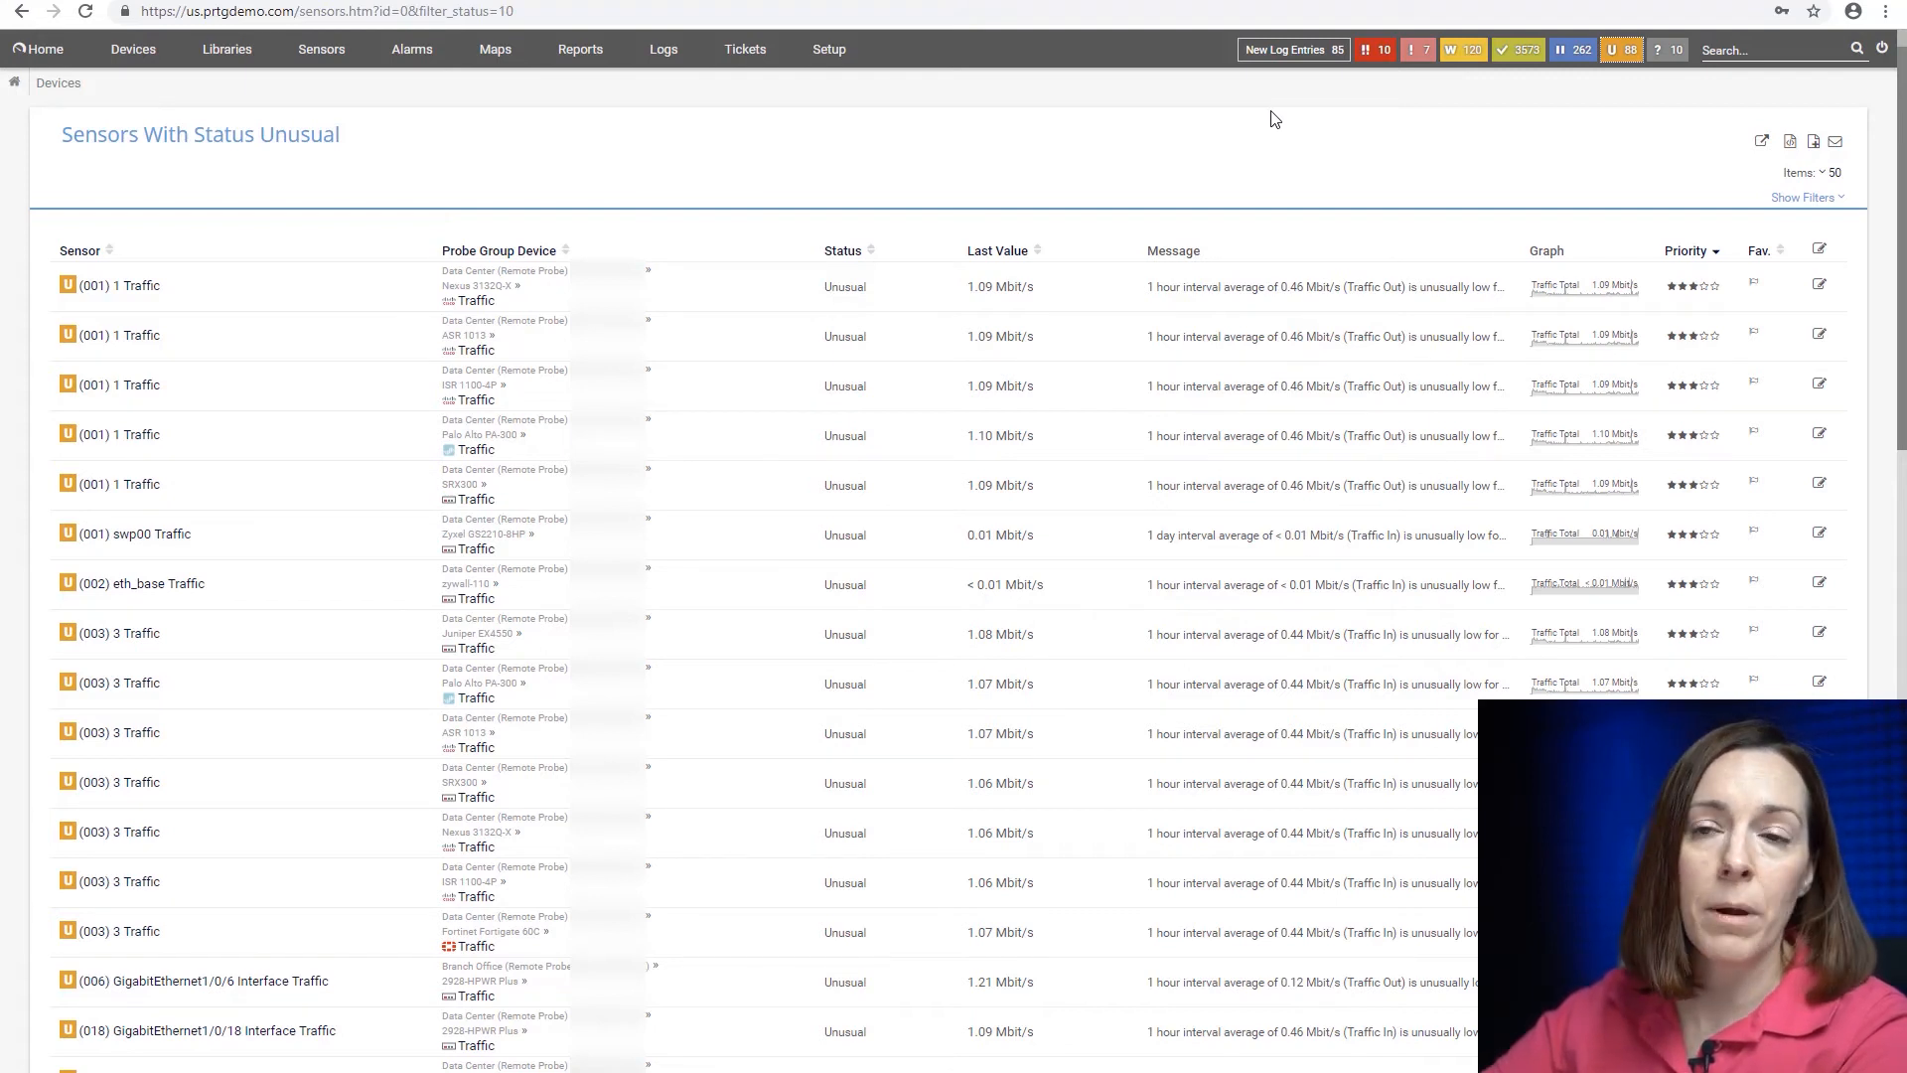
{"action": "mouse_move", "coordinate": [254, 663]}
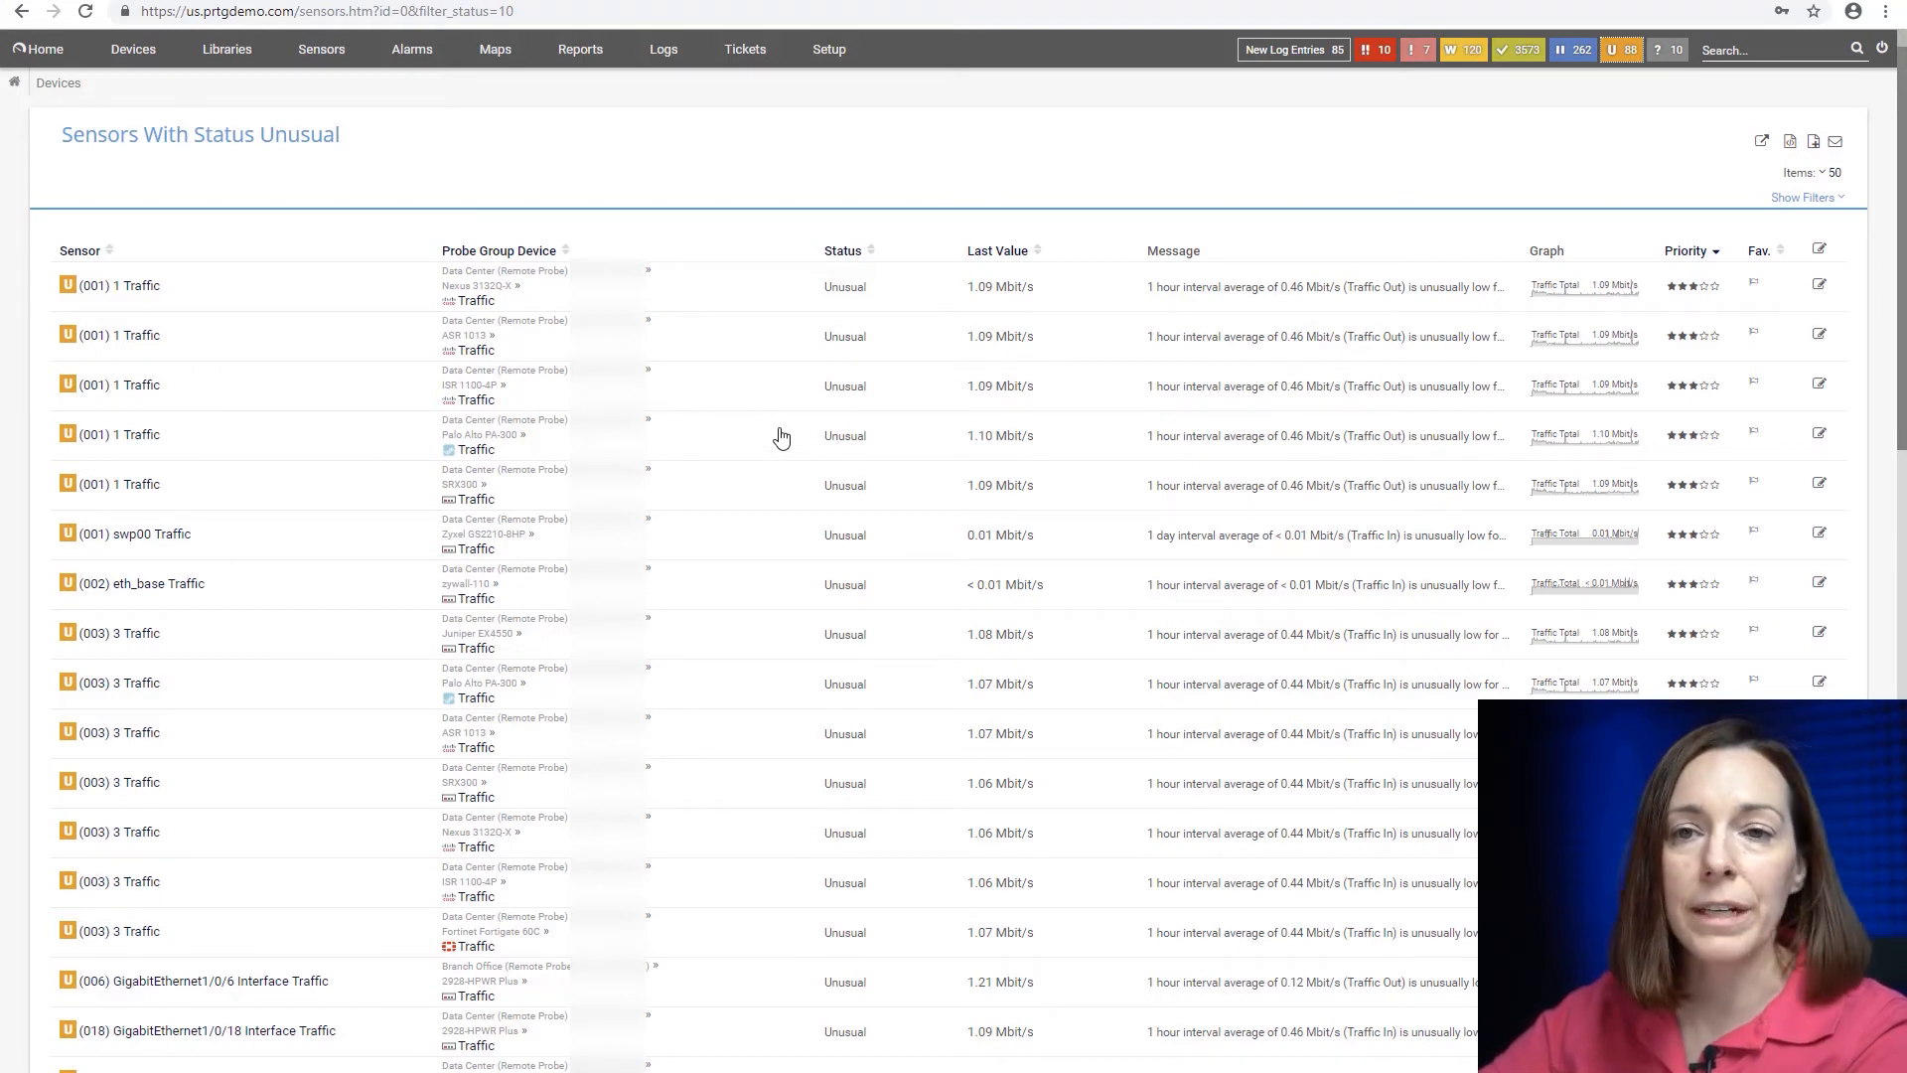
{"action": "mouse_move", "coordinate": [747, 427]}
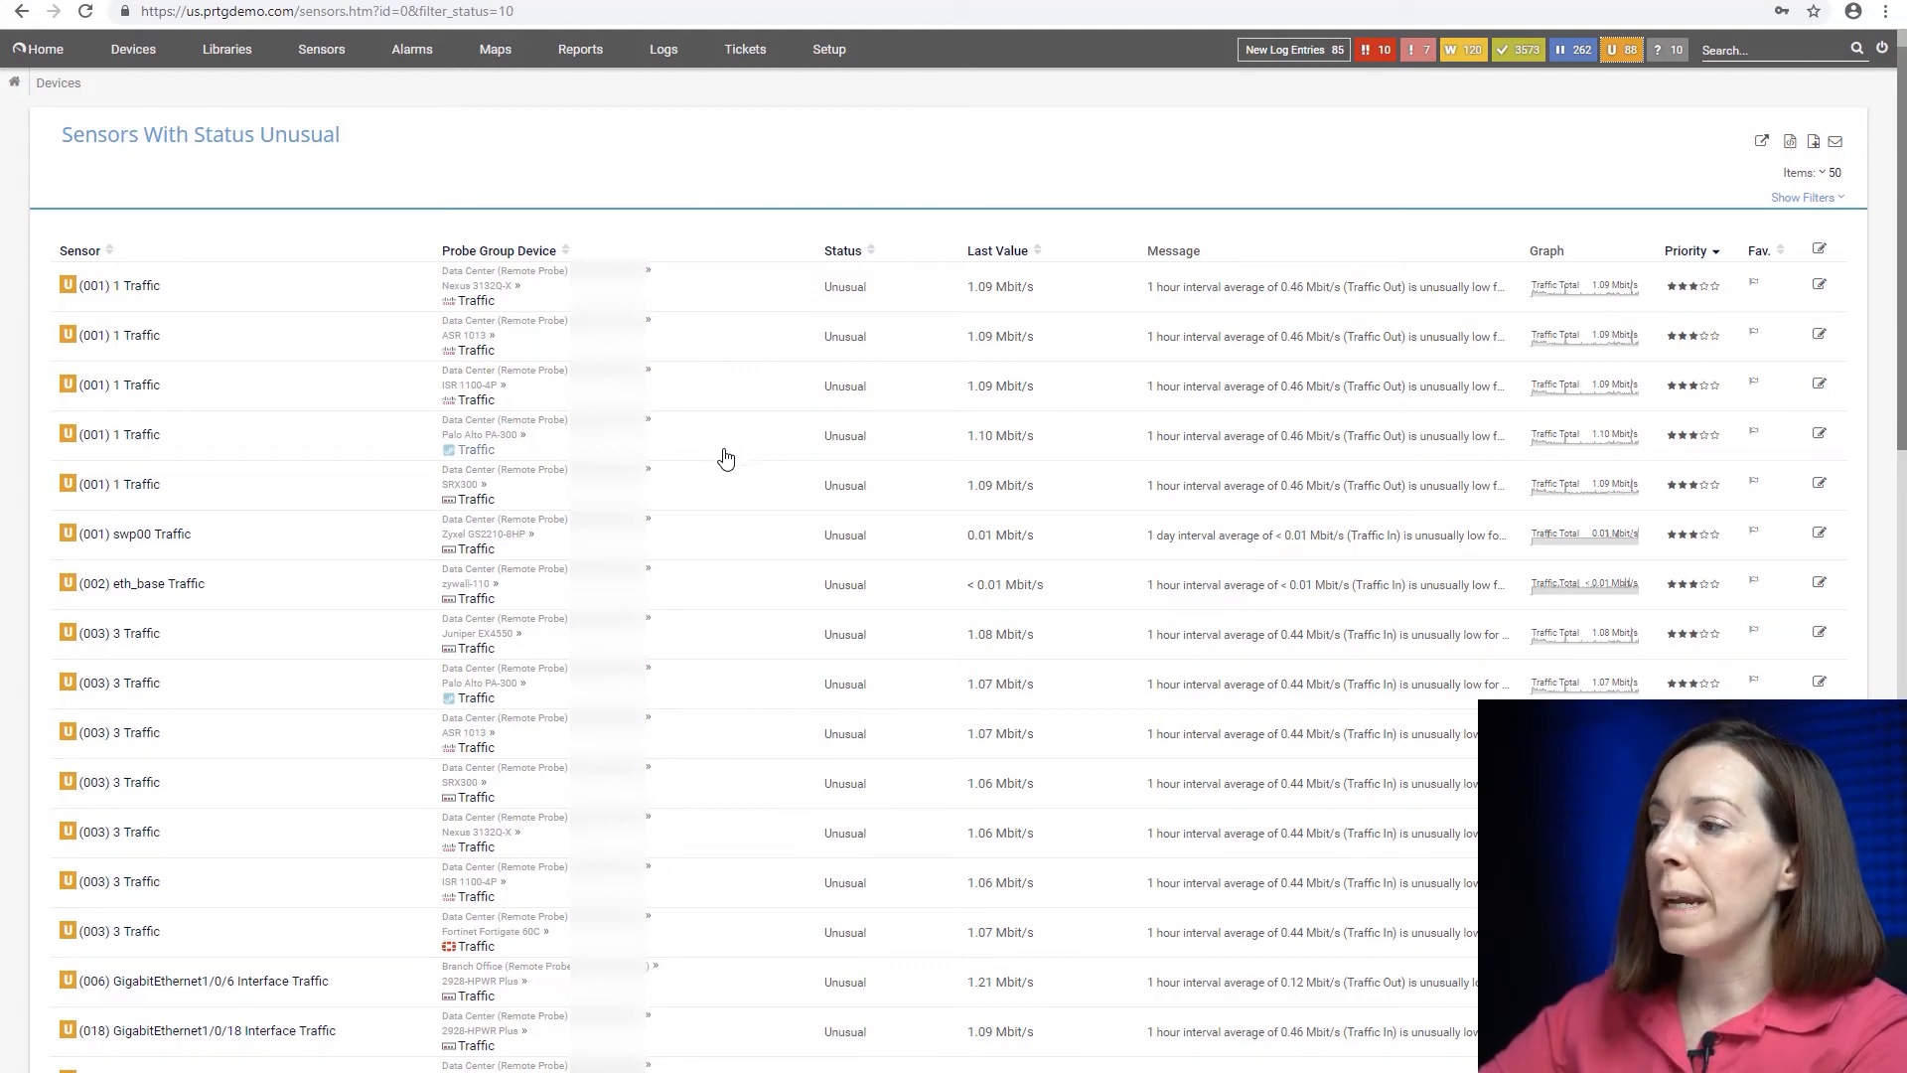
{"action": "mouse_move", "coordinate": [660, 609]}
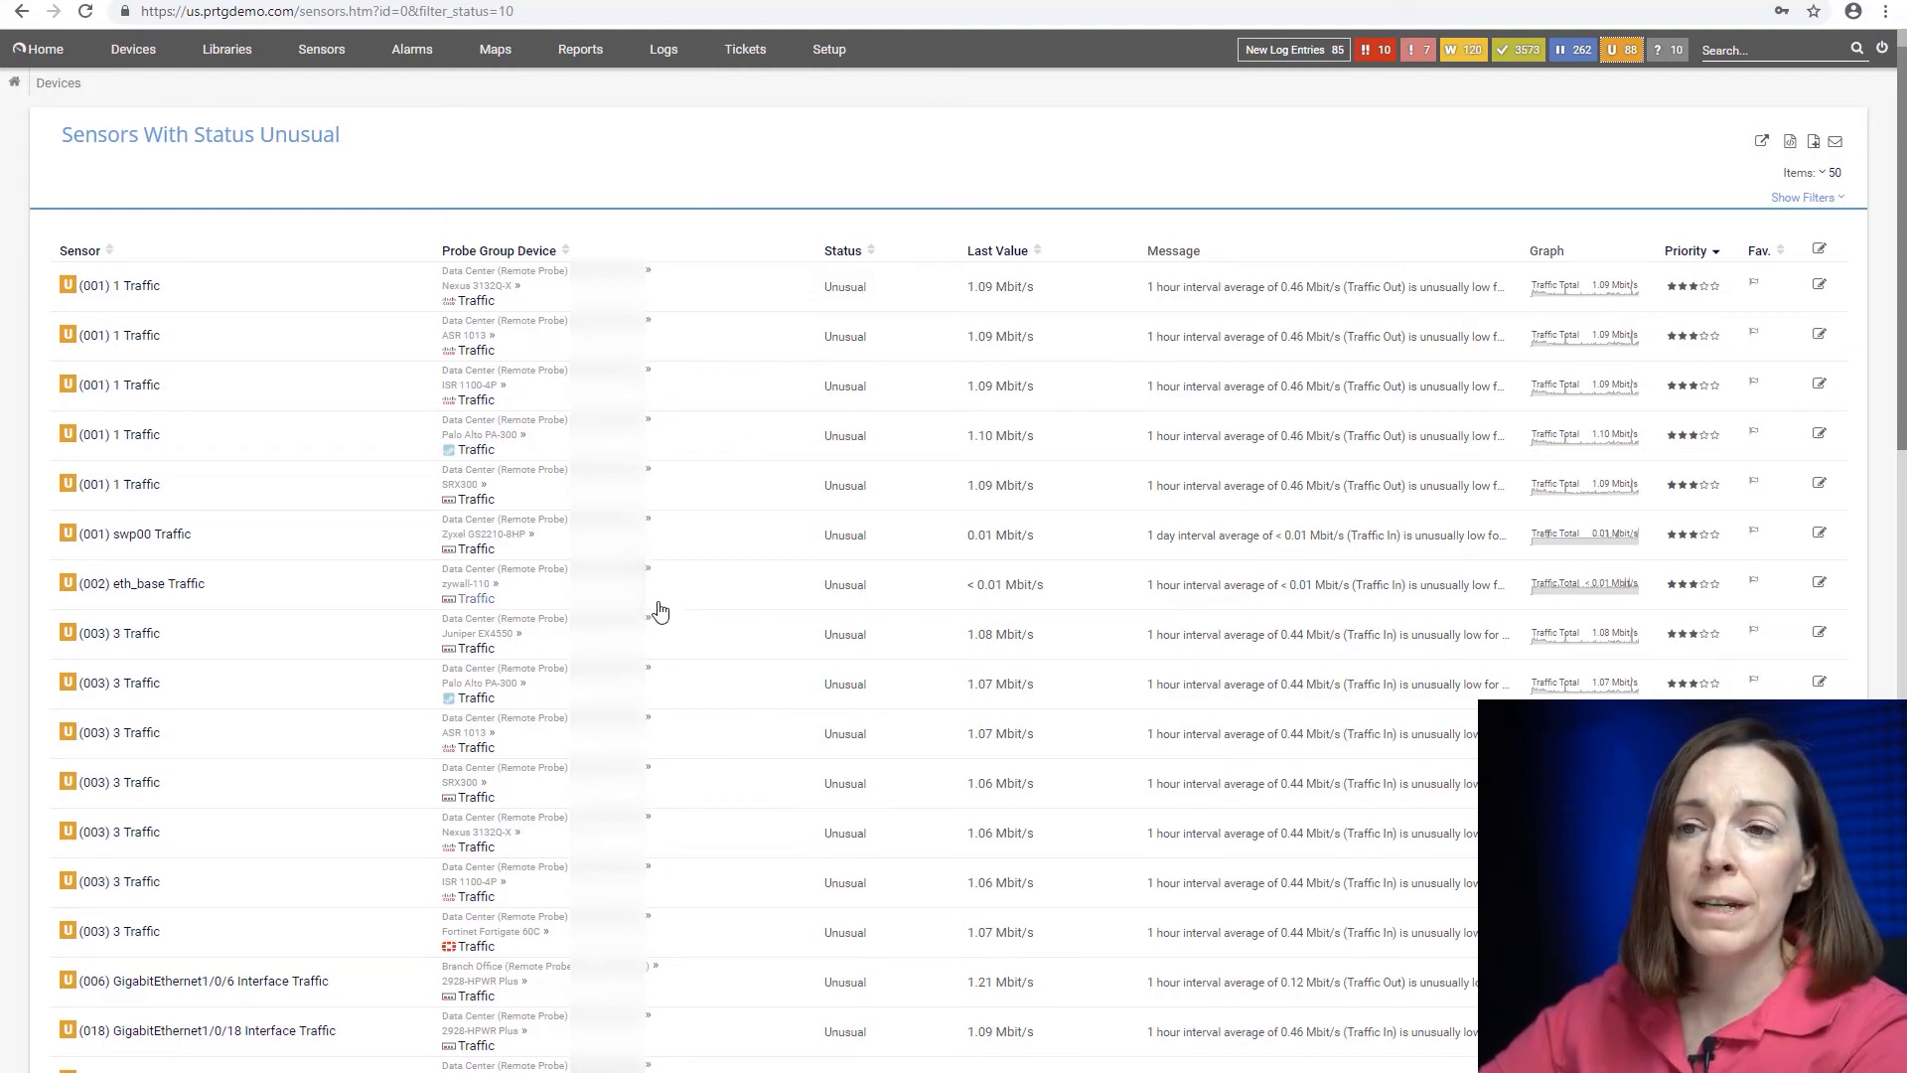
{"action": "mouse_move", "coordinate": [659, 616]}
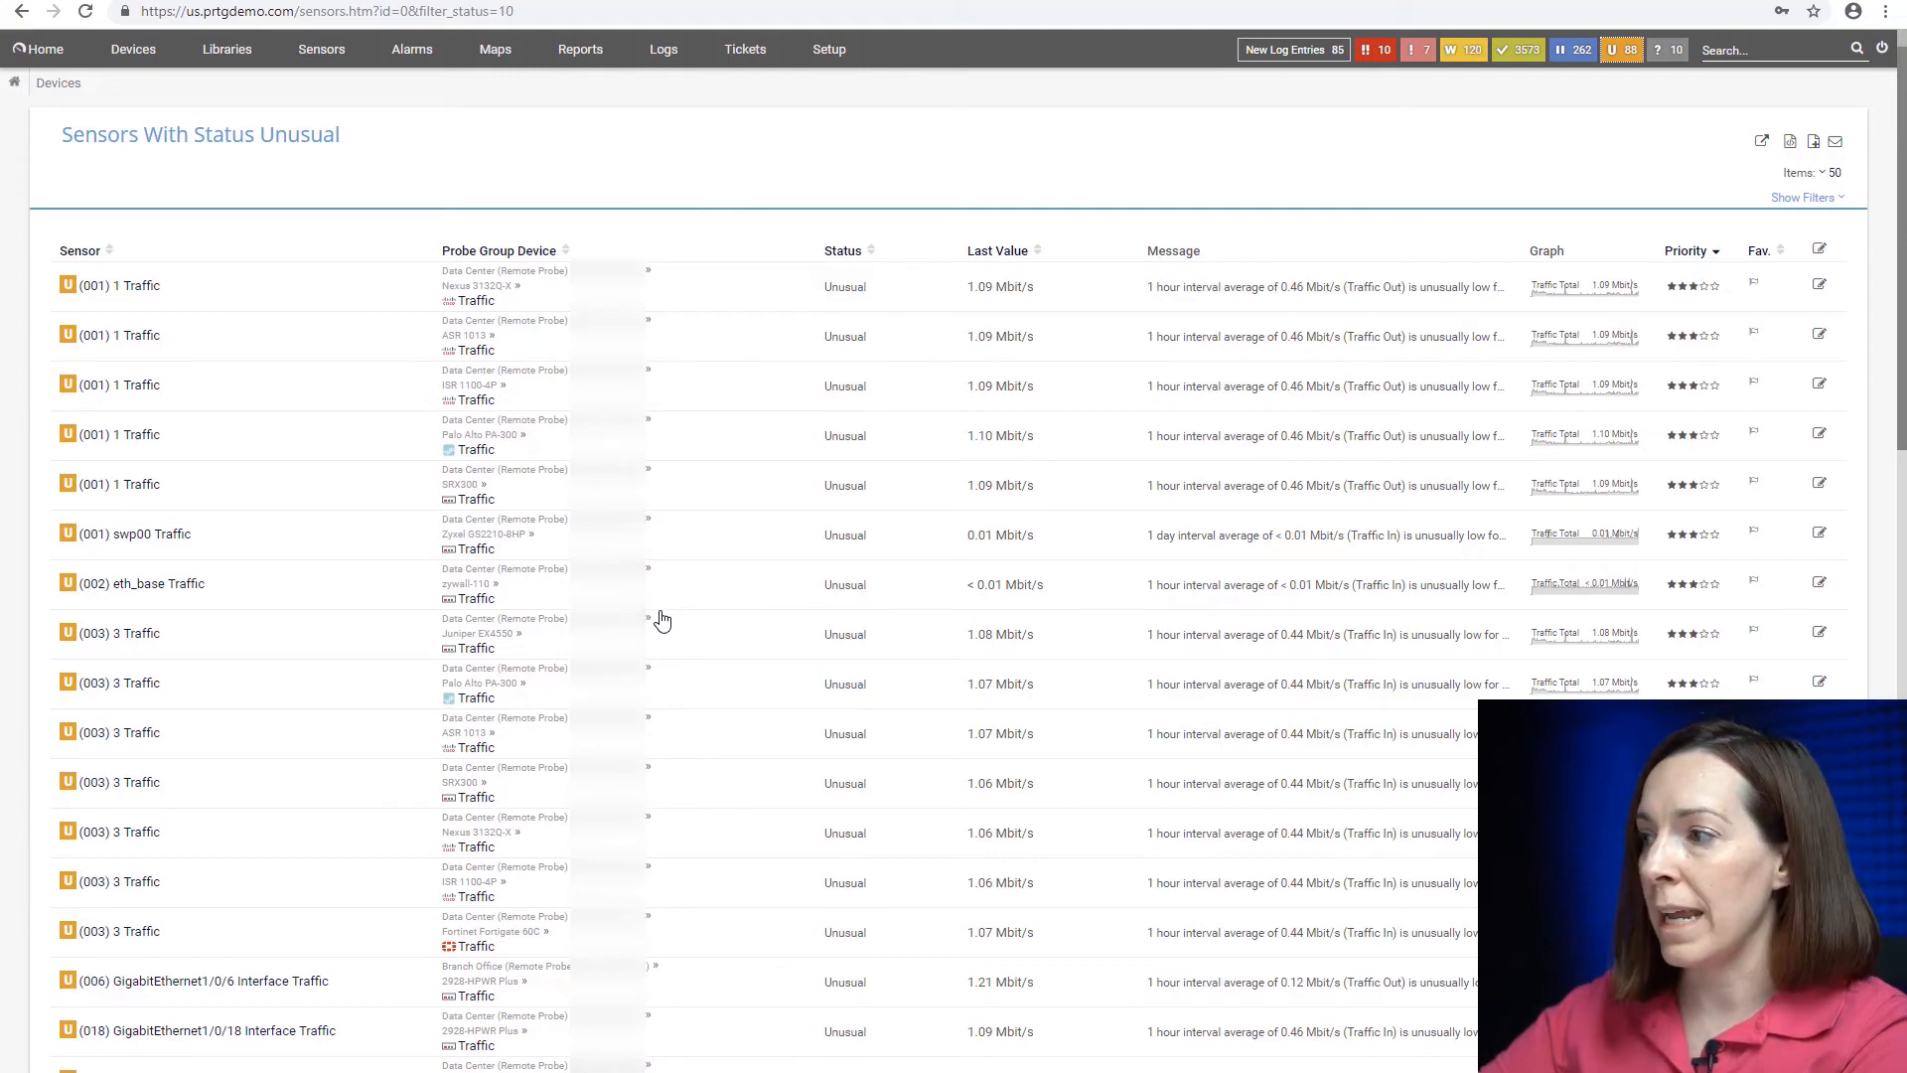
{"action": "mouse_move", "coordinate": [829, 48]}
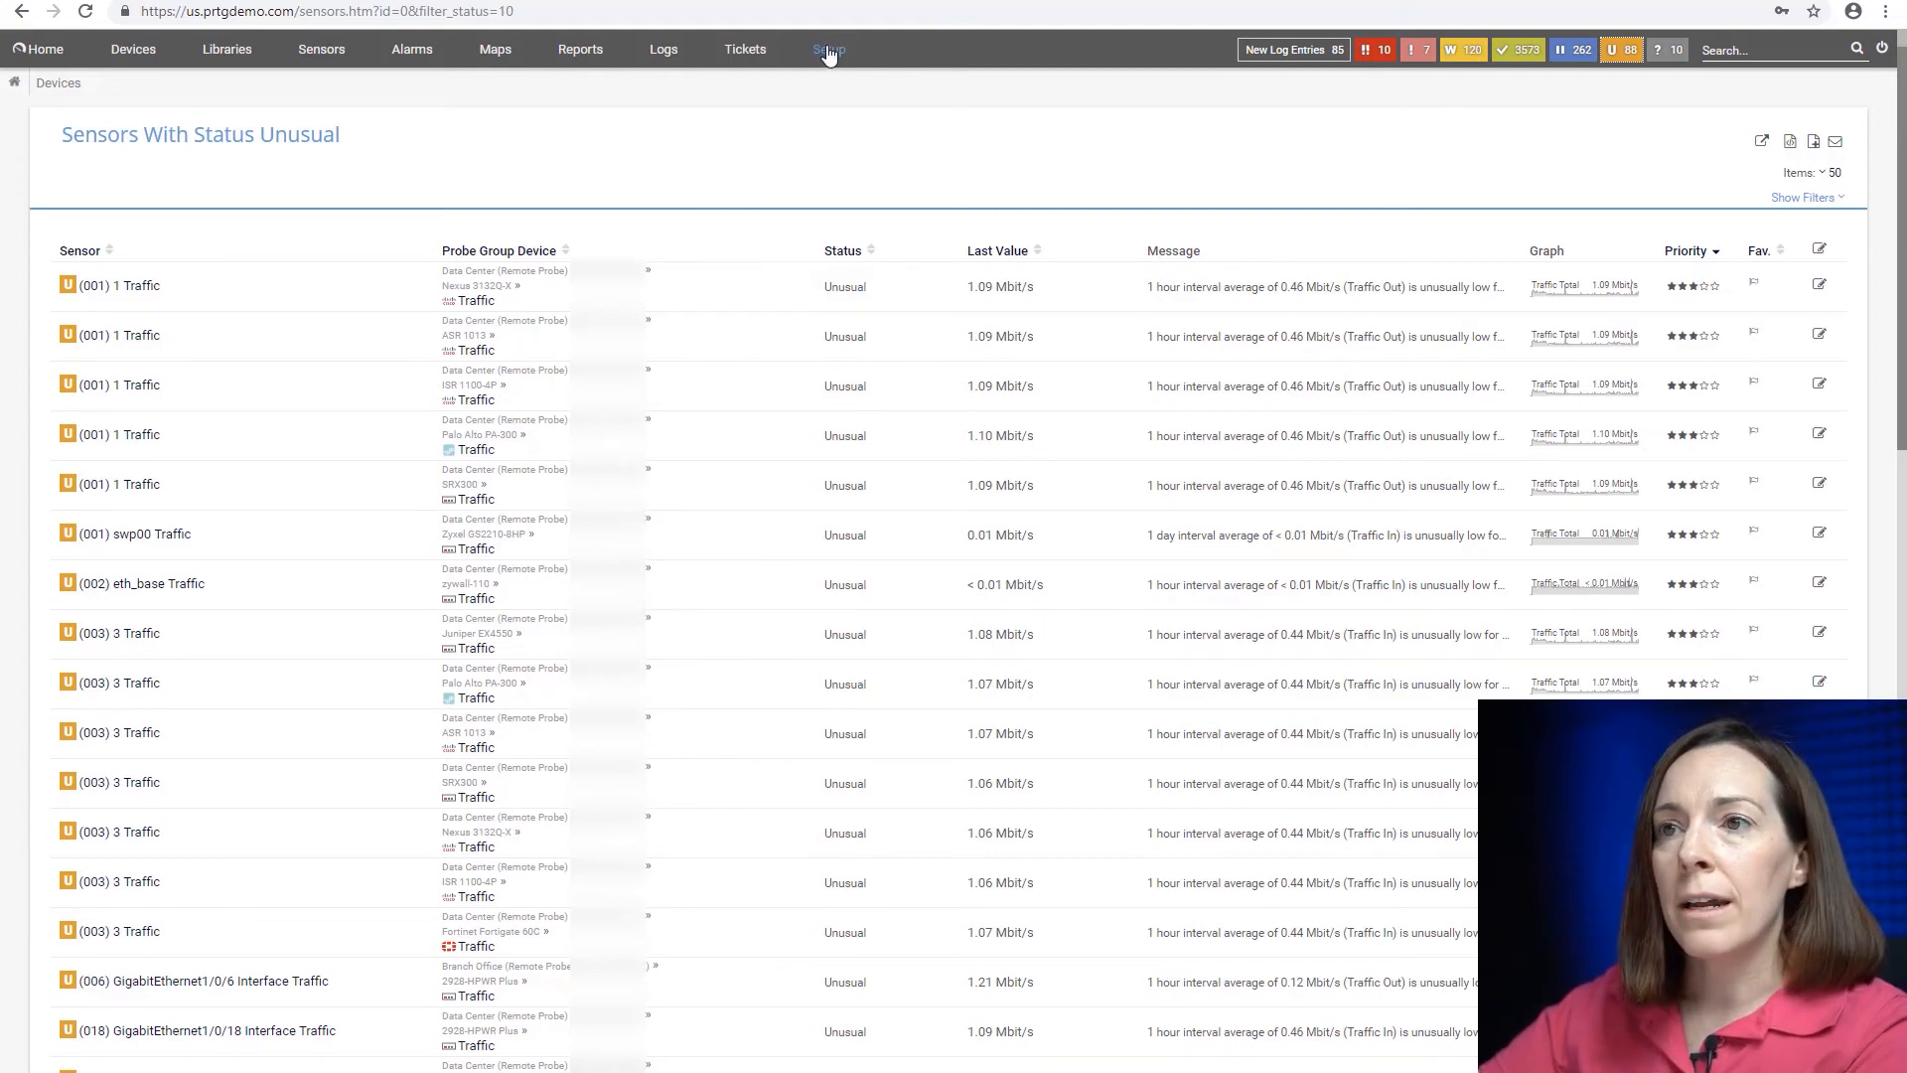
{"action": "left_click", "coordinate": [828, 47]}
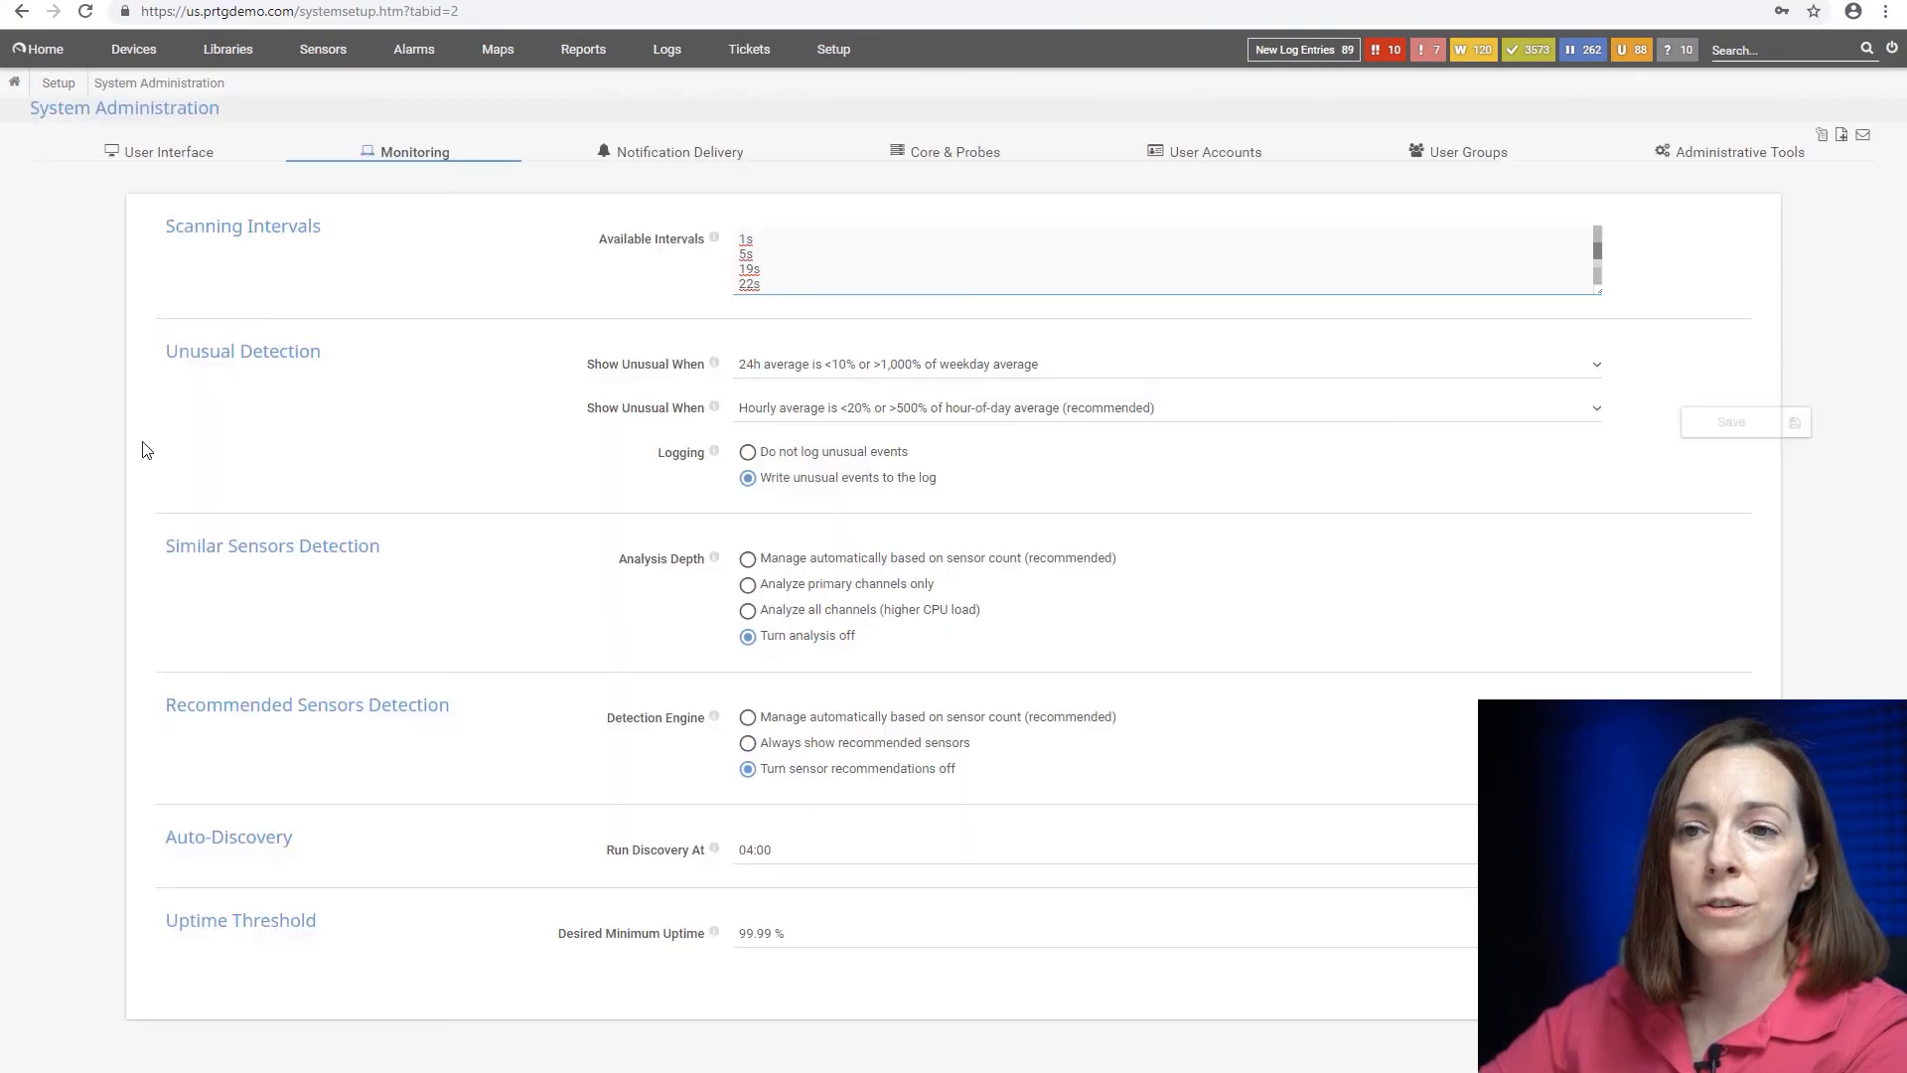
{"action": "mouse_move", "coordinate": [131, 328]}
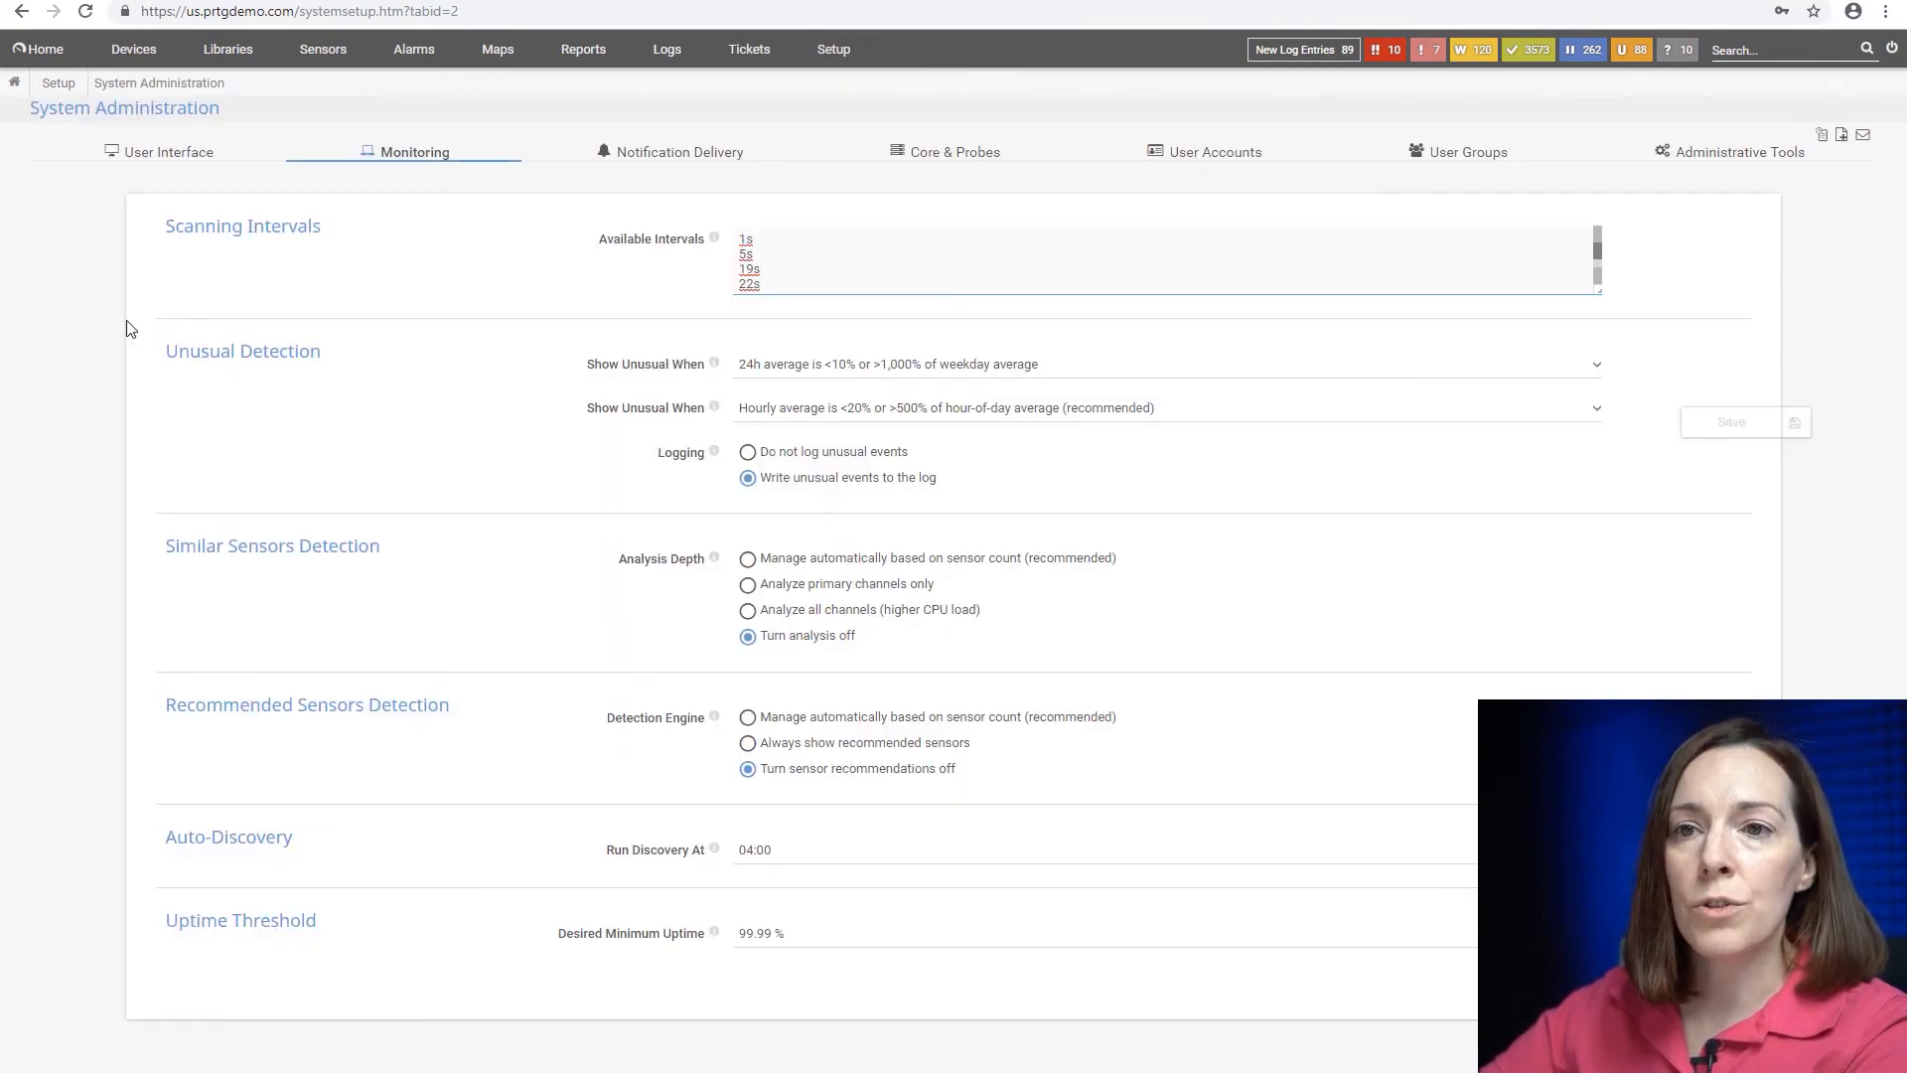
{"action": "mouse_move", "coordinate": [353, 405]}
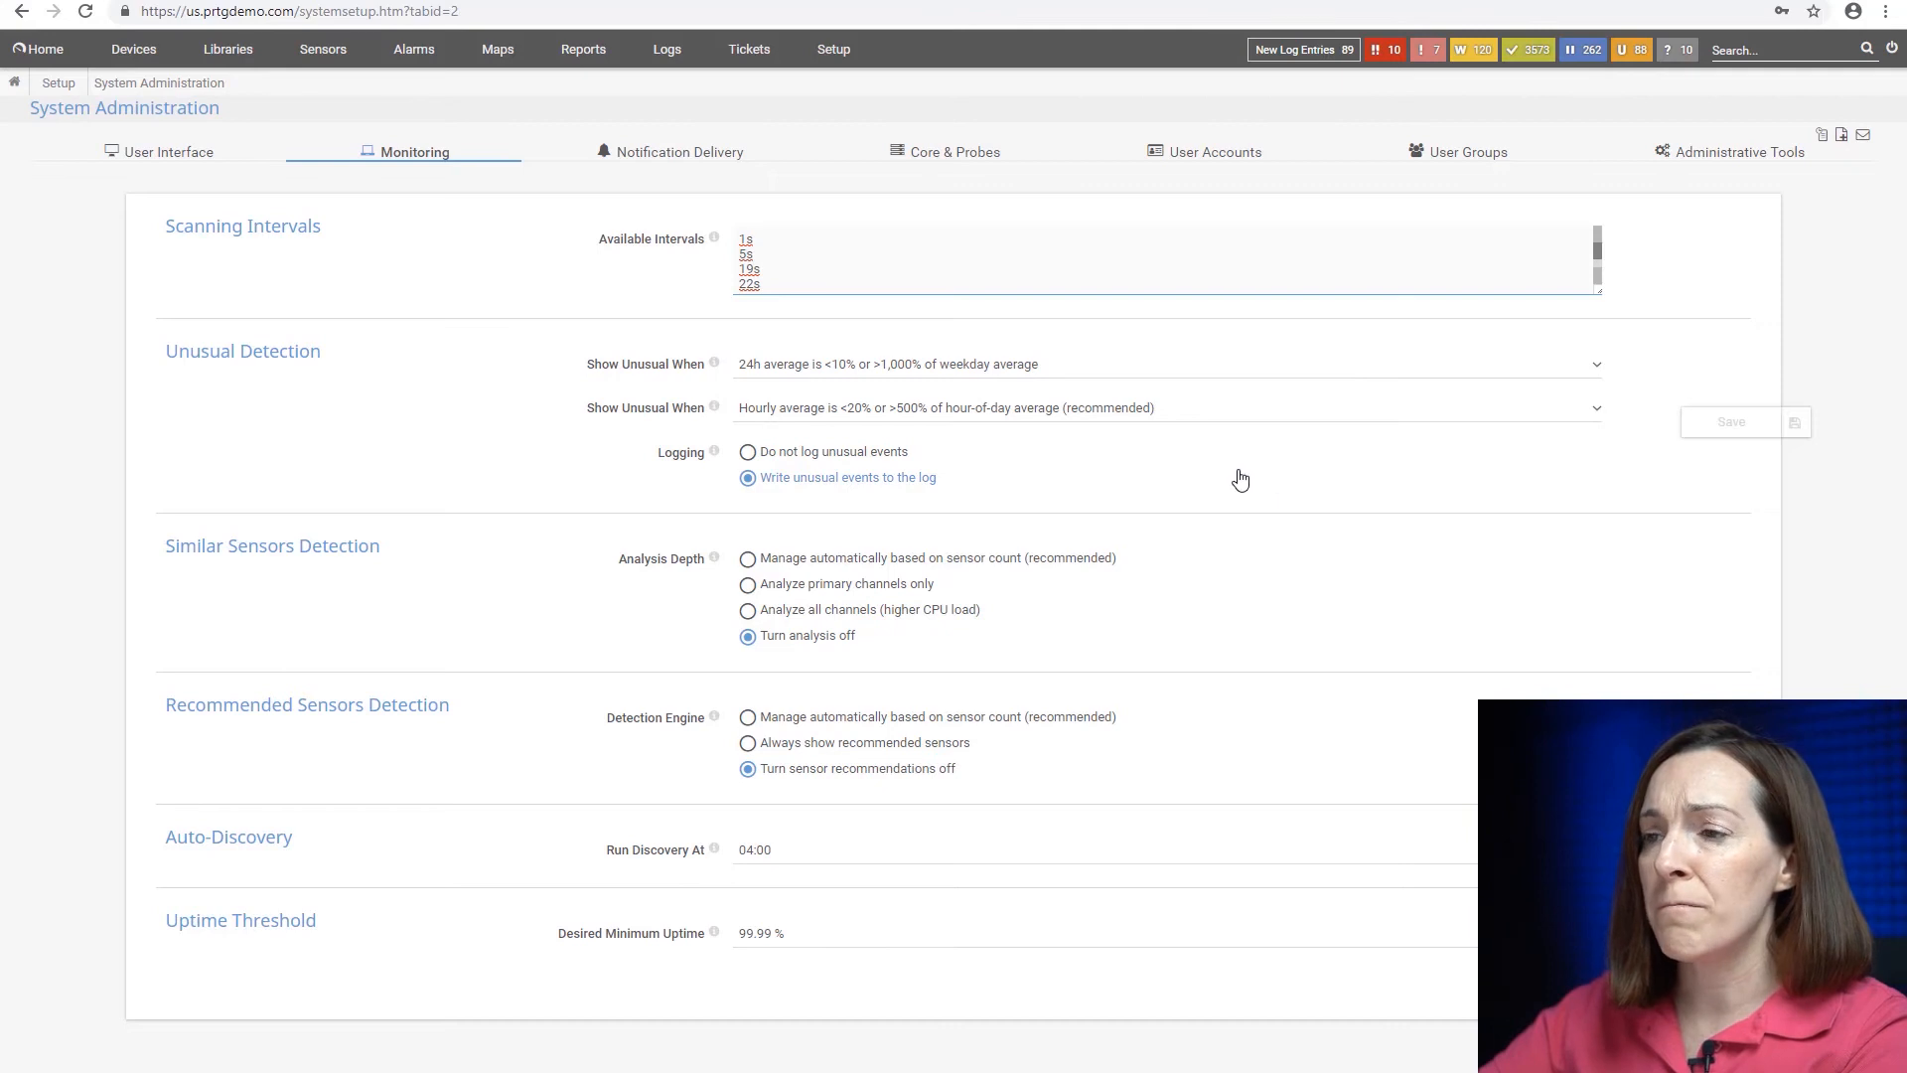
{"action": "left_click", "coordinate": [1166, 361]}
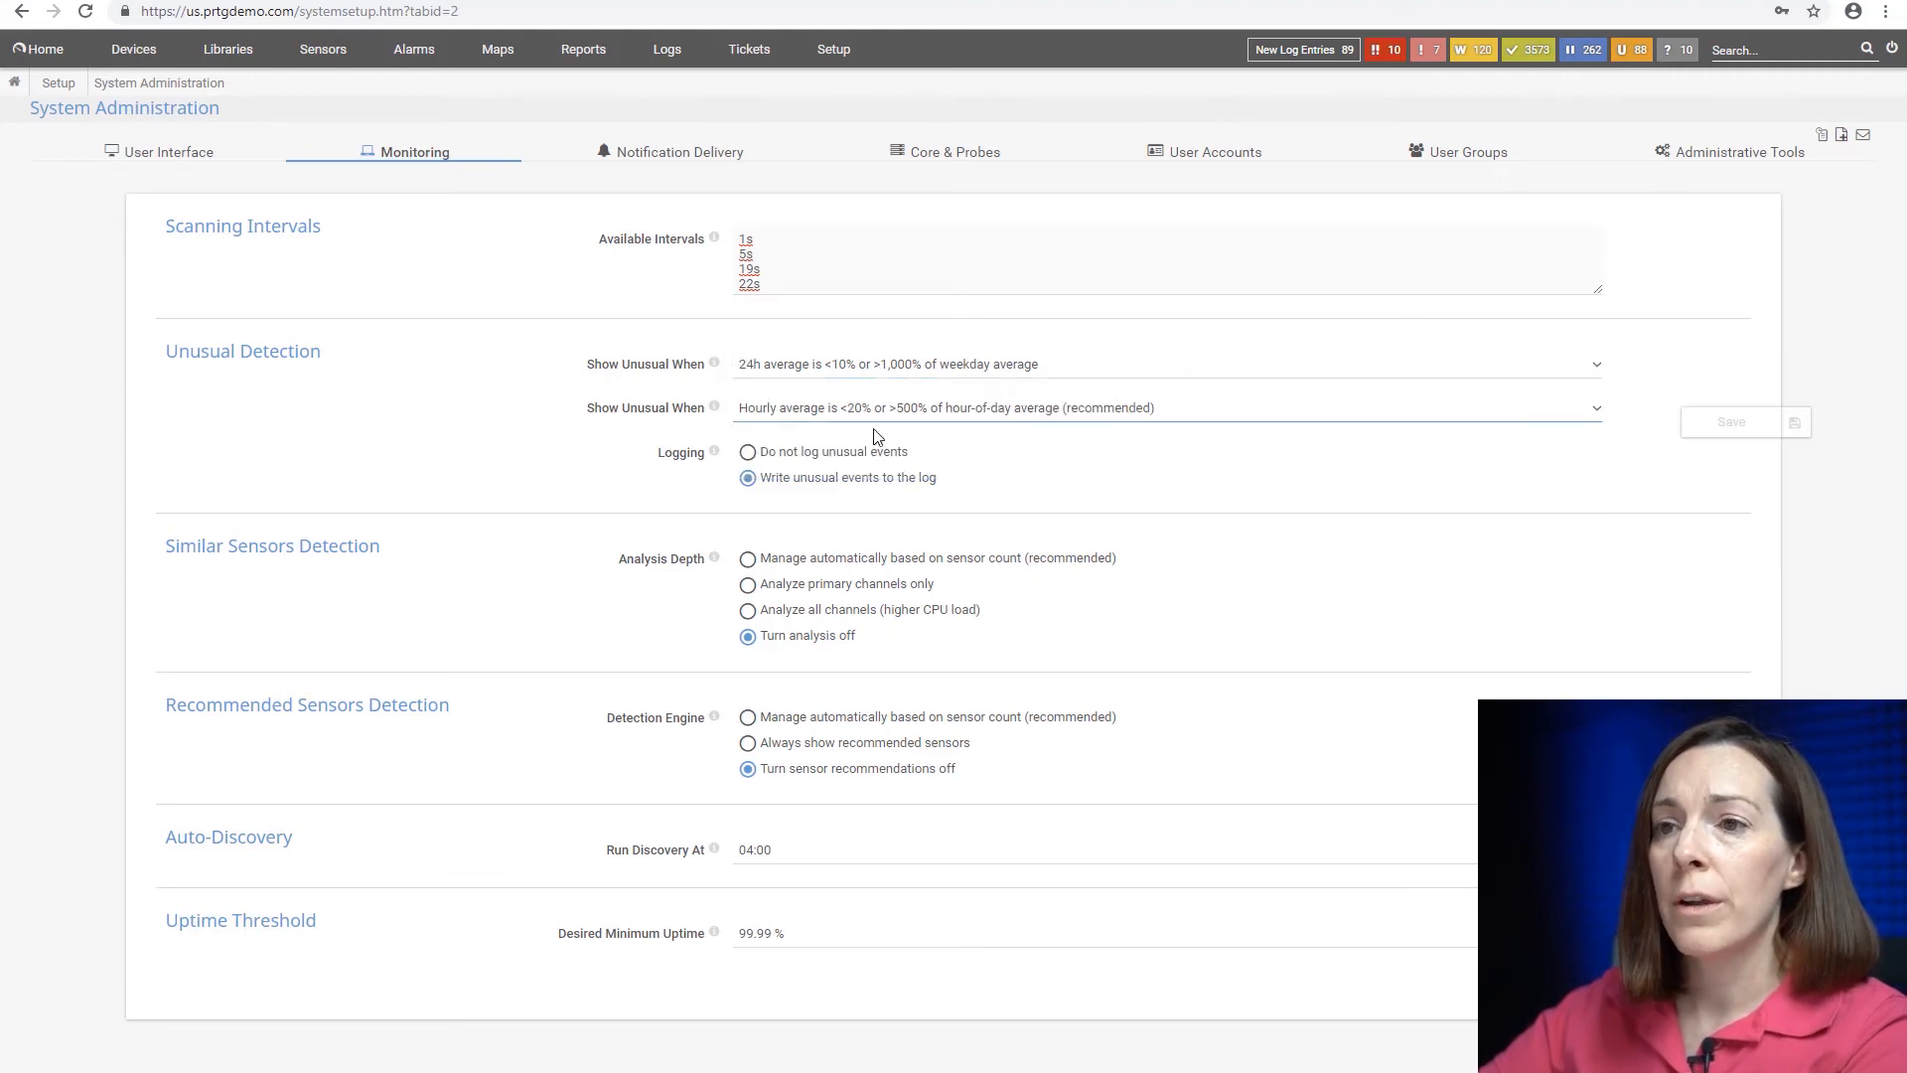
{"action": "left_click", "coordinate": [1166, 407]}
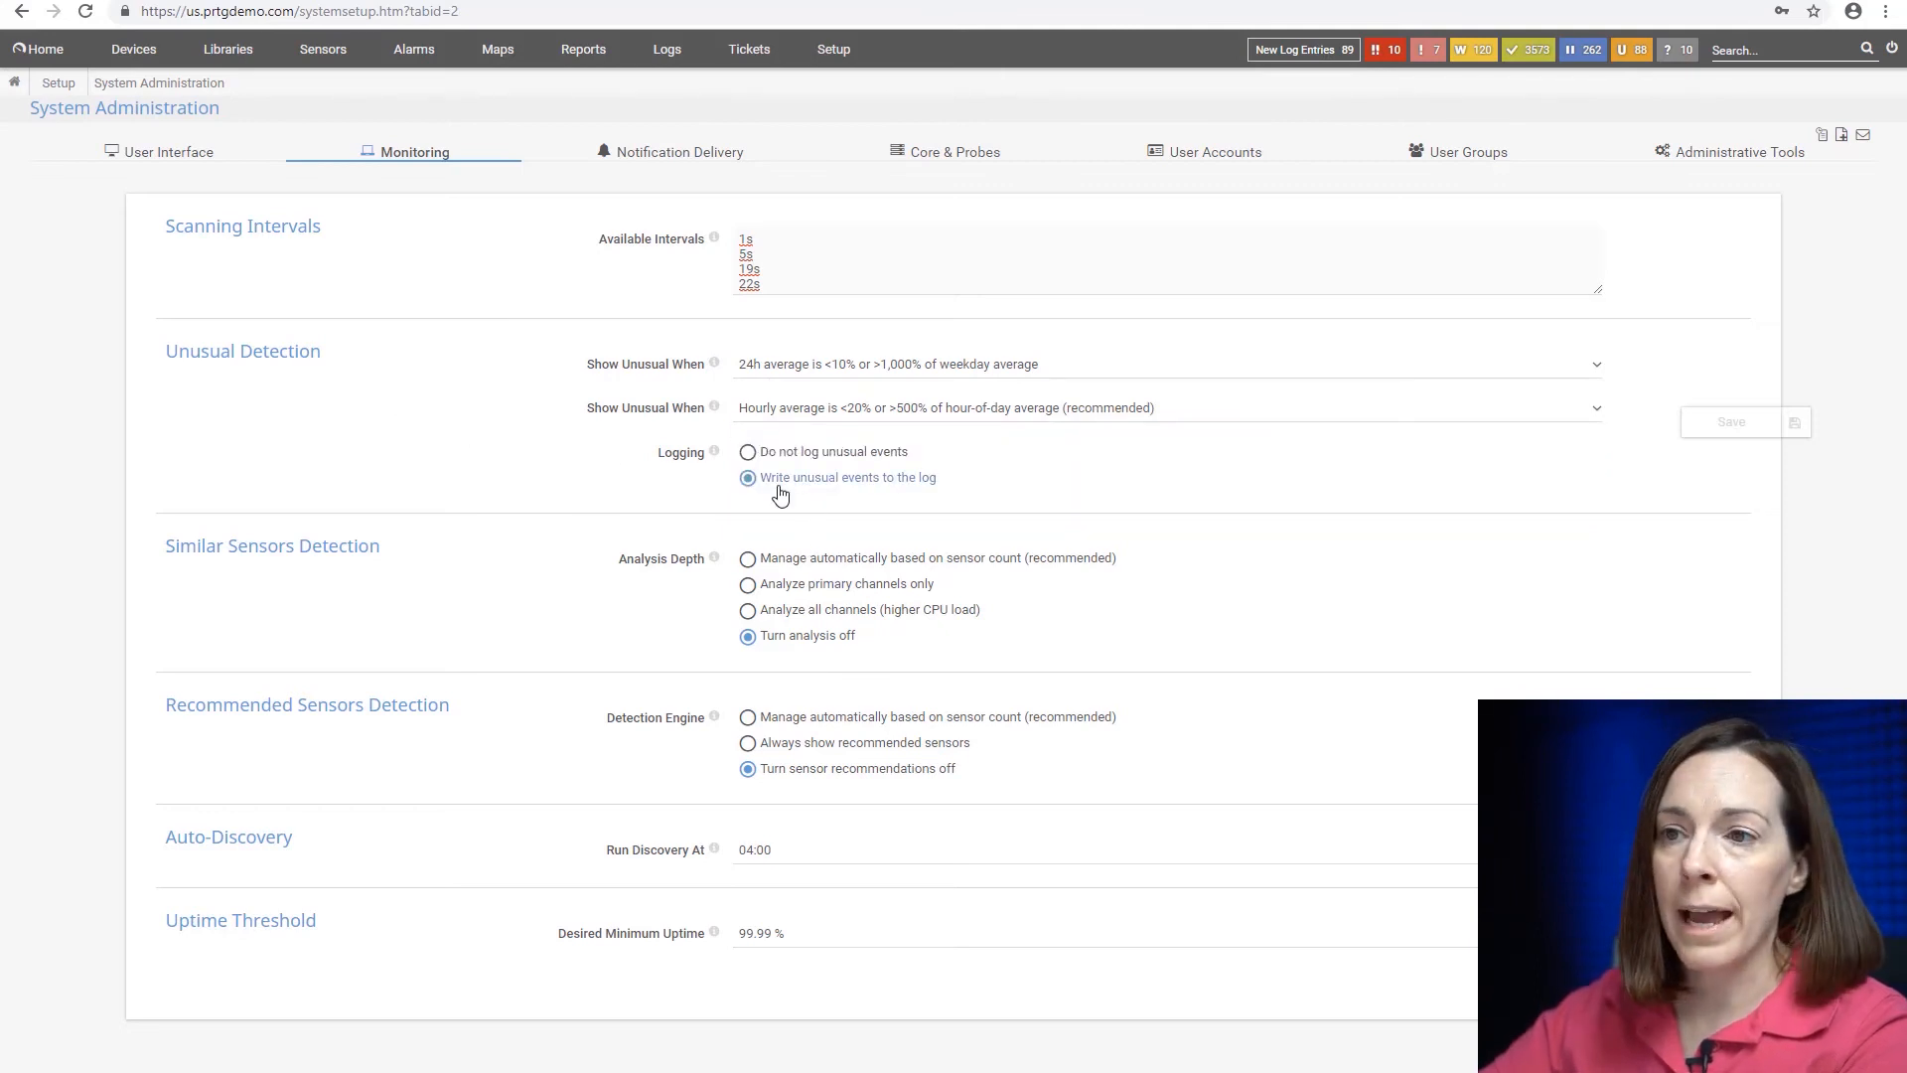
{"action": "mouse_move", "coordinate": [813, 504]}
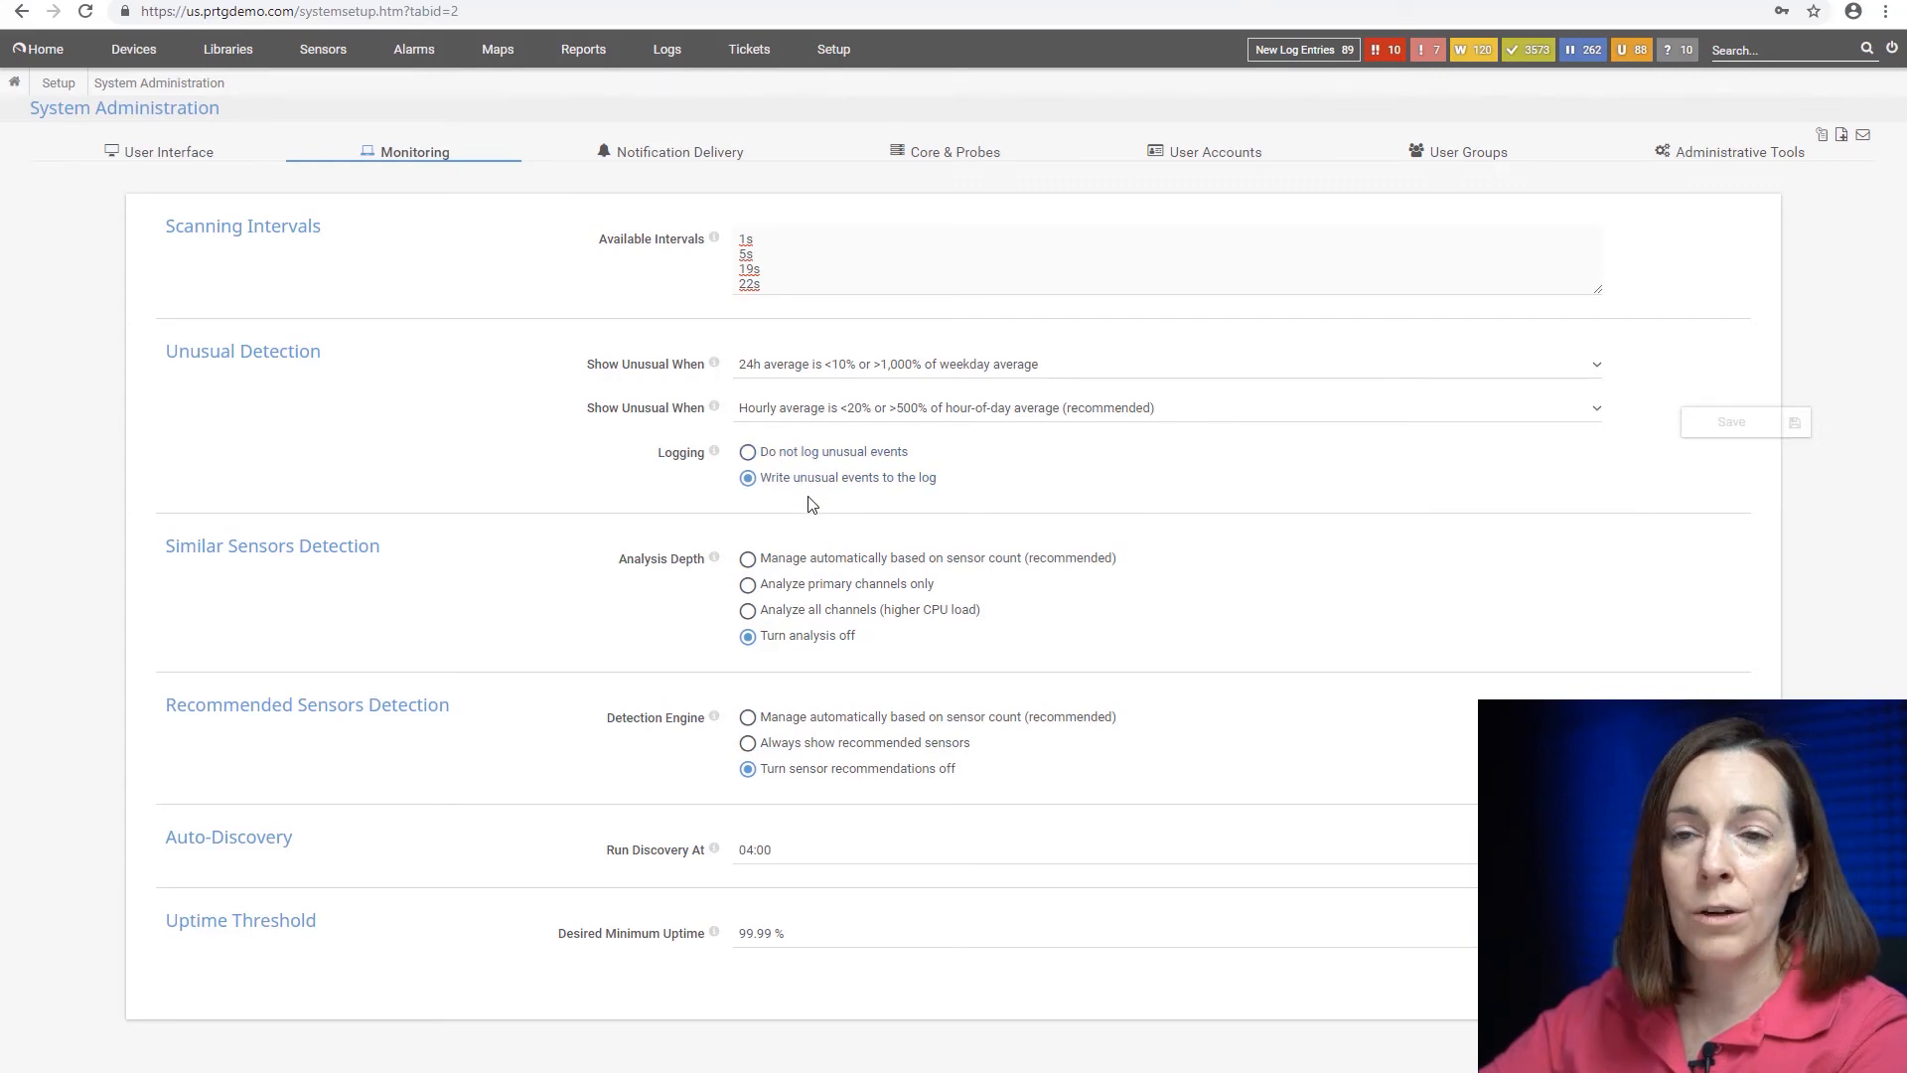
{"action": "left_click", "coordinate": [133, 47]}
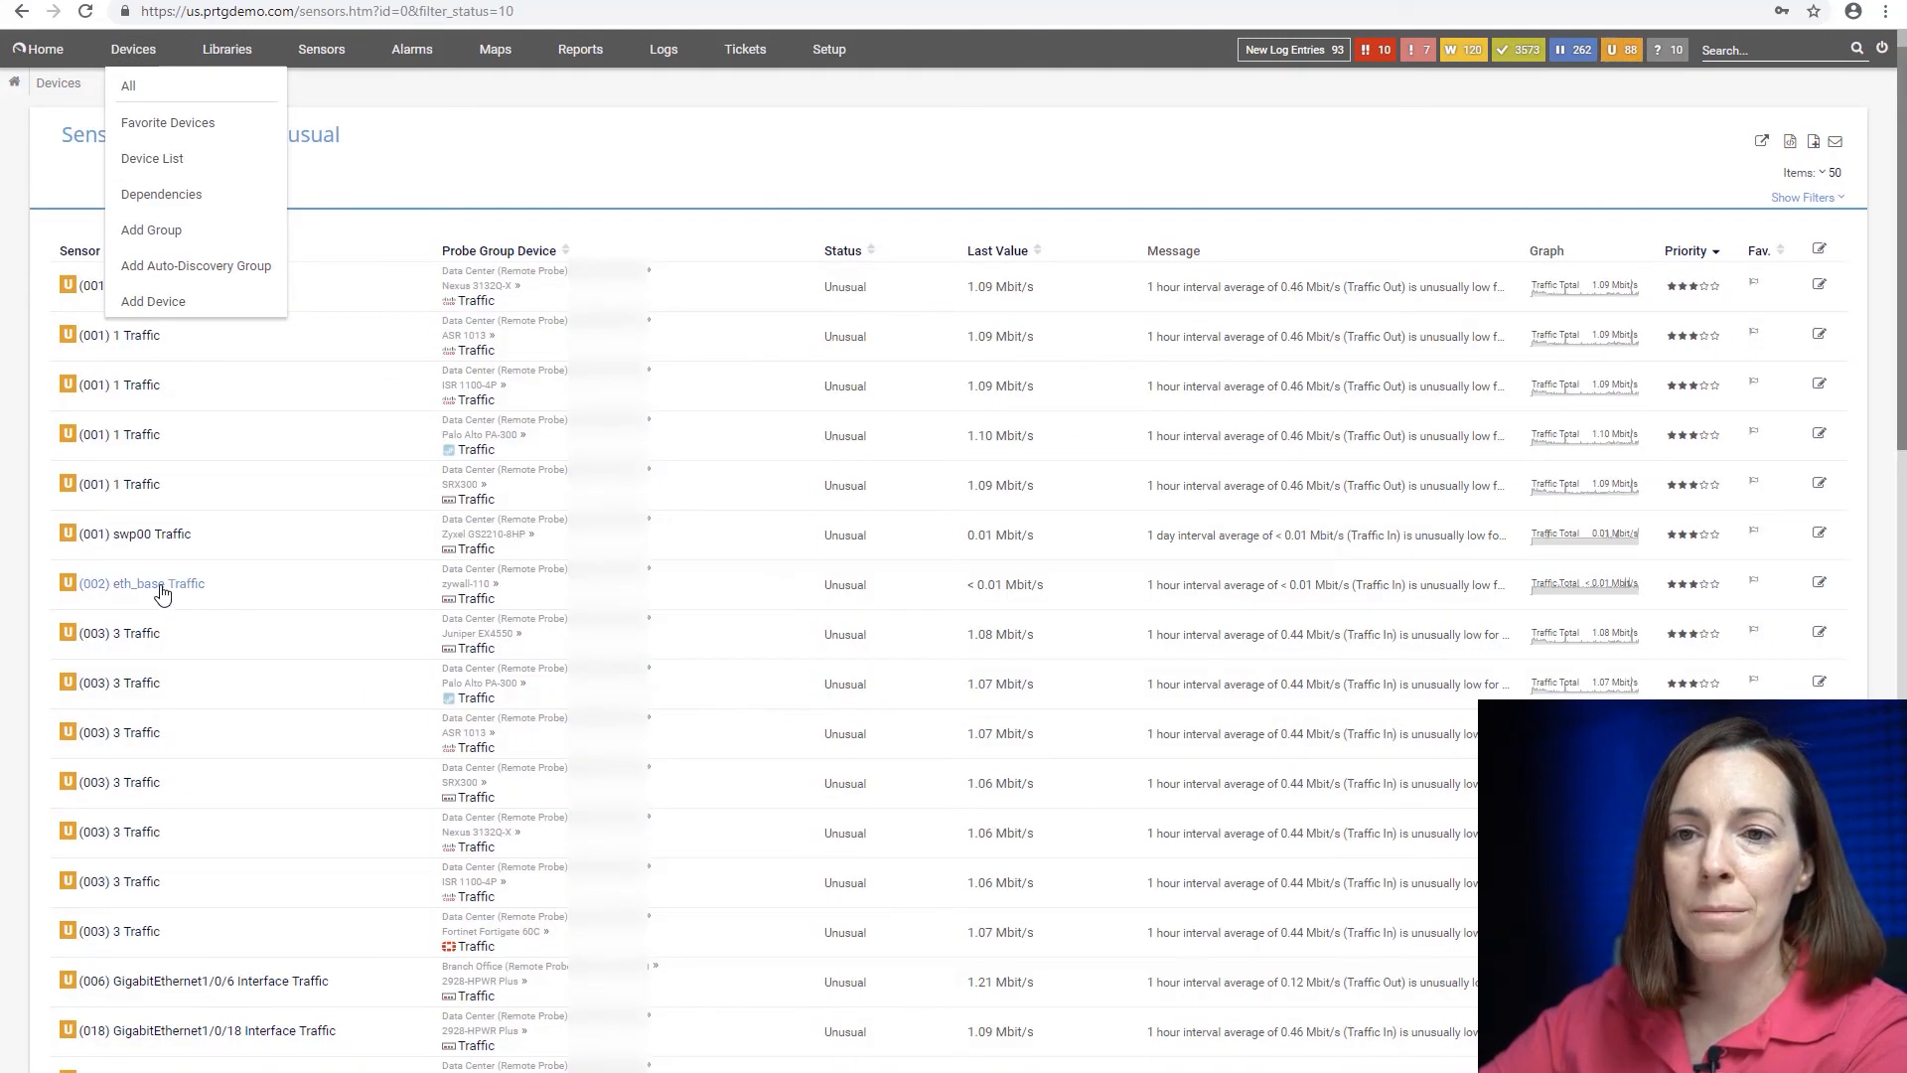
- View the (002) eth_base Traffic sensor's overview, then return to the Root device tree
{"action": "left_click", "coordinate": [139, 584]}
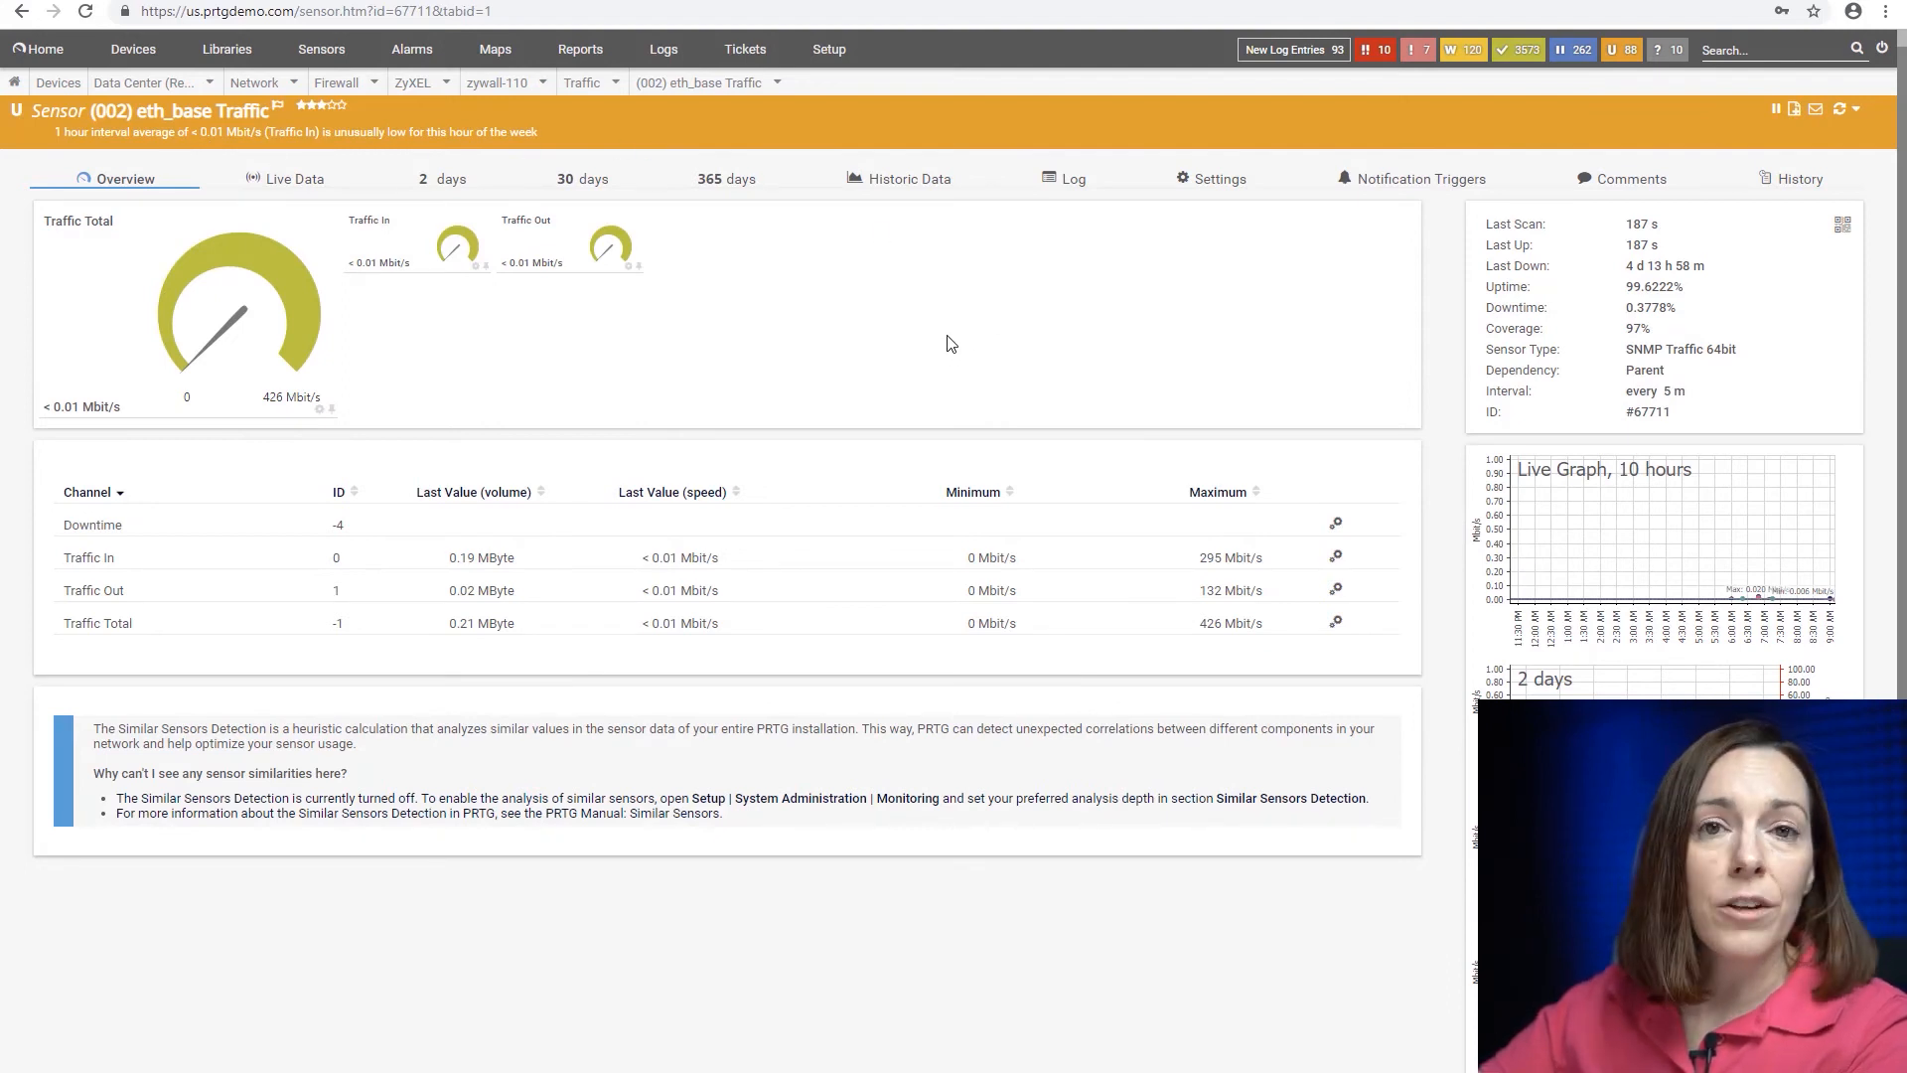
{"action": "mouse_move", "coordinate": [320, 410]}
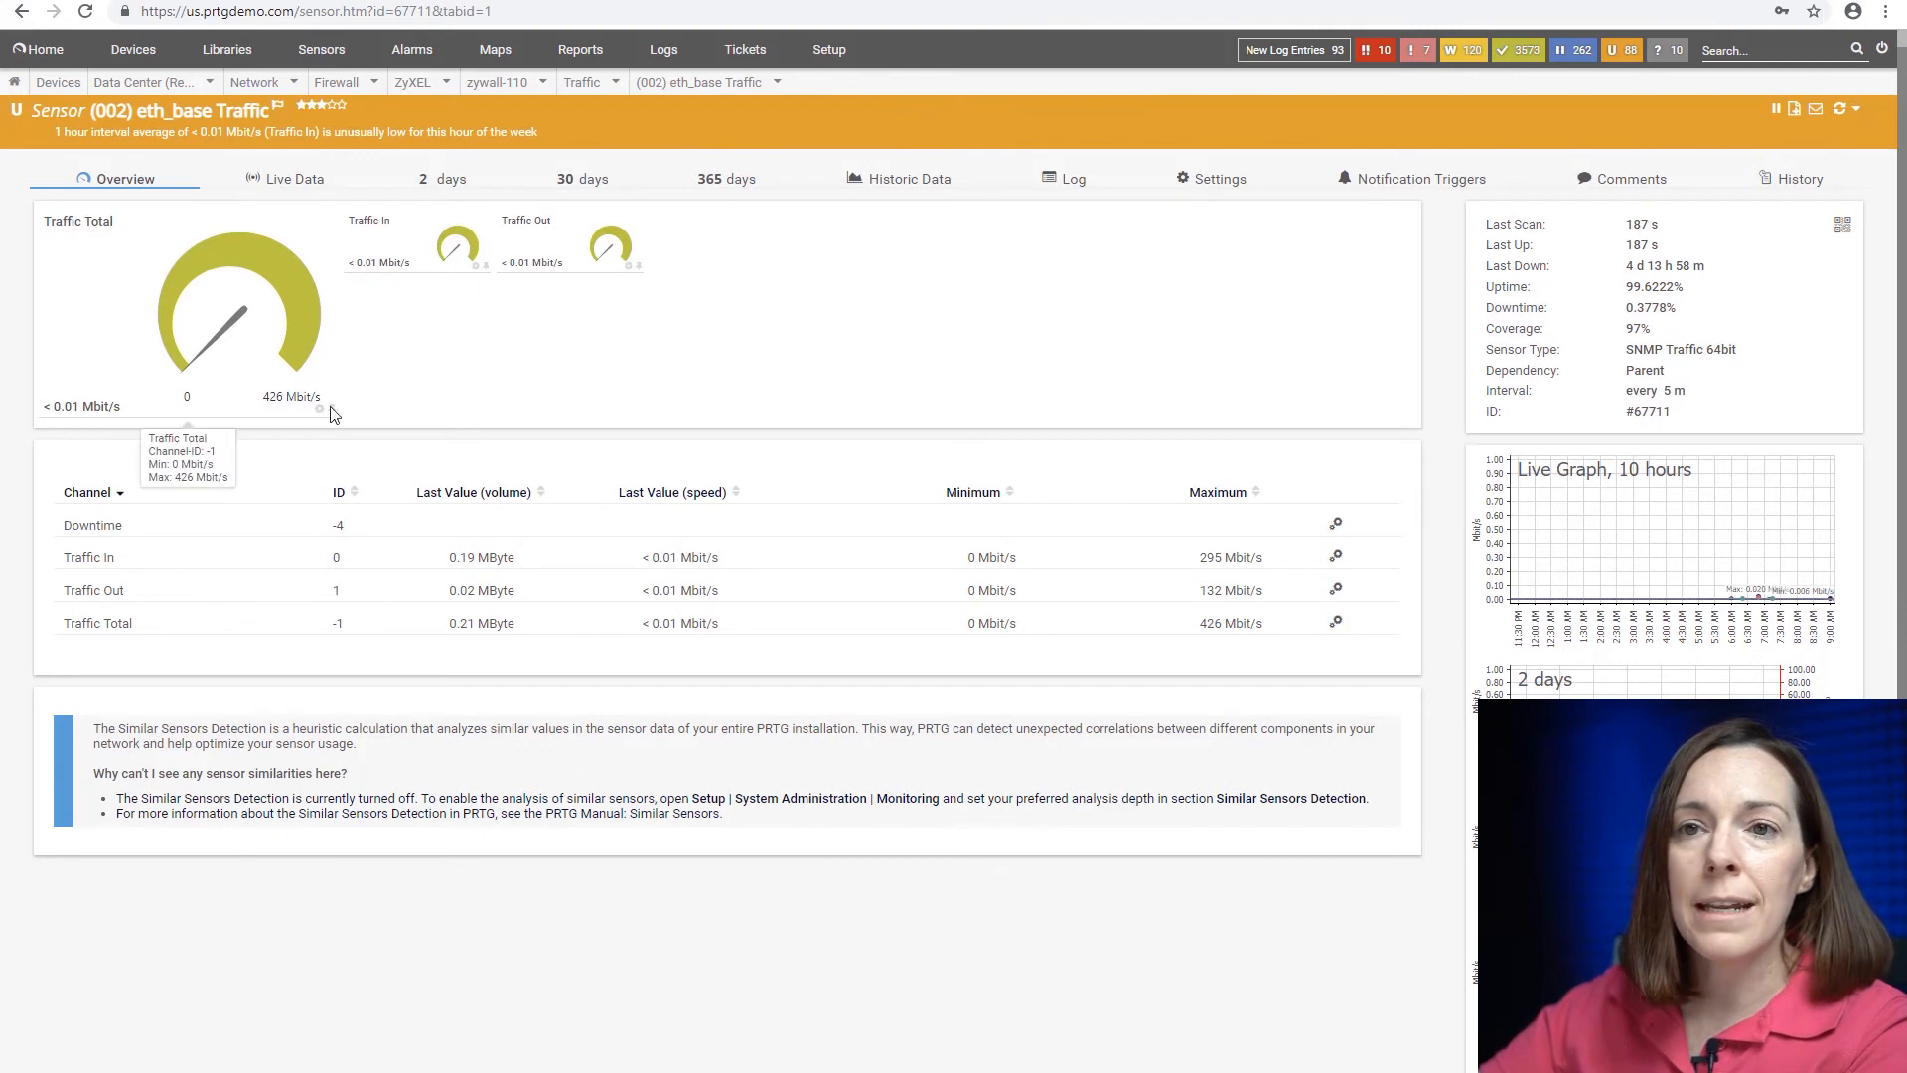
{"action": "mouse_move", "coordinate": [516, 405]}
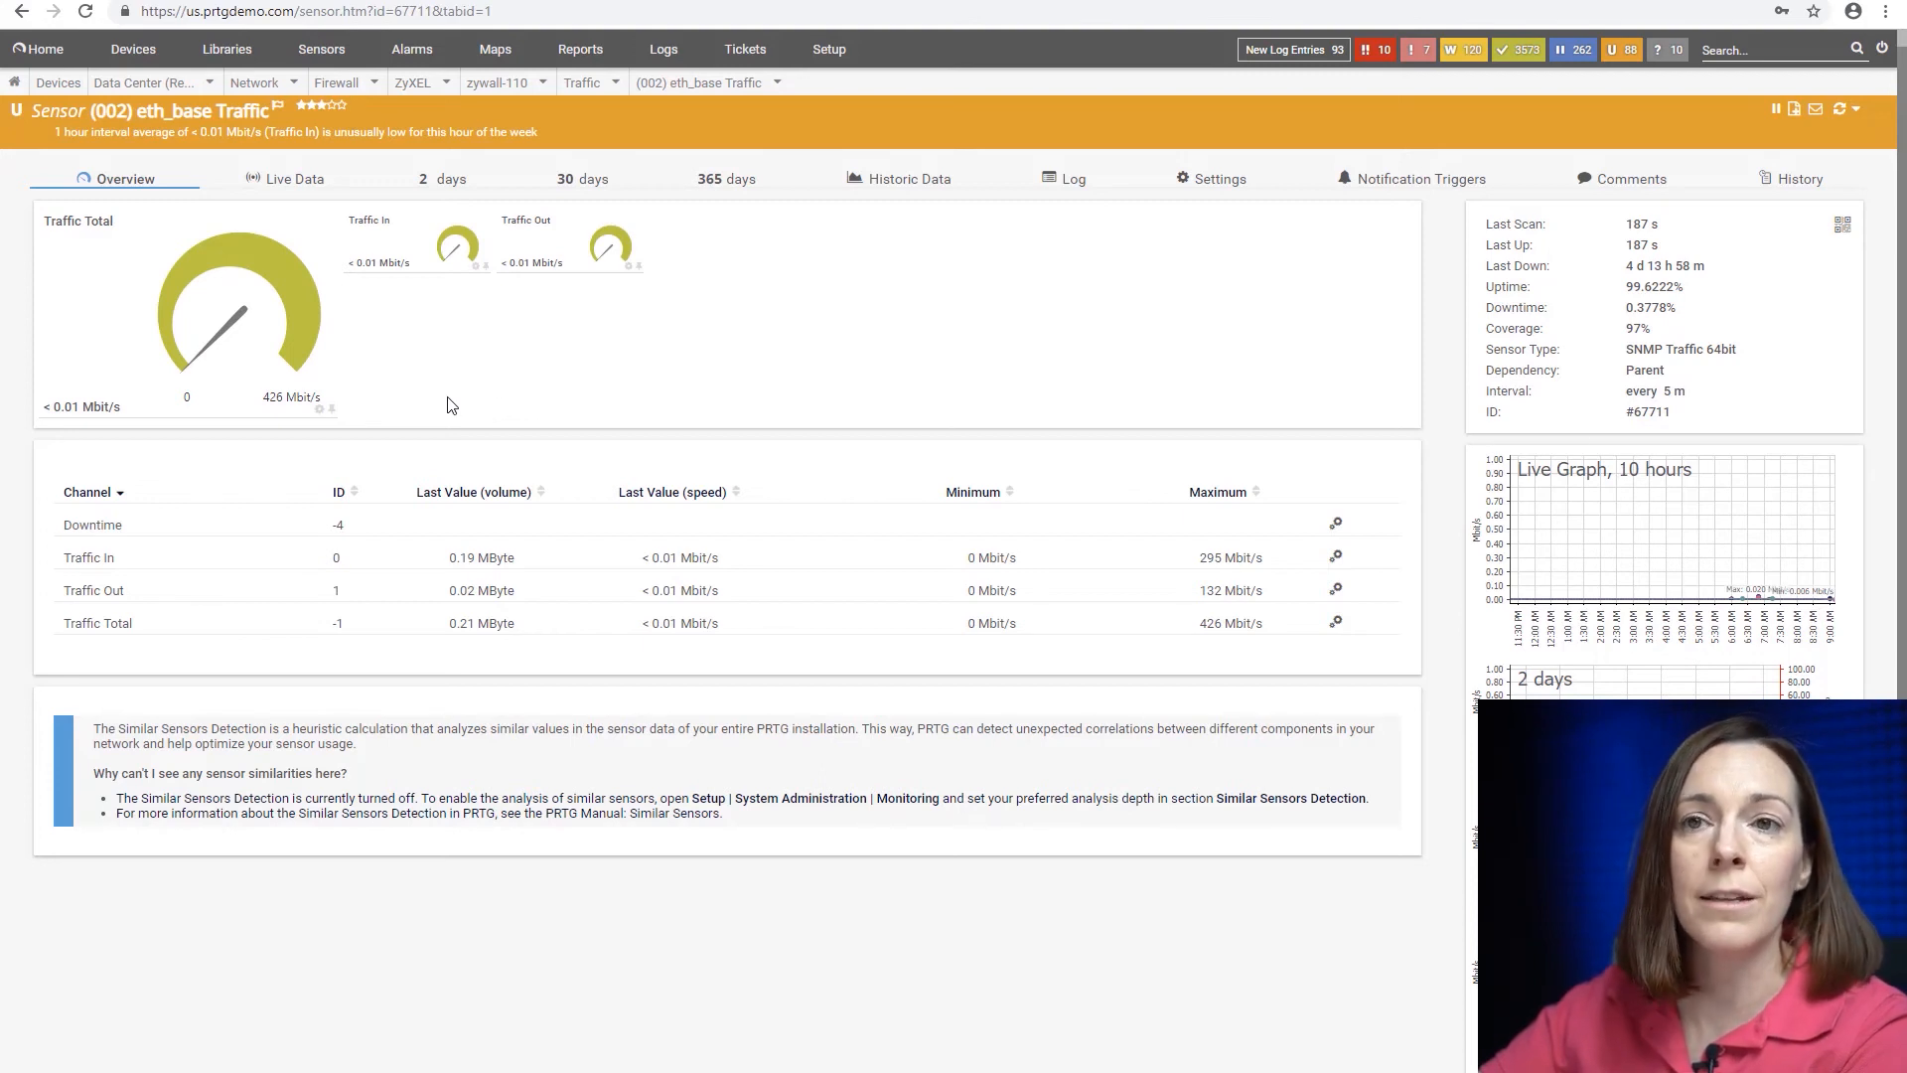
{"action": "mouse_move", "coordinate": [532, 419]}
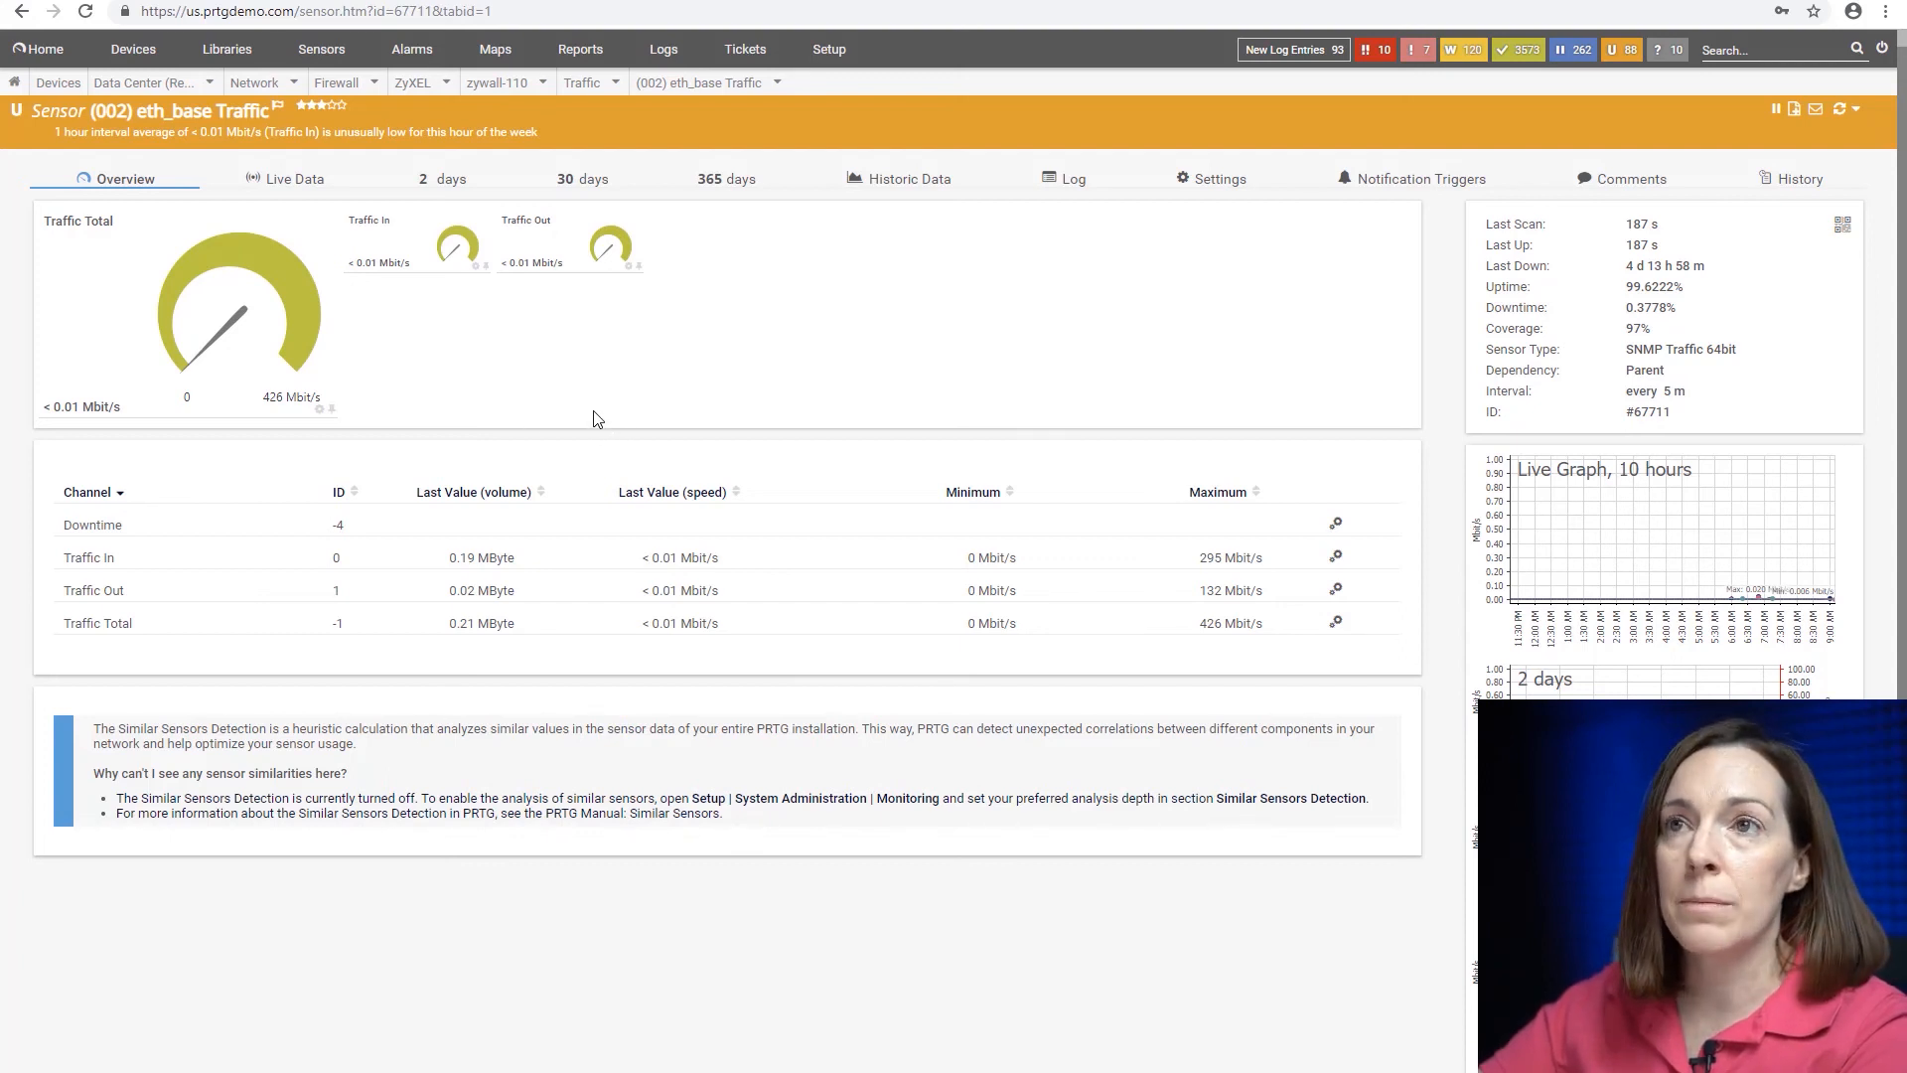
{"action": "mouse_move", "coordinate": [562, 415]}
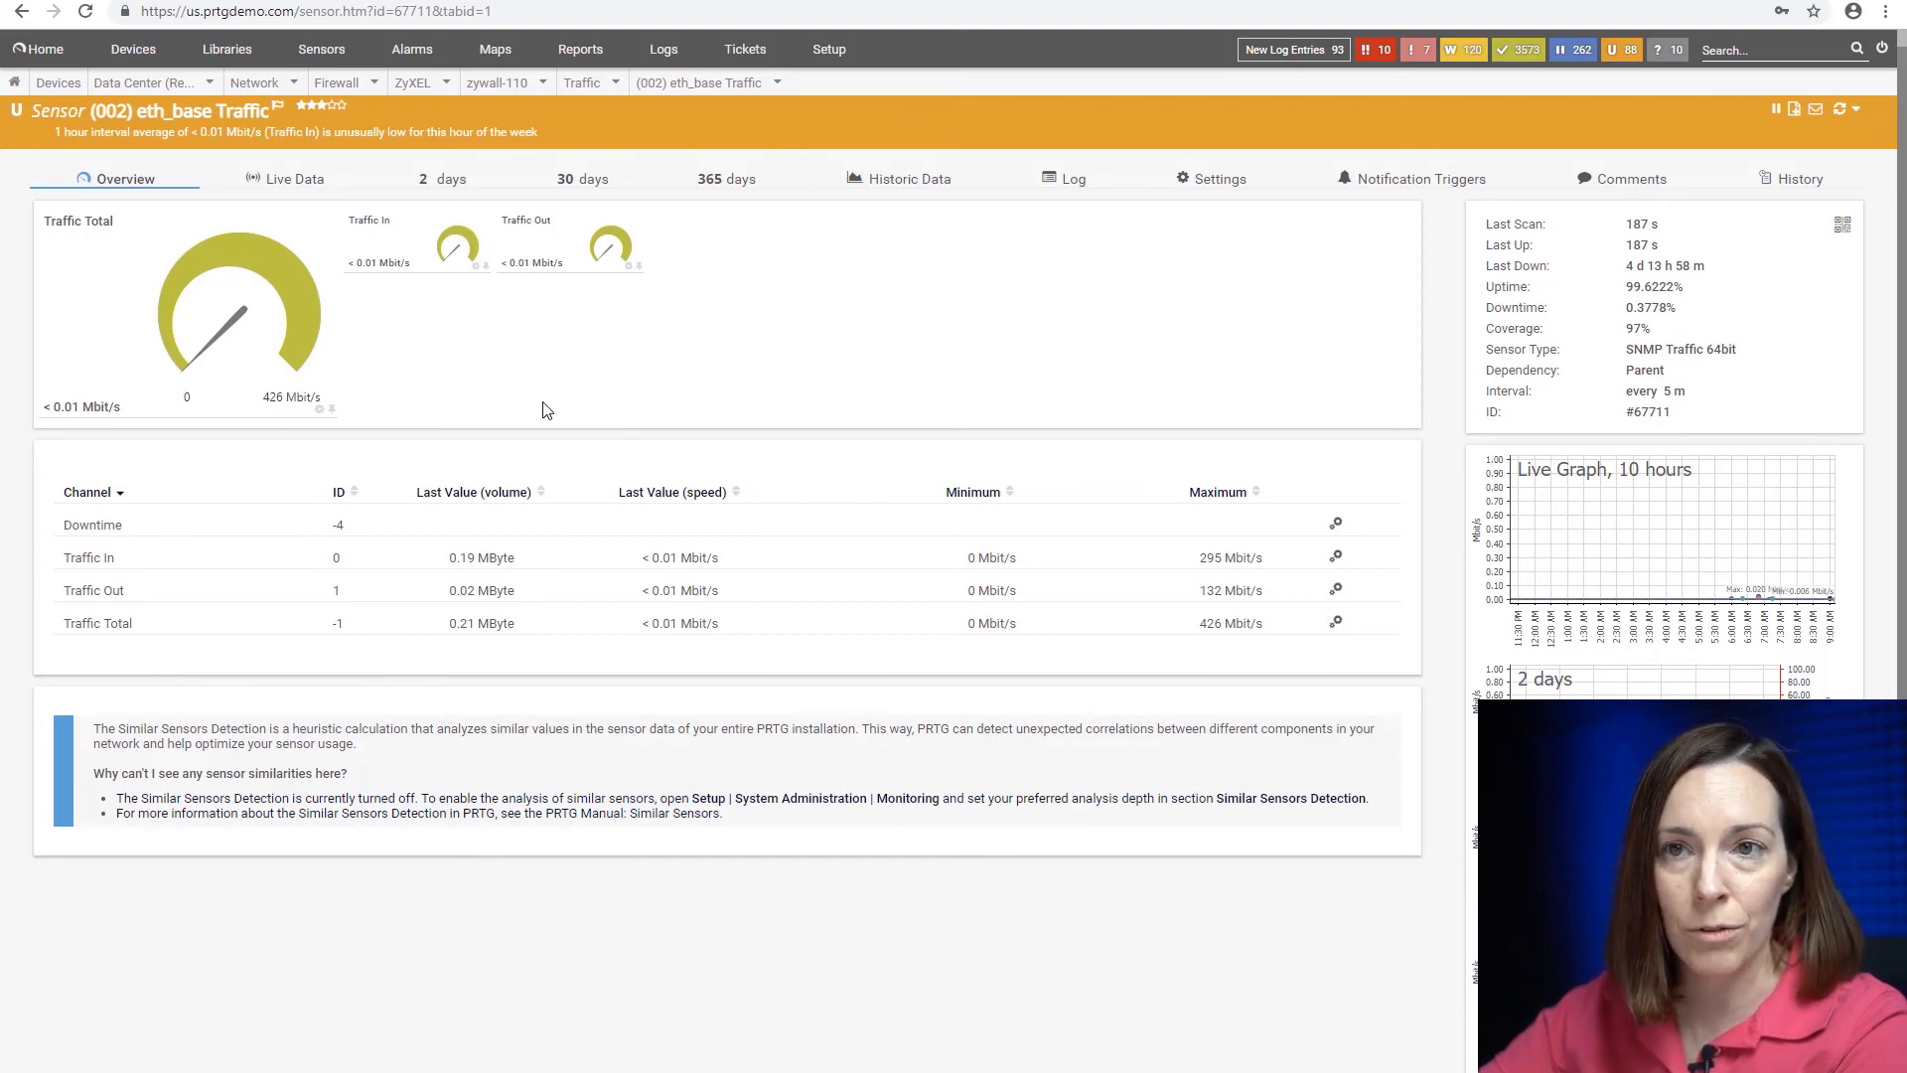
{"action": "mouse_move", "coordinate": [550, 409]}
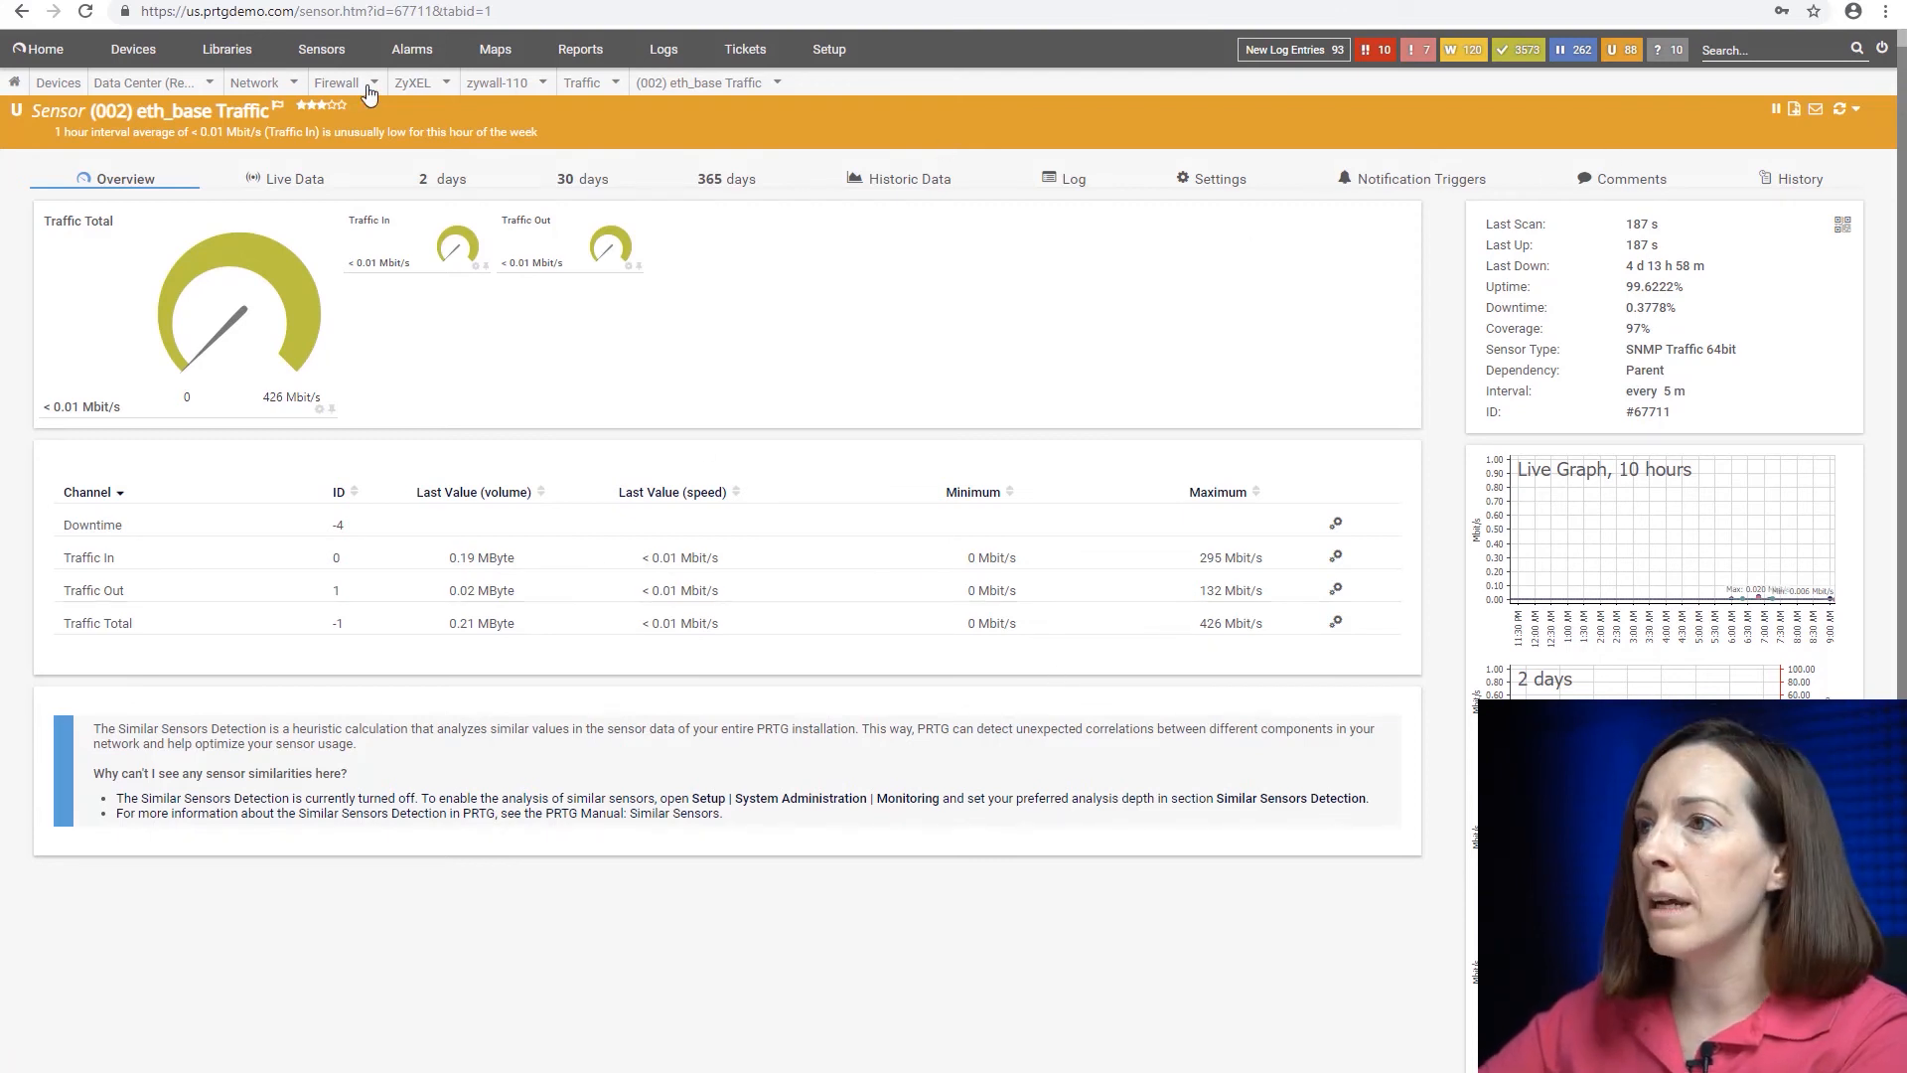
{"action": "left_click", "coordinate": [134, 47]}
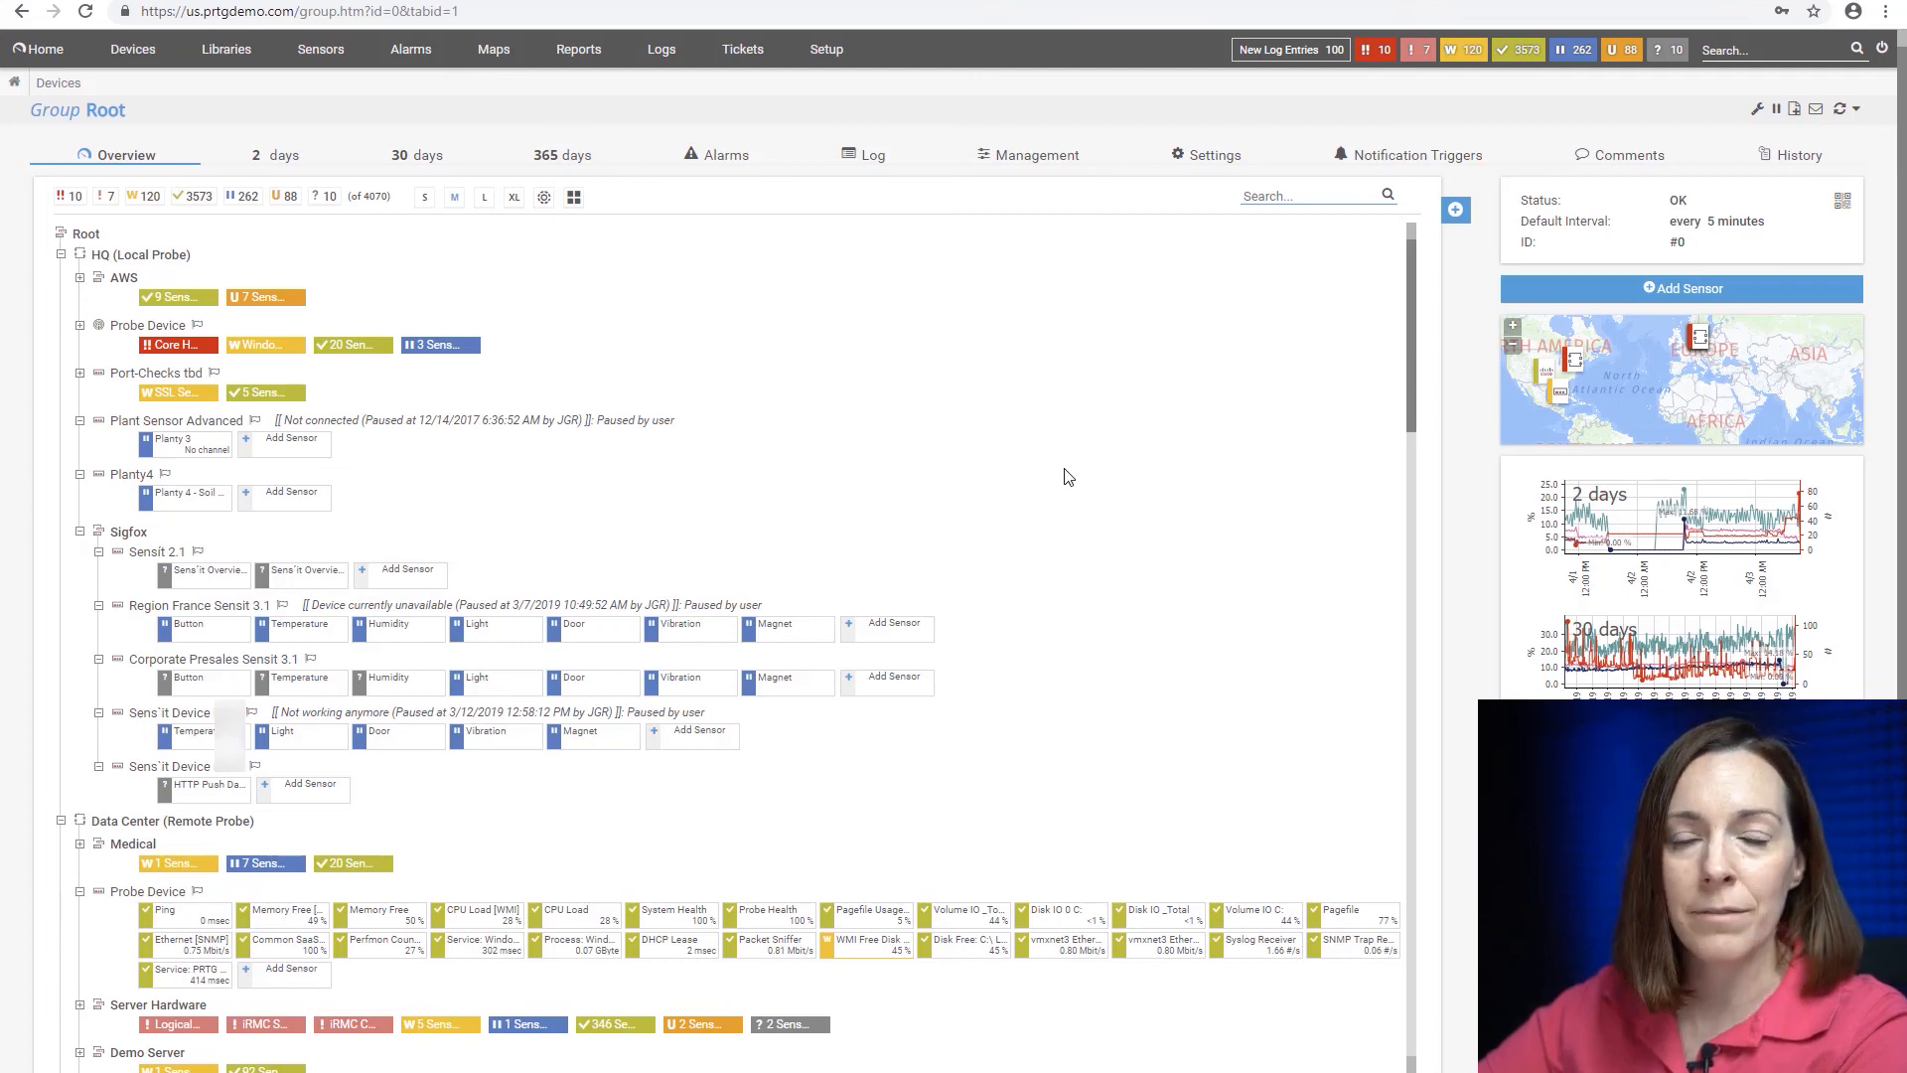
{"action": "mouse_move", "coordinate": [1007, 444]}
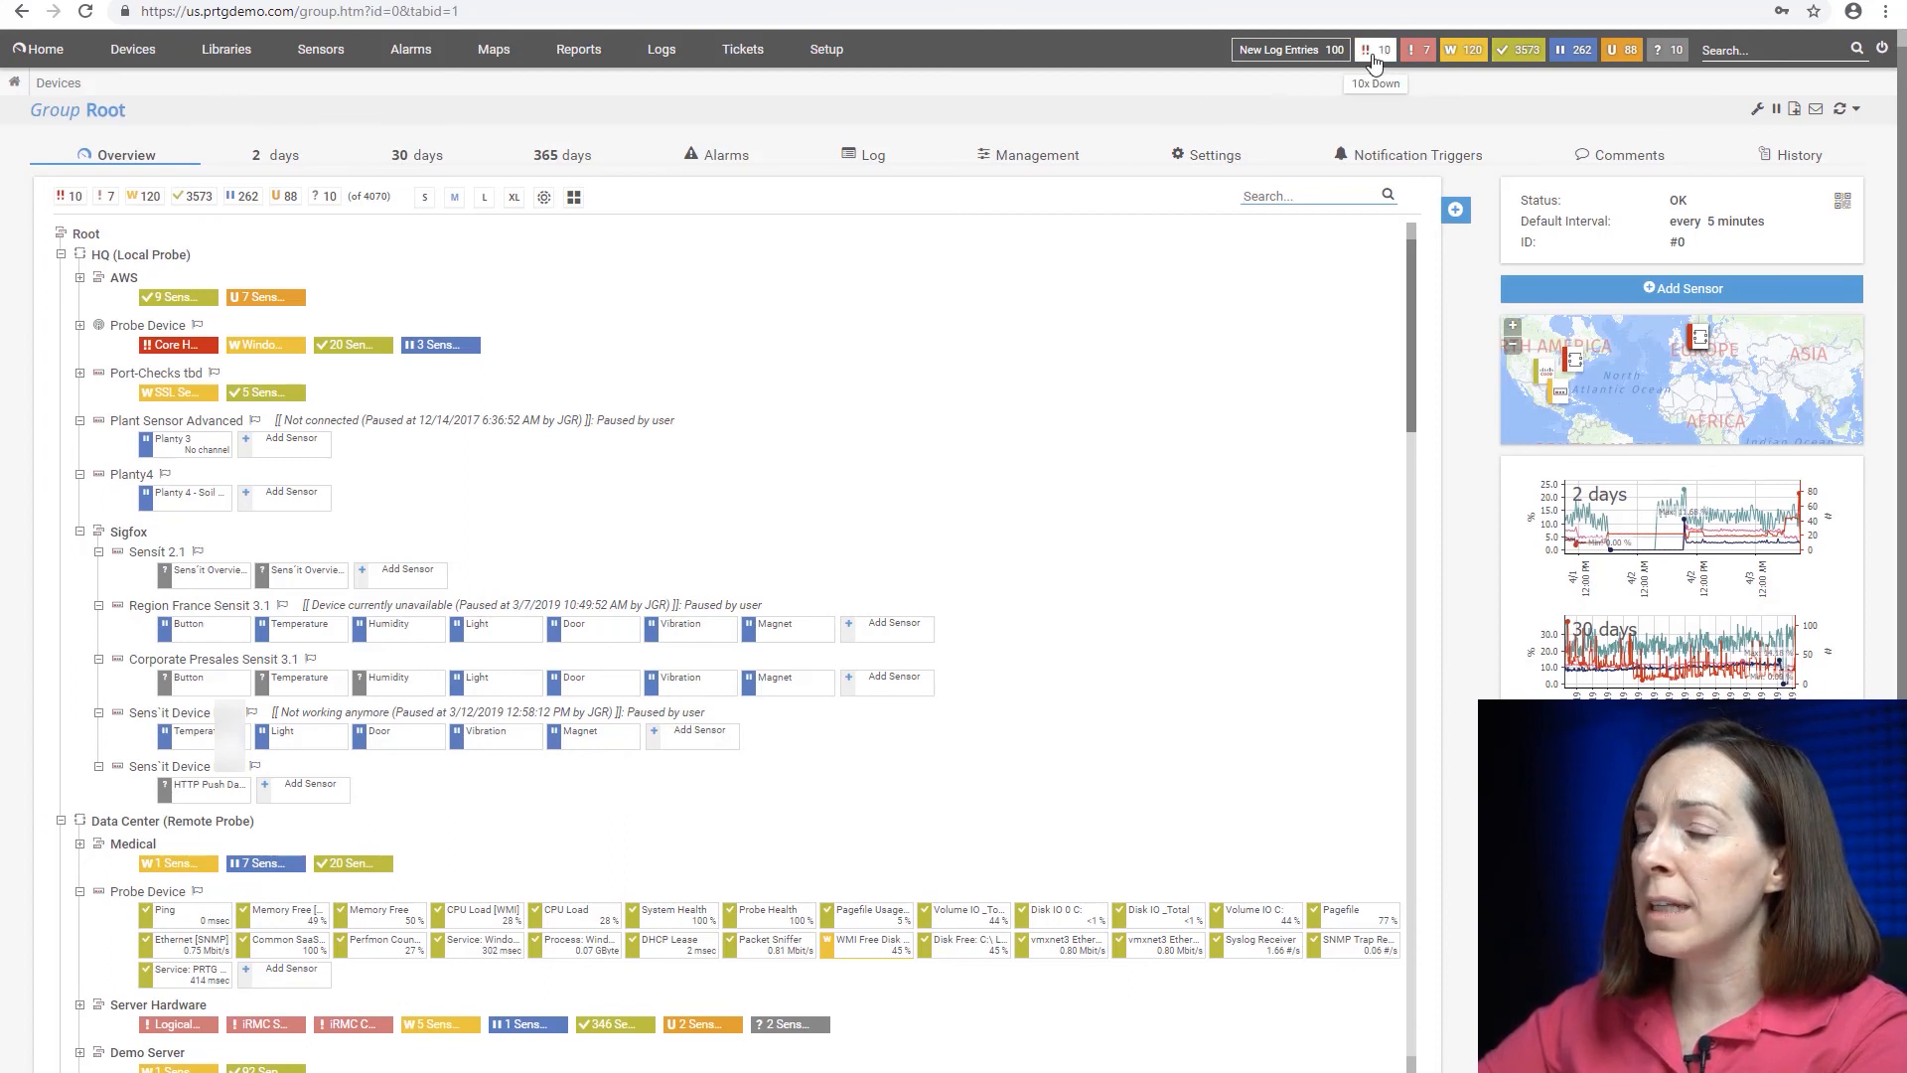
- List all sensors with status Down via the top-bar counter, then return to the Root overview
{"action": "left_click", "coordinate": [1372, 50]}
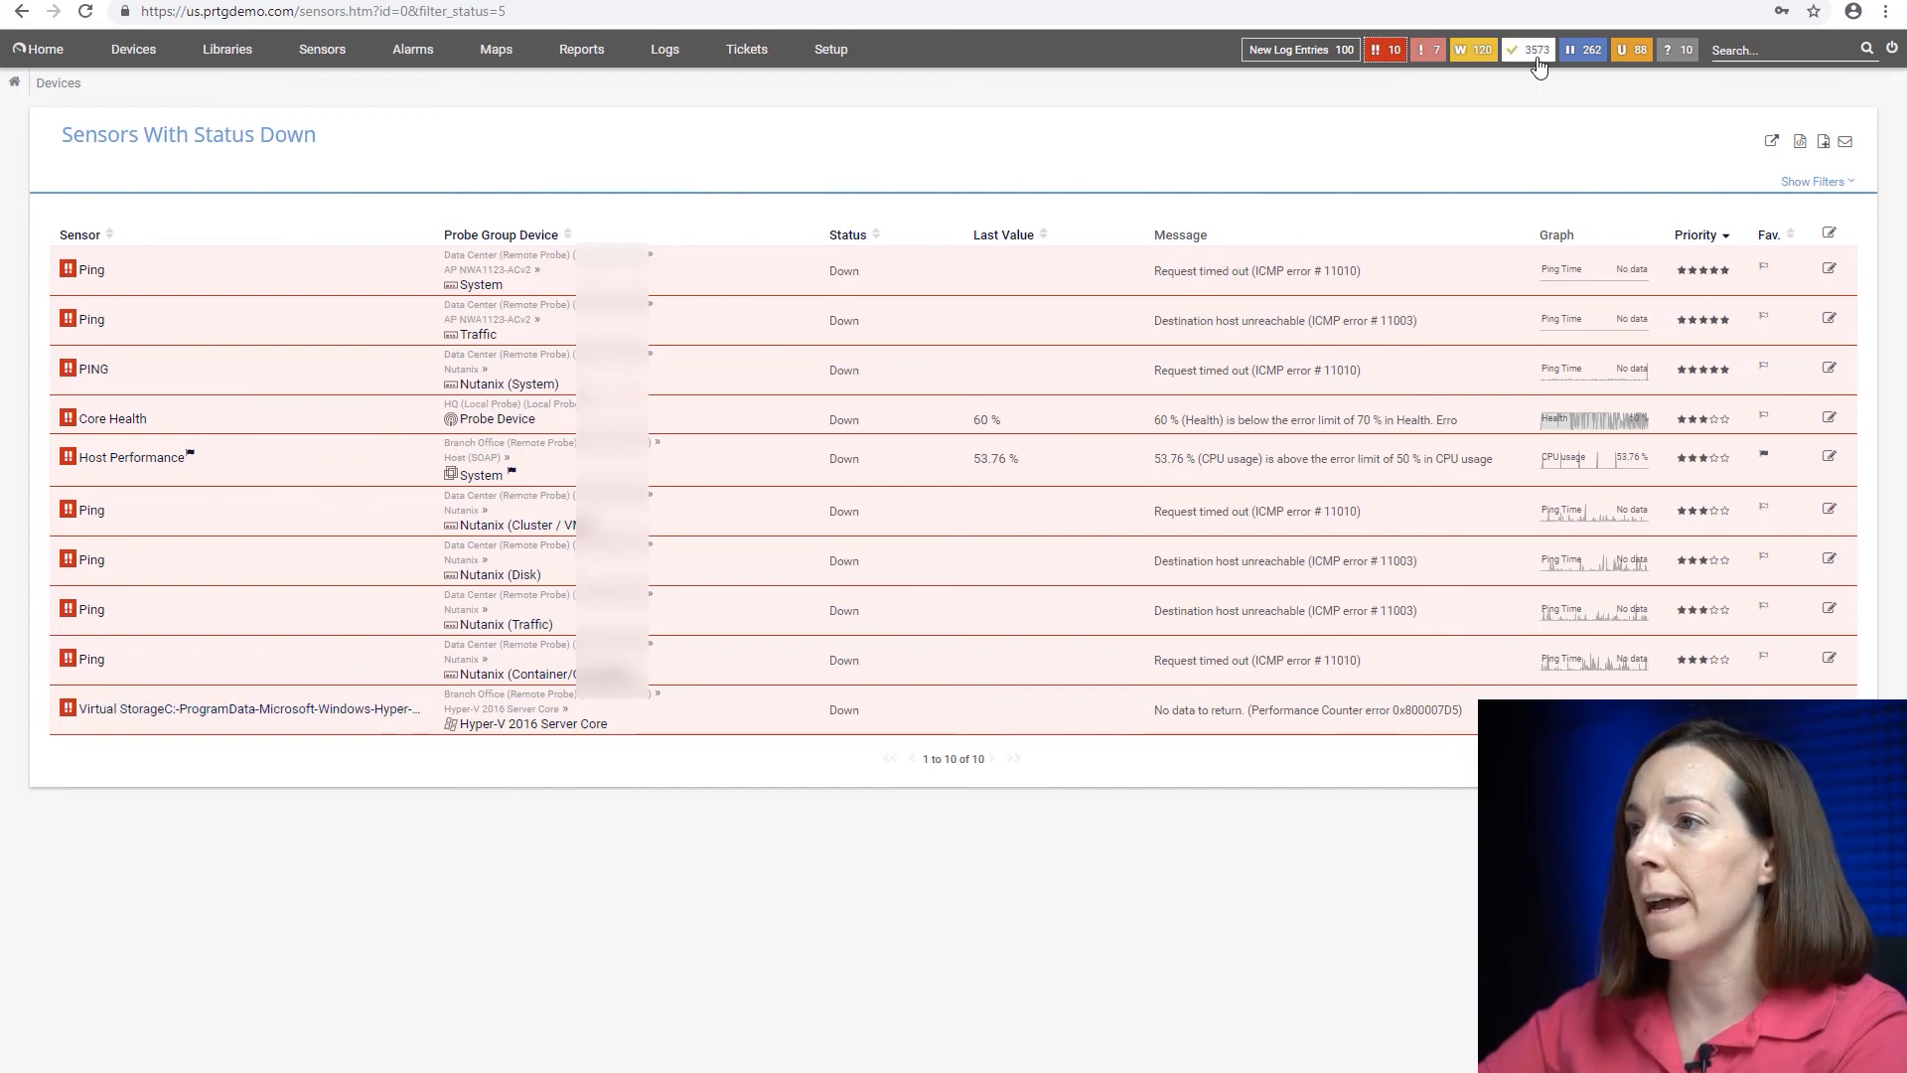
{"action": "left_click", "coordinate": [133, 48]}
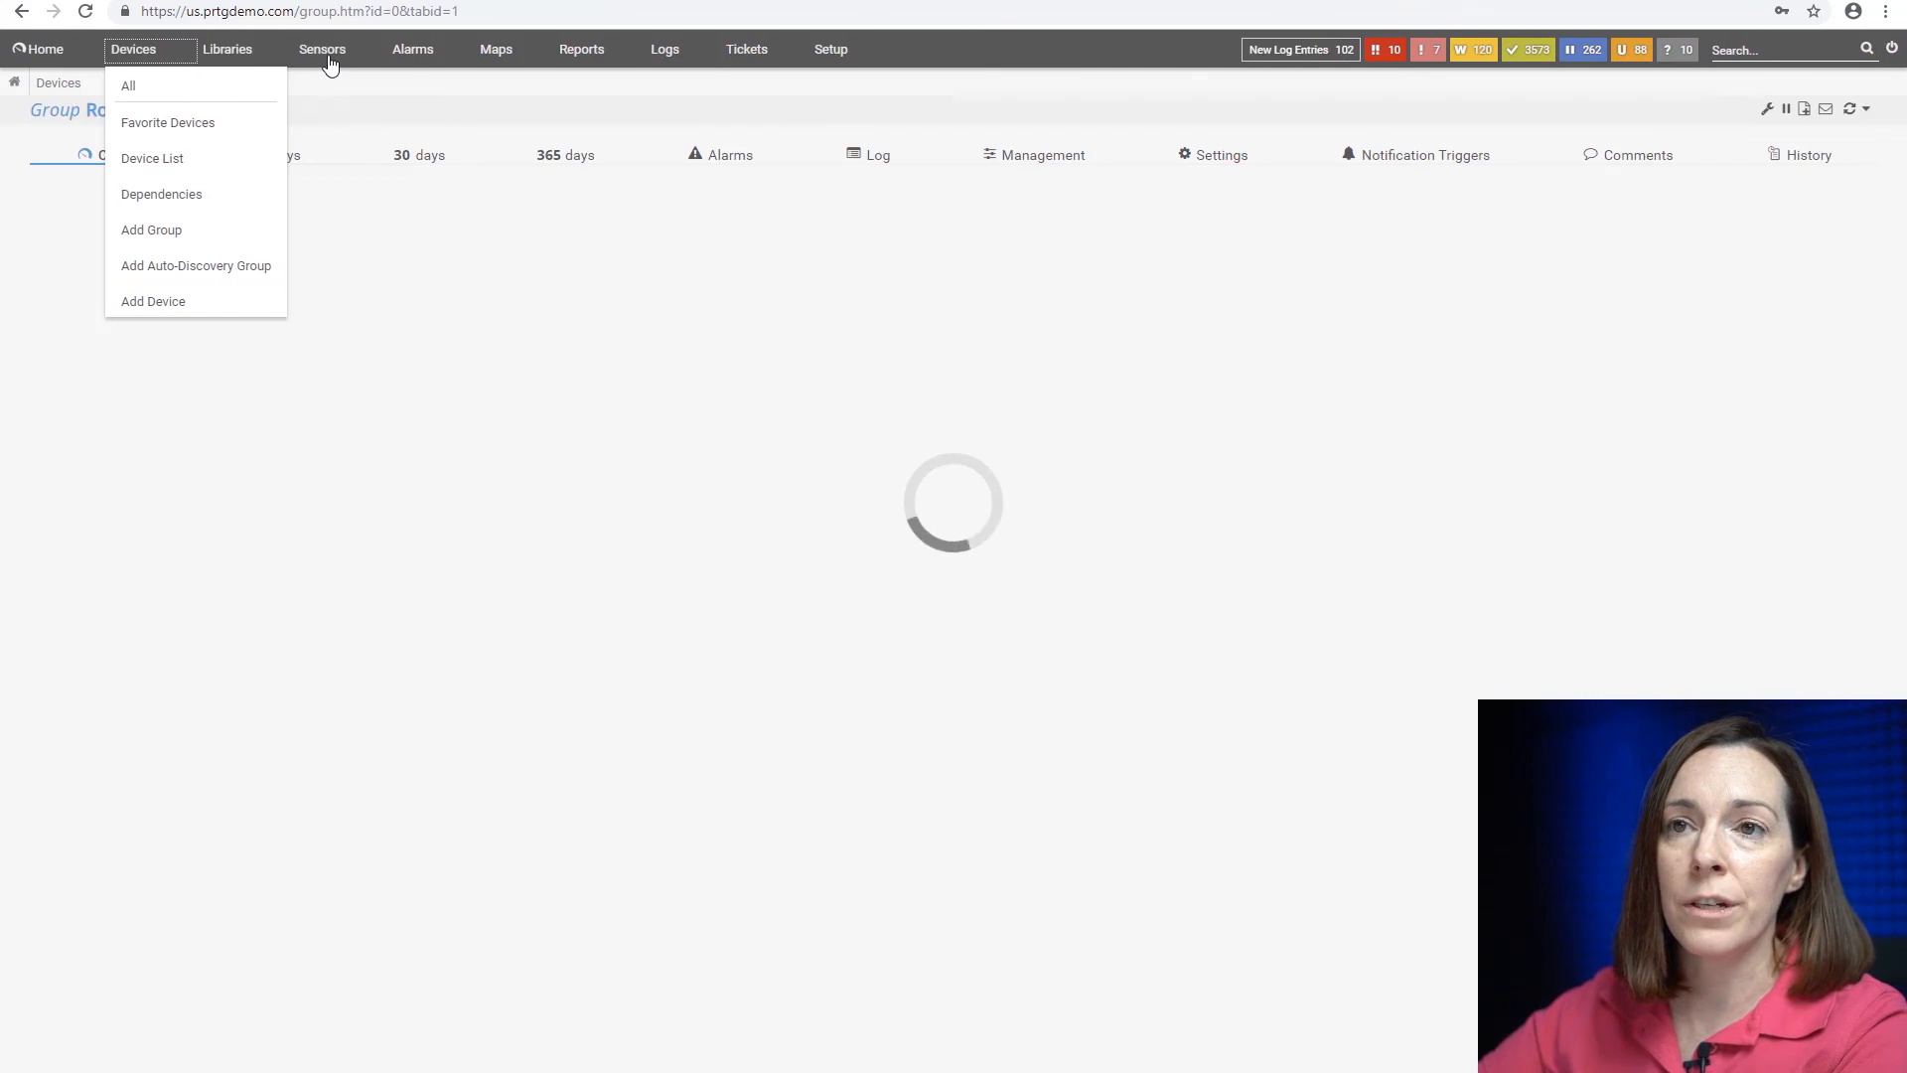
- List all sensors with status Warning via Sensors > By Current Status
{"action": "left_click", "coordinate": [322, 48]}
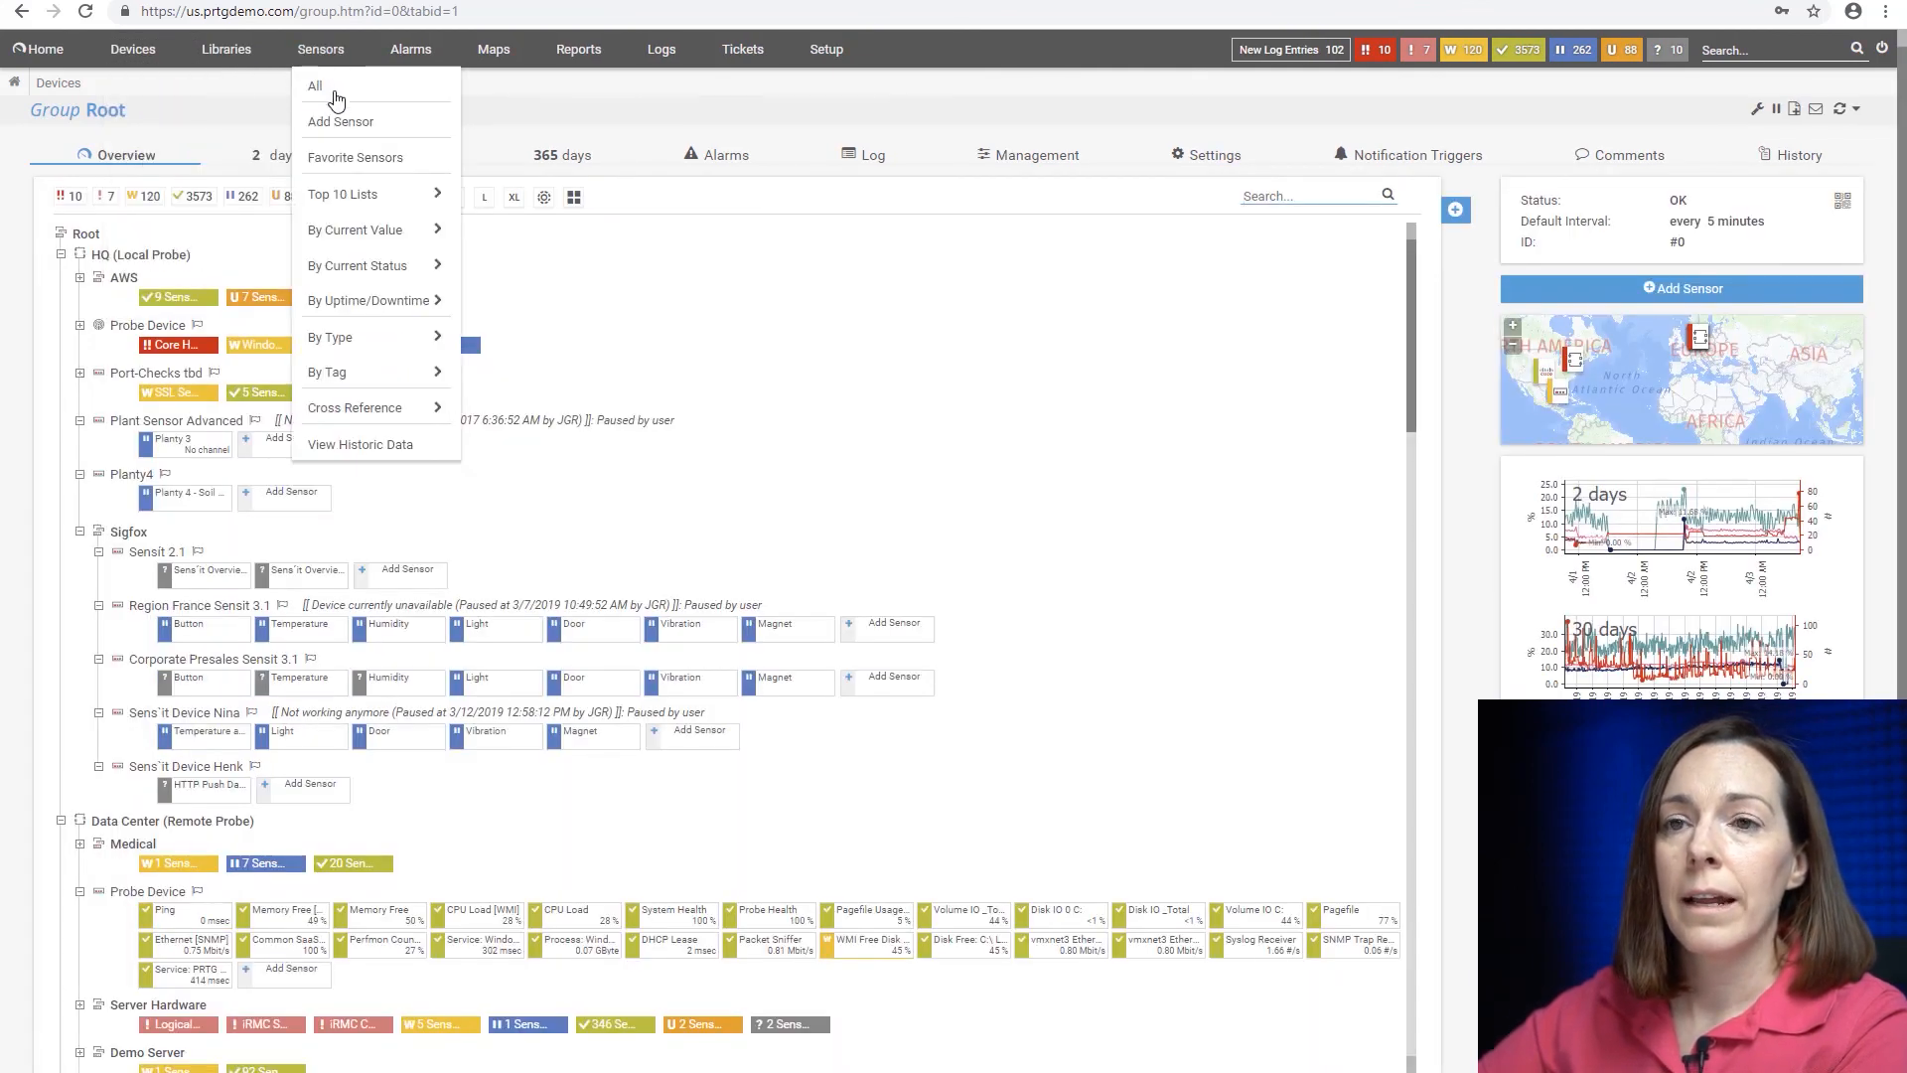
{"action": "mouse_move", "coordinate": [358, 264]}
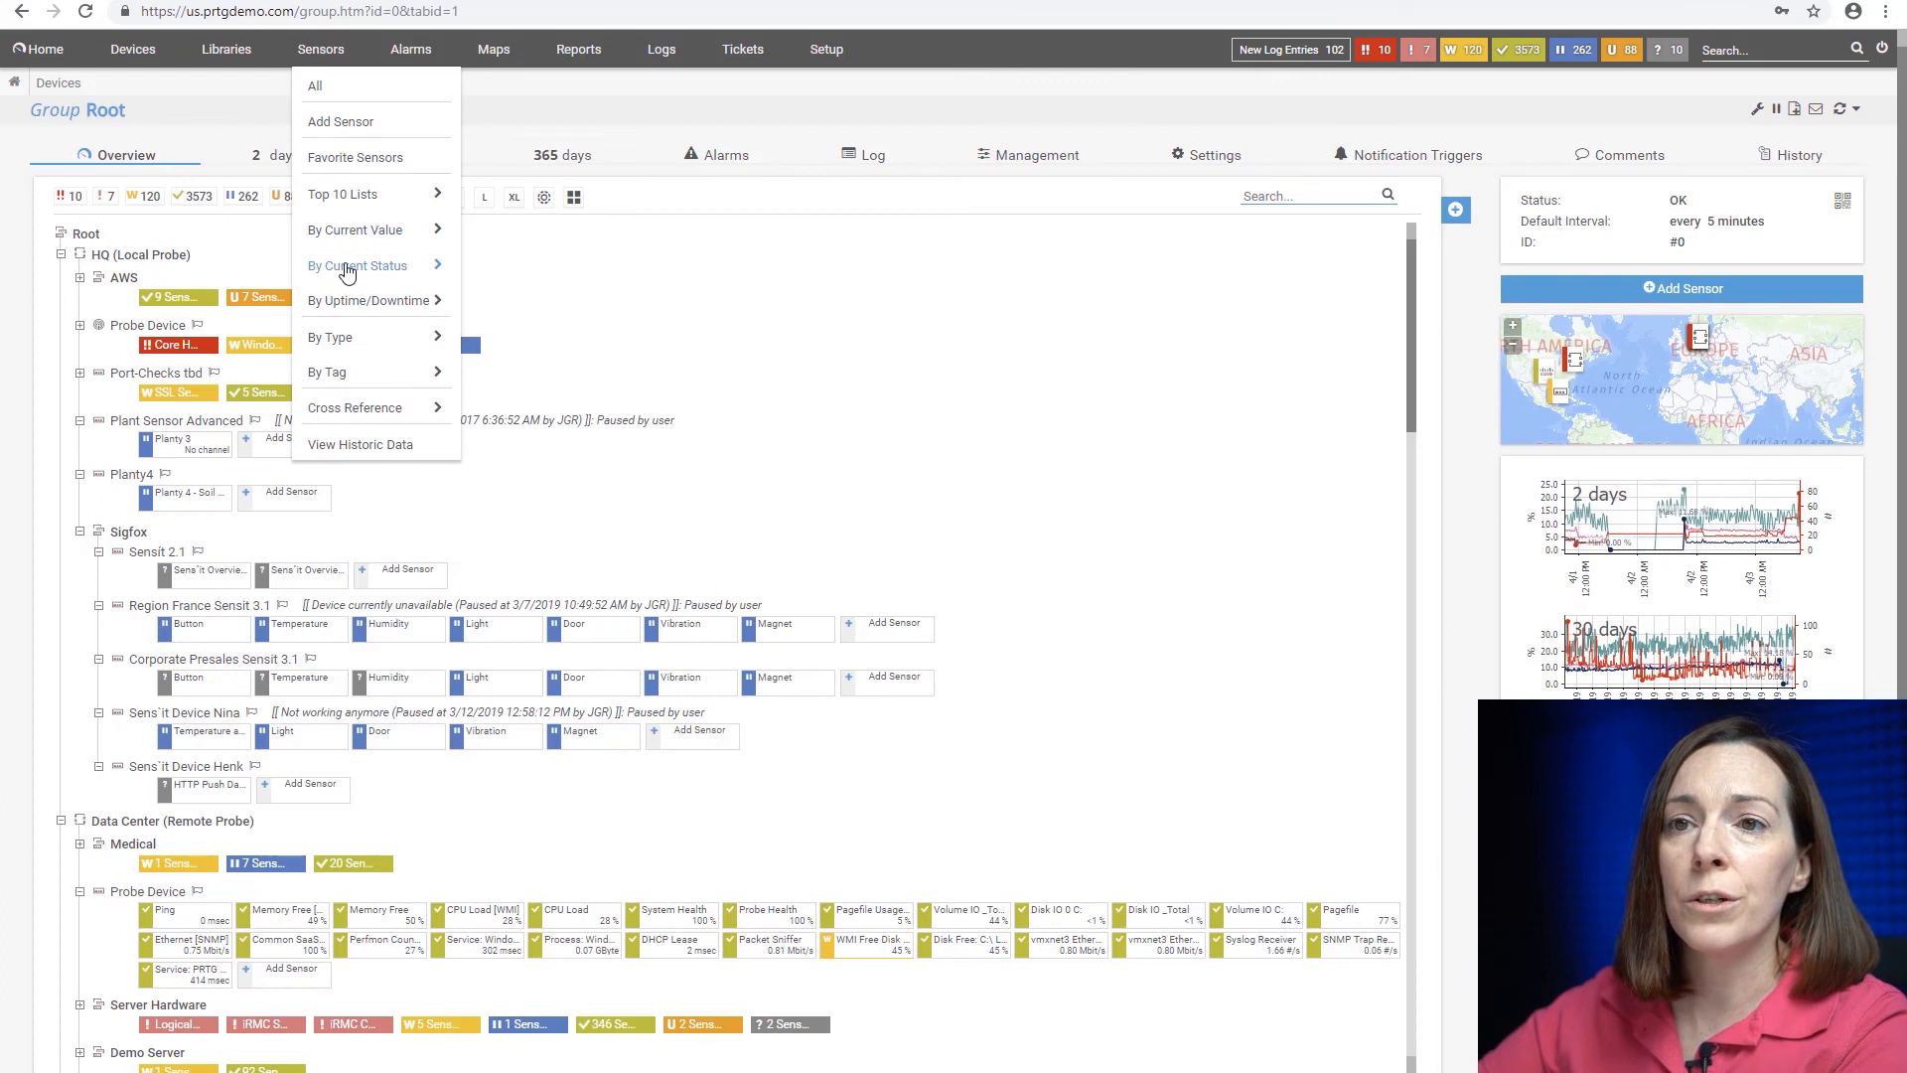
{"action": "mouse_move", "coordinate": [357, 264]}
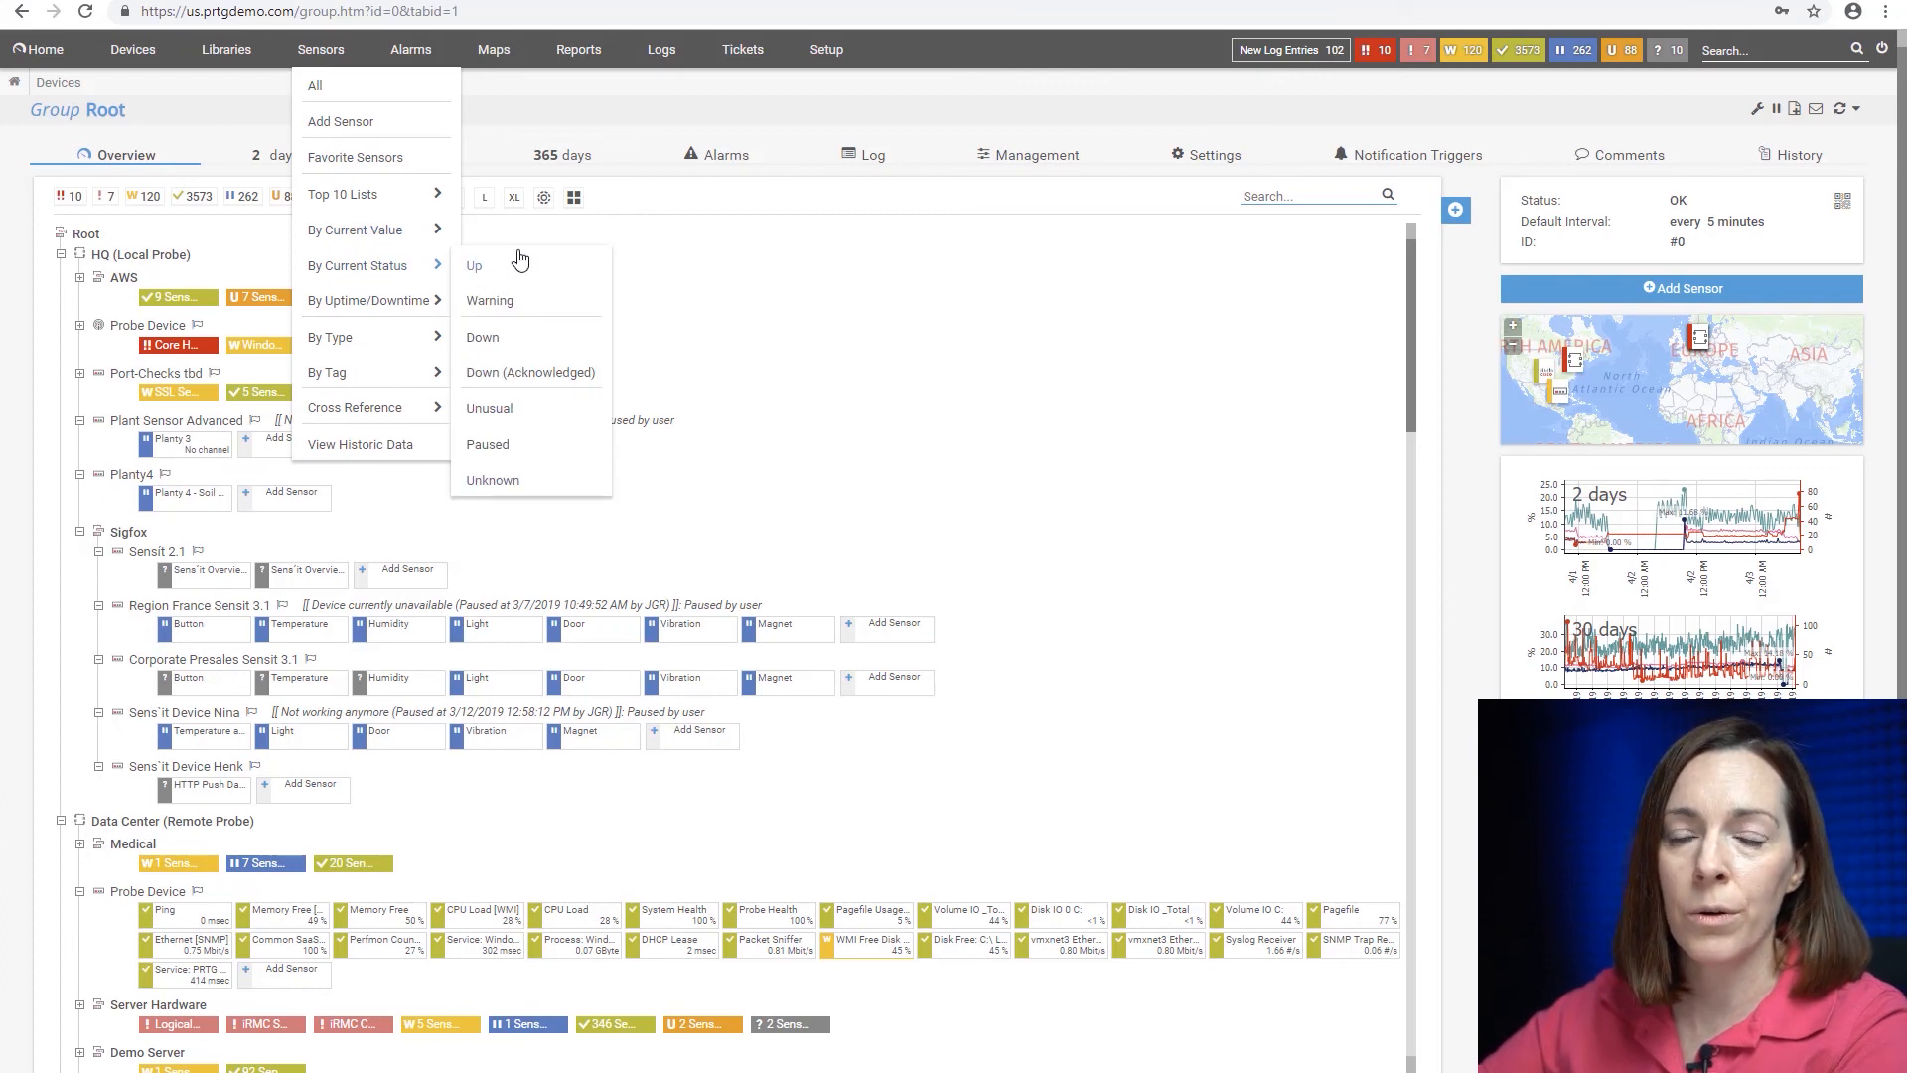
{"action": "left_click", "coordinate": [491, 300]}
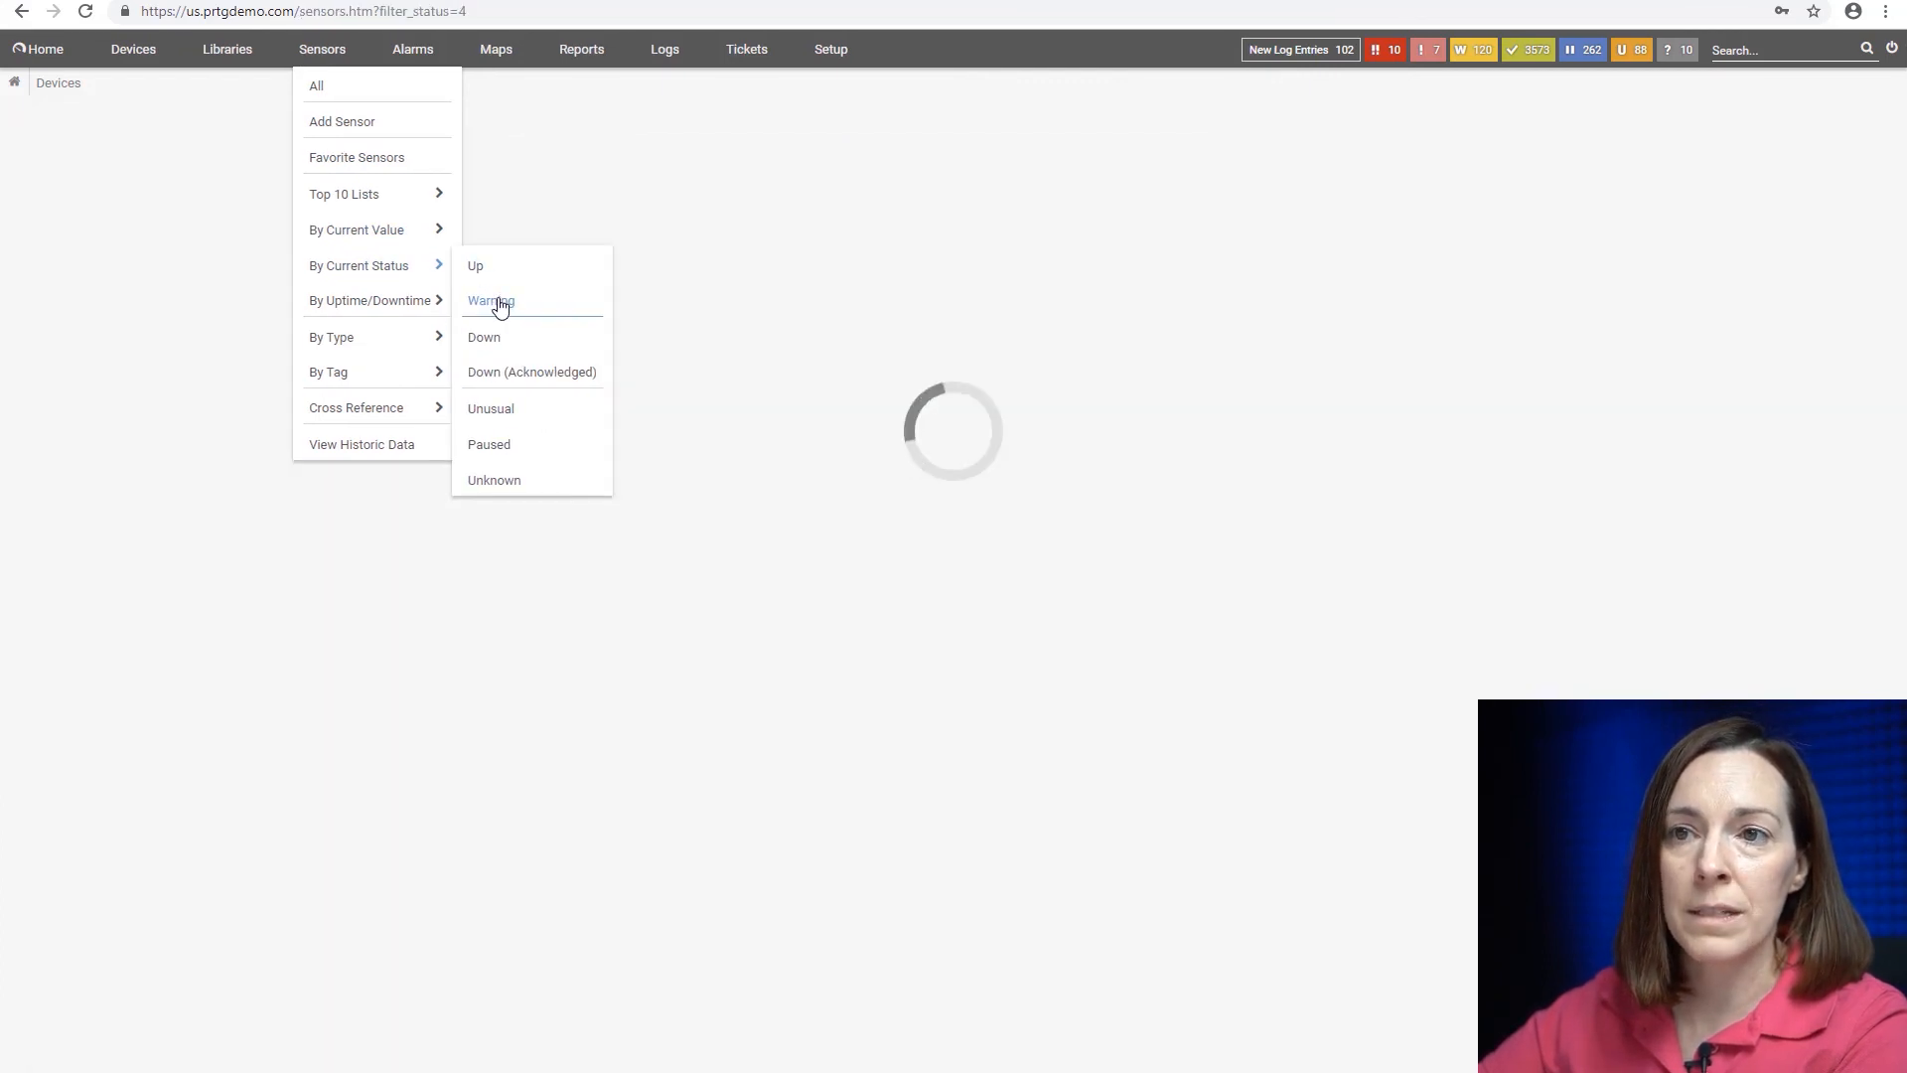
{"action": "left_click", "coordinate": [490, 300]}
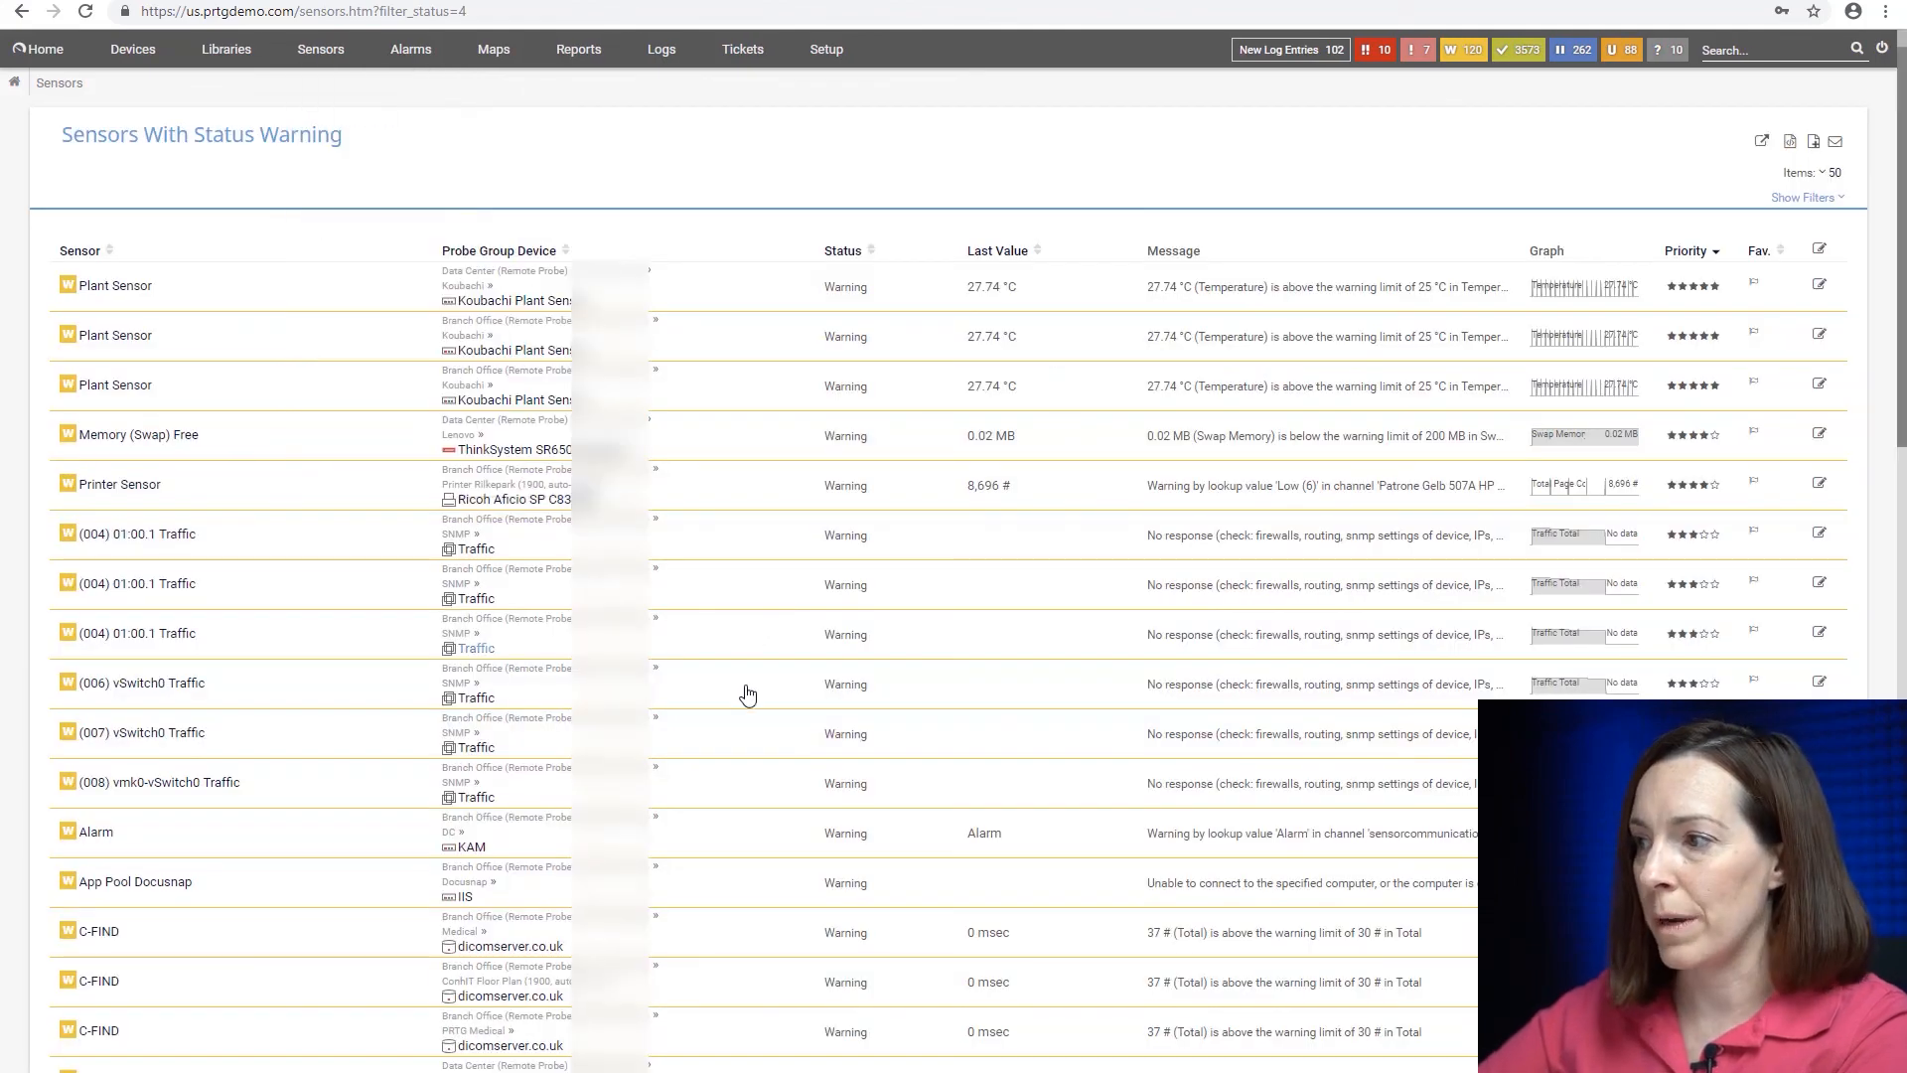